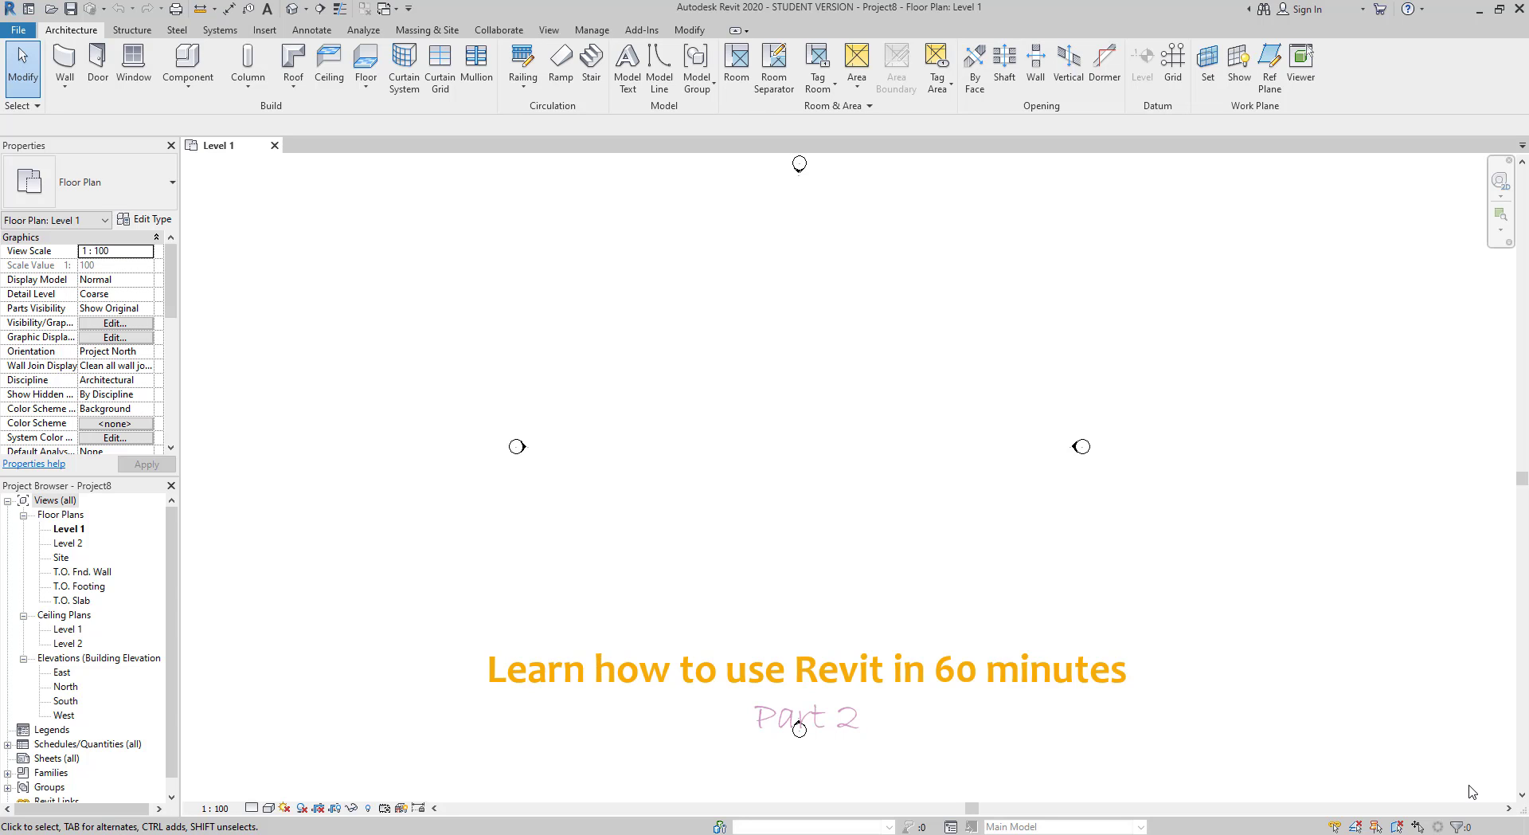
# - Slide the short interior wall further to the right
pyautogui.click(699, 530)
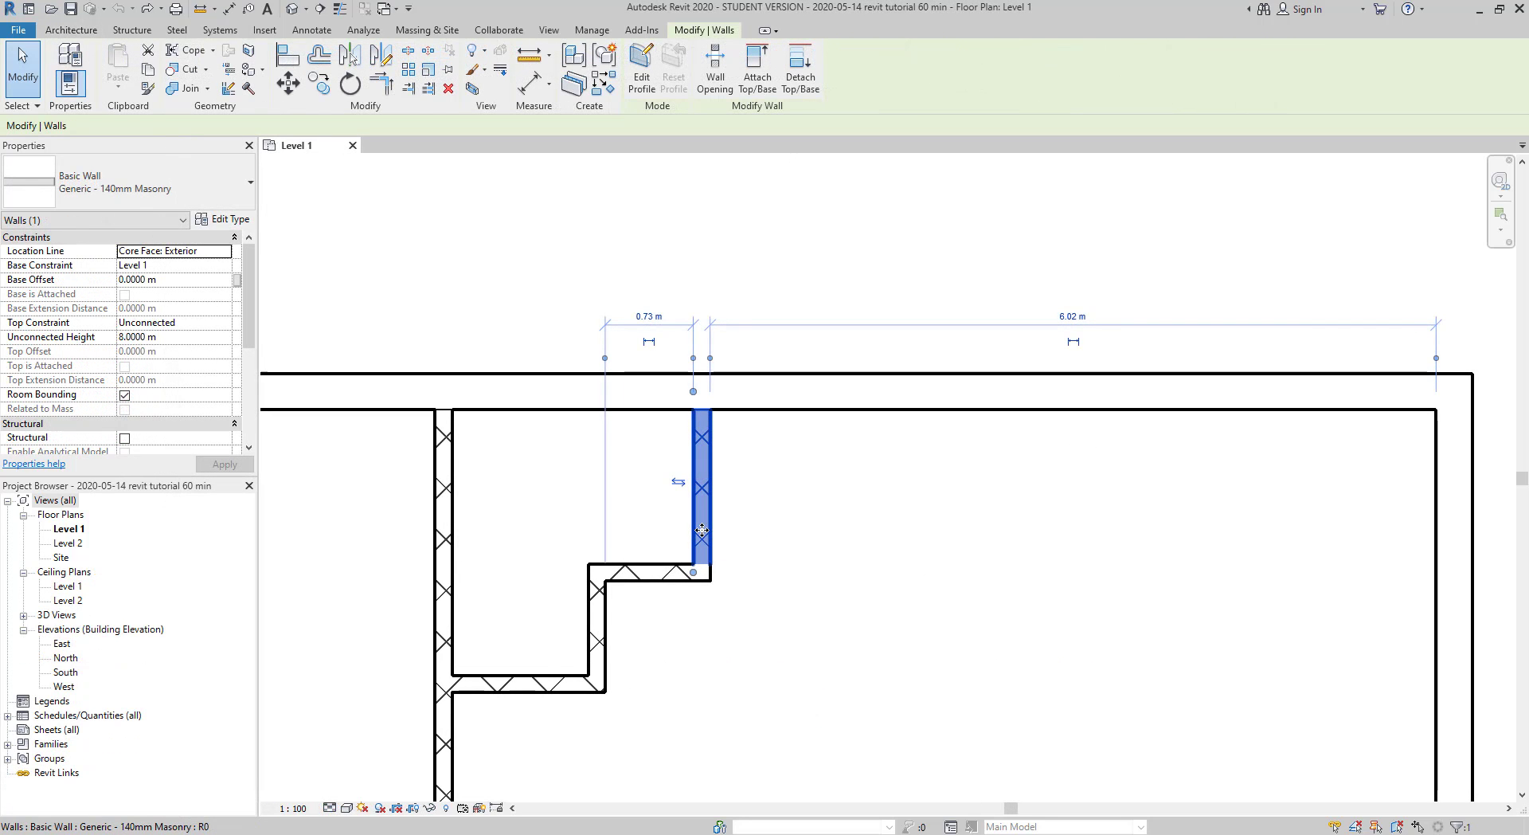
pyautogui.moveTo(702, 527); pyautogui.dragTo(746, 529)
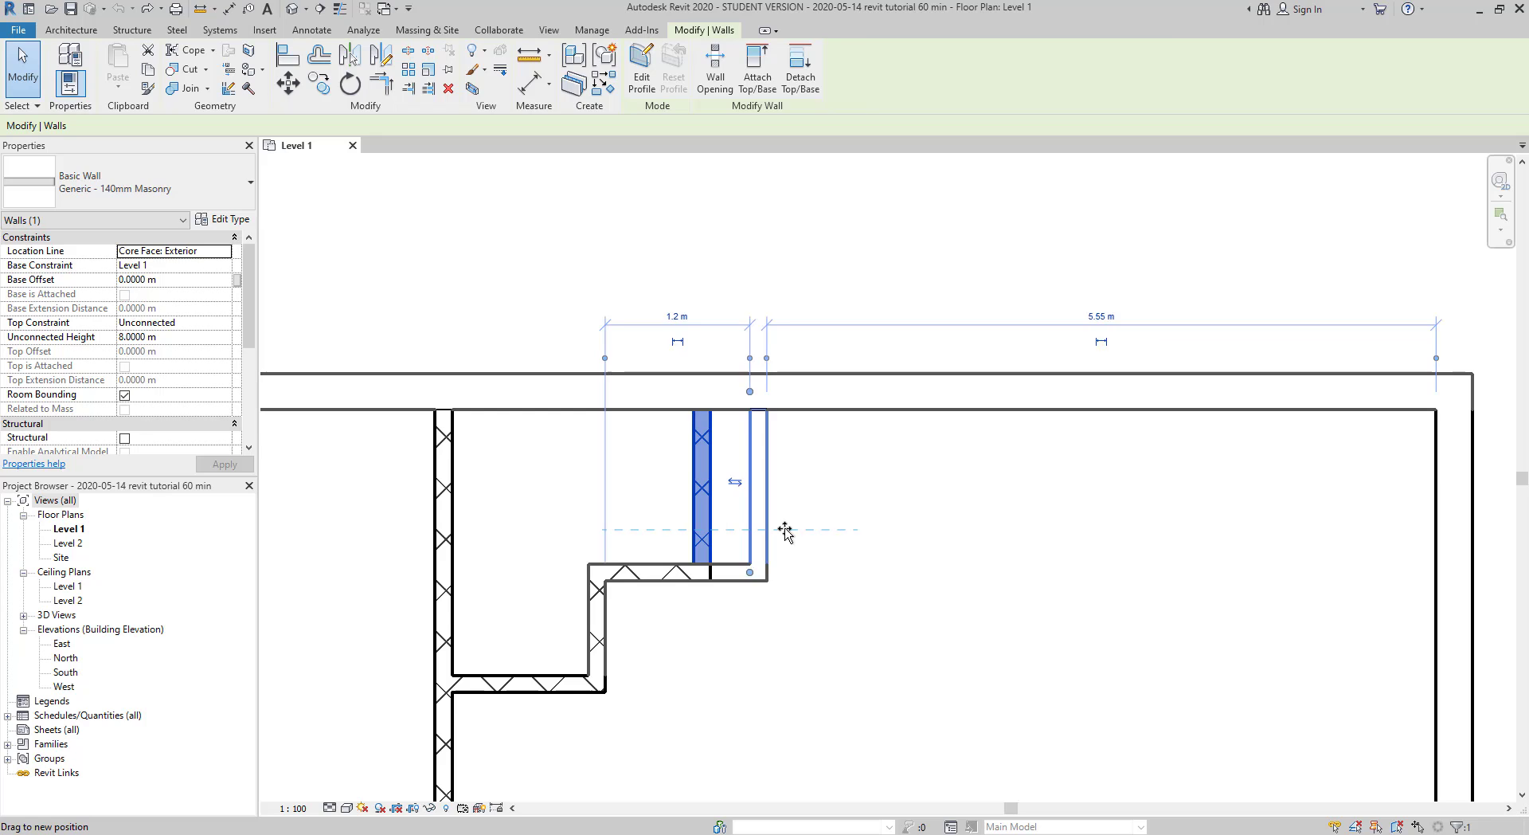
pyautogui.moveTo(749, 529); pyautogui.dragTo(882, 529)
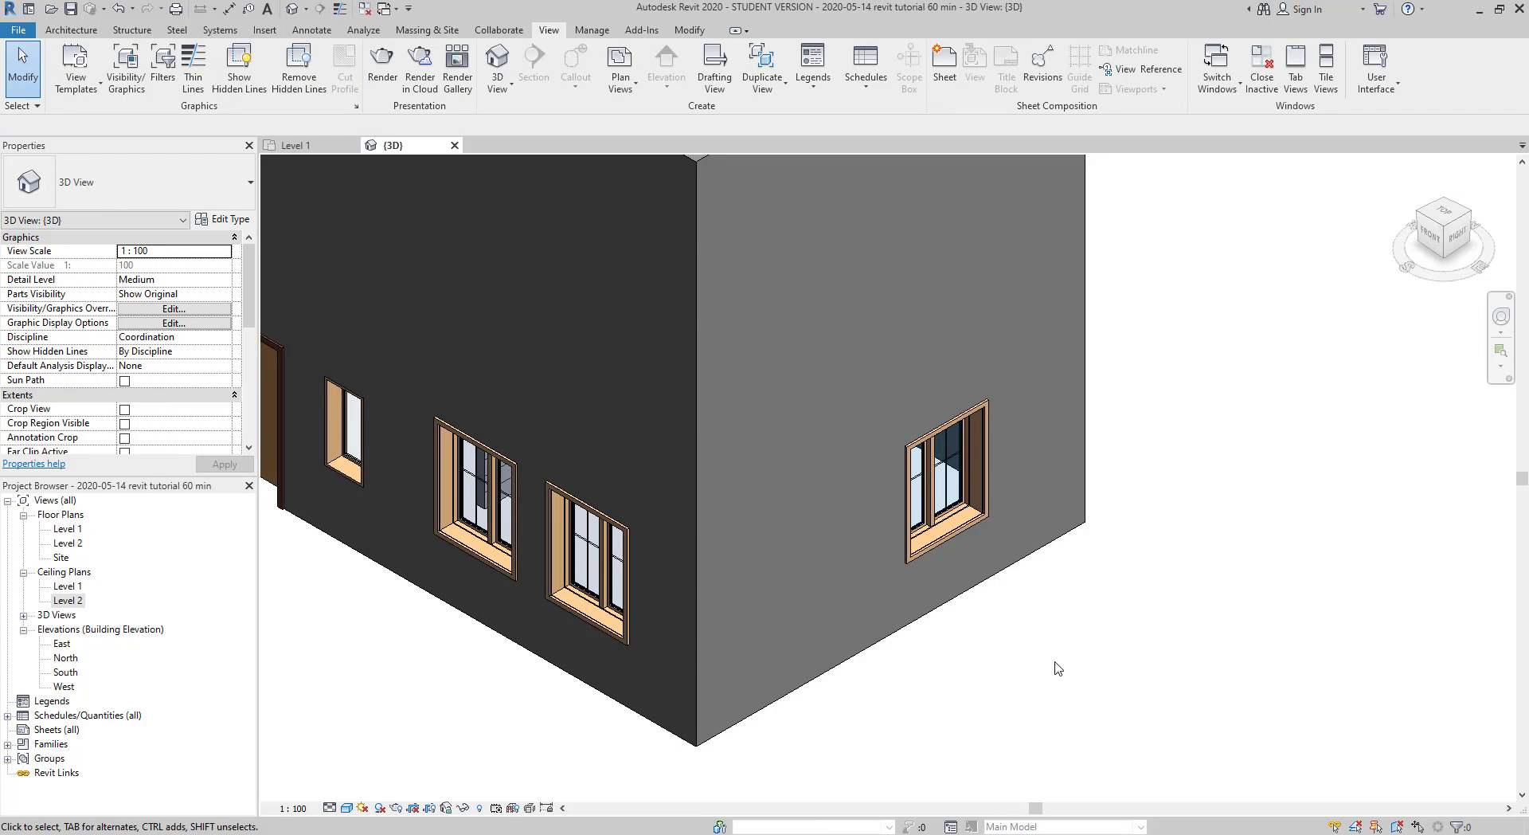
pyautogui.moveTo(1058, 671)
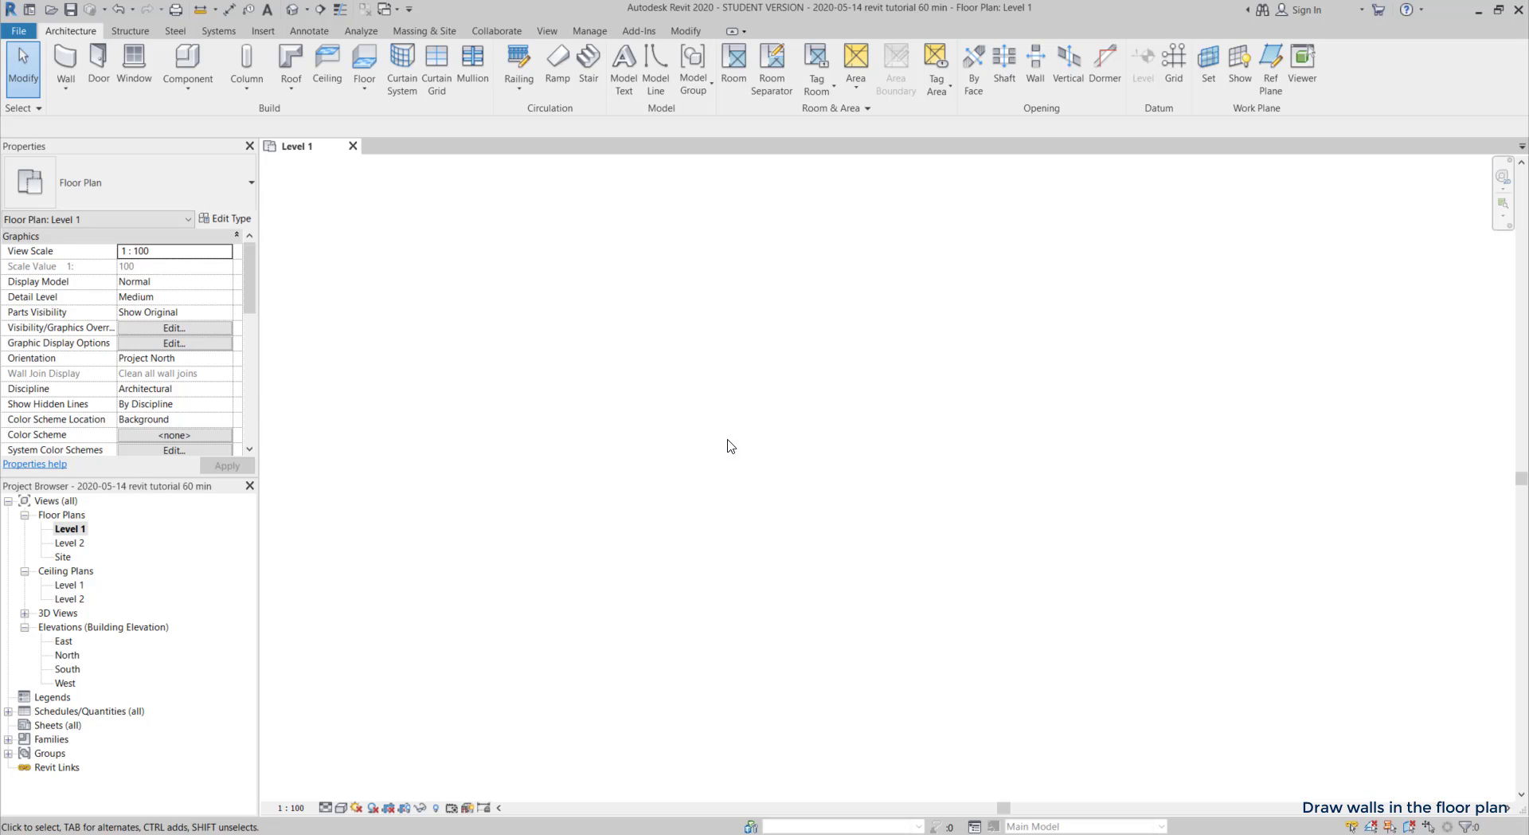
# - Start placing an architectural wall at the interior wall's new position
pyautogui.click(64, 59)
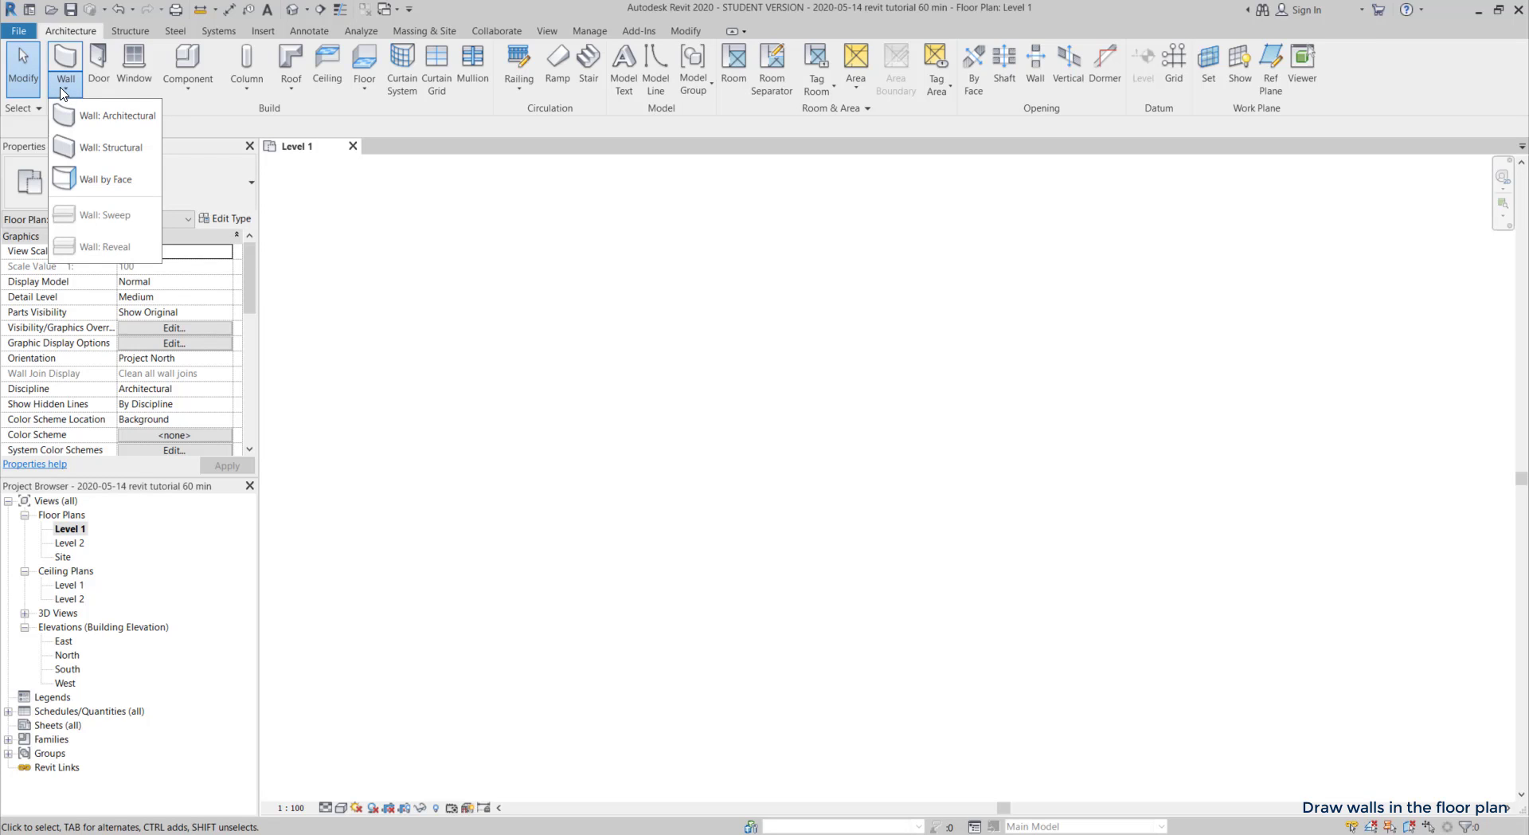
pyautogui.click(120, 114)
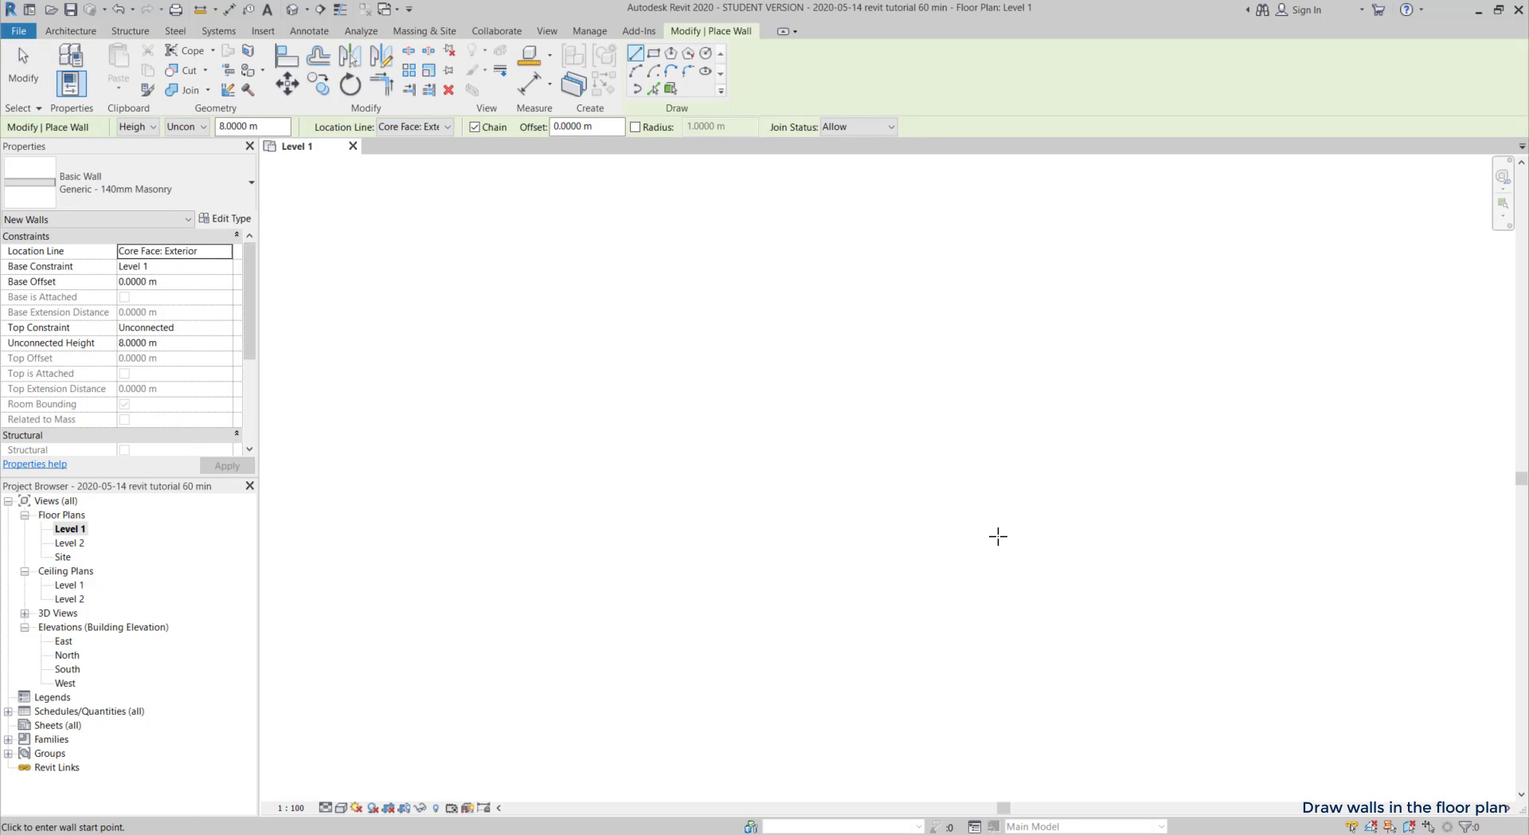
pyautogui.click(878, 532)
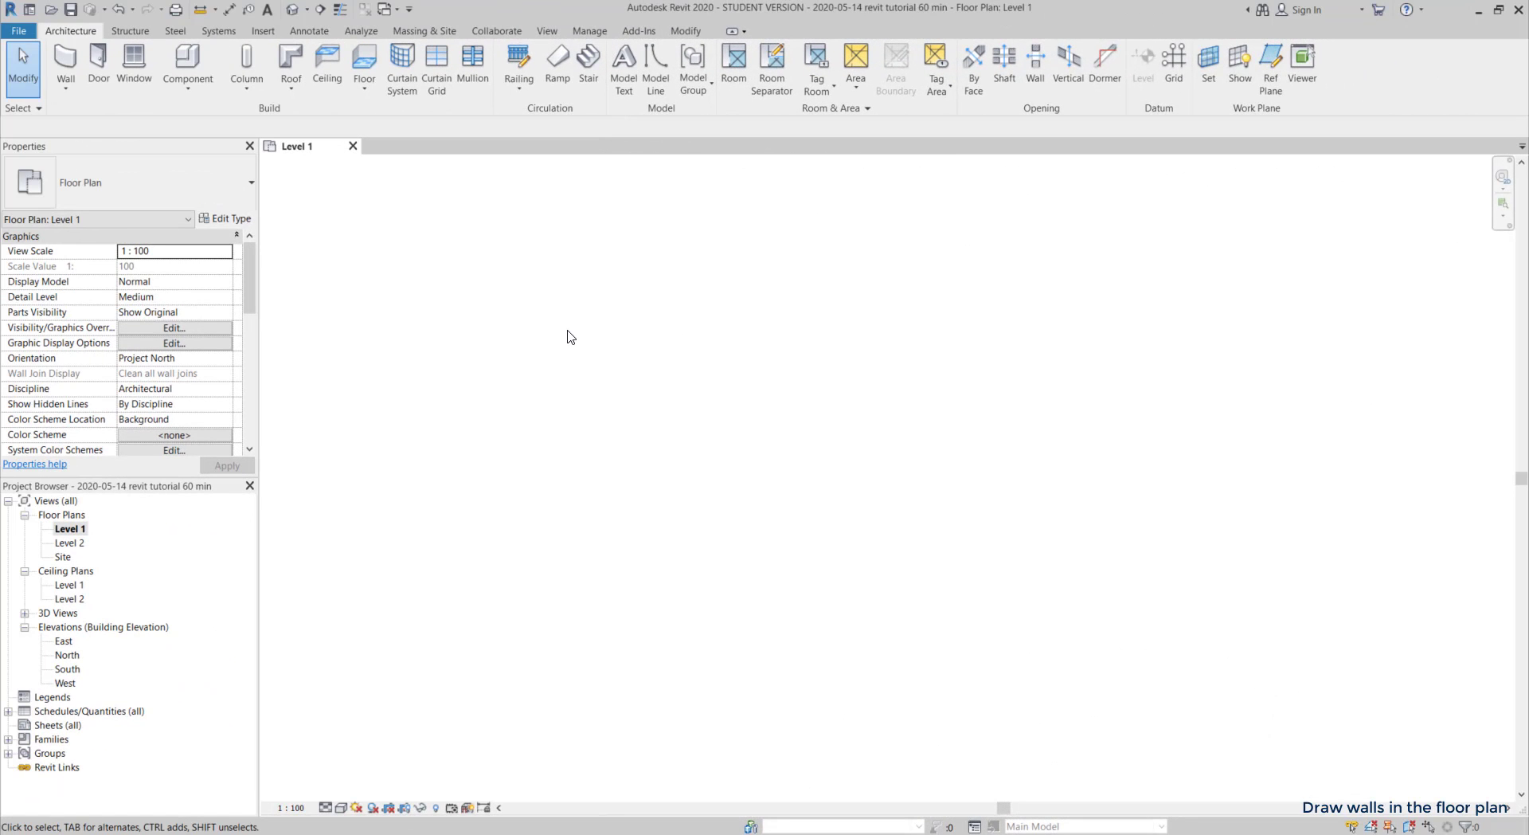
# - Set length snap increments to 1 m; 0.1 m; 0.01 in Manage > Snaps and confirm
pyautogui.click(589, 30)
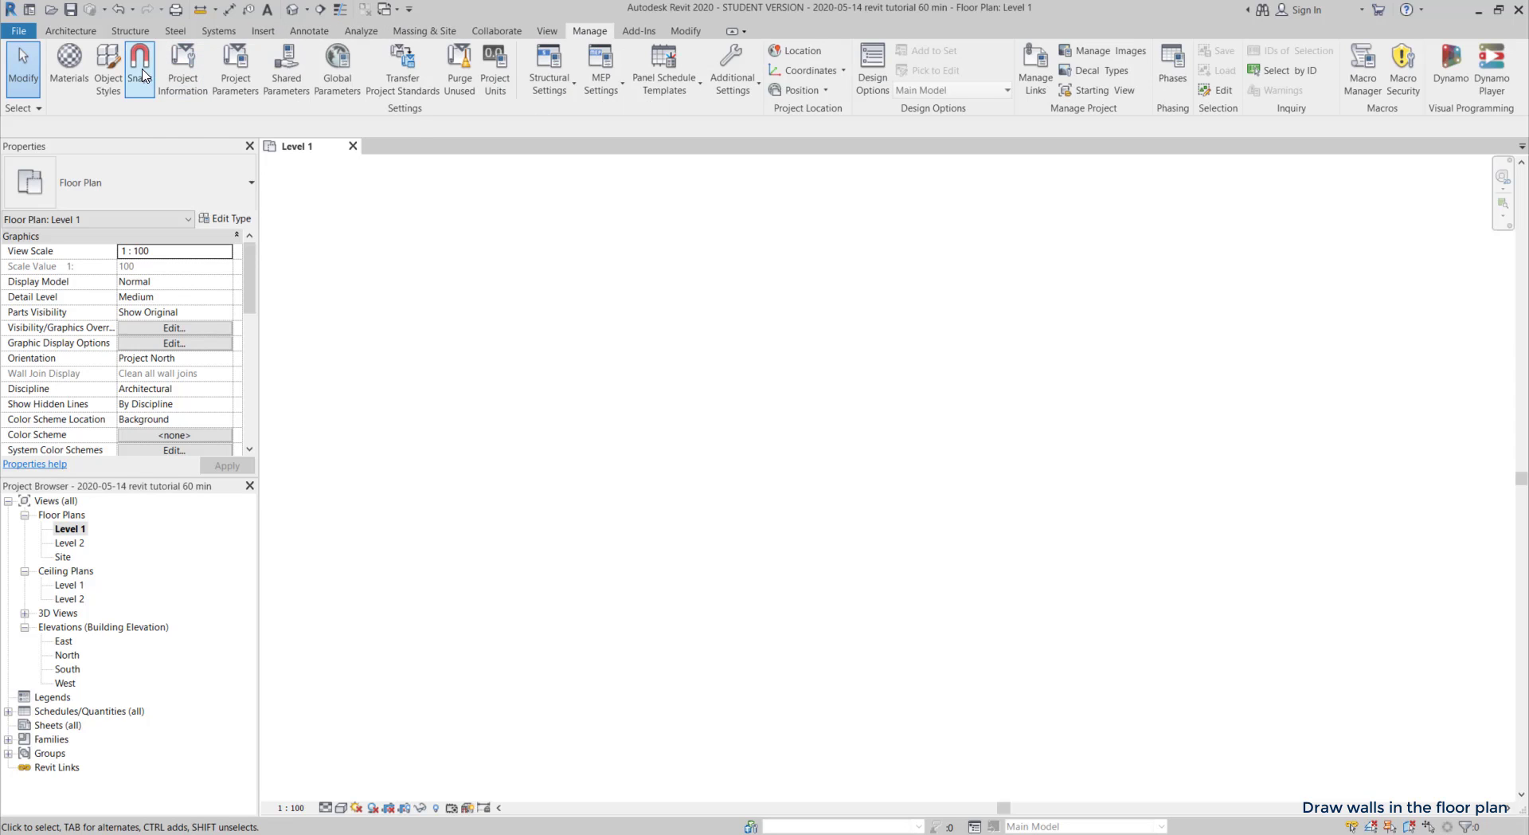
pyautogui.moveTo(141, 71)
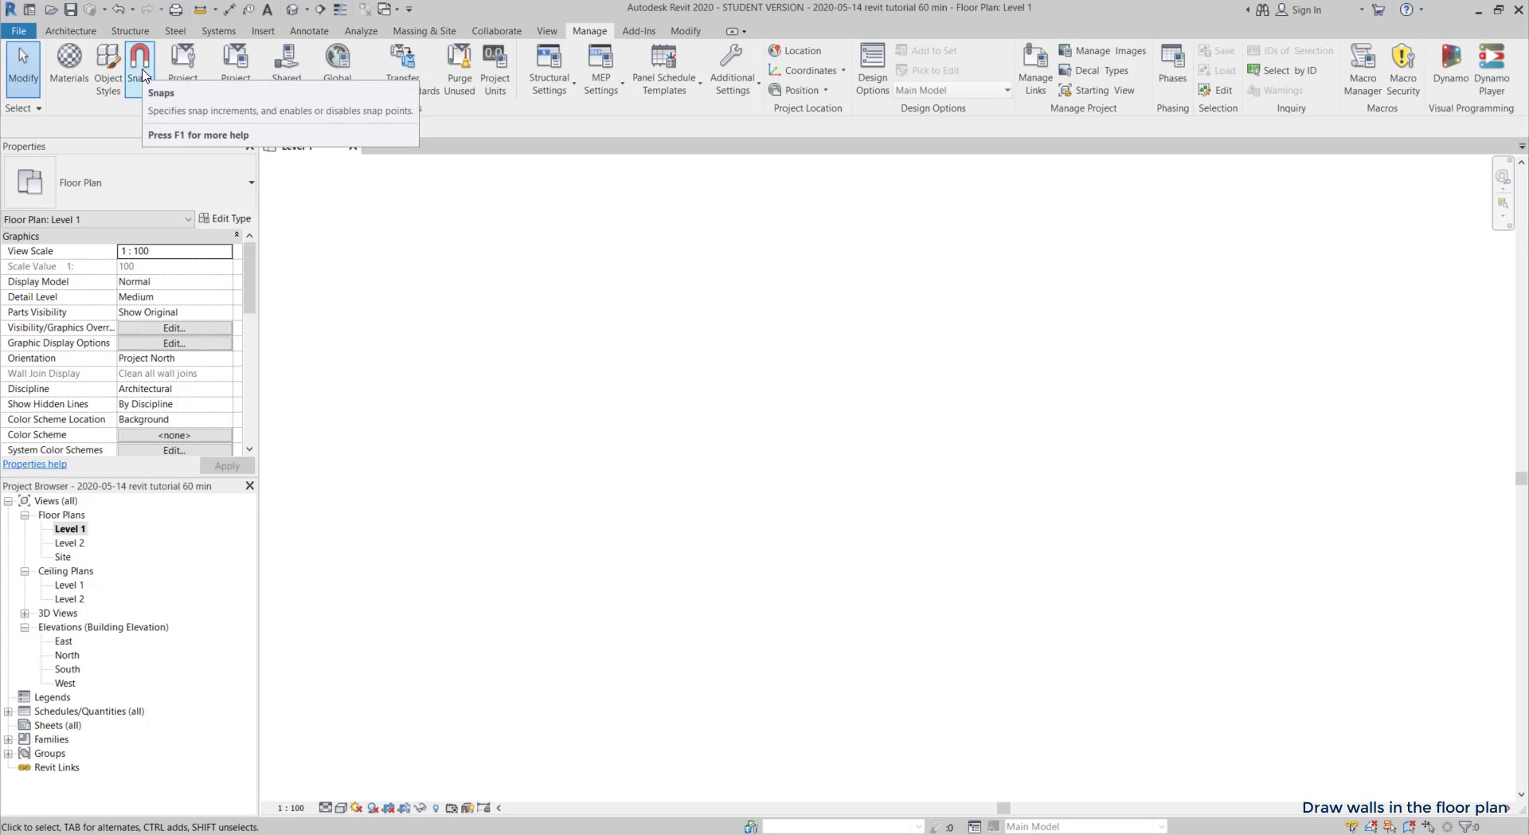
pyautogui.click(139, 59)
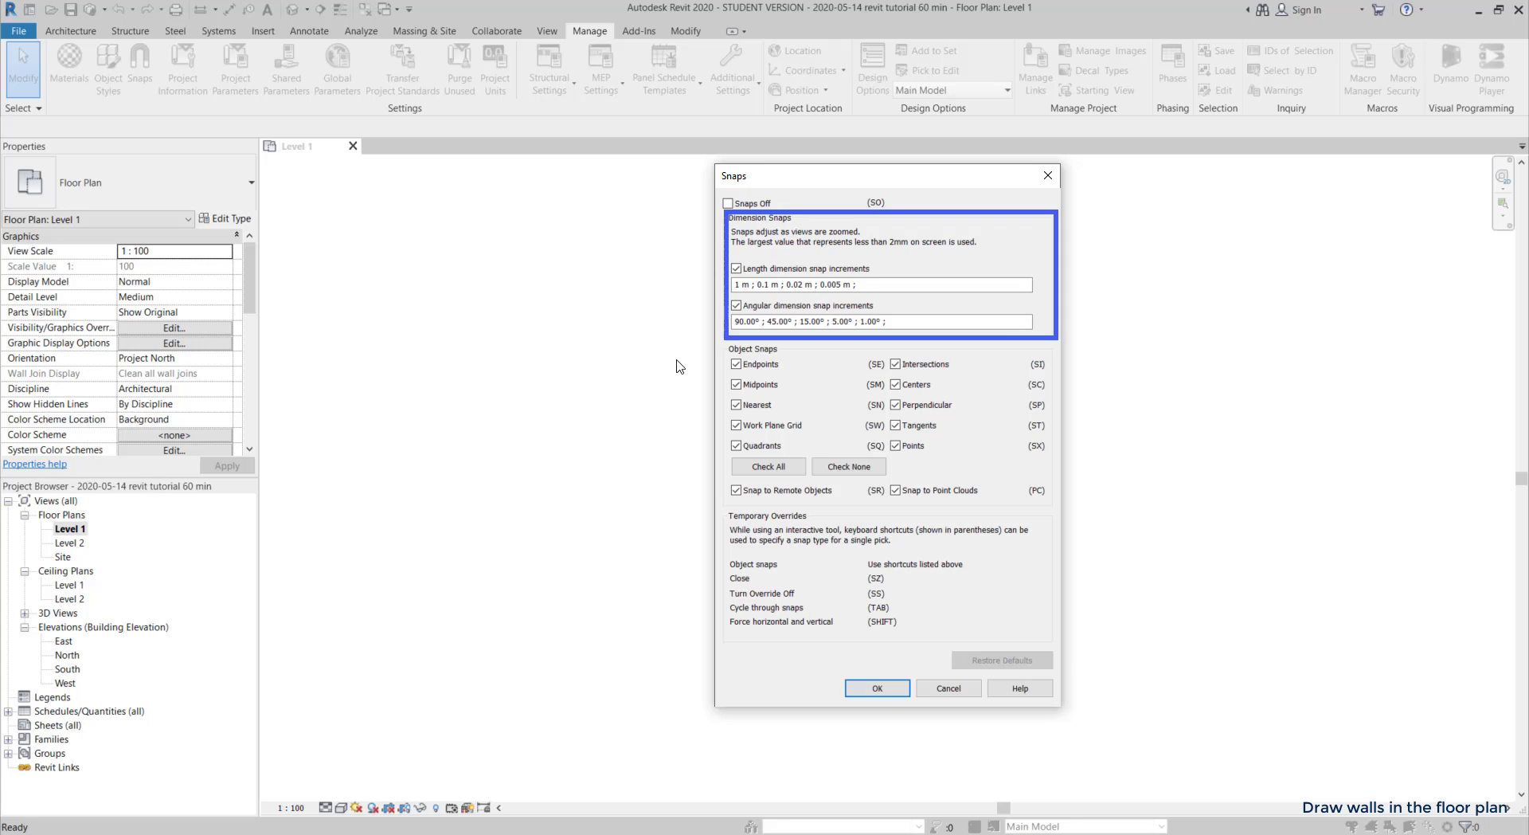
pyautogui.click(882, 284)
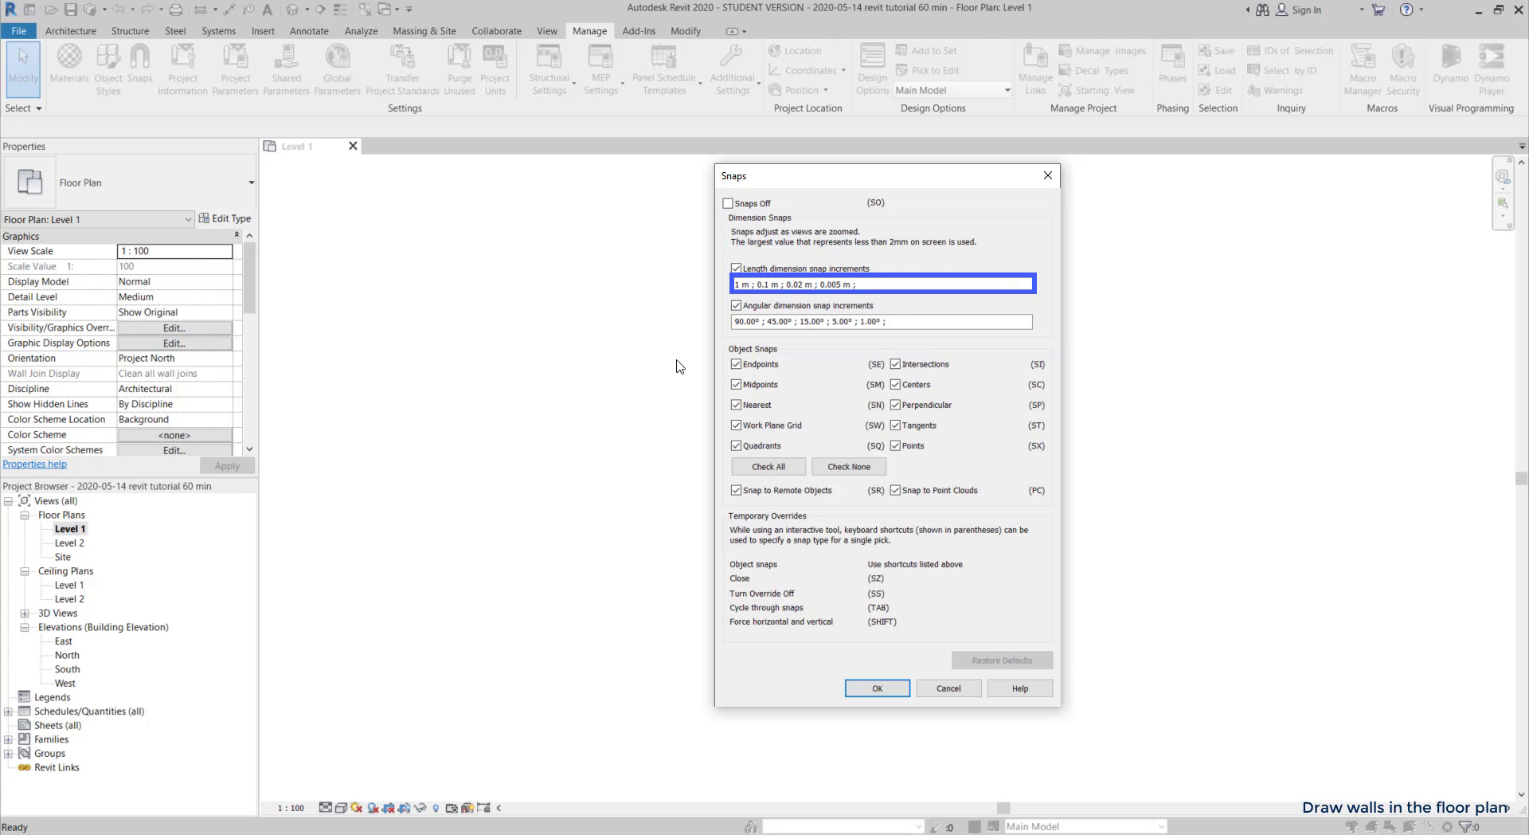
pyautogui.moveTo(682, 348)
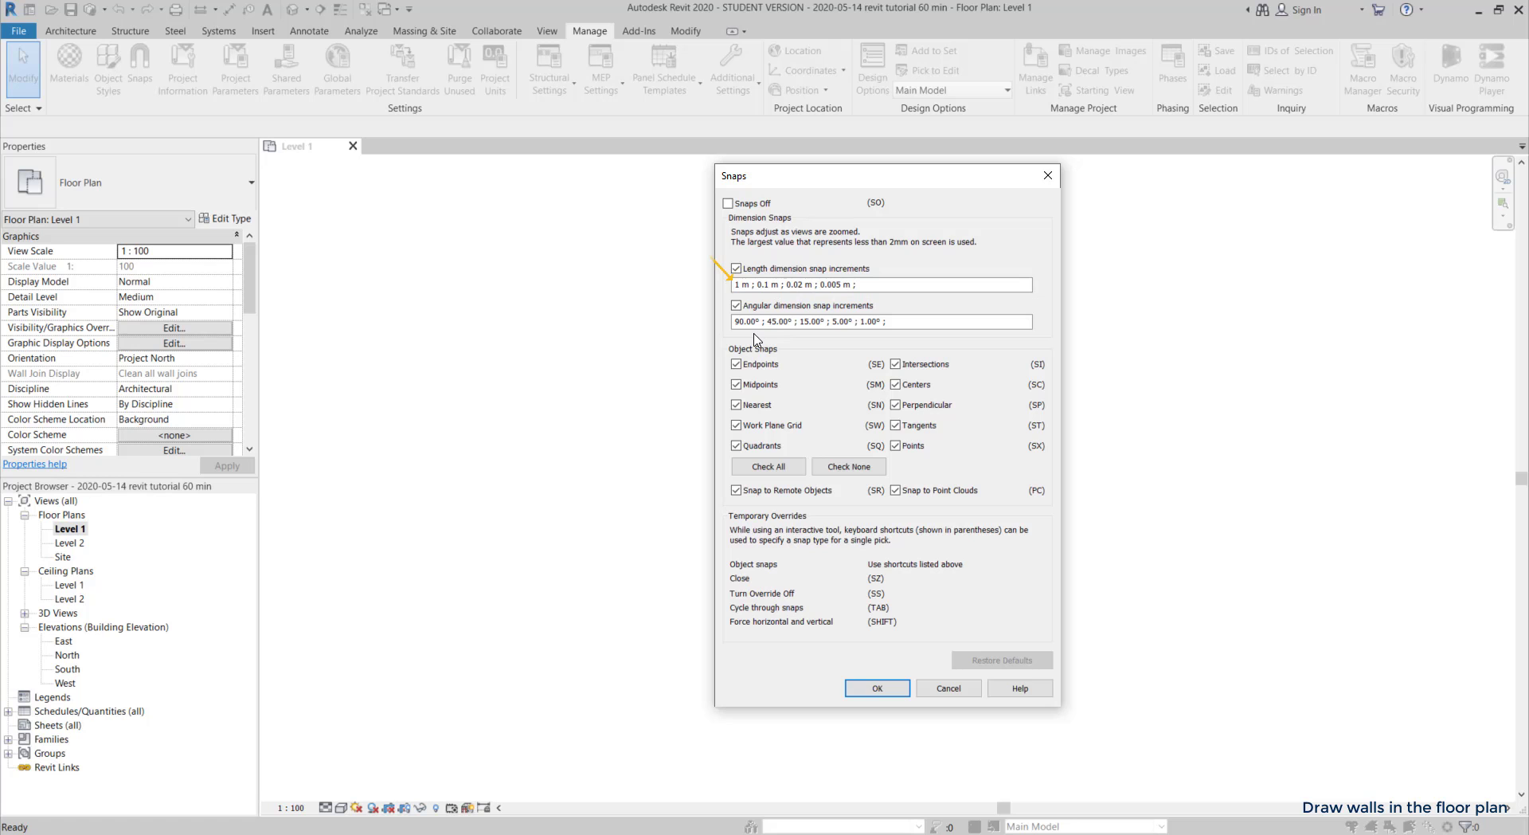
pyautogui.click(876, 686)
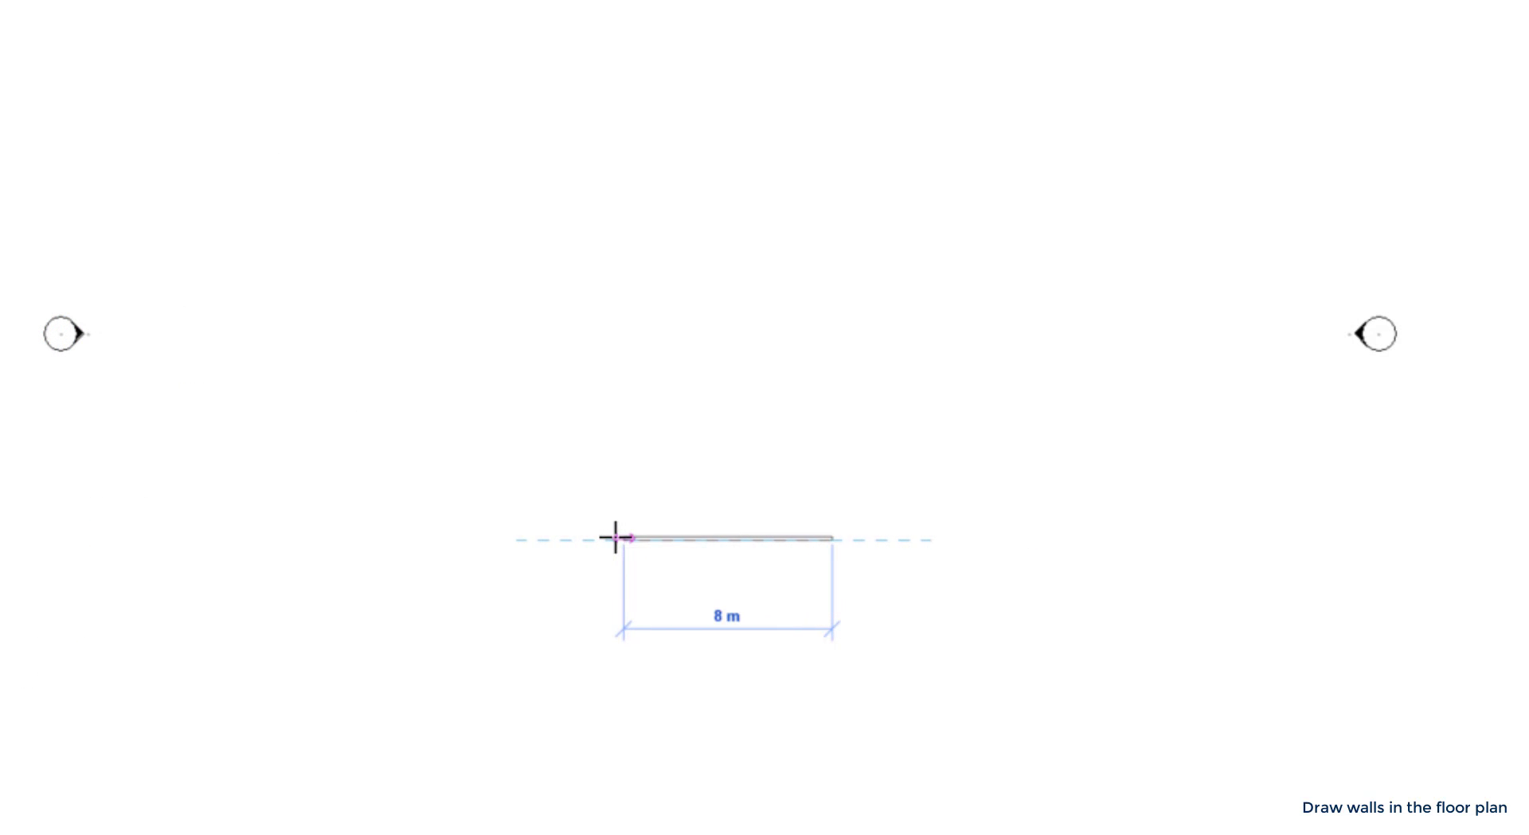
pyautogui.click(141, 67)
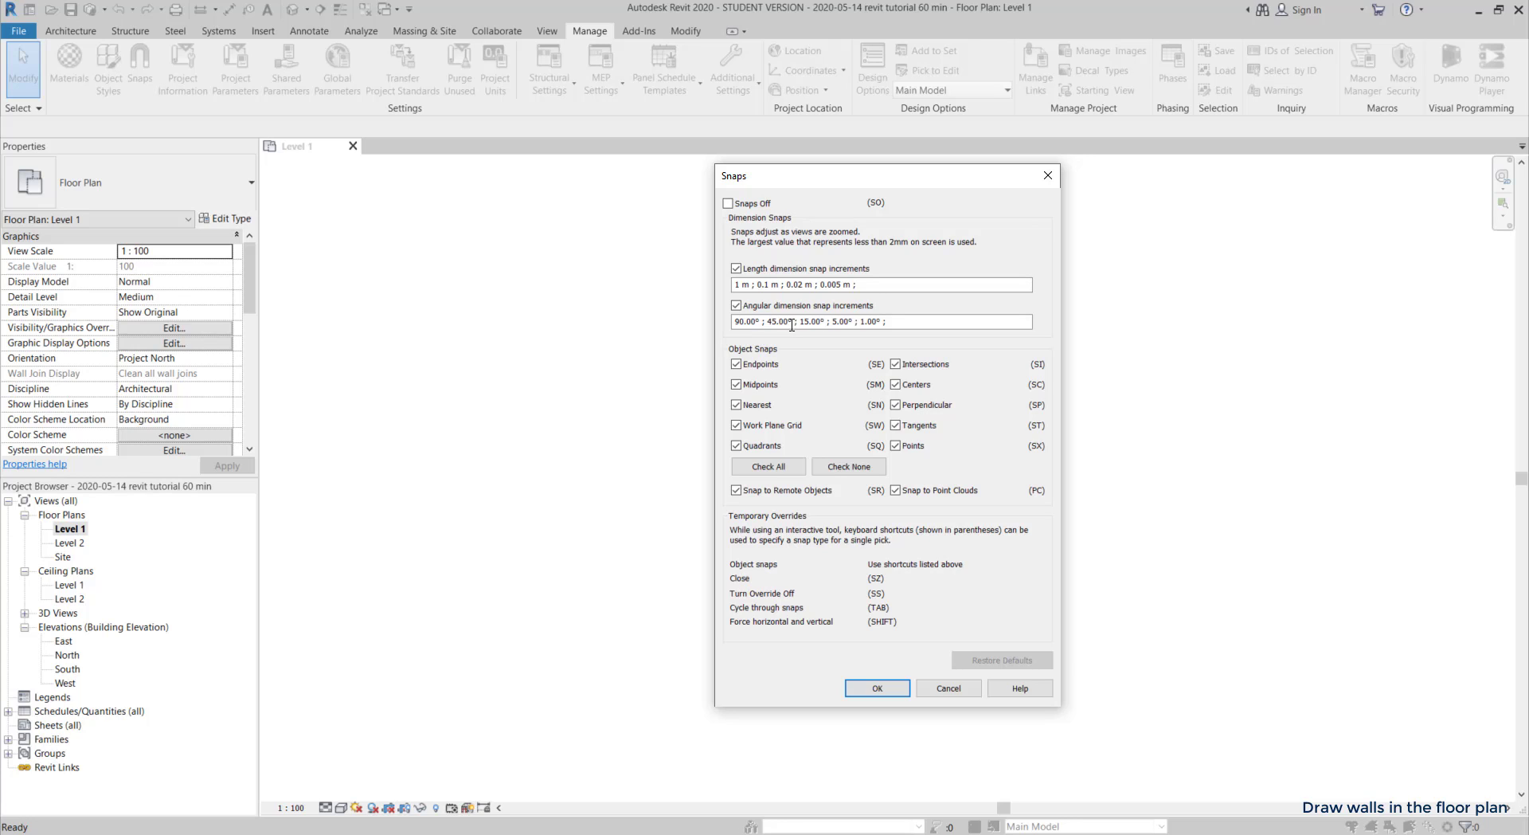
pyautogui.doubleClick(822, 284)
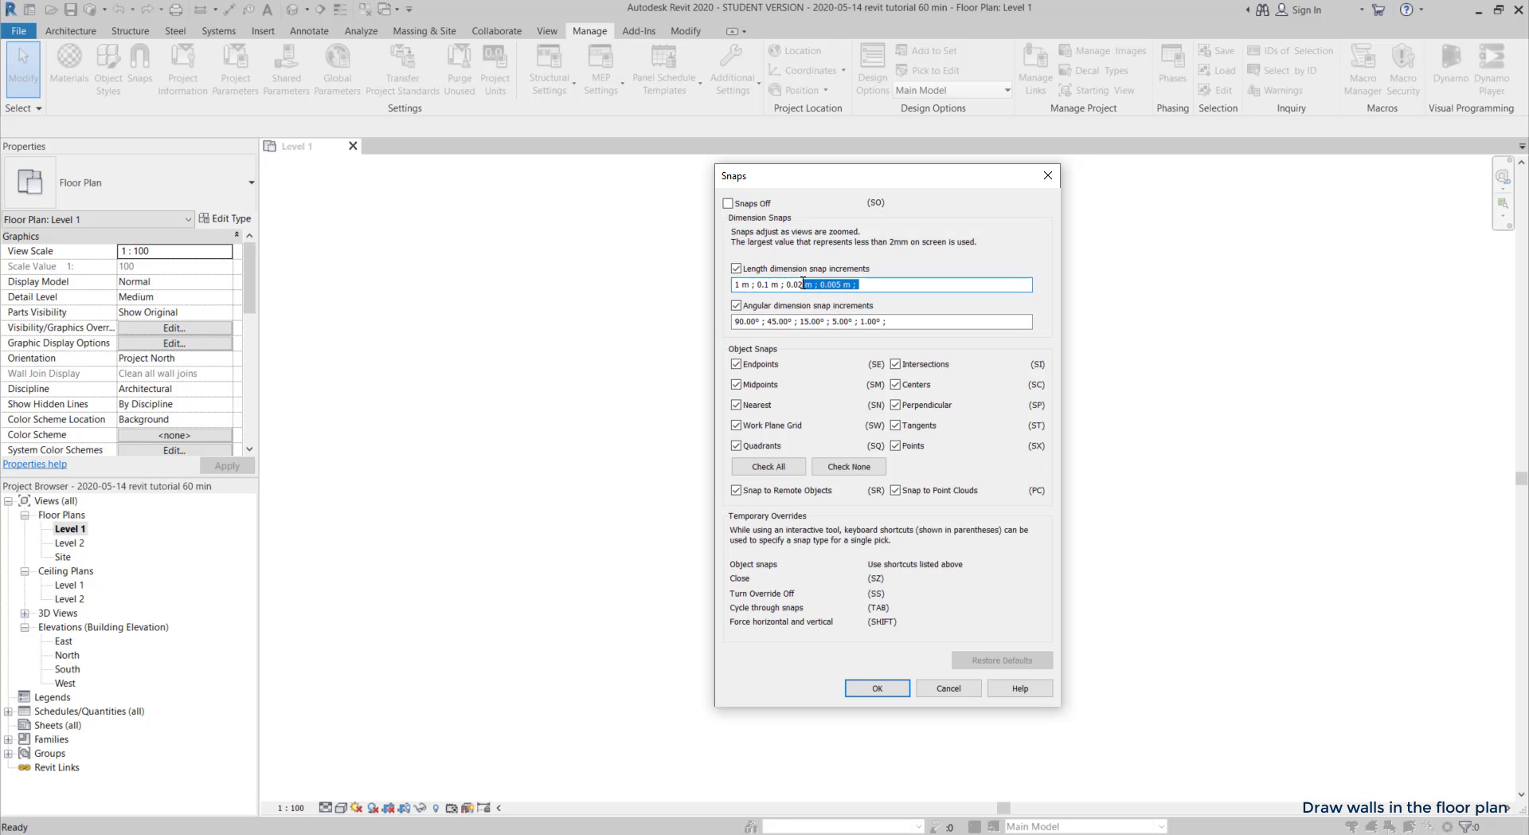
pyautogui.press('Delete')
pyautogui.write('1')
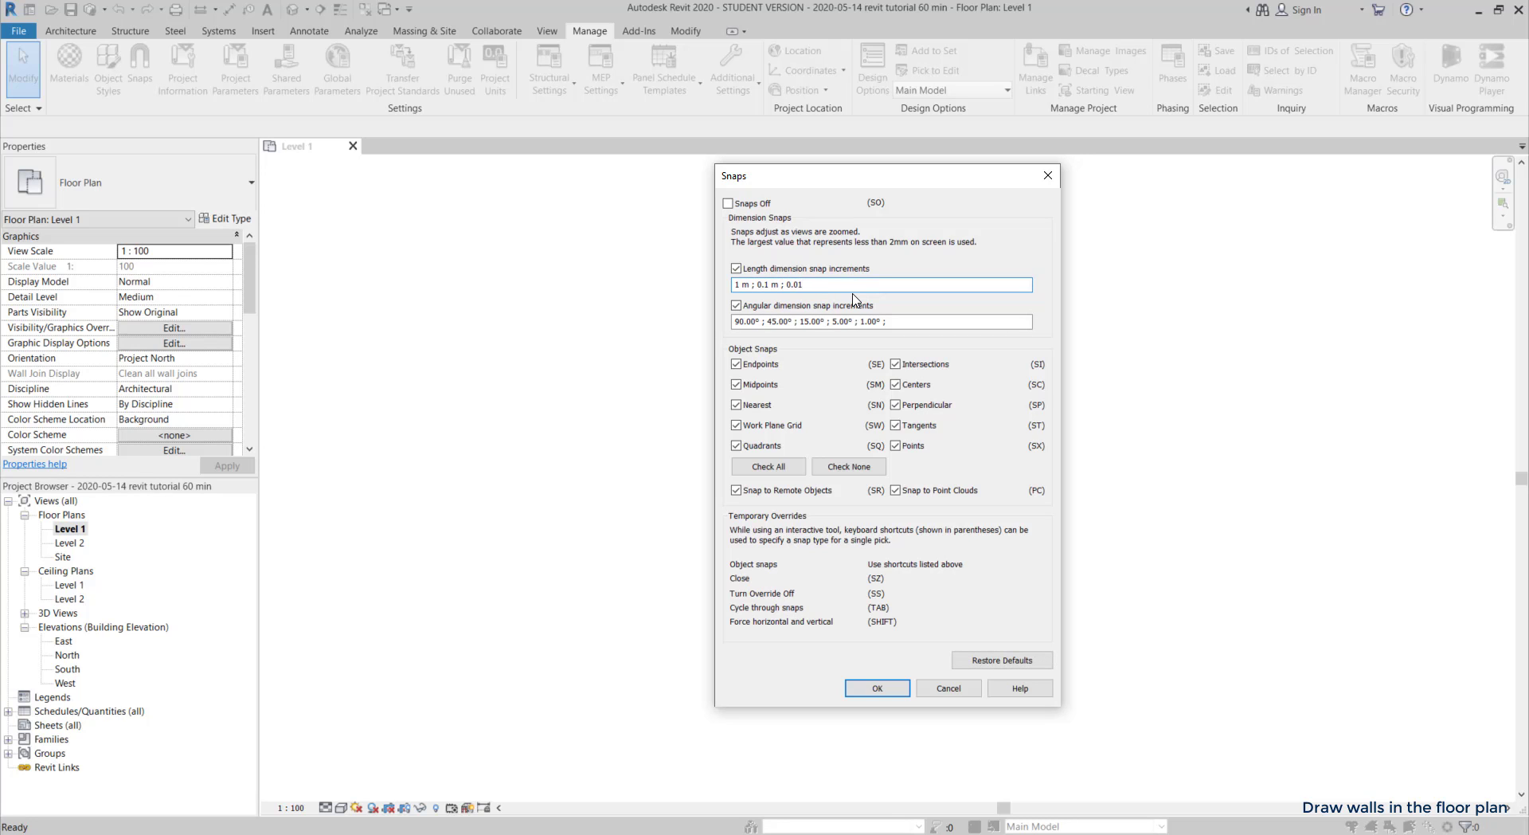
pyautogui.click(876, 687)
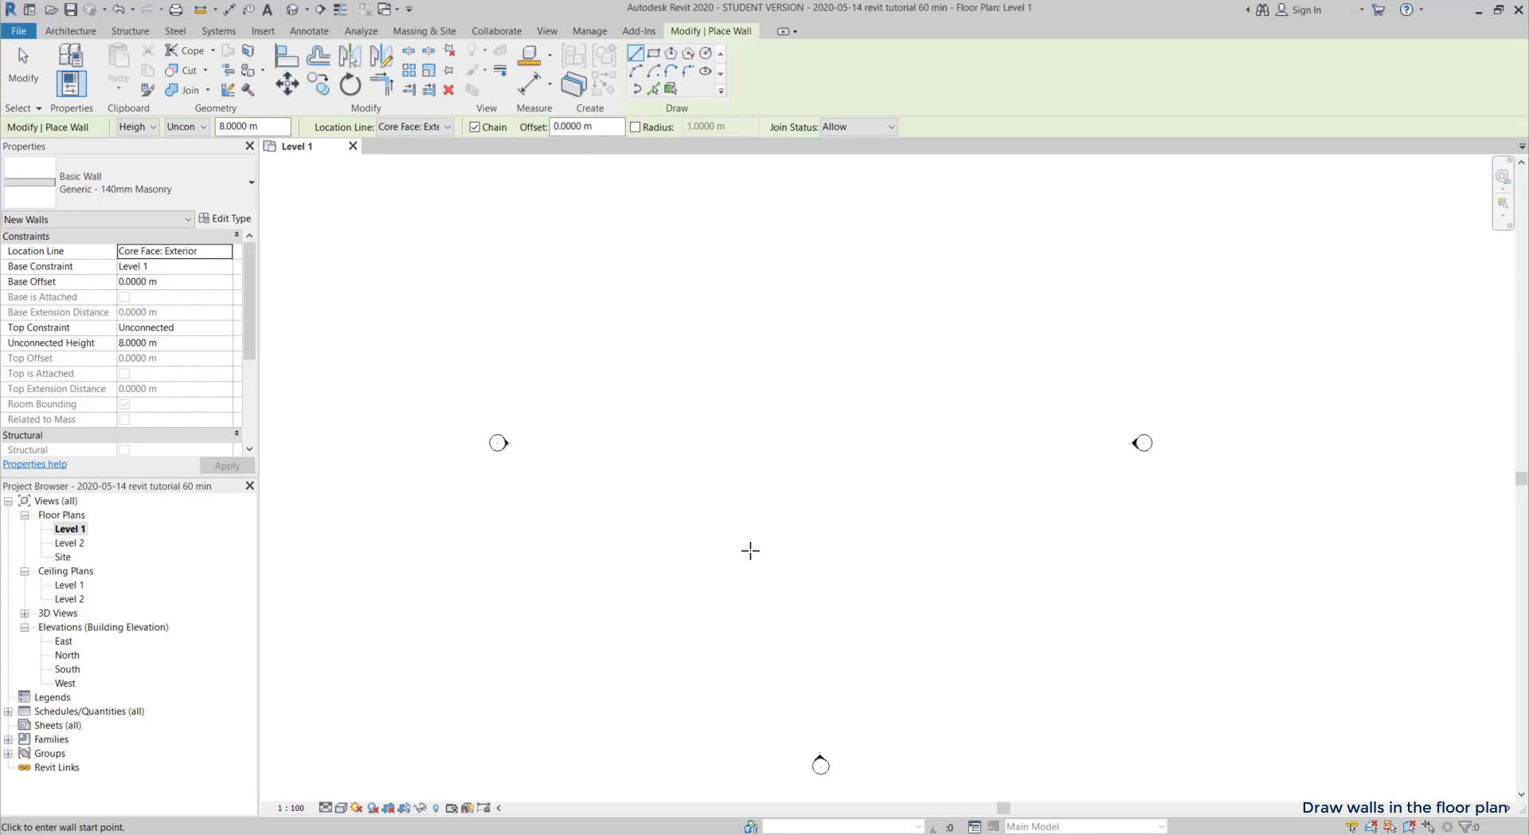
# - Chain exterior 140mm masonry walls from the first corner and correct one wall's length to 6 m
pyautogui.click(172, 250)
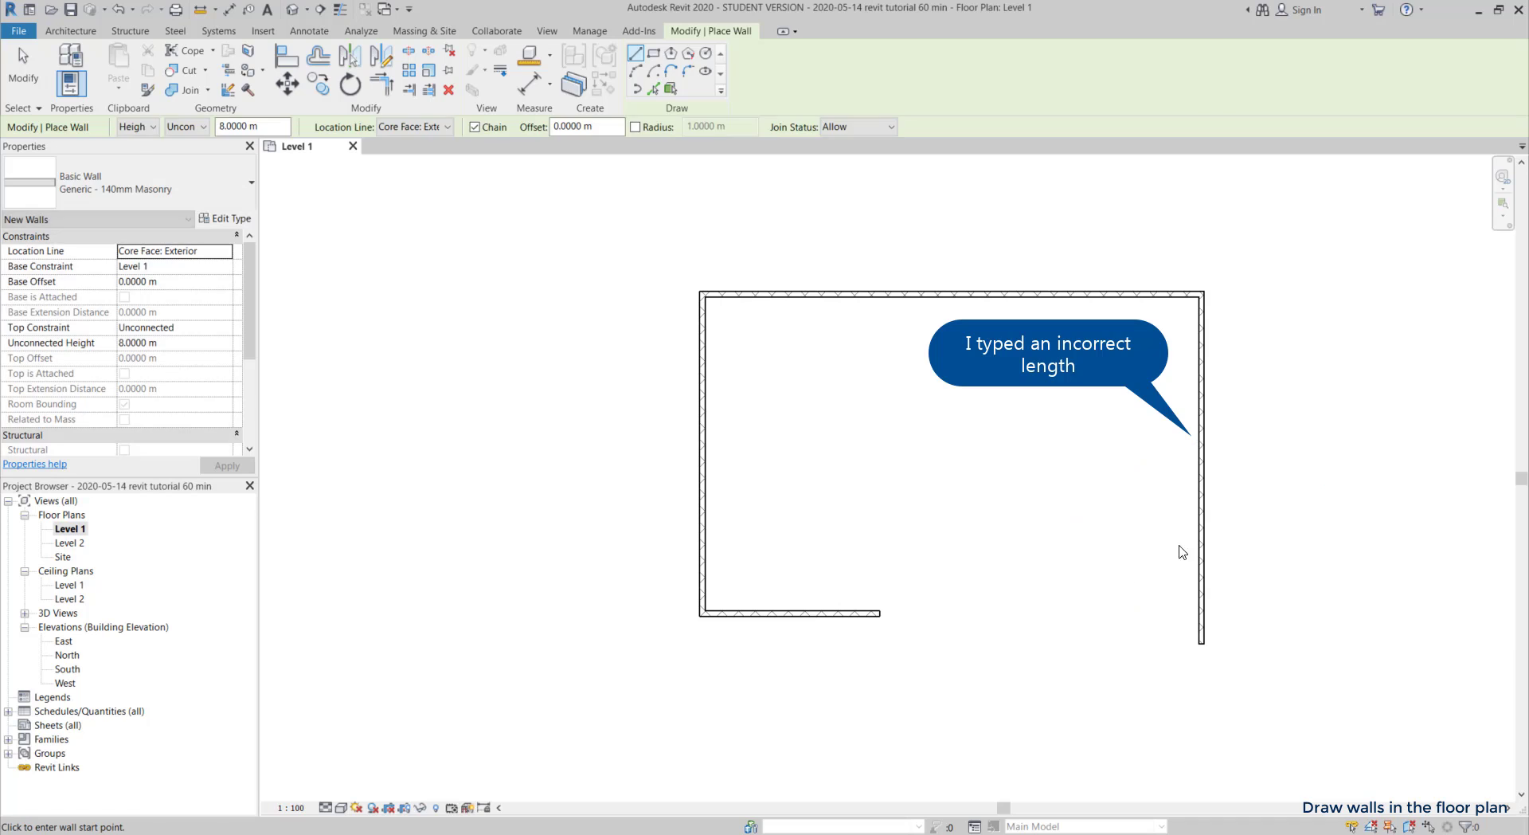
pyautogui.click(1201, 467)
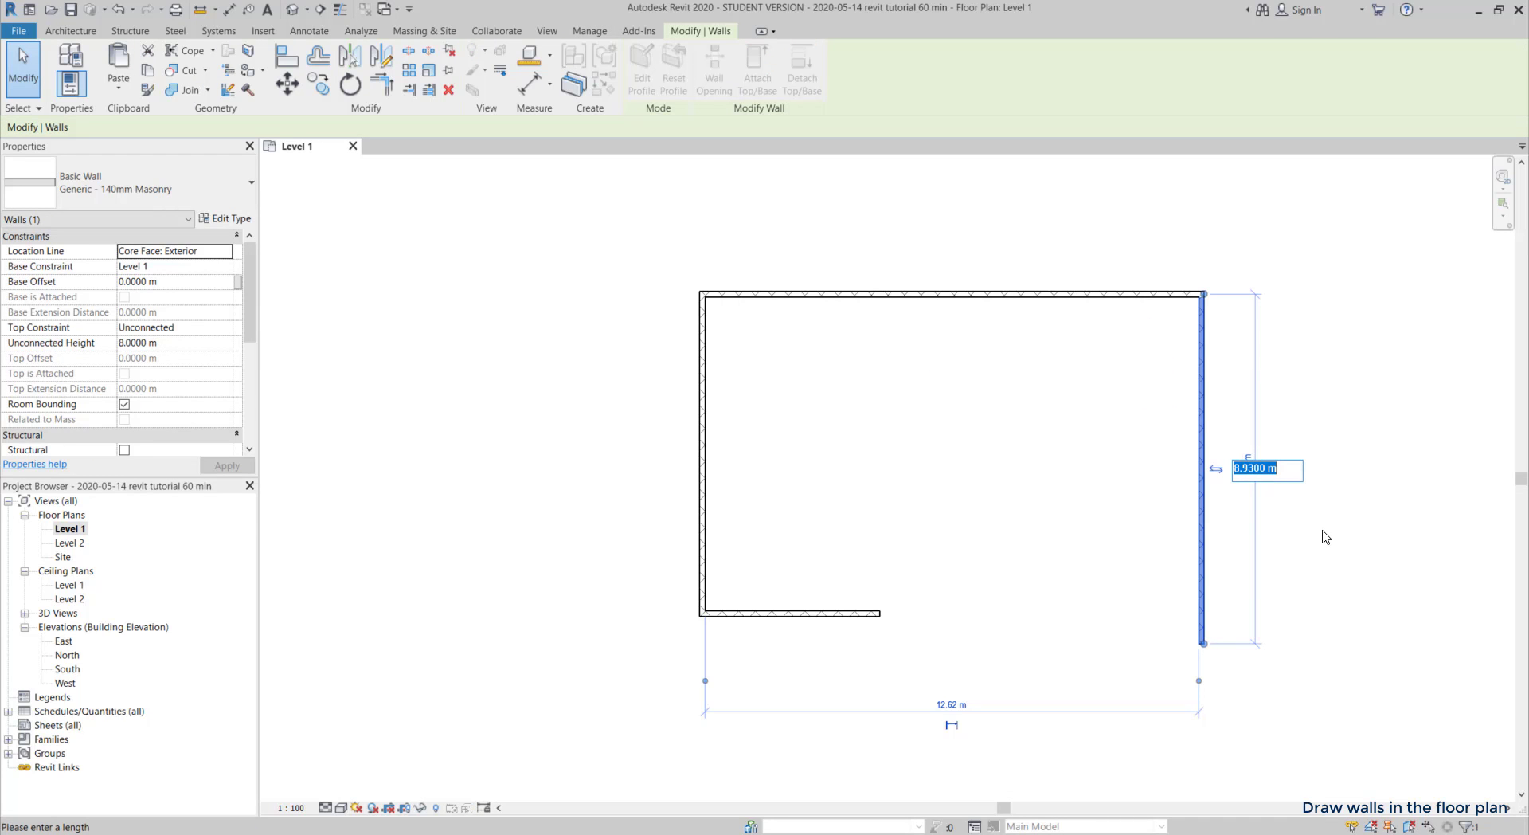
pyautogui.write('6')
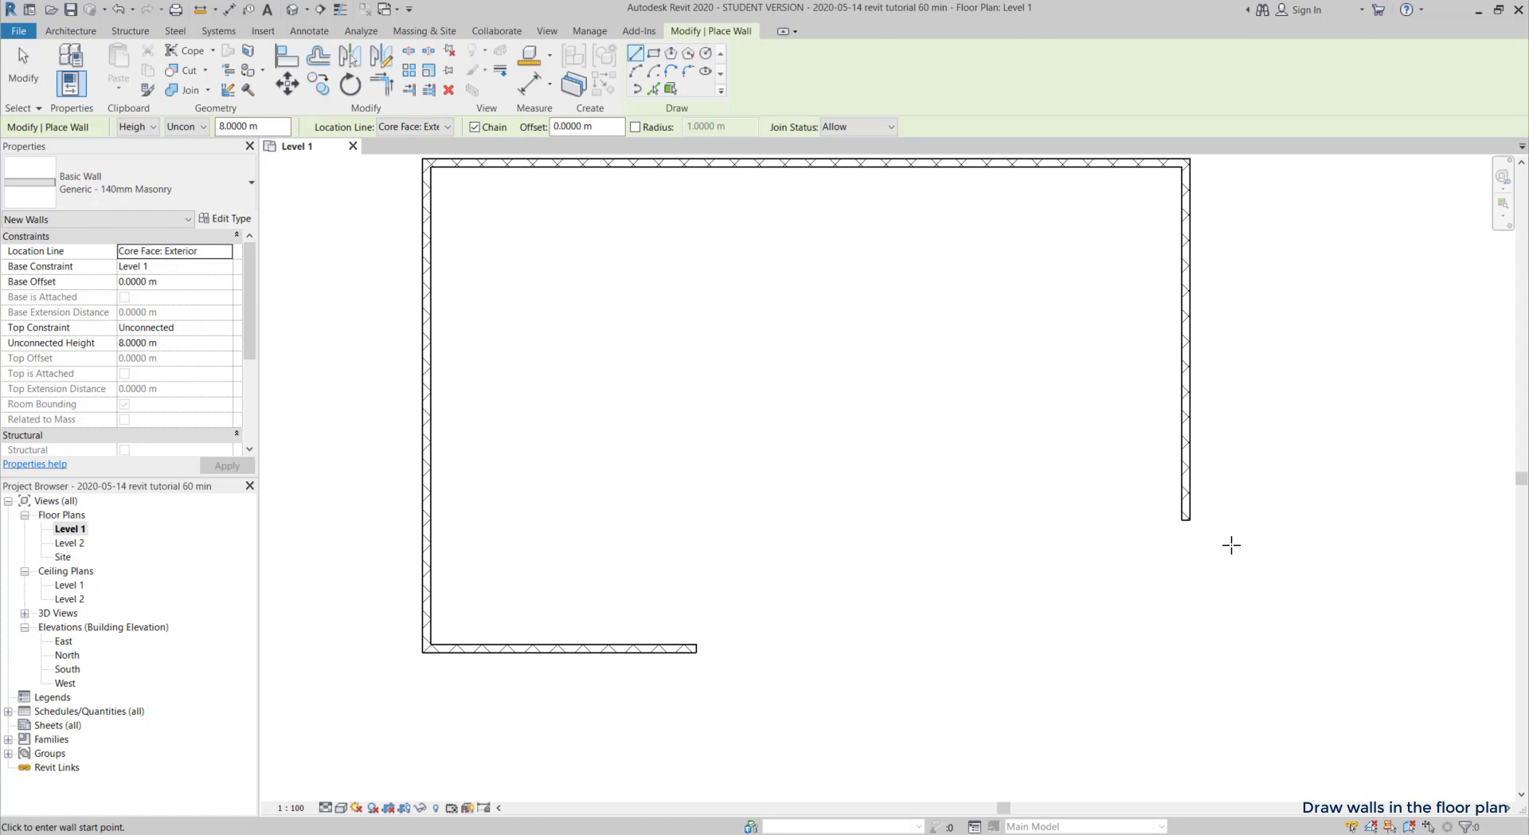
pyautogui.moveTo(1187, 519)
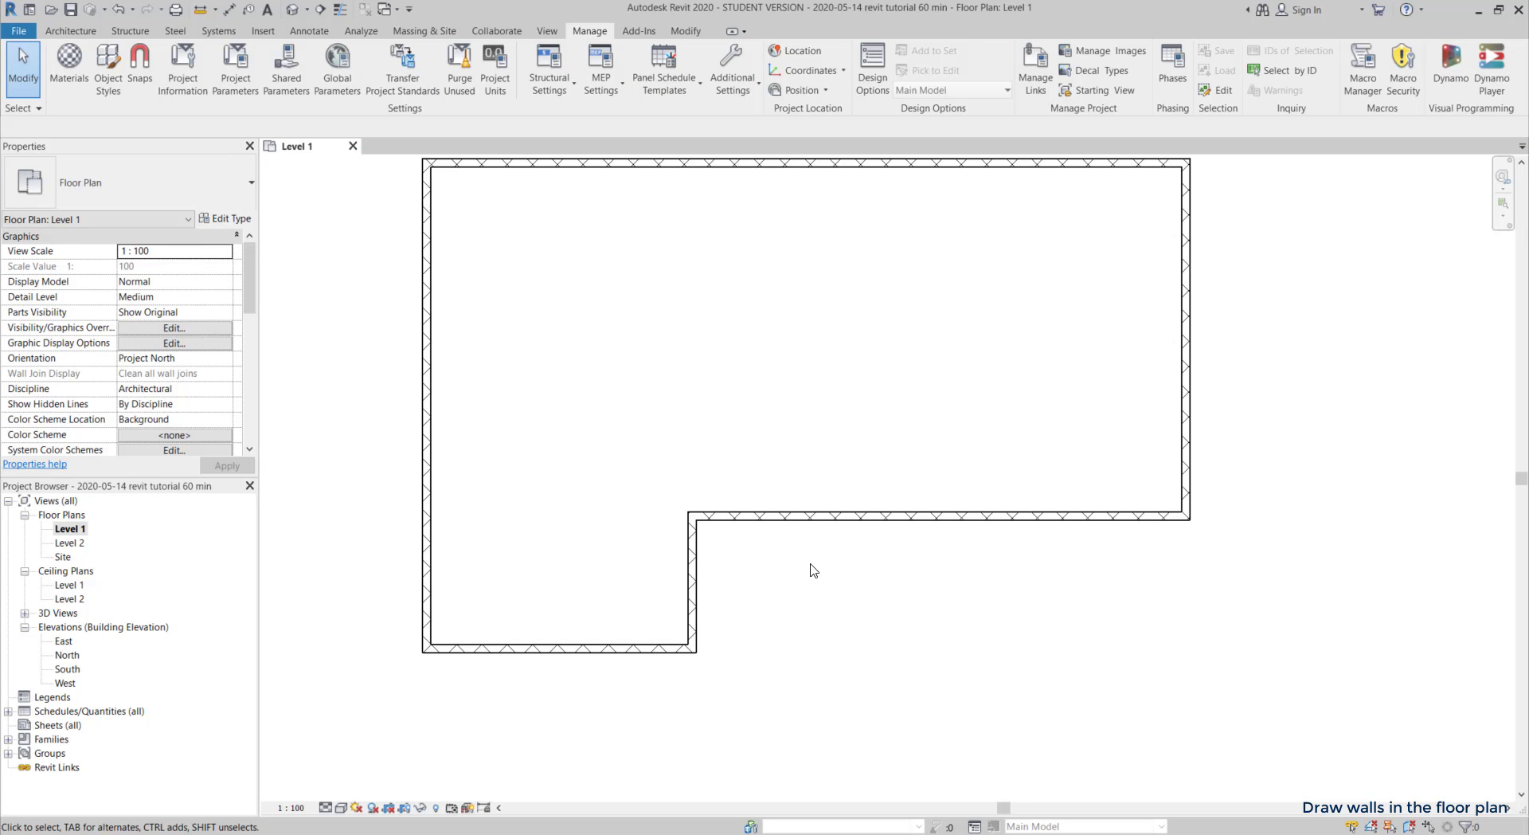
pyautogui.moveTo(1310, 731)
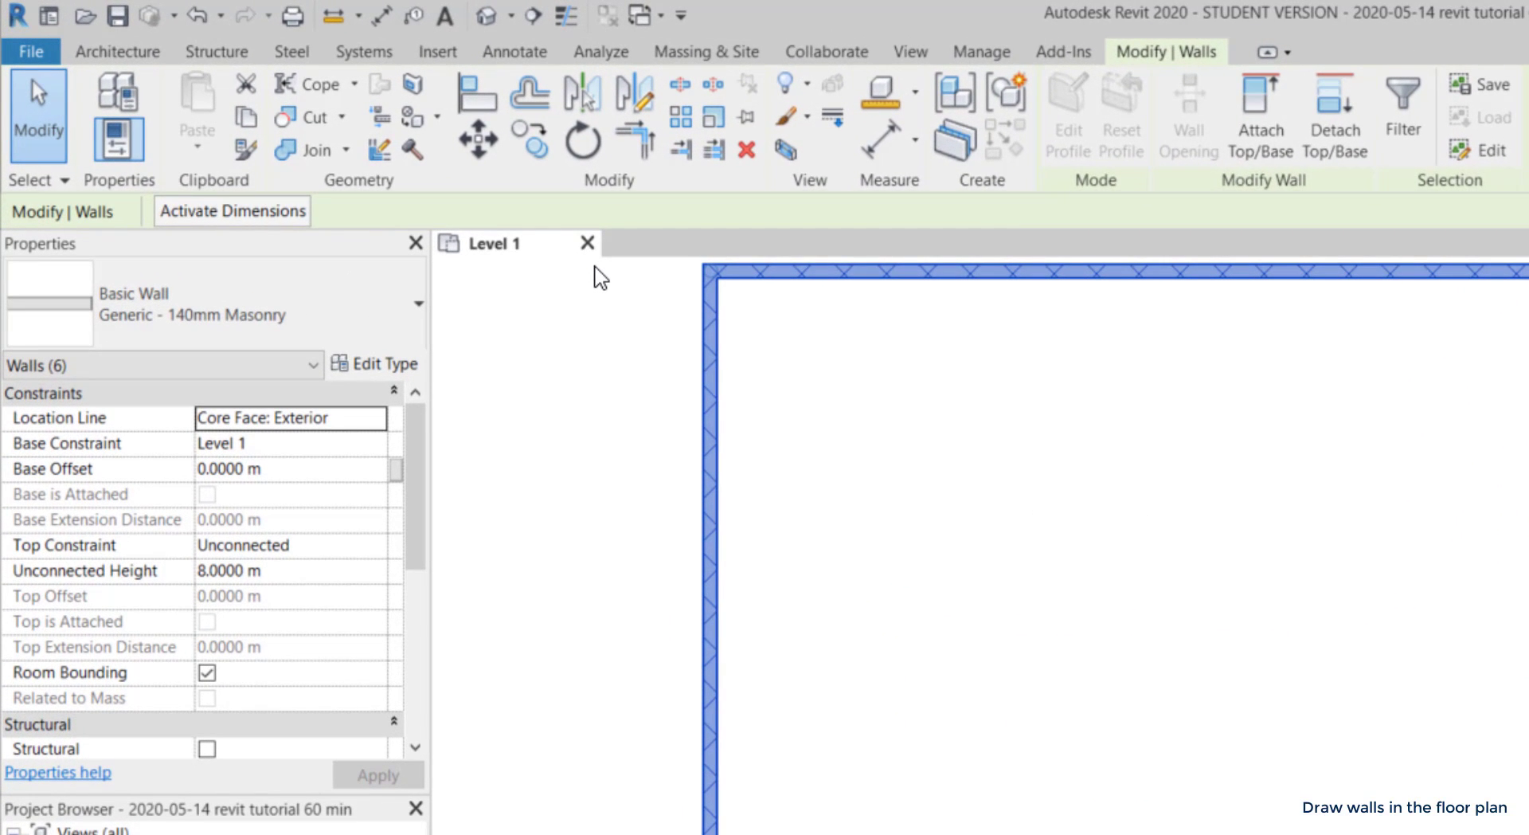
pyautogui.moveTo(600, 403)
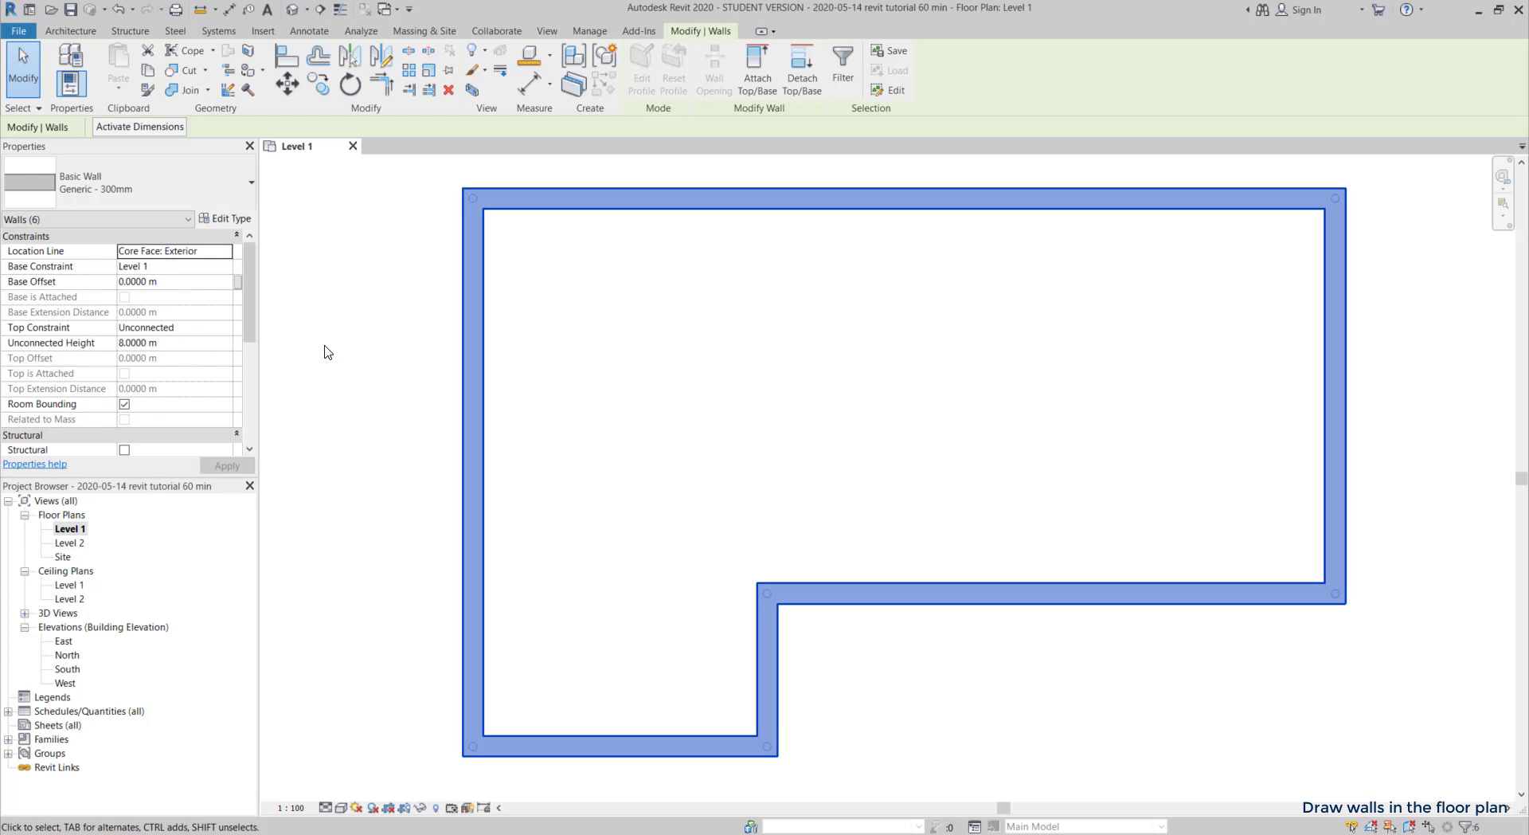
# - Set the outer walls' location line to Core Face: Interior and clear the selection
pyautogui.click(174, 250)
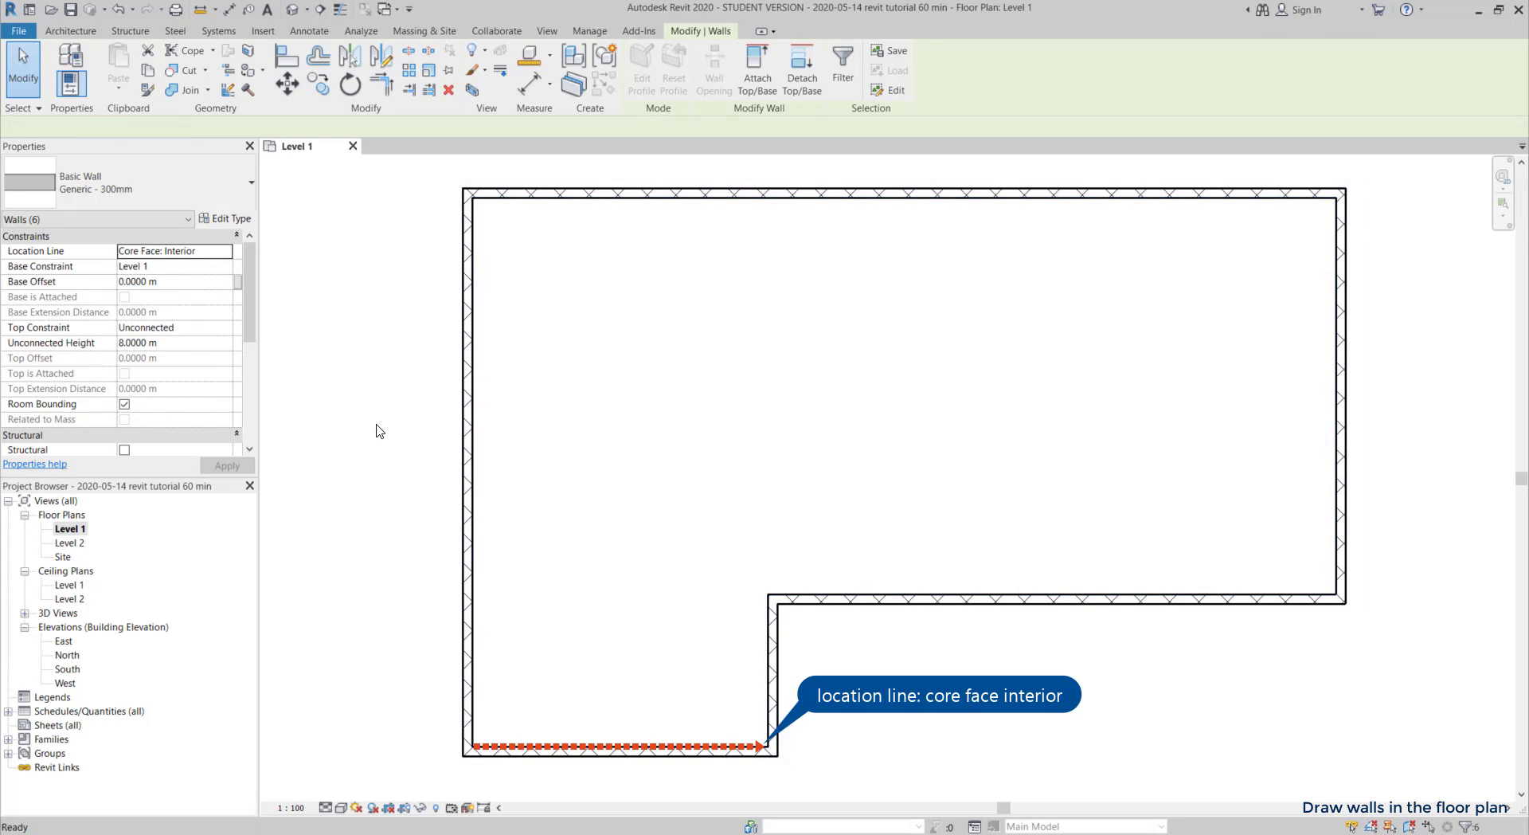
pyautogui.click(589, 30)
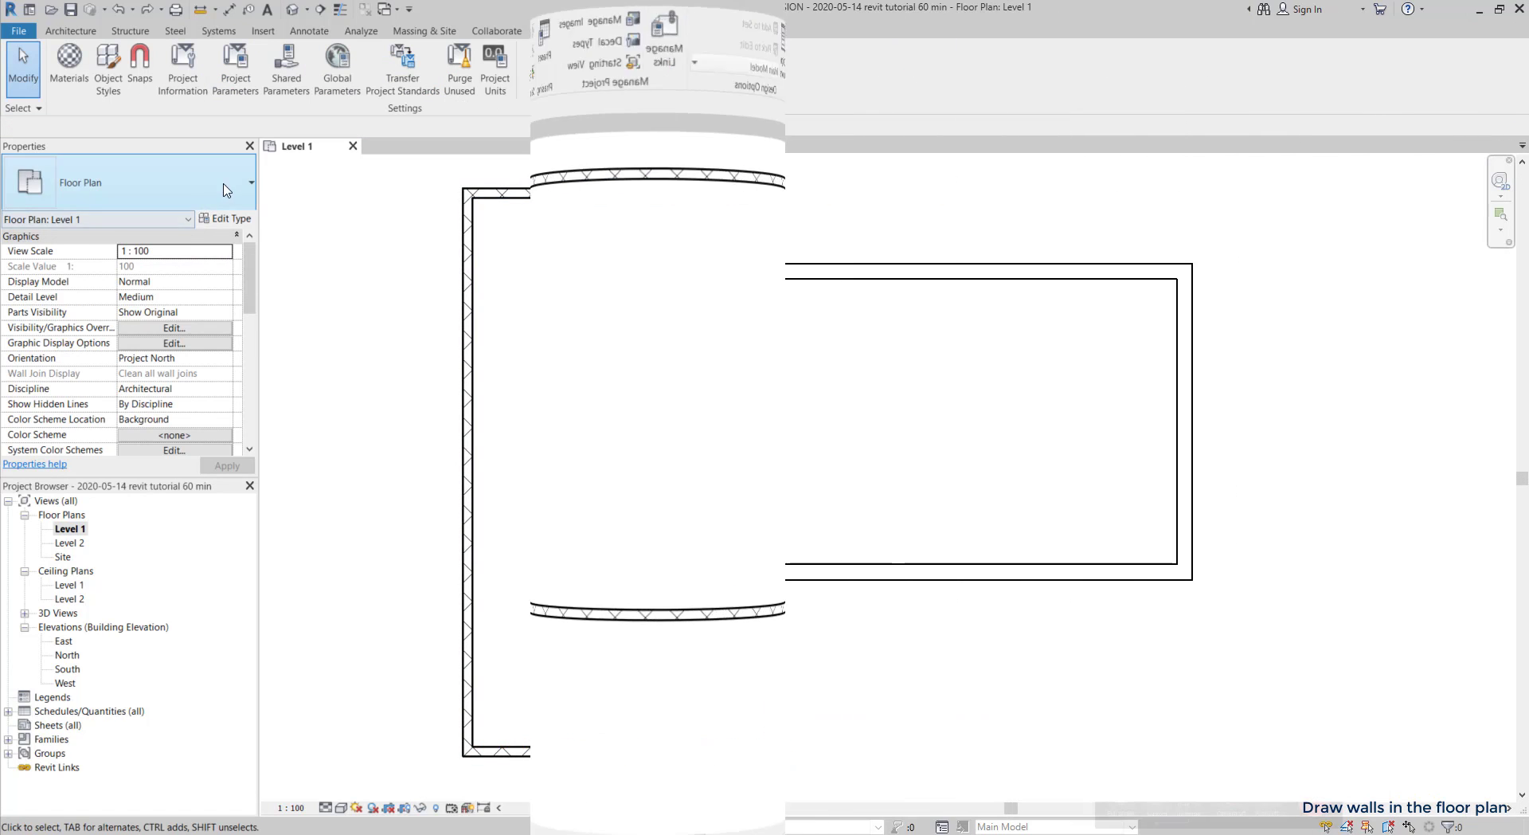
# - Arm the architectural Wall tool with the Generic - 140mm Masonry type
pyautogui.click(70, 30)
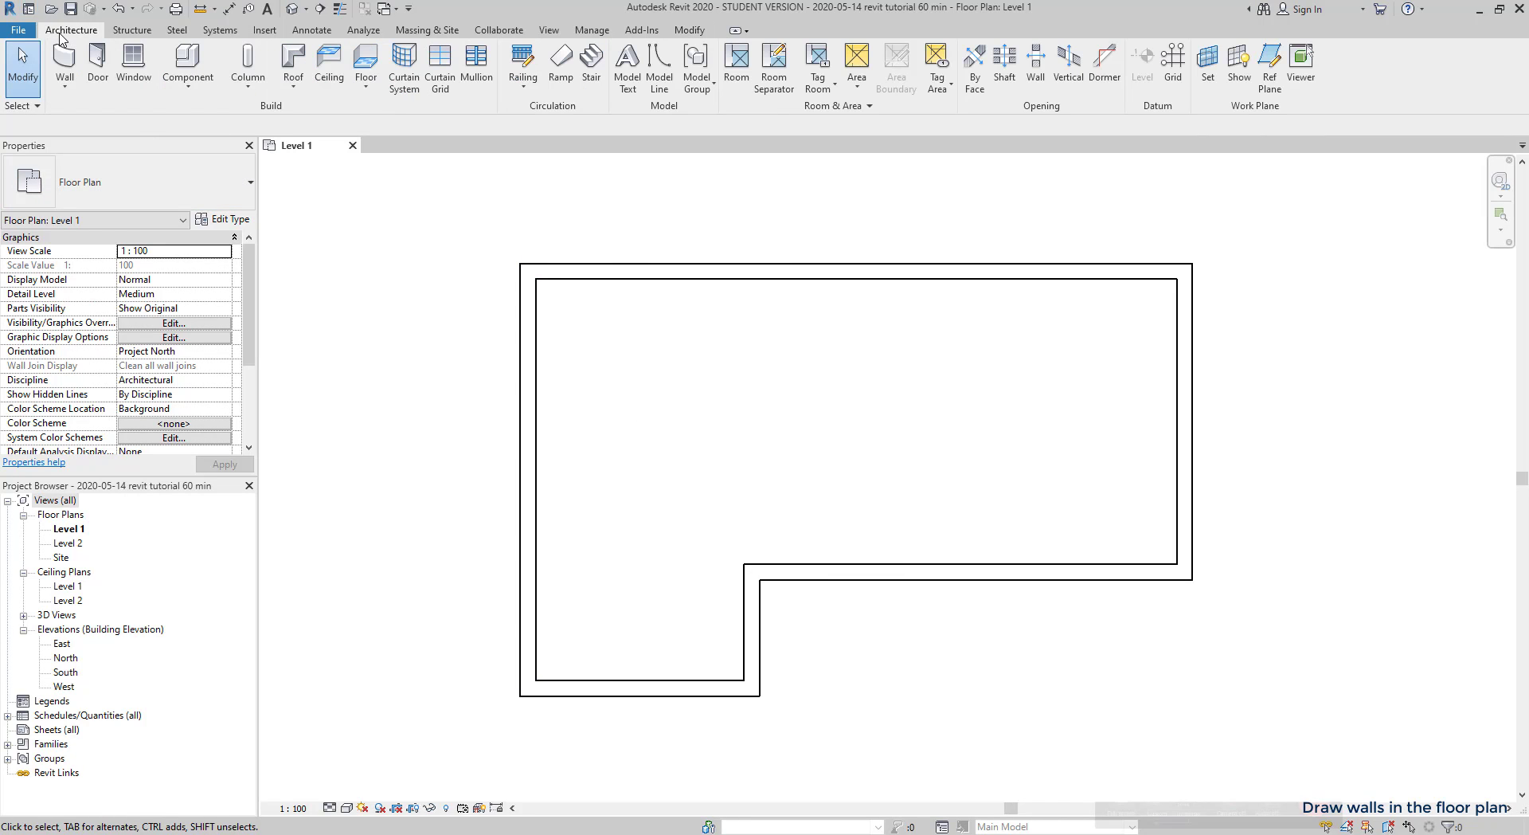
pyautogui.click(86, 64)
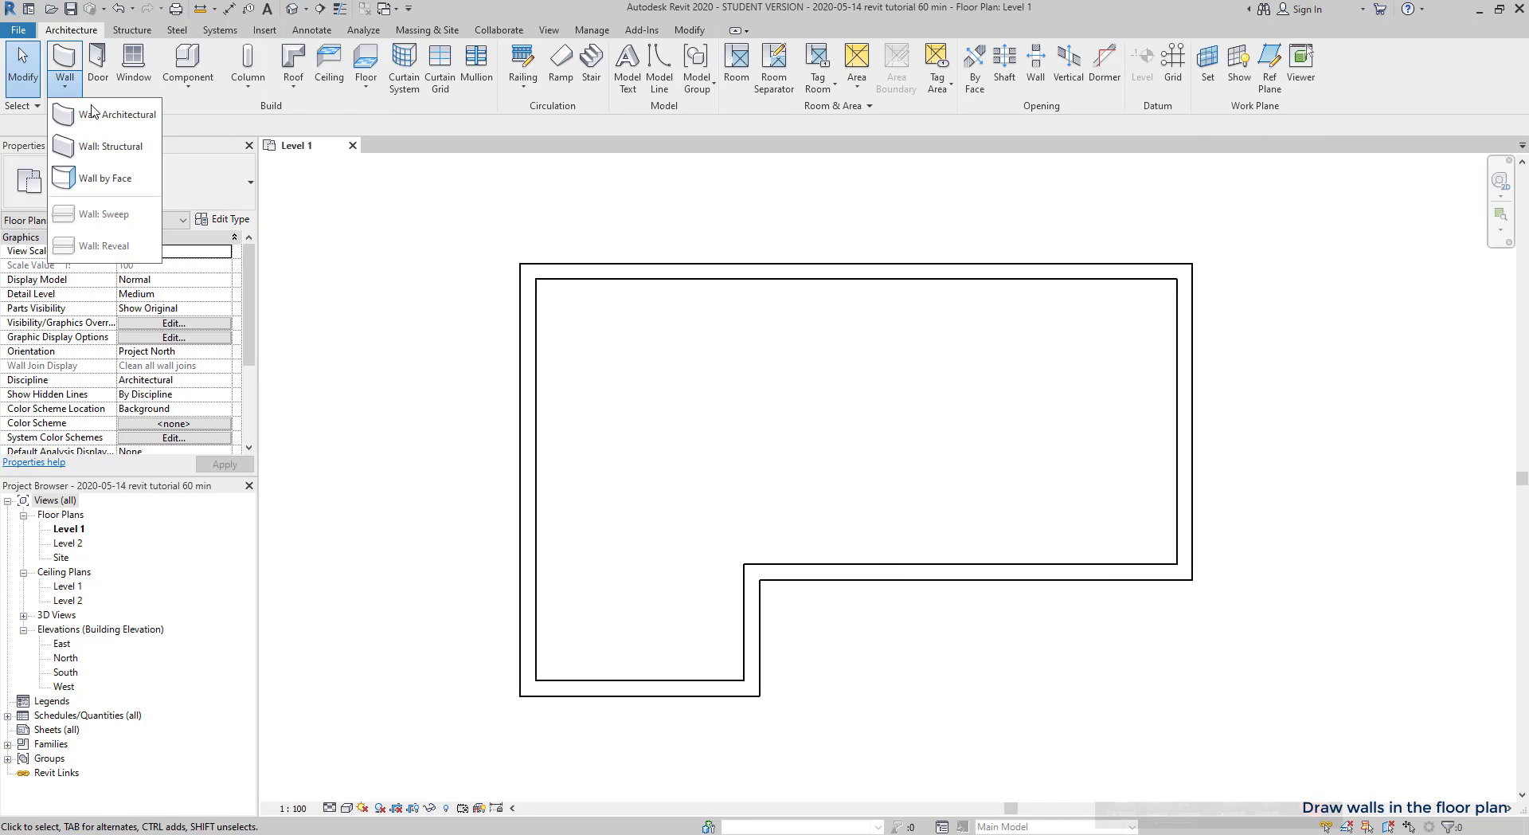
pyautogui.click(116, 115)
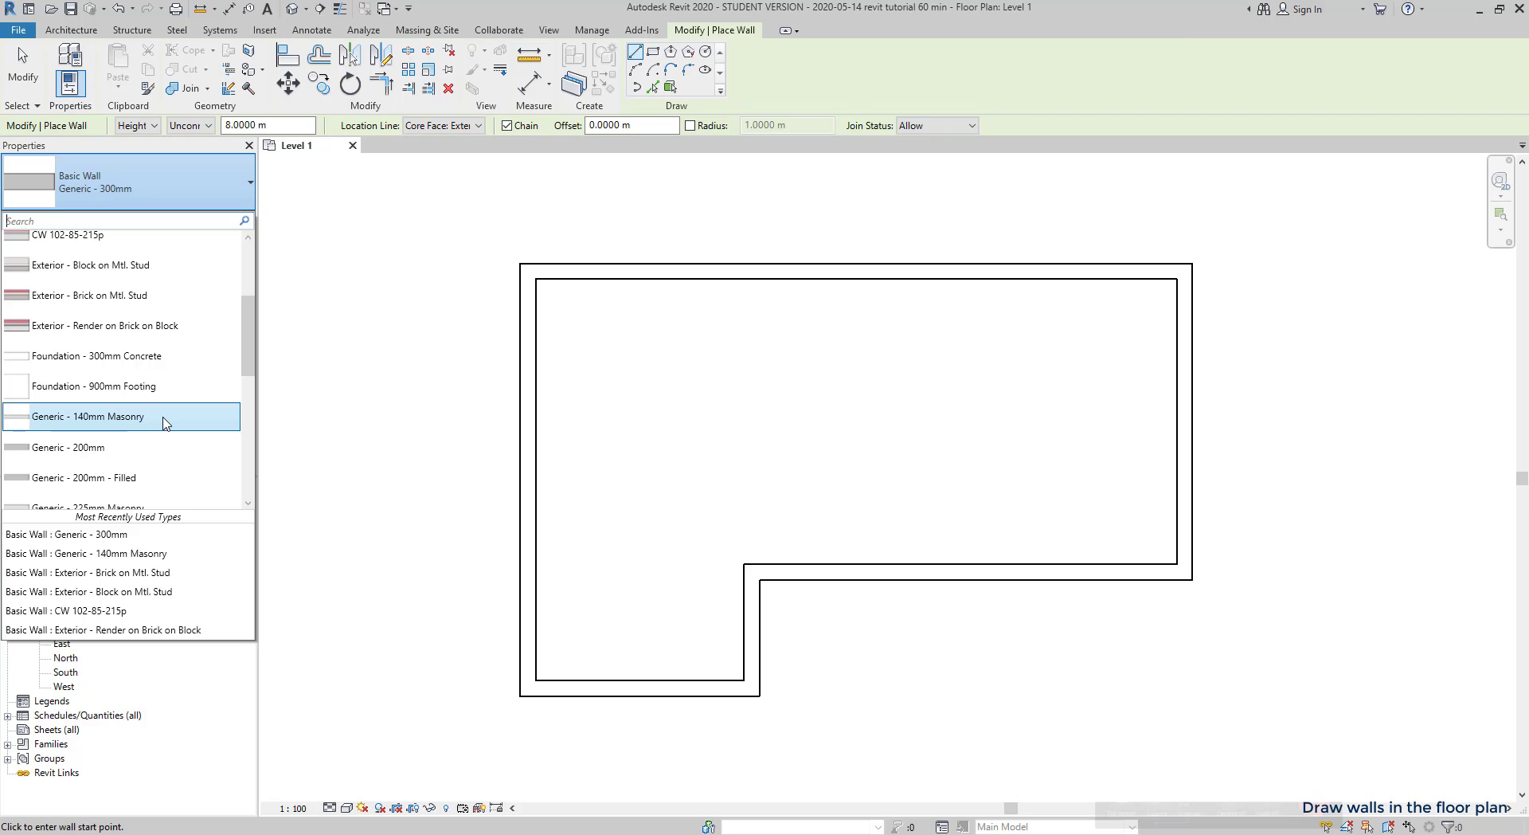
pyautogui.click(88, 416)
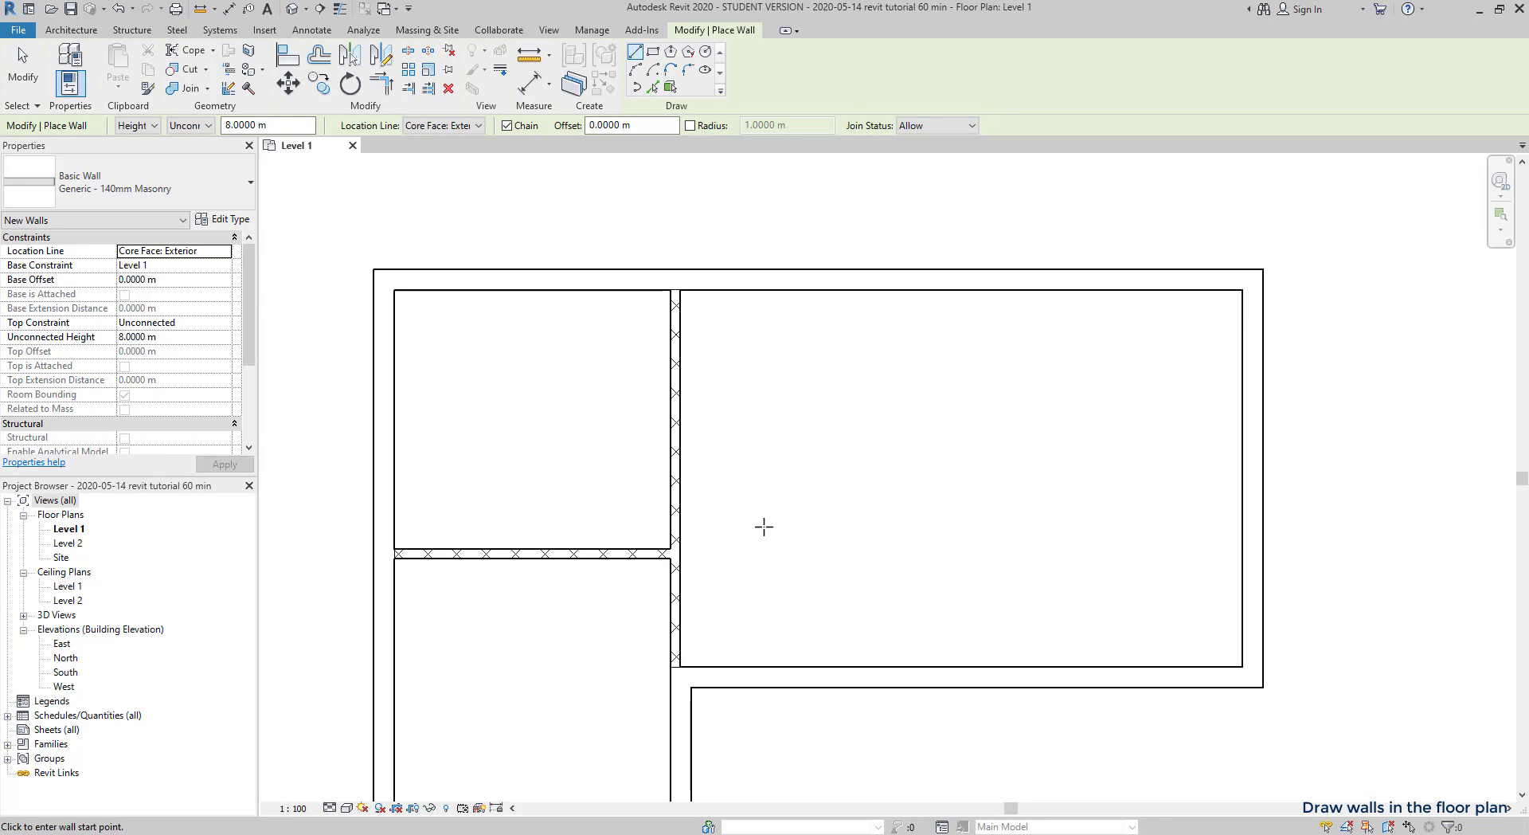
pyautogui.moveTo(701, 325)
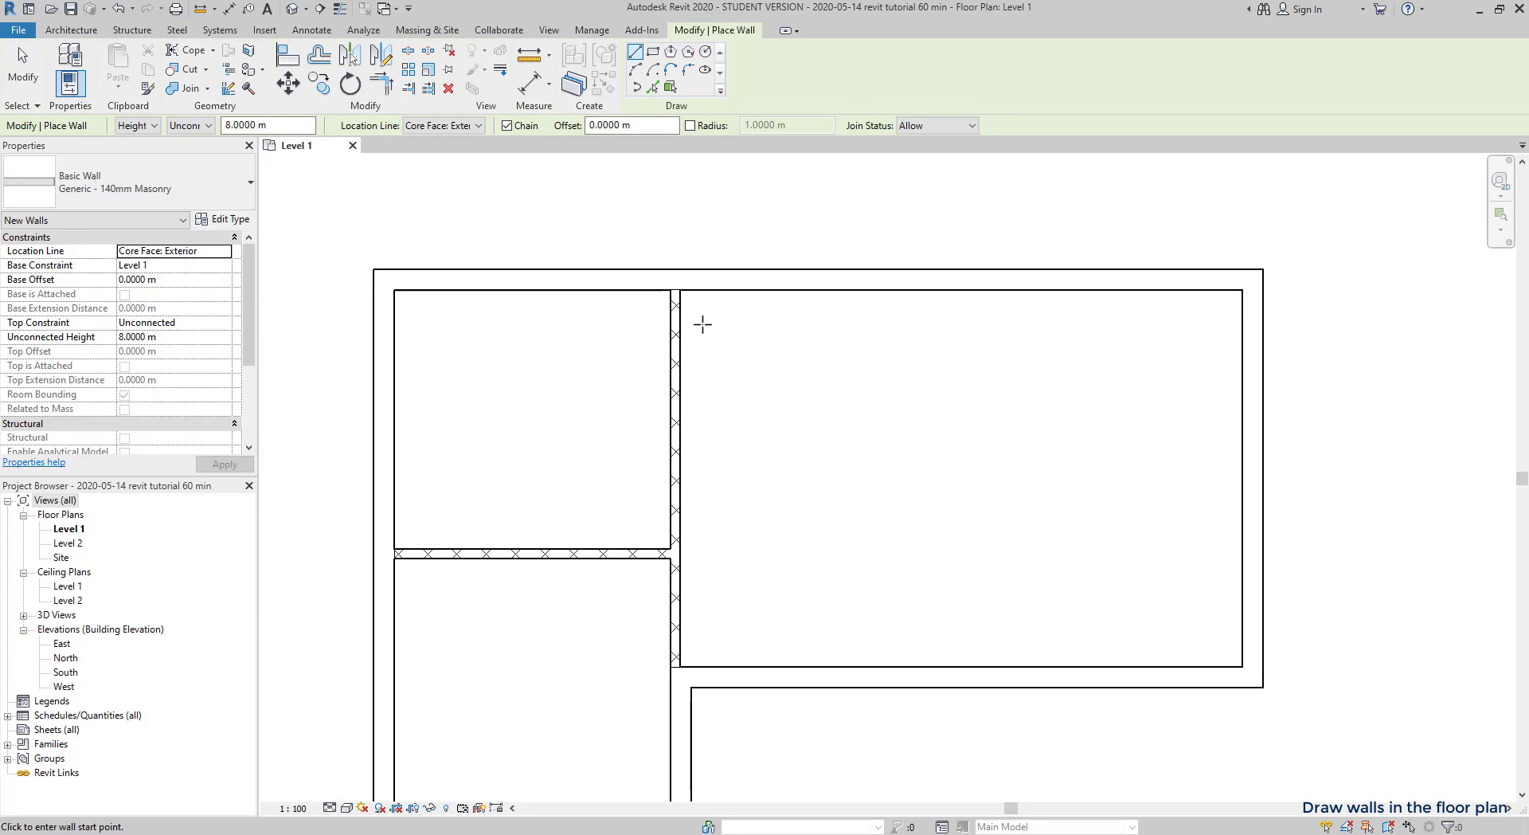
pyautogui.moveTo(677, 322)
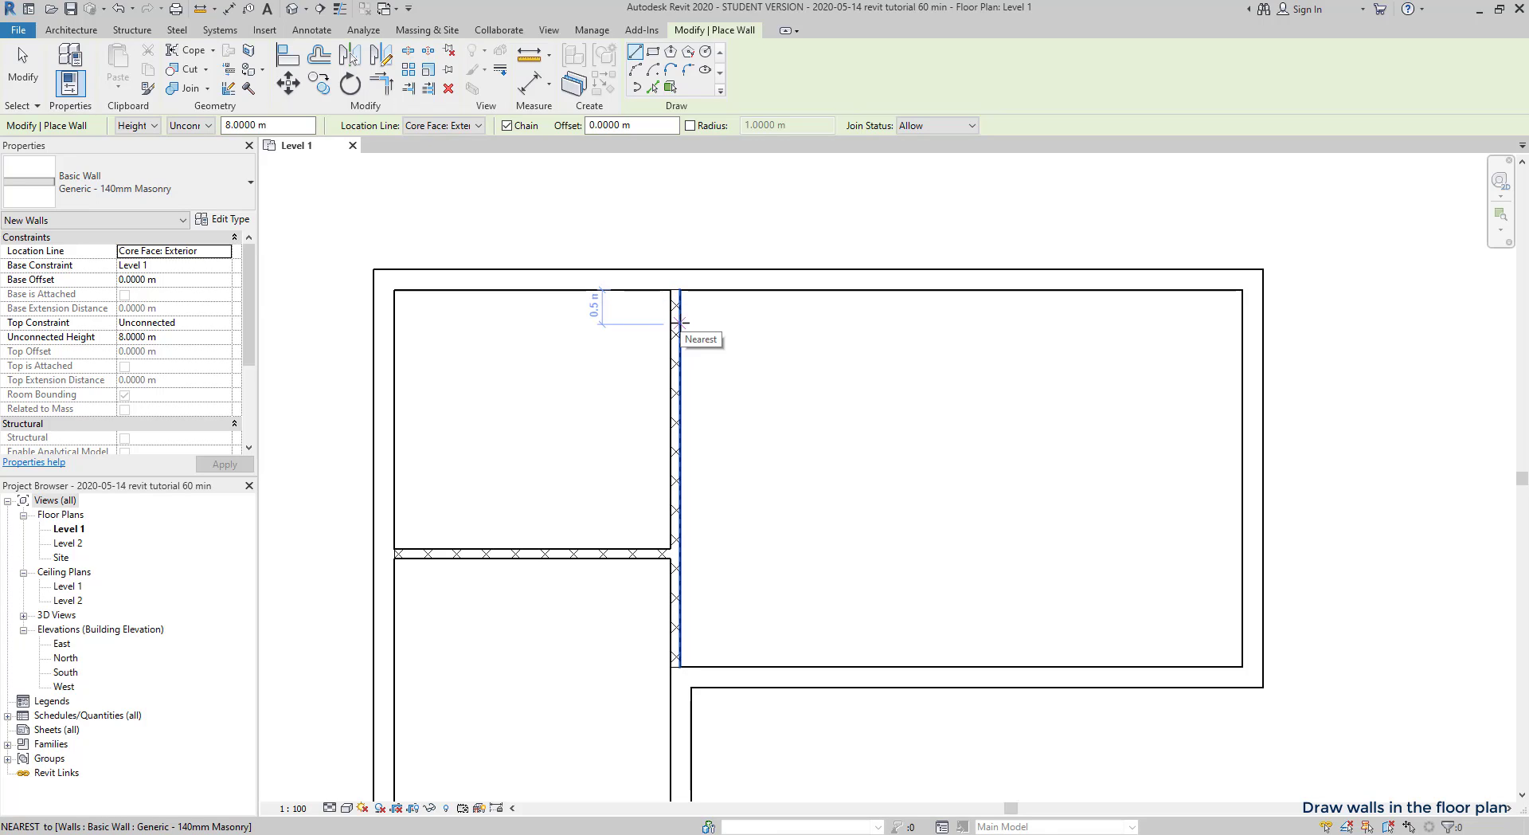
# - Draw a 2 m interior masonry wall off the existing vertical wall
pyautogui.write('2.')
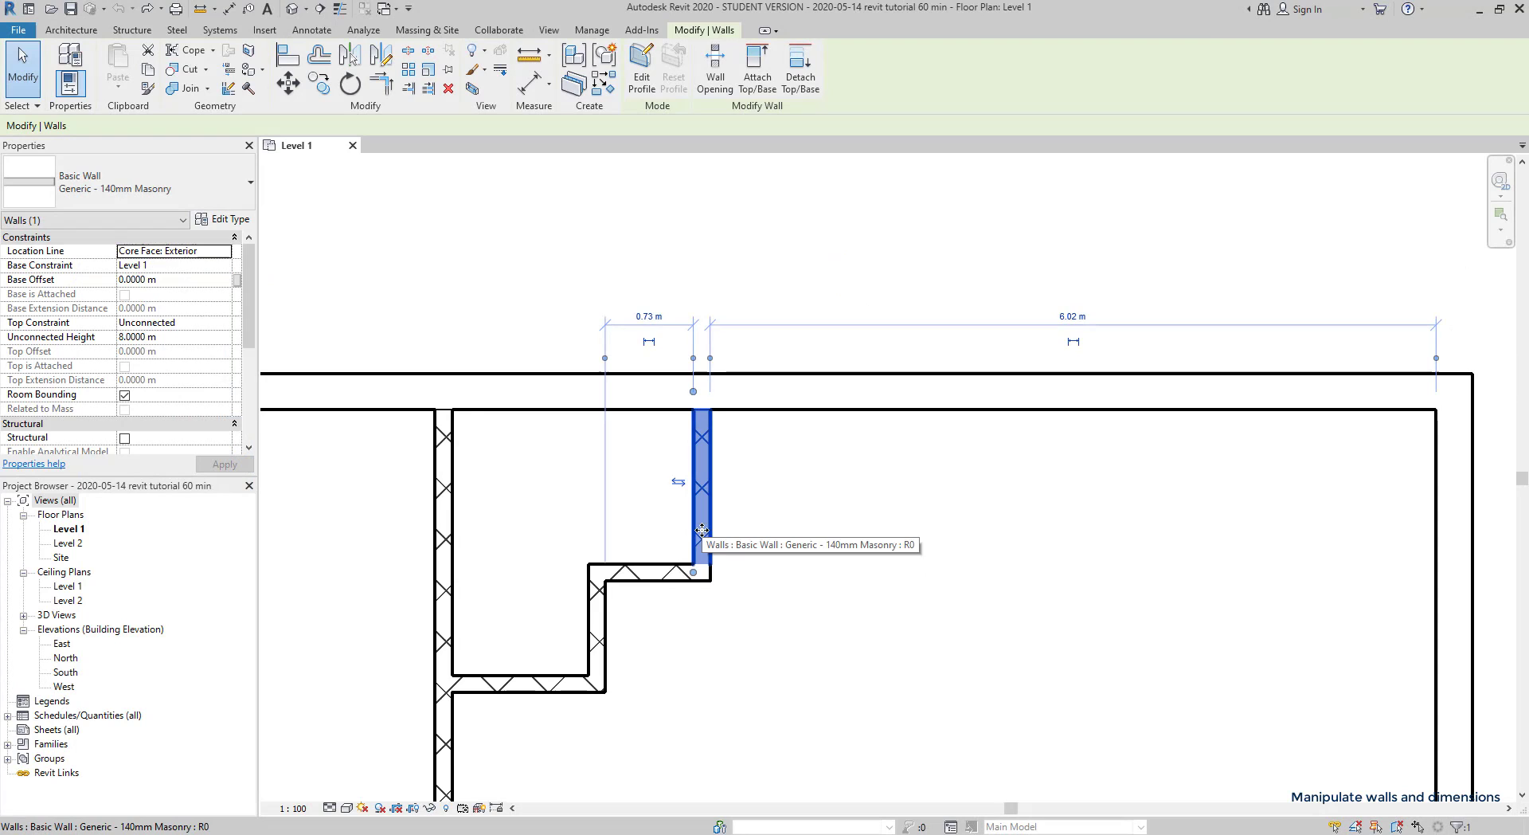
# - Drag the short vertical wall along the top wall to about 2.1 m from the left
pyautogui.moveTo(703, 487); pyautogui.dragTo(888, 527)
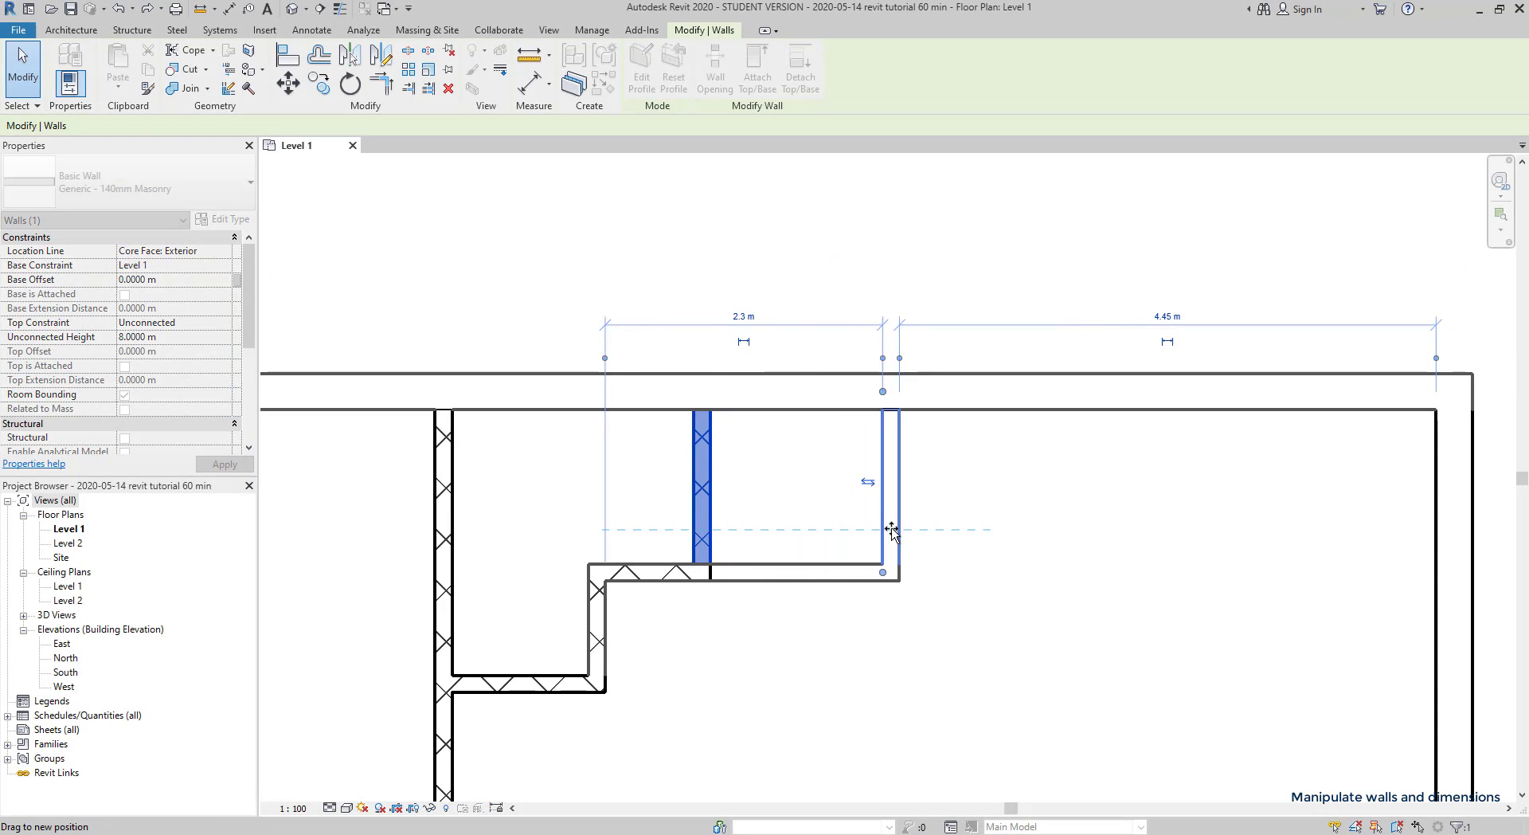
pyautogui.moveTo(892, 529); pyautogui.dragTo(870, 529)
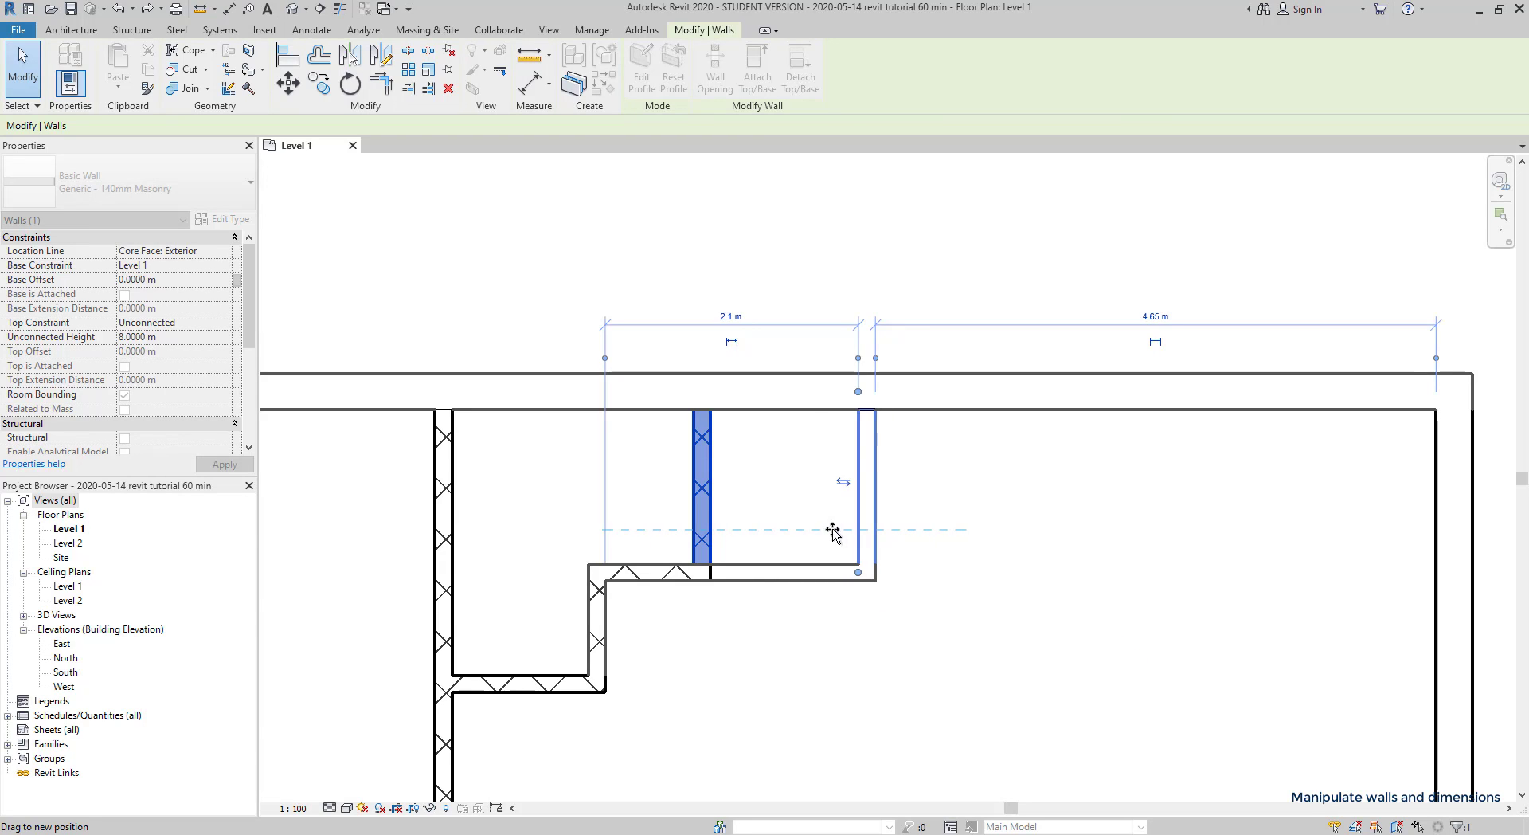
pyautogui.moveTo(832, 529); pyautogui.dragTo(650, 532)
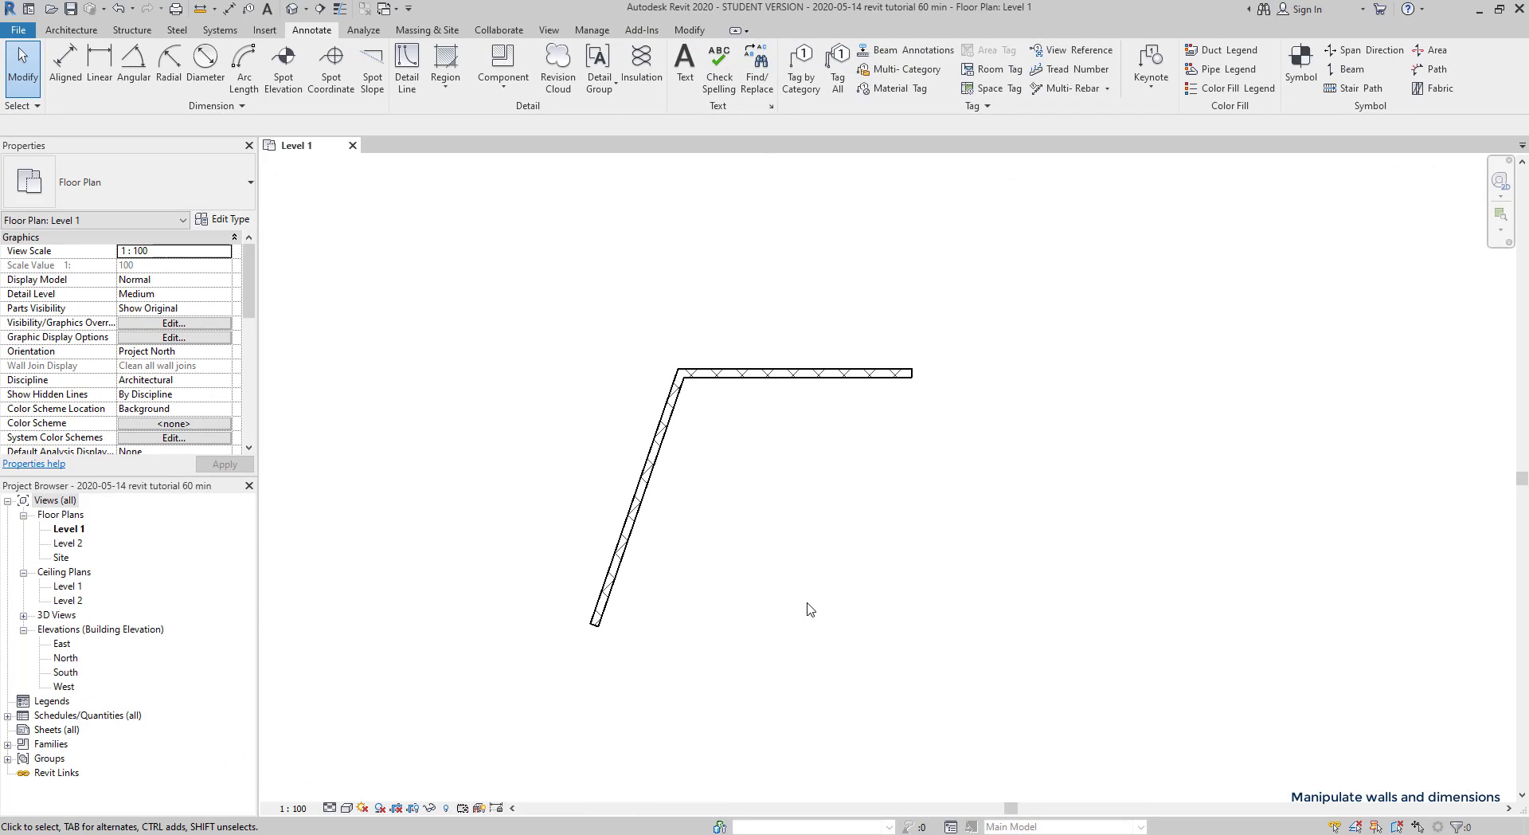
# - Reselect the short vertical wall back at 0.73 m from its neighbor
pyautogui.click(793, 372)
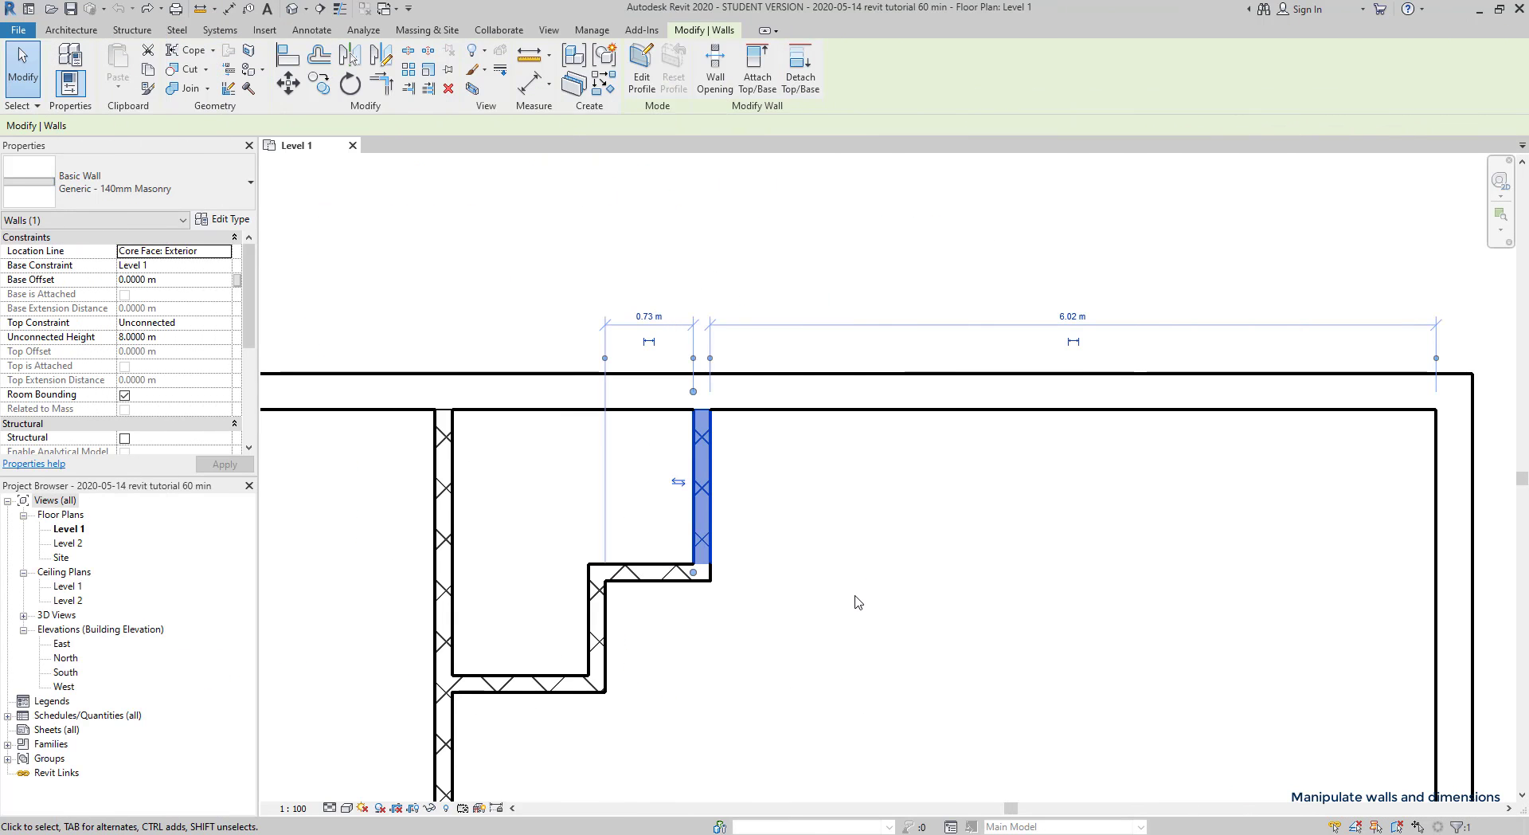
pyautogui.moveTo(862, 593)
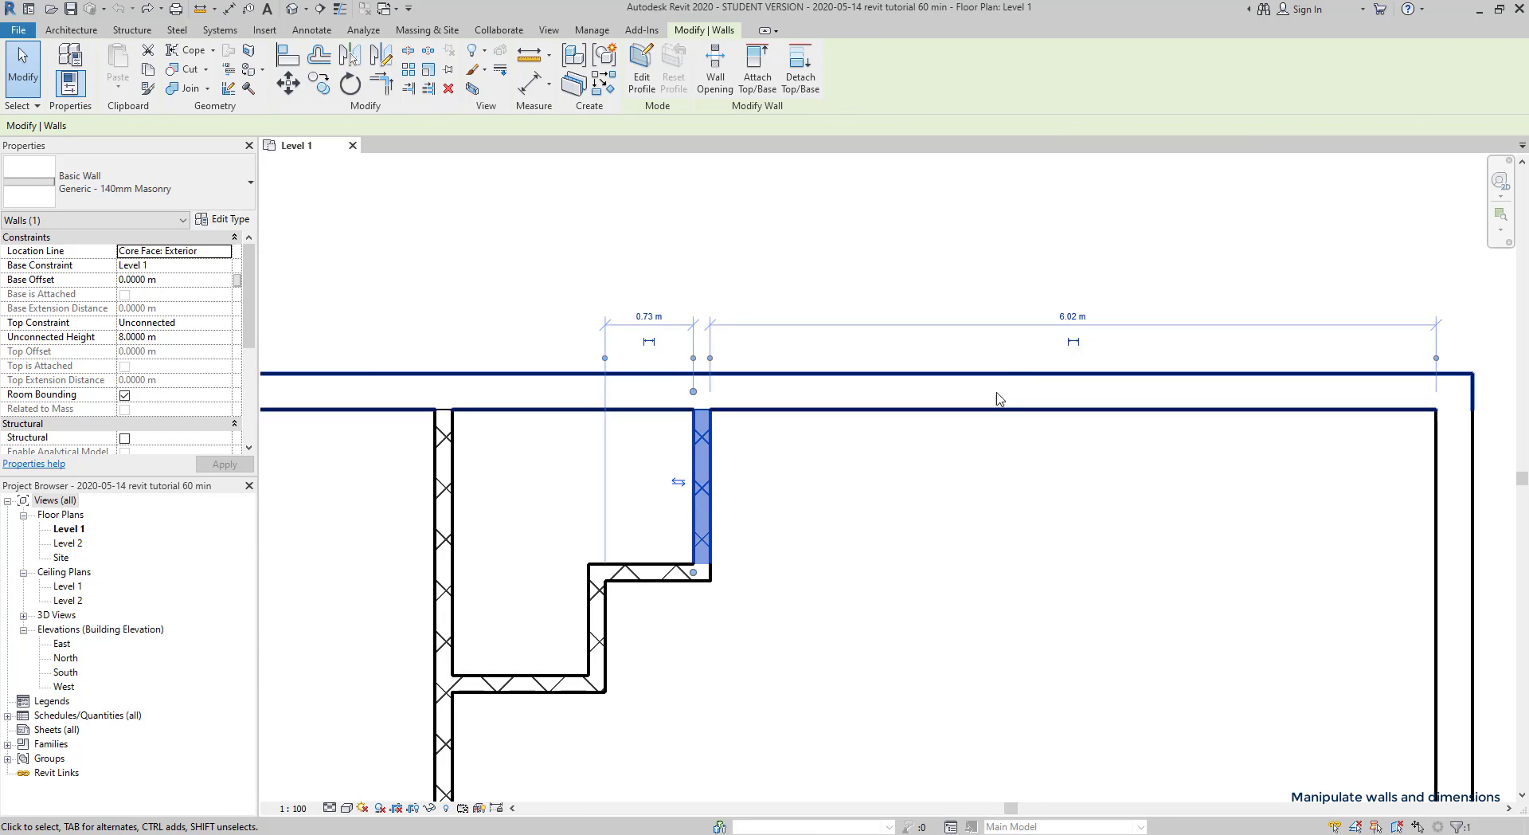
# - Set the short wall's distance to the right wall to 4 m via its temporary dimension, then deselect
pyautogui.click(1072, 315)
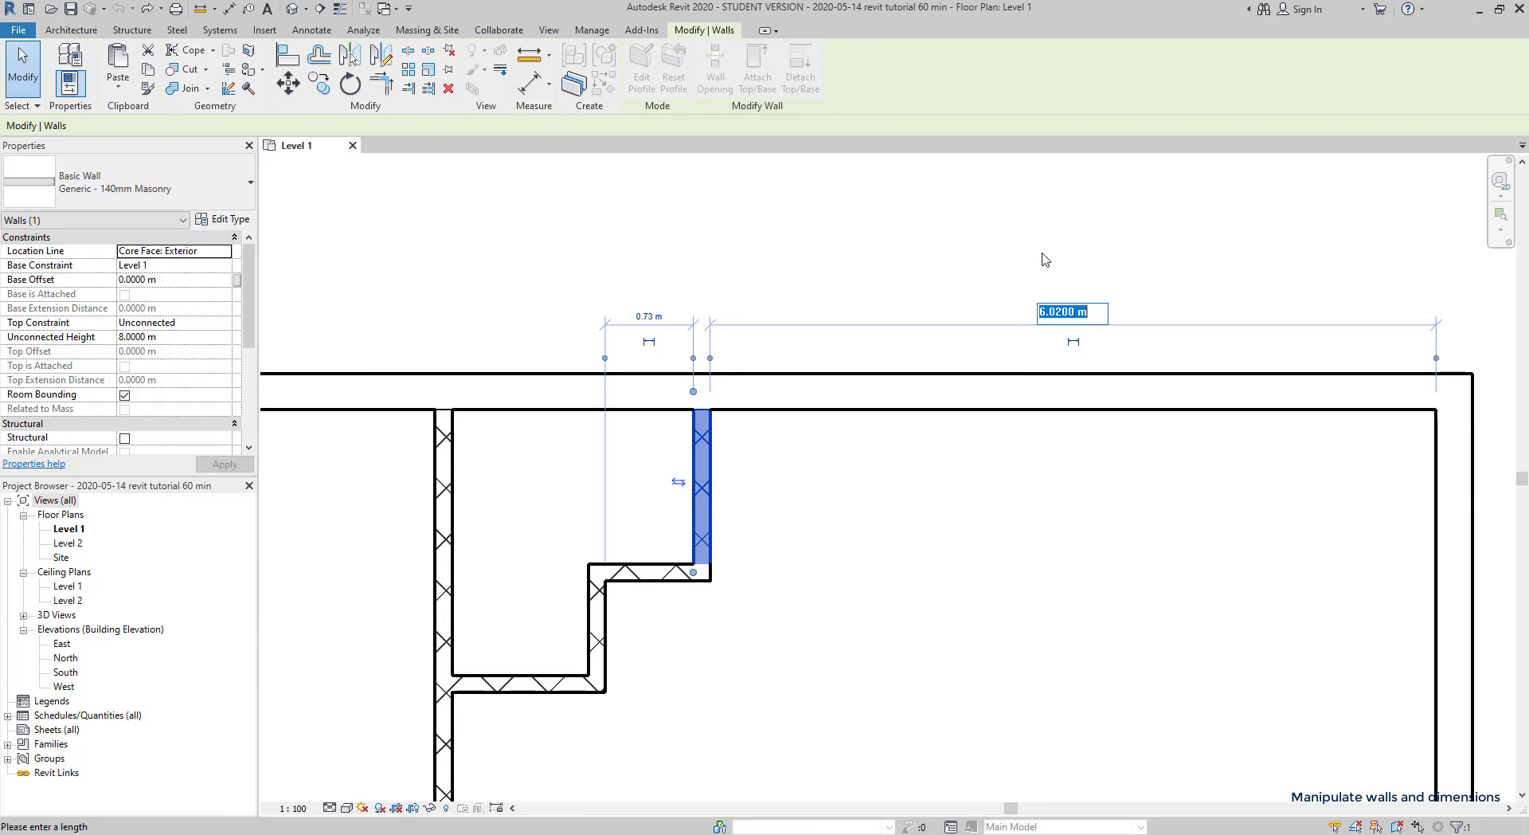
pyautogui.write('4')
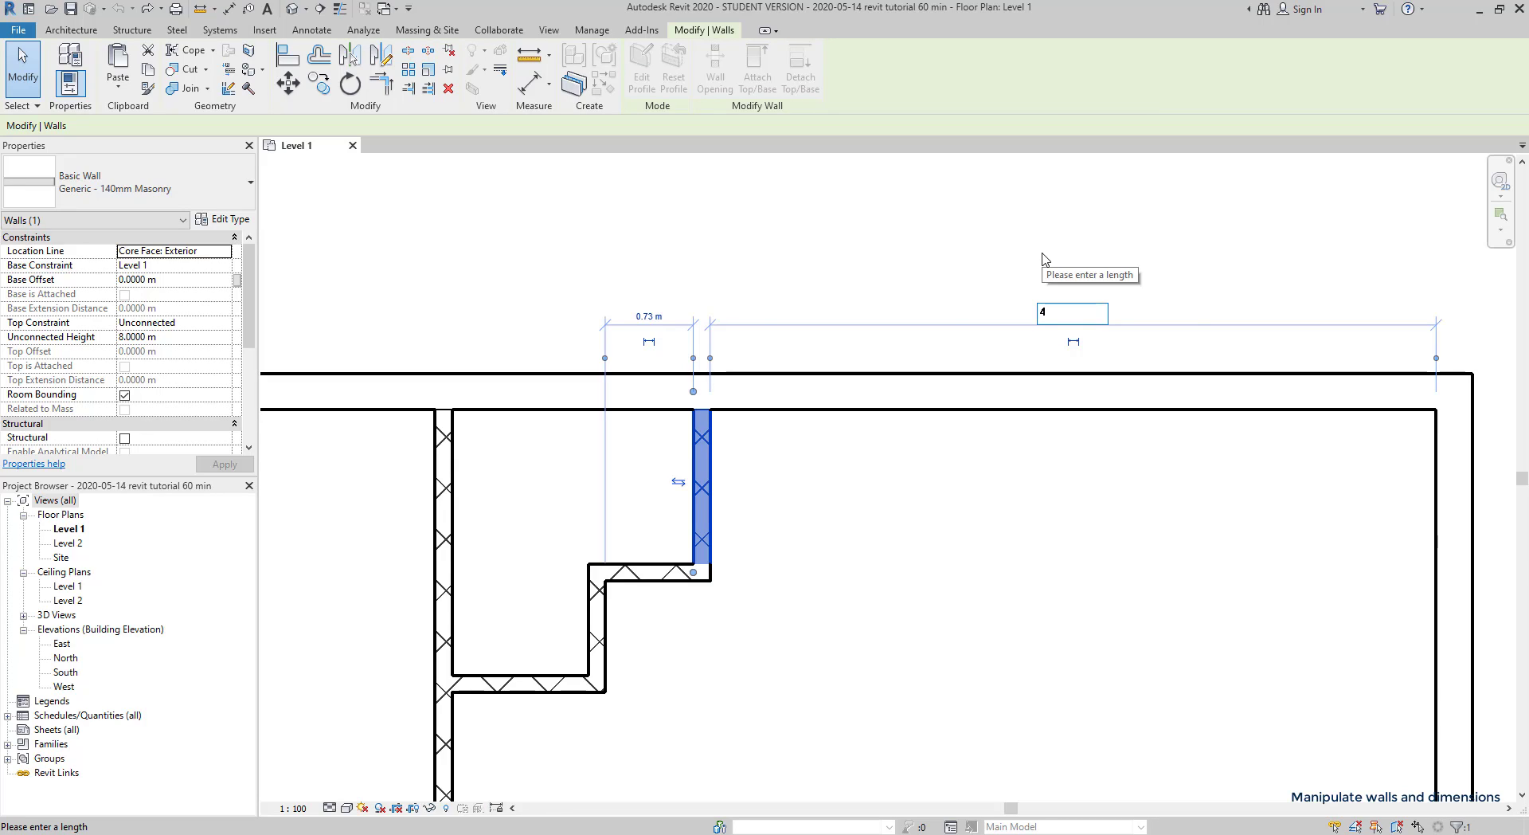
pyautogui.press('Enter')
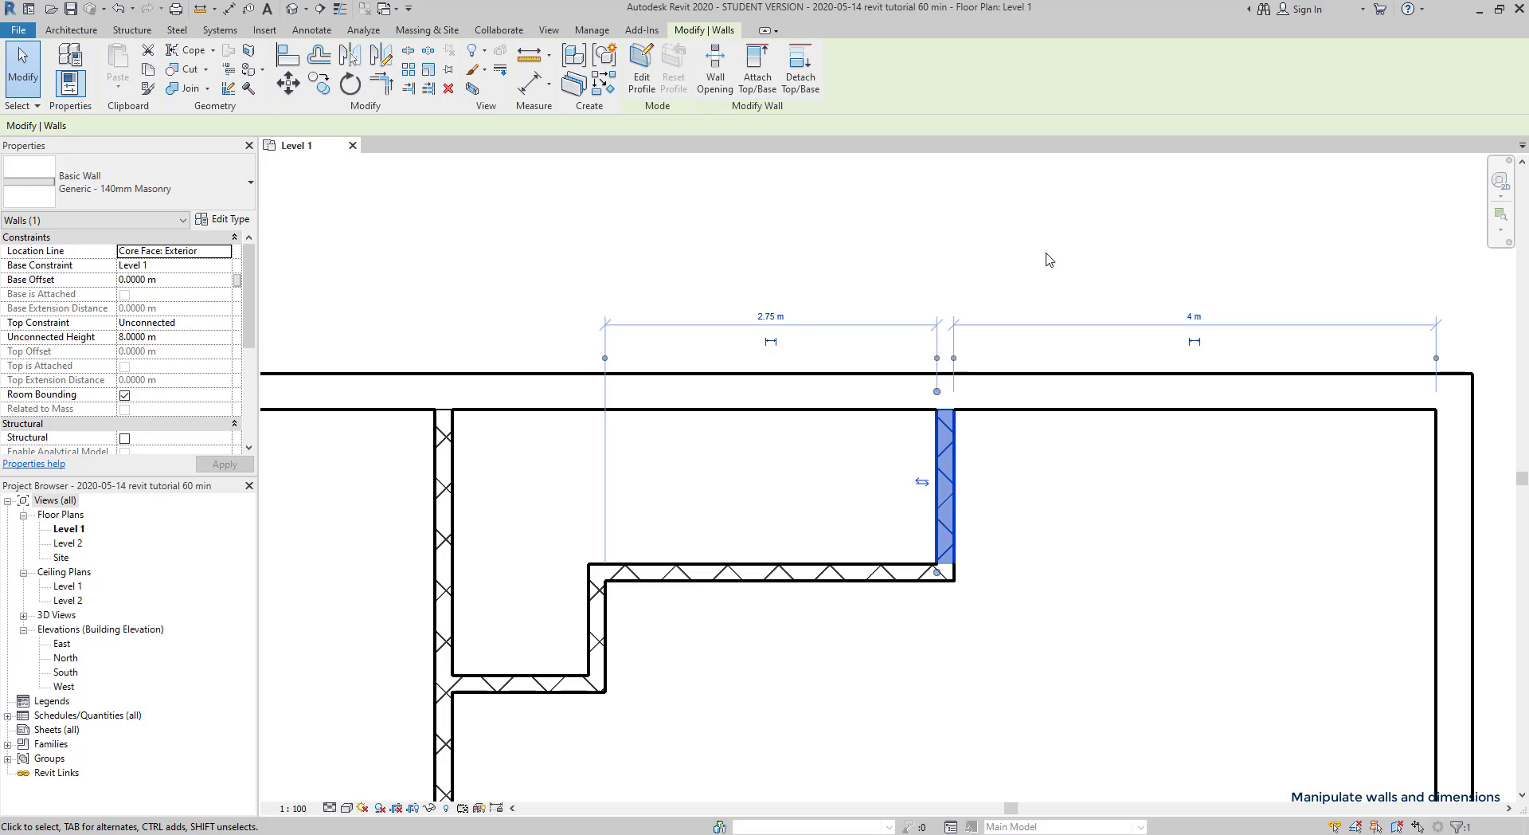
pyautogui.moveTo(1144, 602)
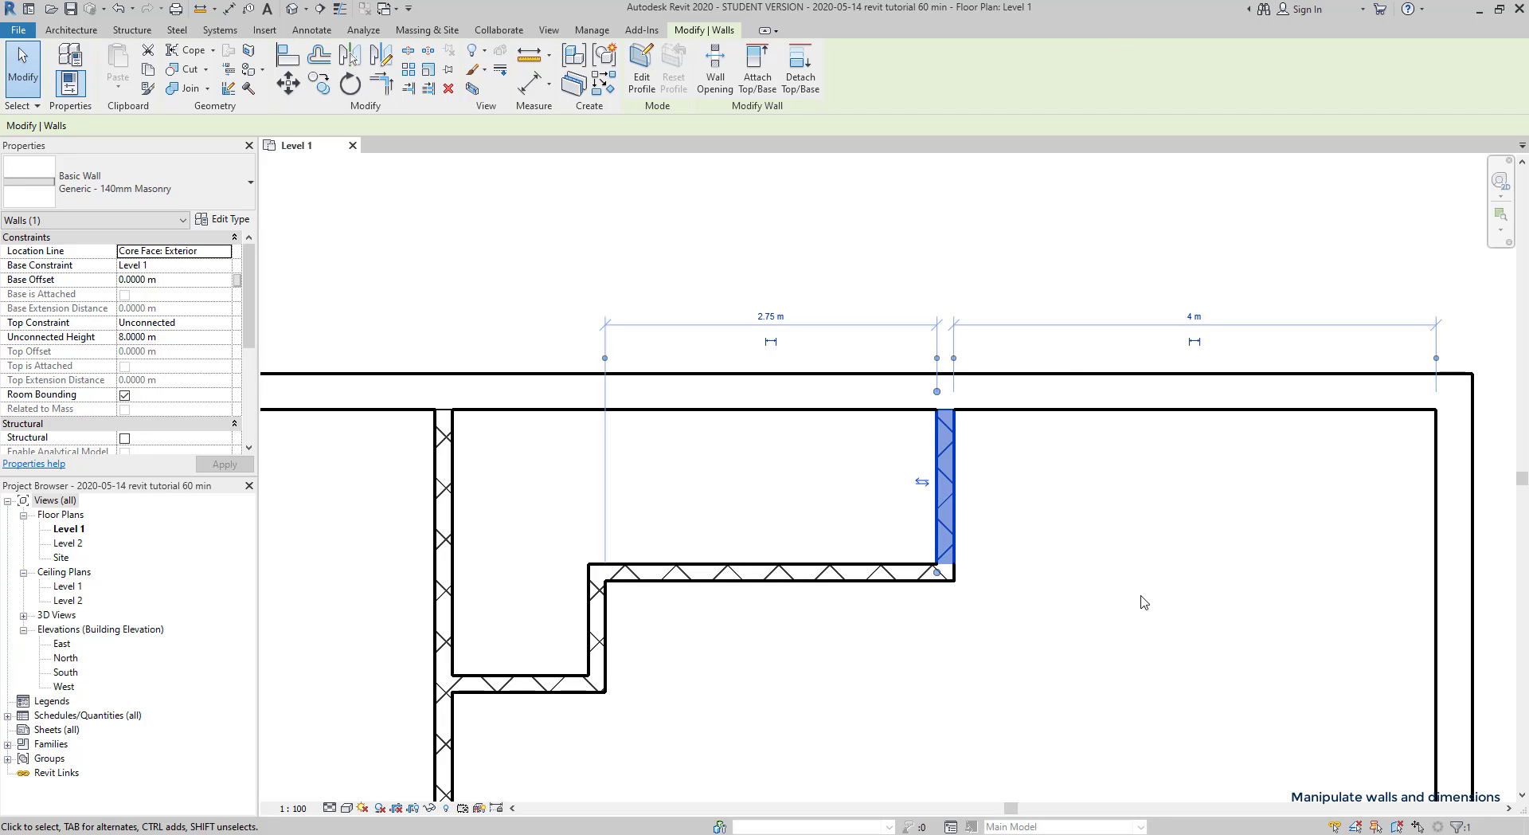
pyautogui.click(312, 29)
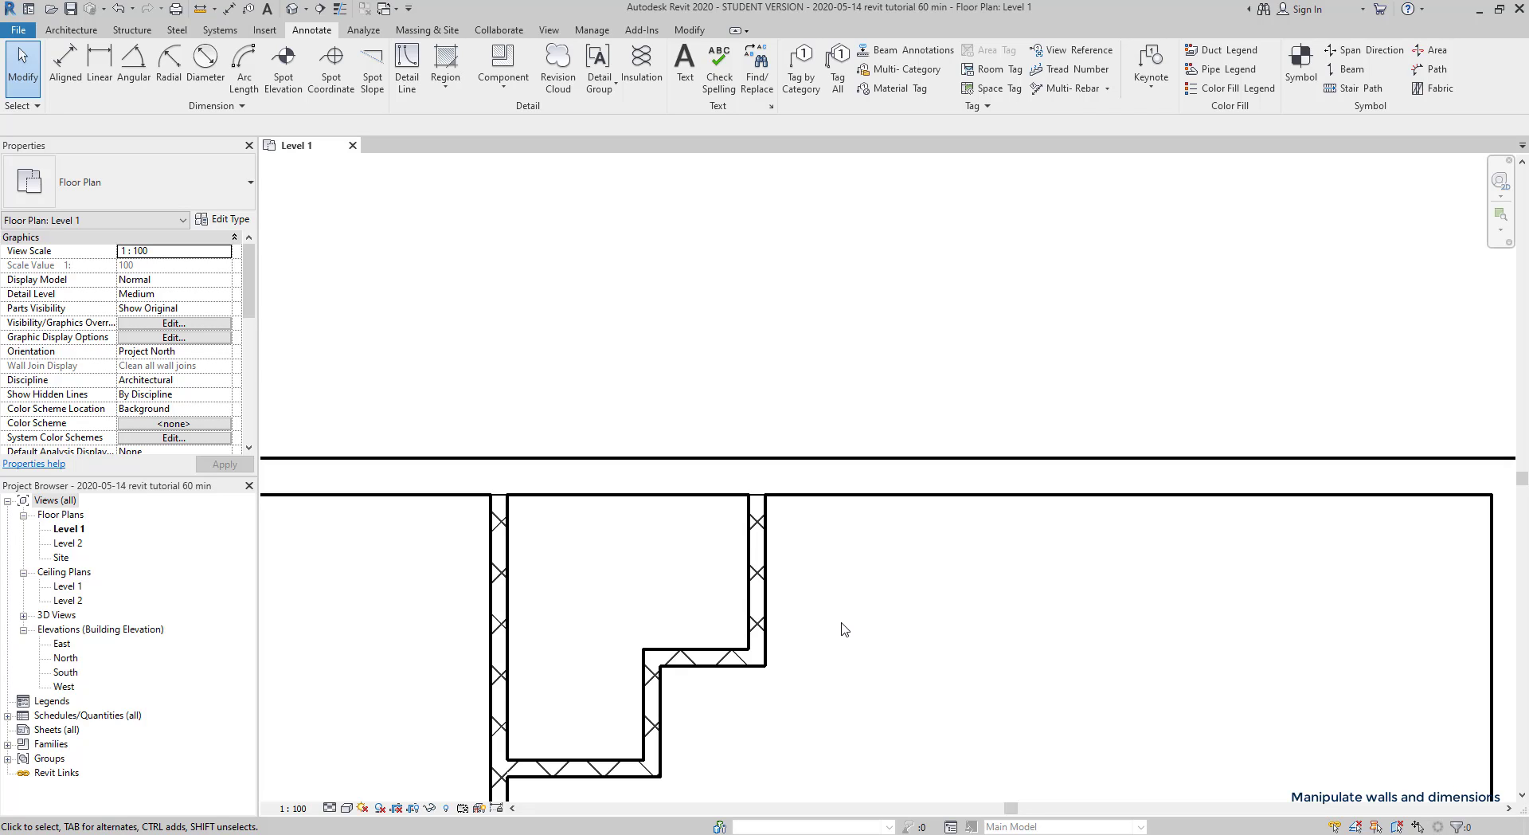
# - Make the 0.87 m temporary dimension beside the short wall permanent
pyautogui.click(758, 600)
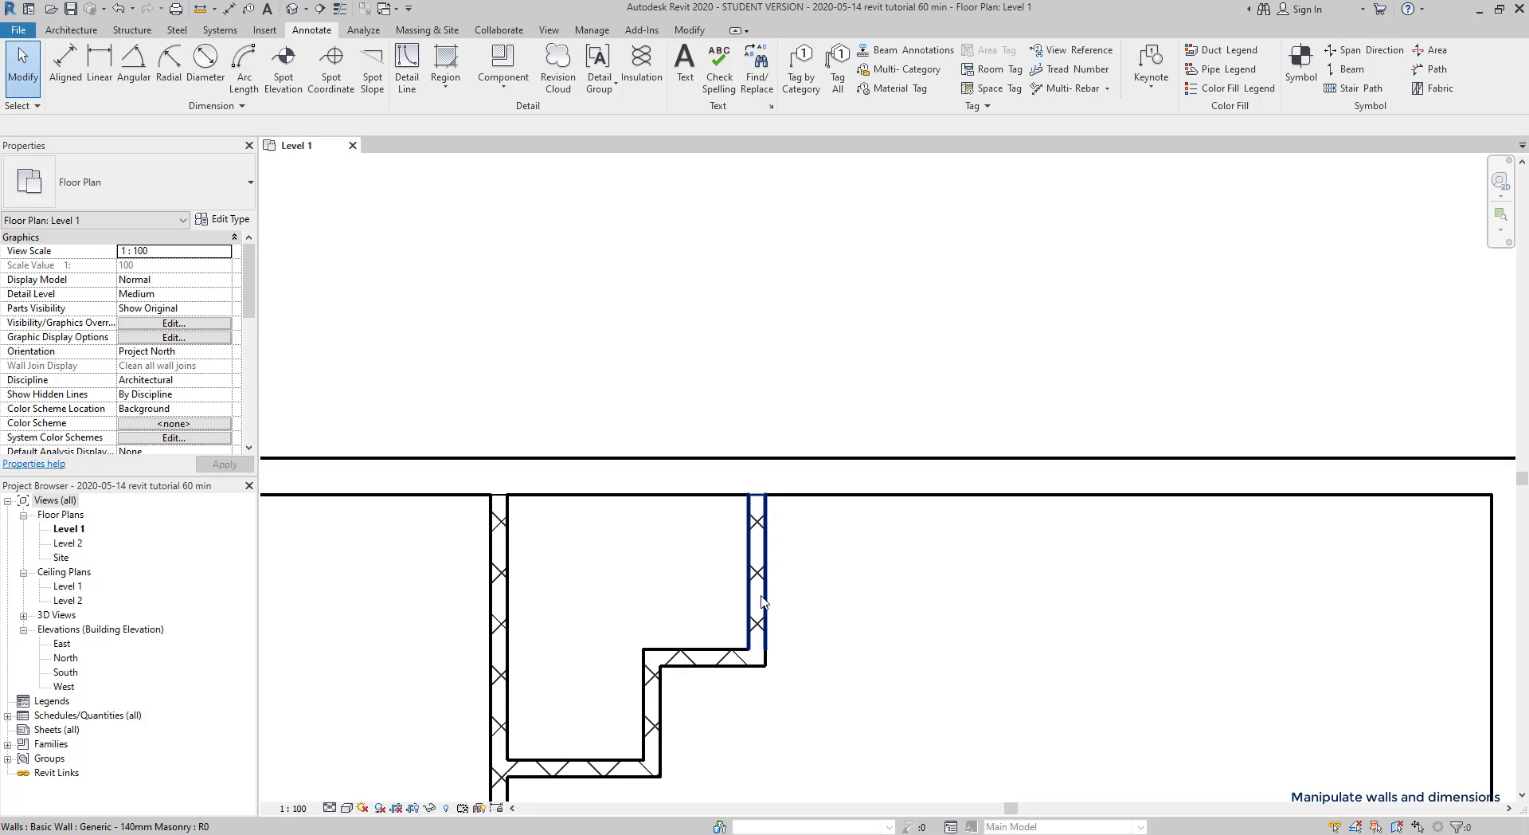
pyautogui.click(756, 600)
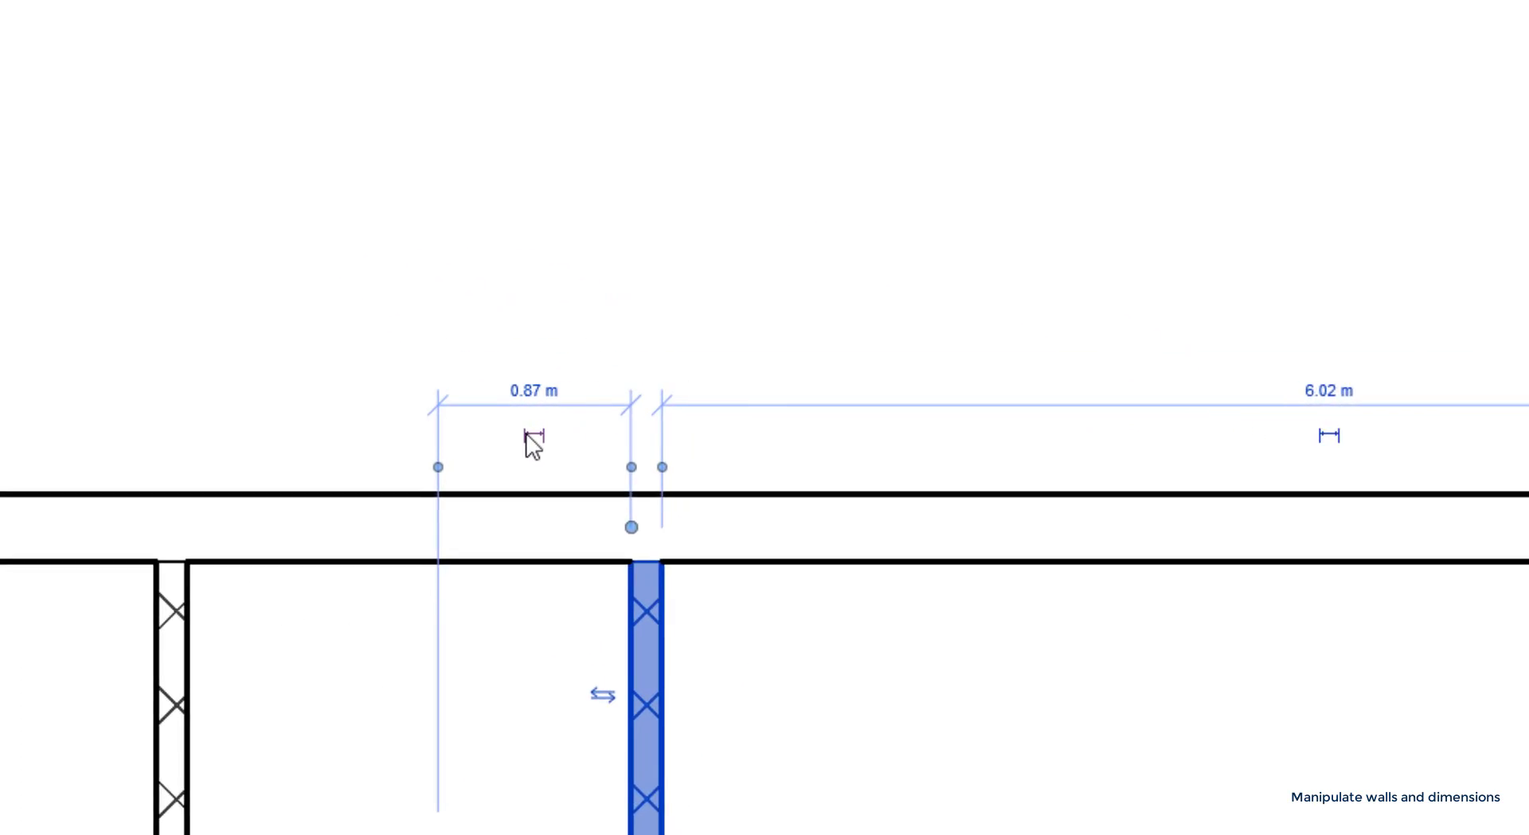
pyautogui.moveTo(491, 449)
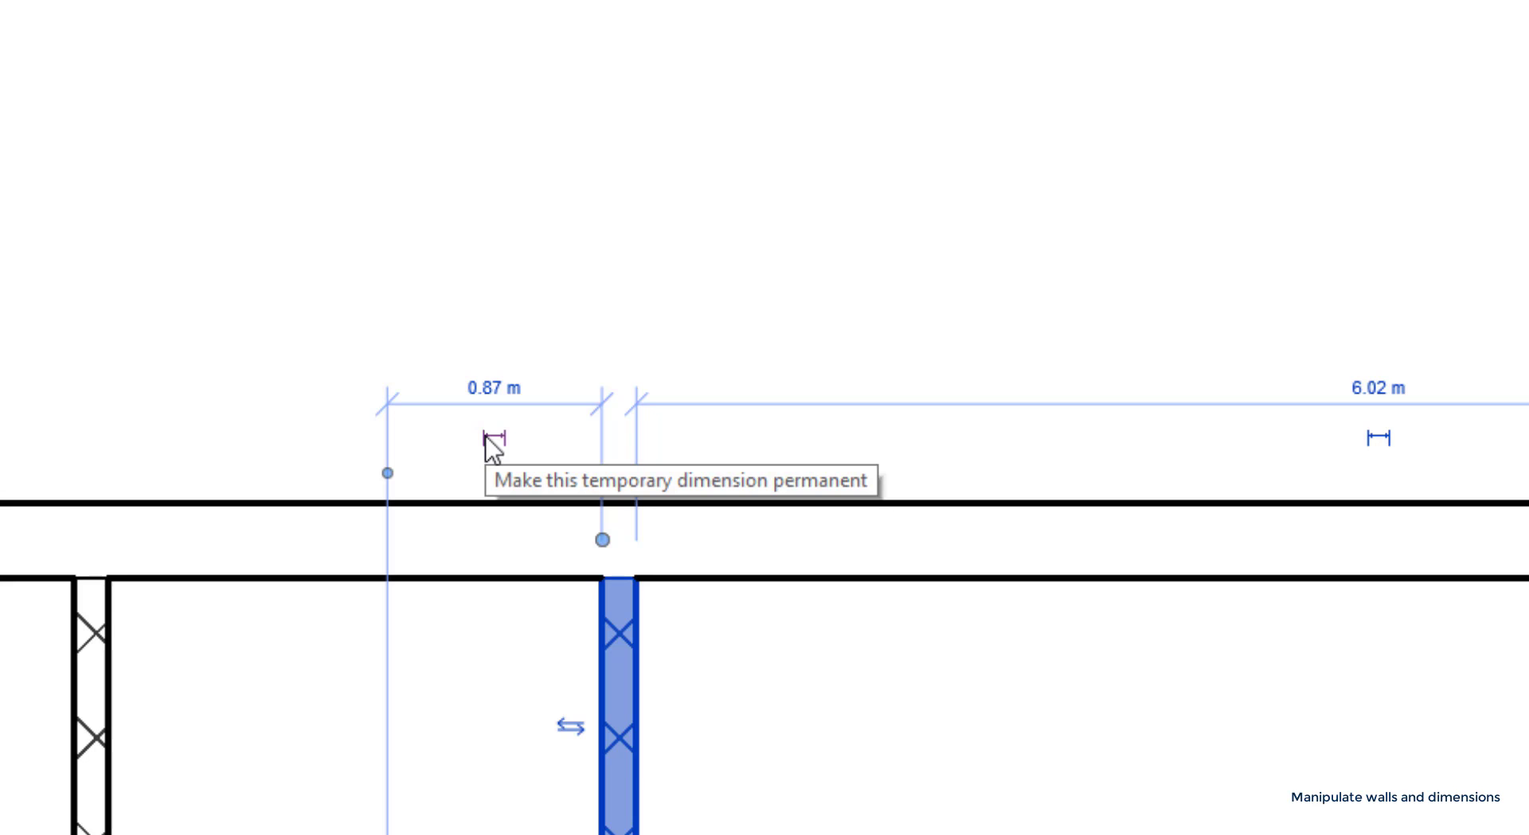
pyautogui.click(494, 438)
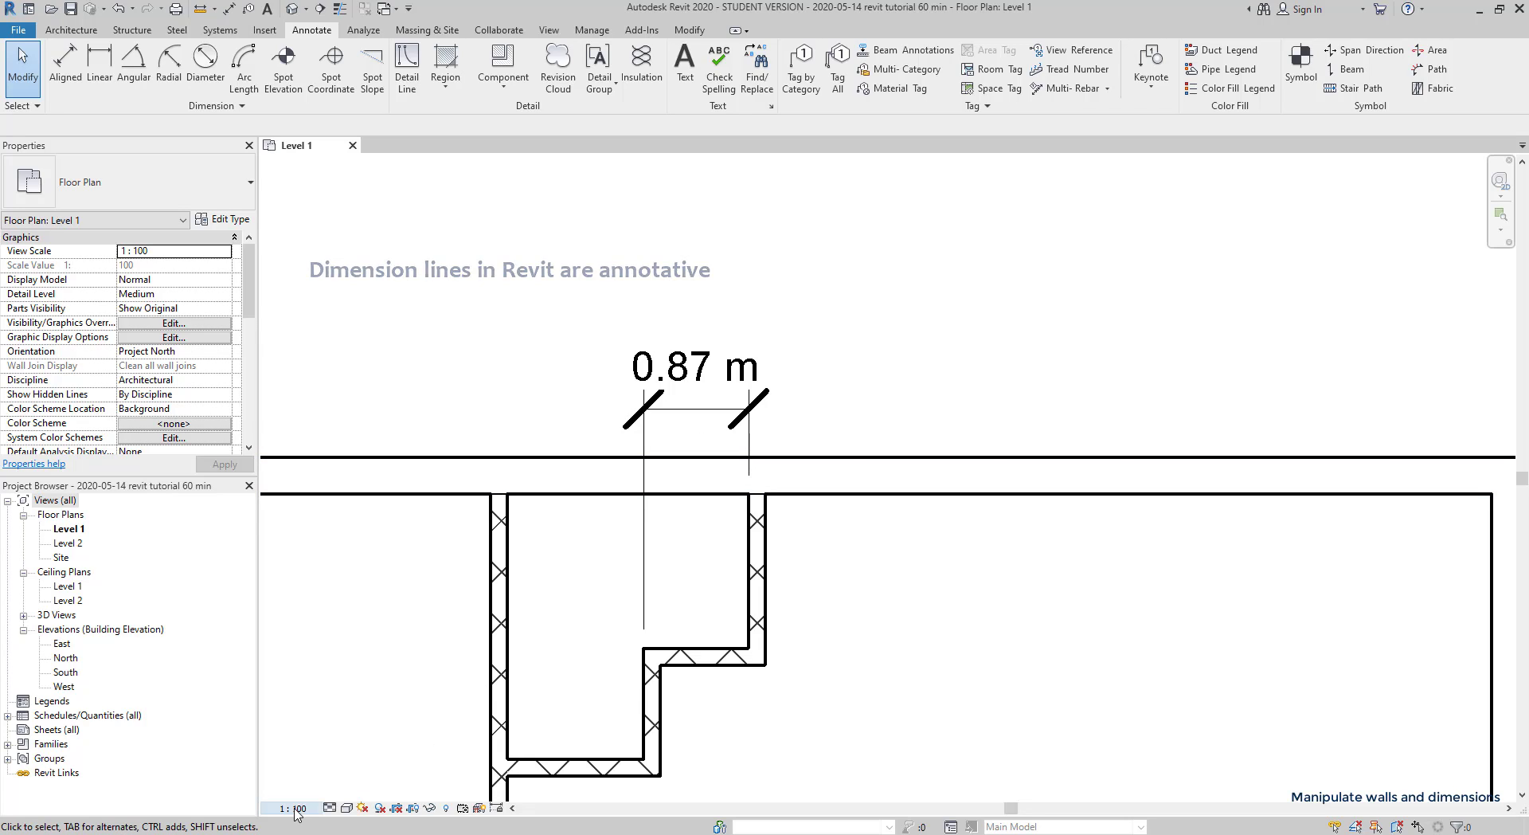
# - Change the Level 1 floor plan's view scale to 1:50
pyautogui.click(293, 807)
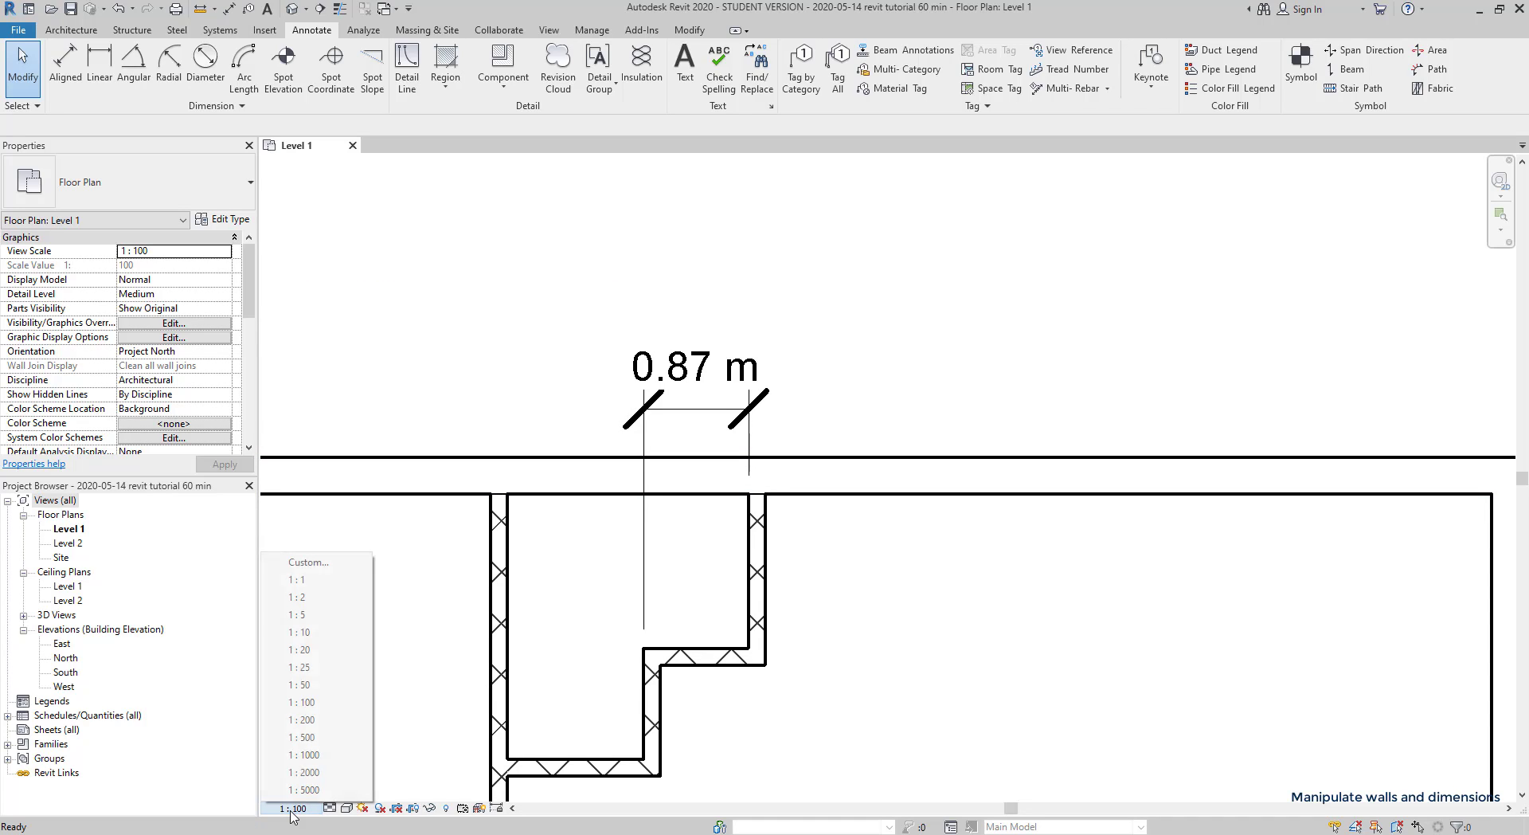
pyautogui.moveTo(312, 687)
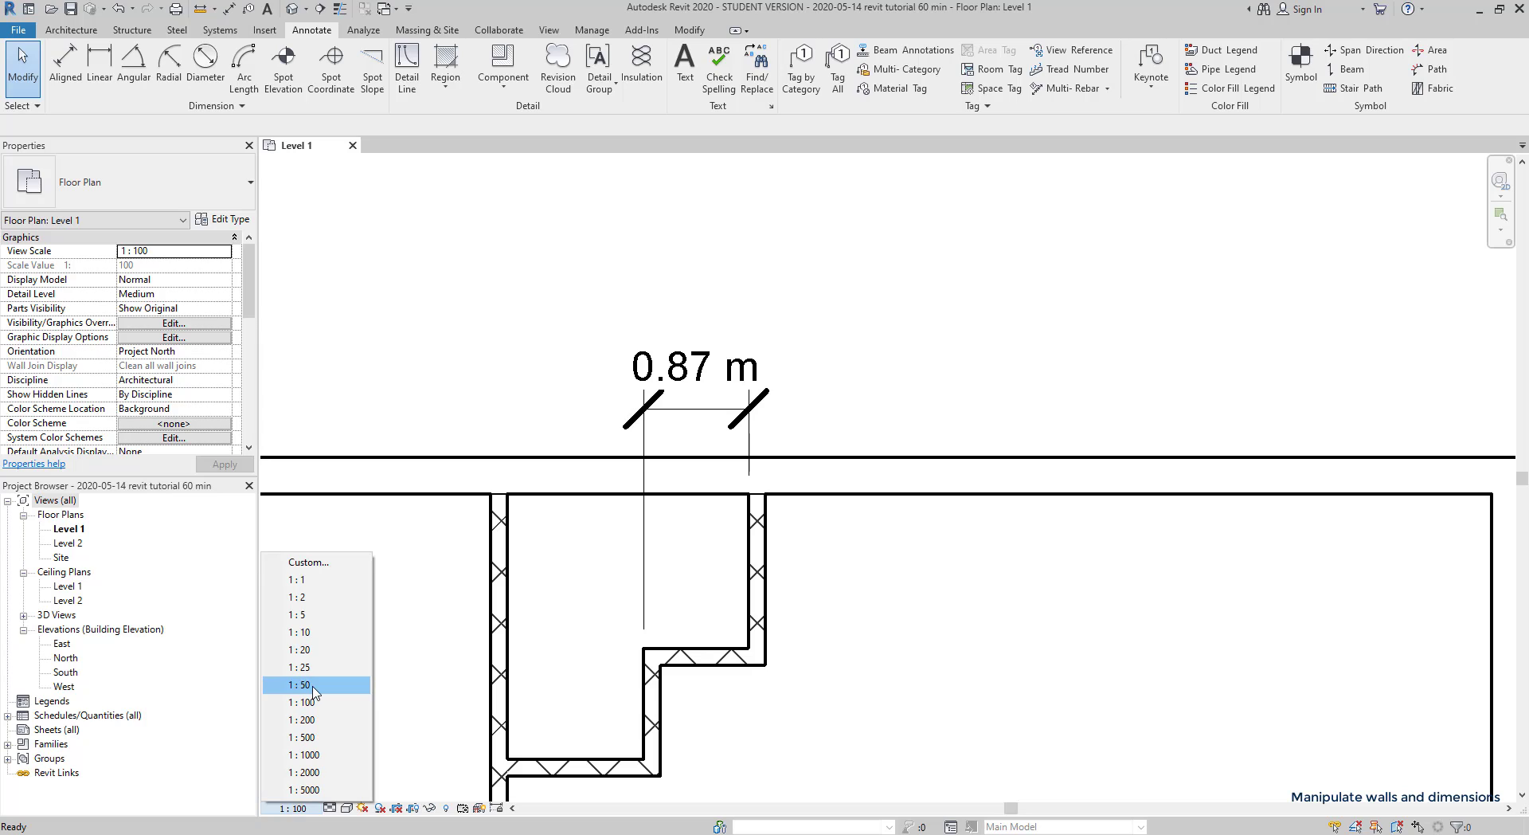
pyautogui.click(301, 684)
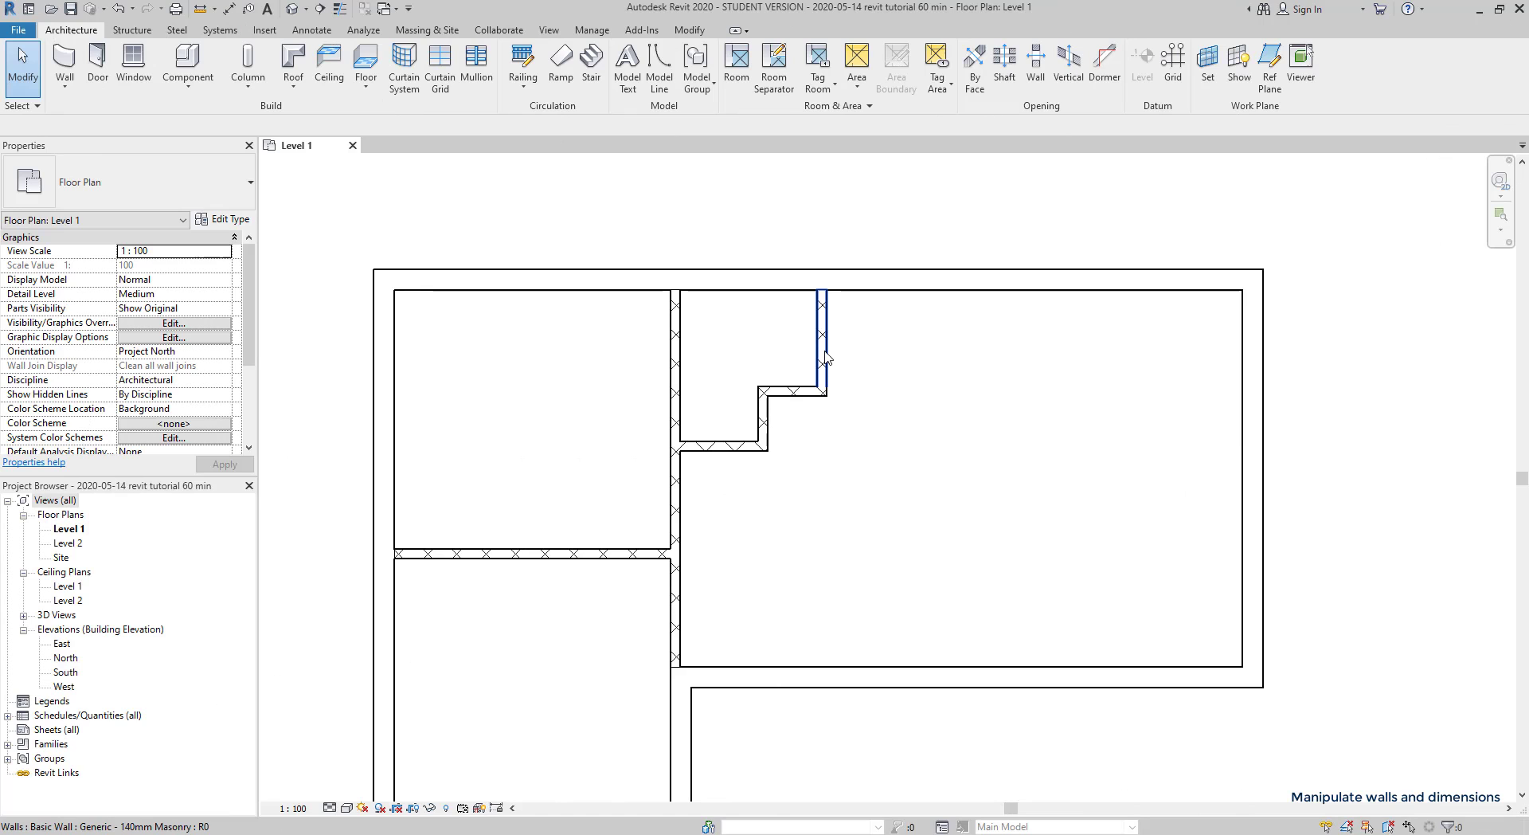
# - Select the short wall beside the stepped wall to read its temporary dimensions
pyautogui.click(823, 344)
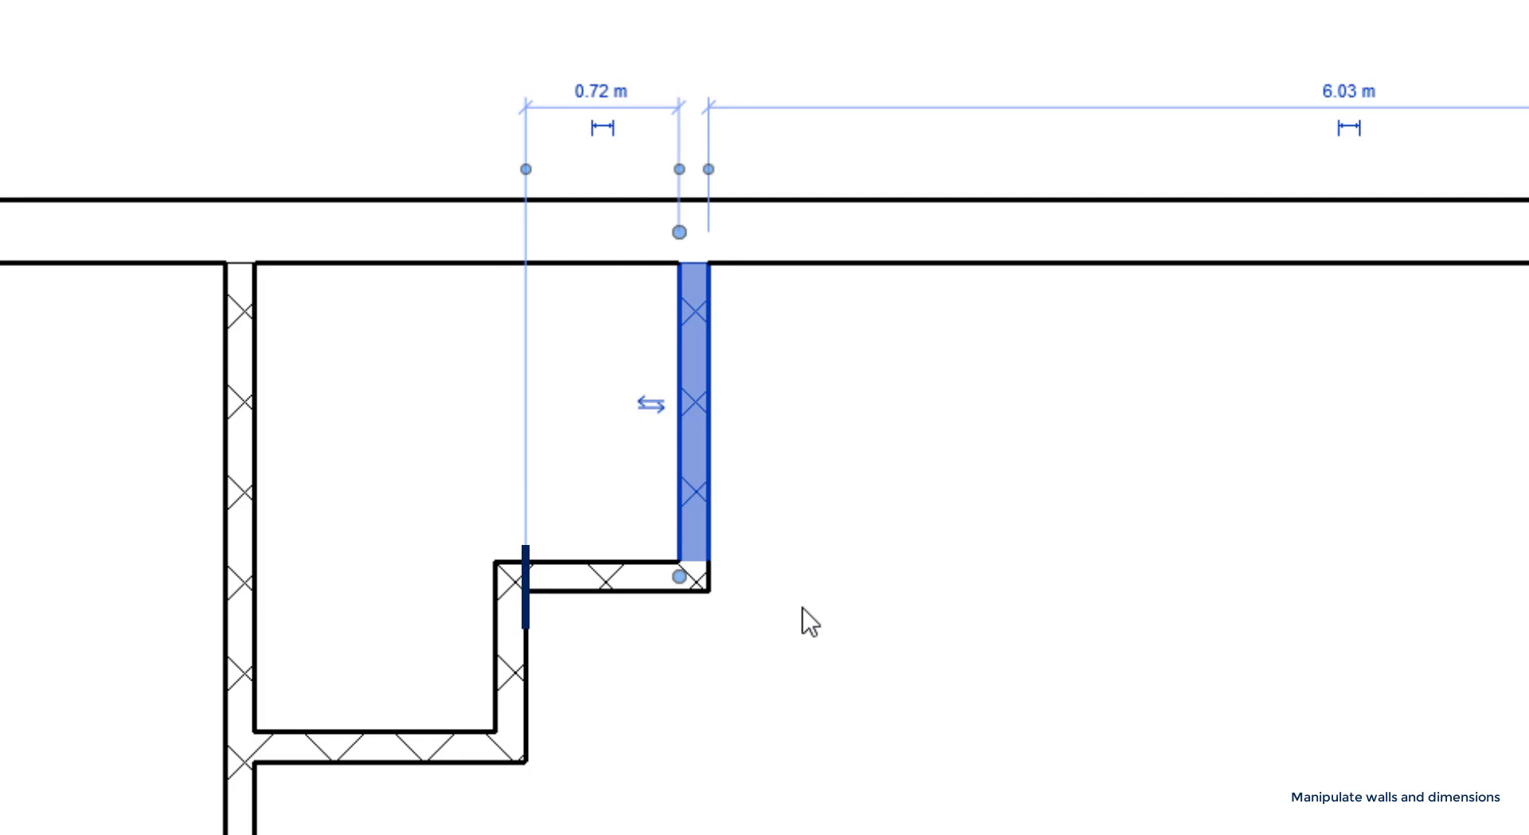
pyautogui.moveTo(526, 191)
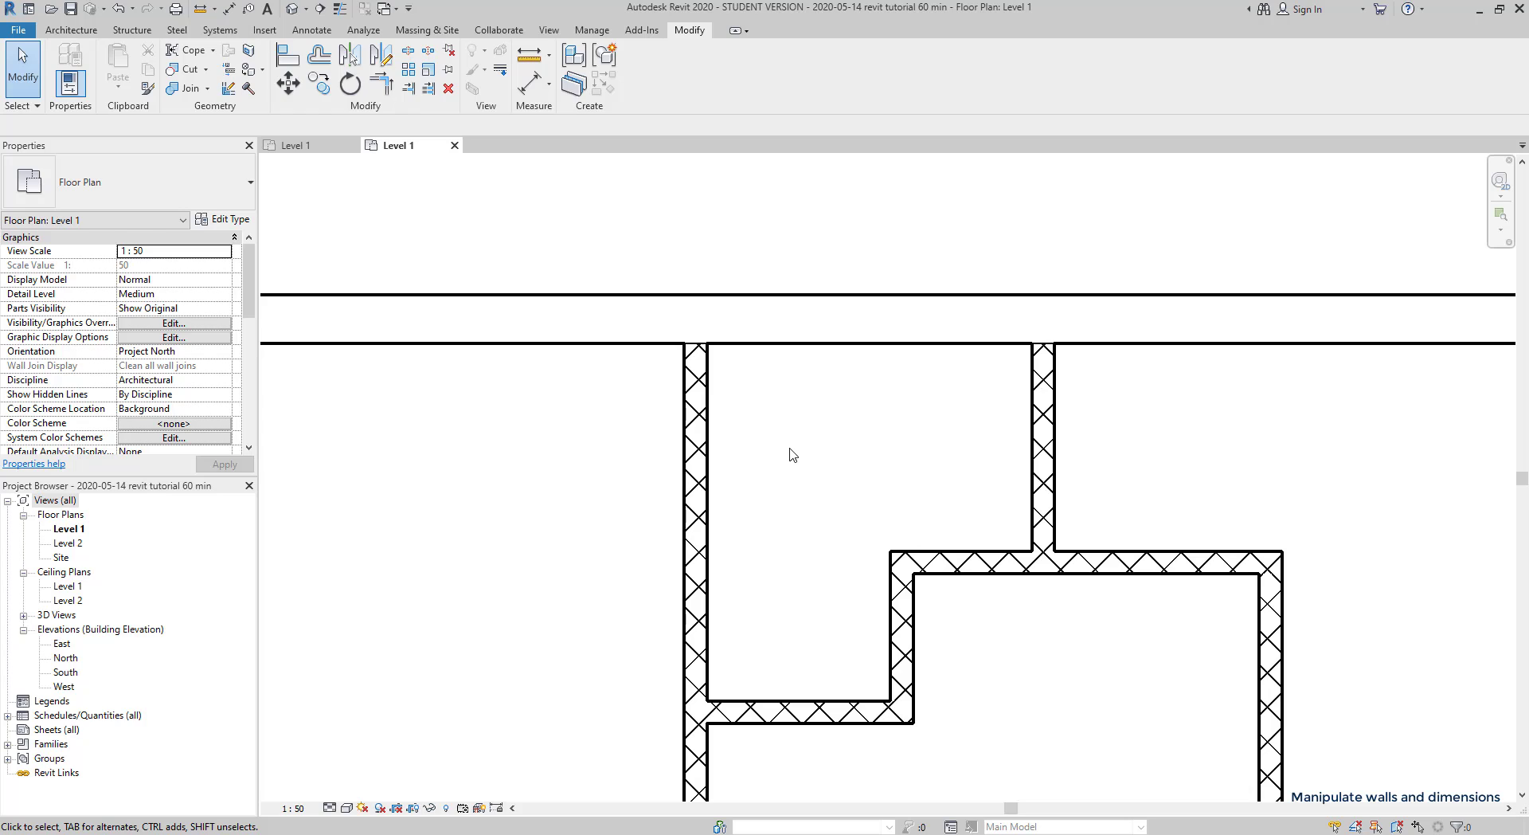
pyautogui.moveTo(583, 126)
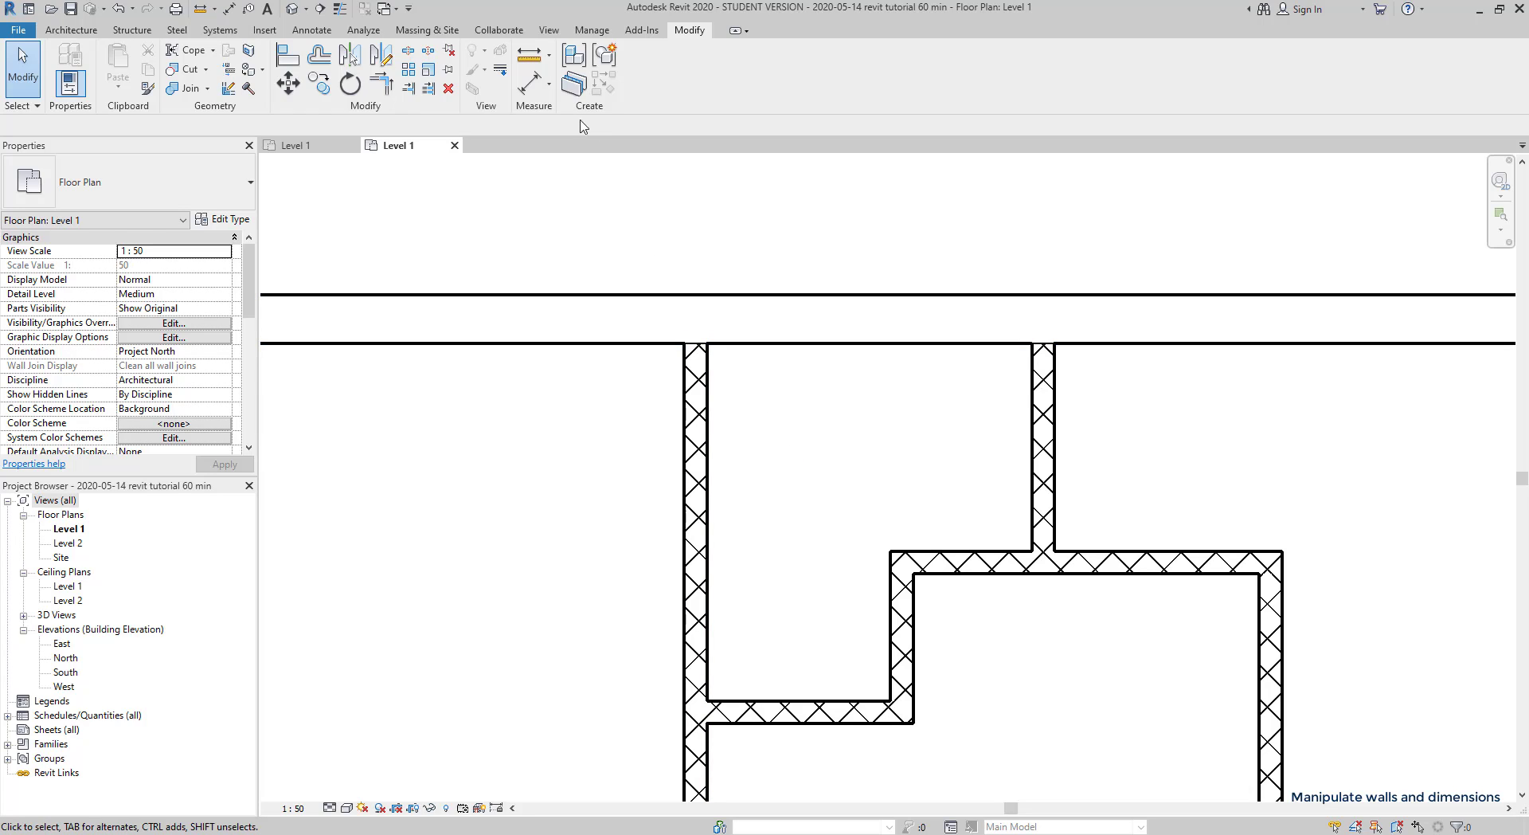
pyautogui.moveTo(528, 57)
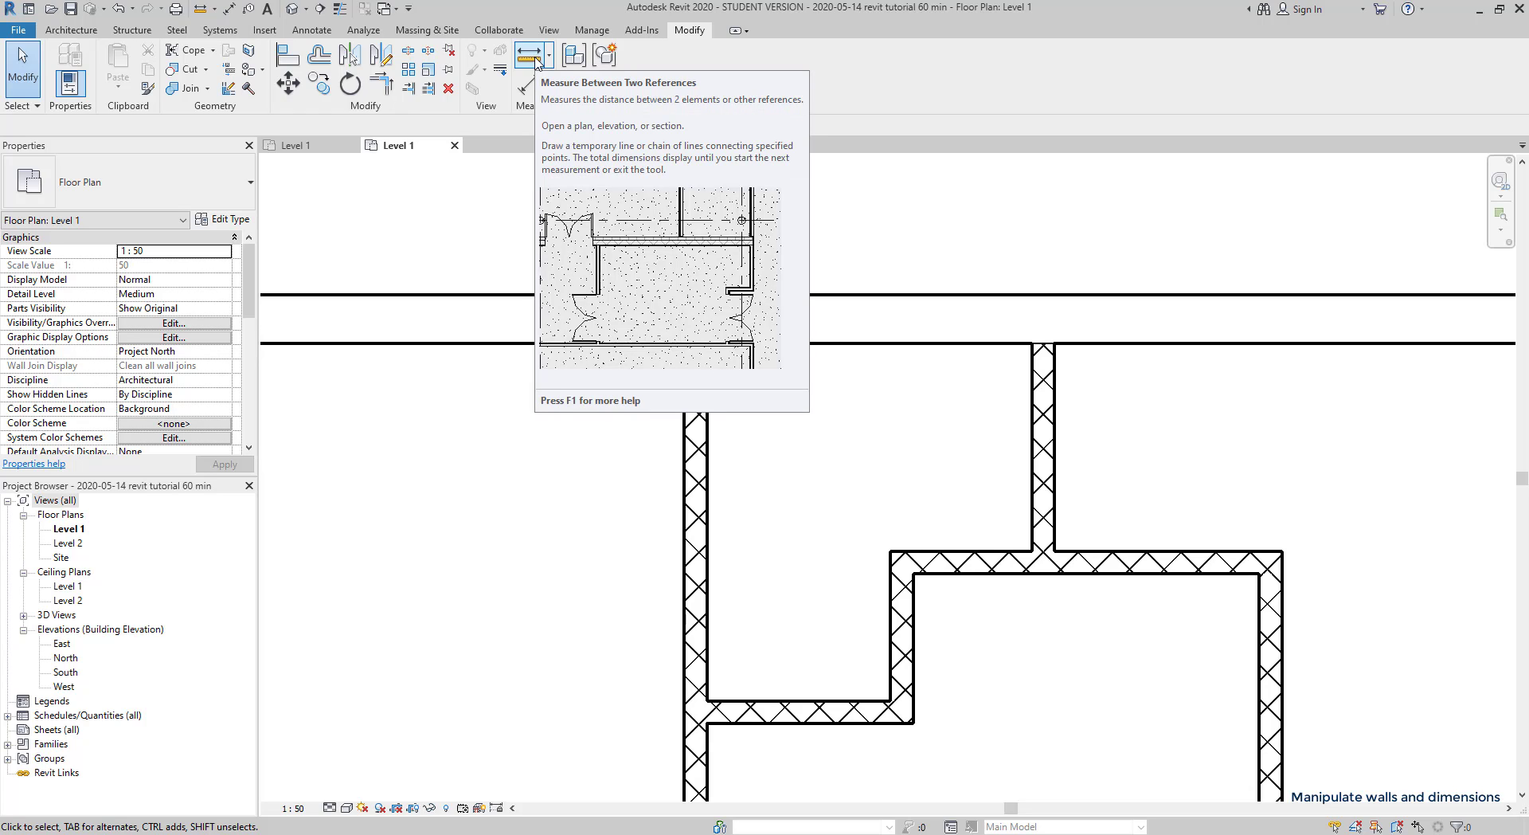
# - Start the Measure Between Two References tool from the Modify tab
pyautogui.click(526, 55)
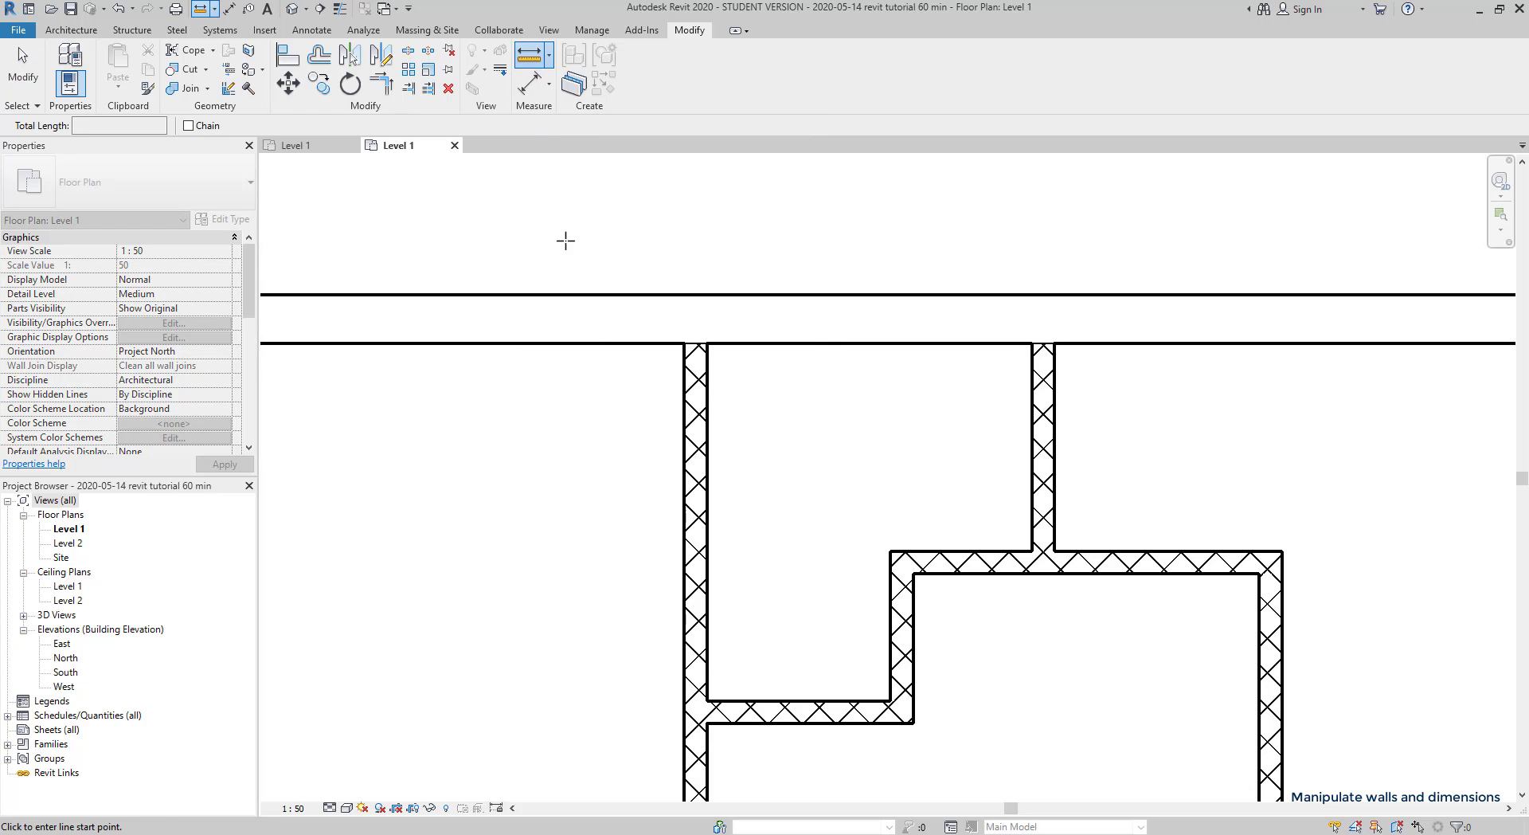
pyautogui.moveTo(707, 380)
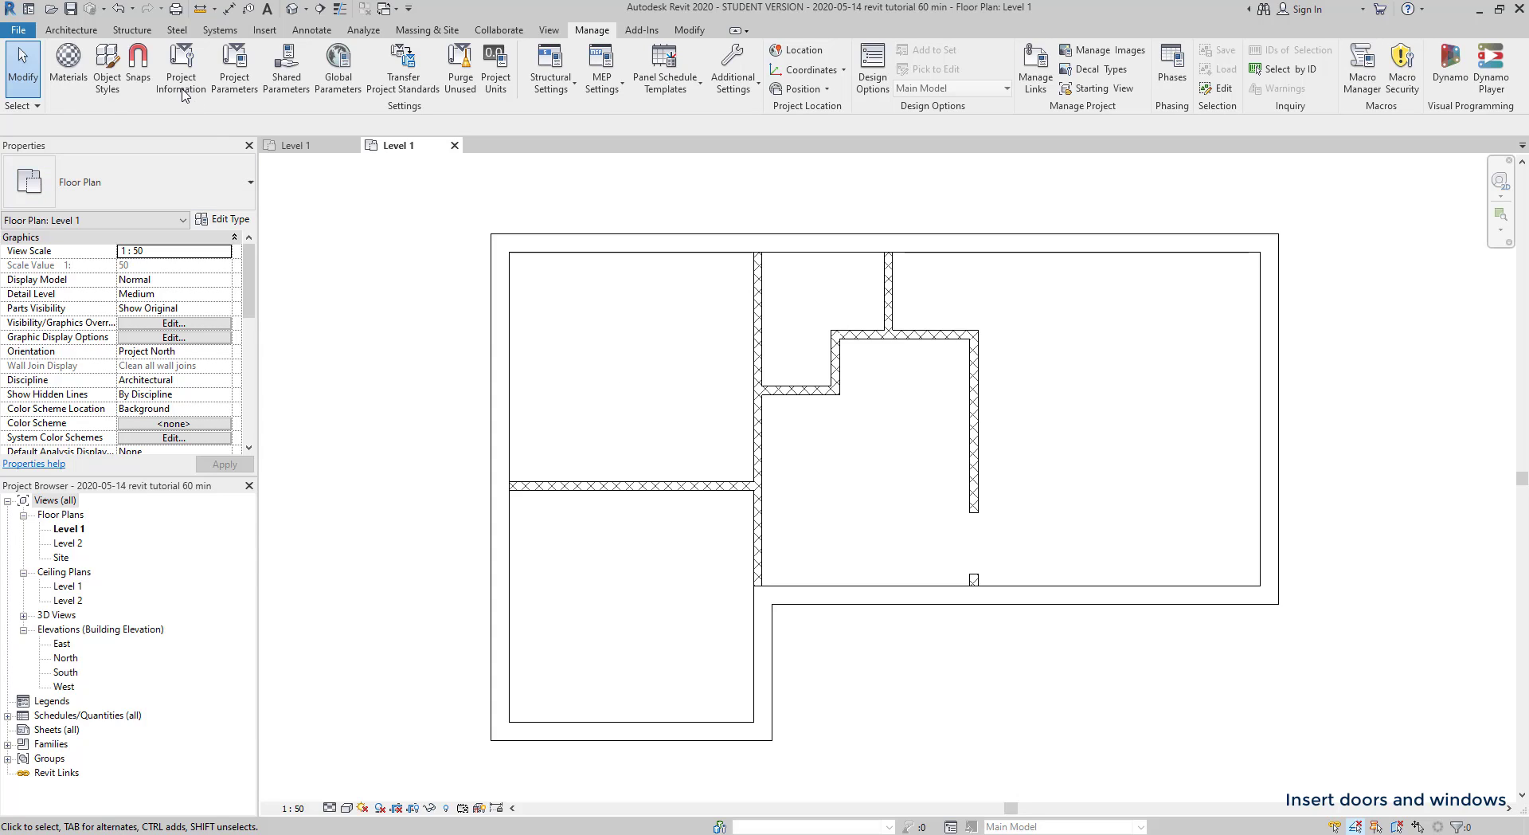
# - Start the Door tool from Architecture and flip the previewed door's swing direction
pyautogui.click(78, 28)
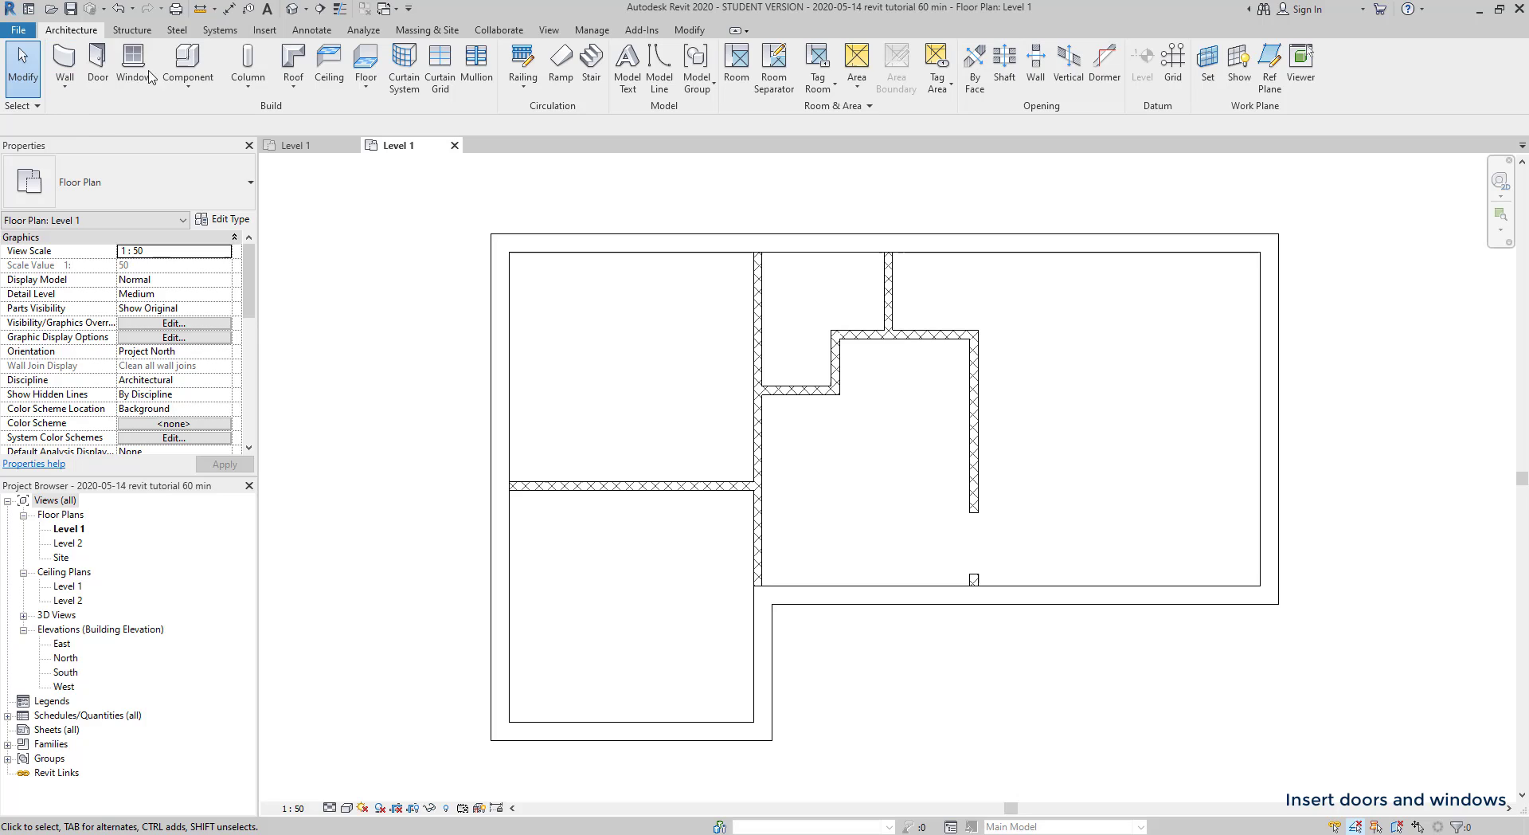
pyautogui.moveTo(102, 122)
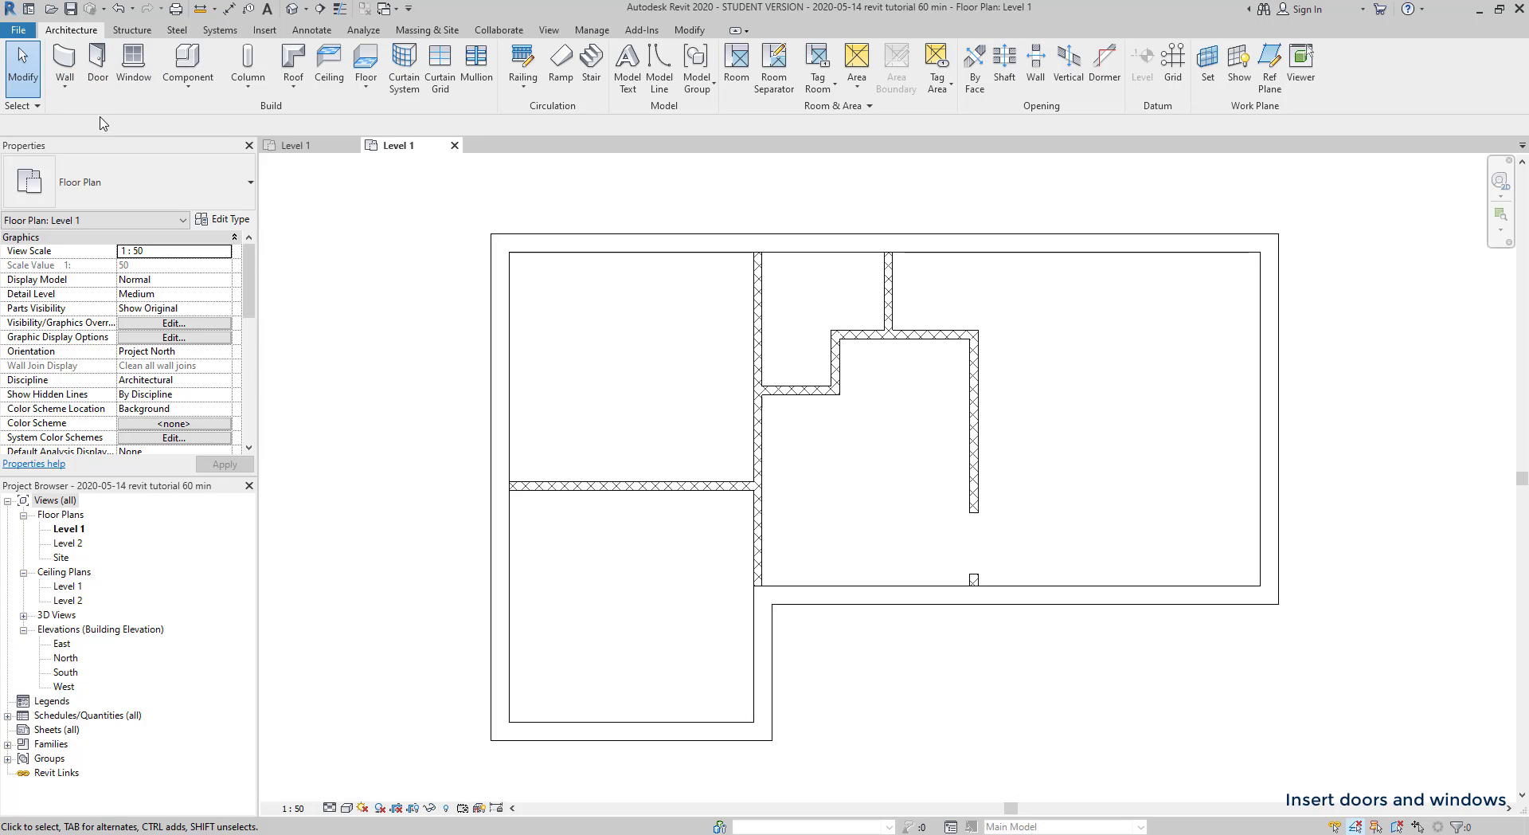
pyautogui.click(94, 62)
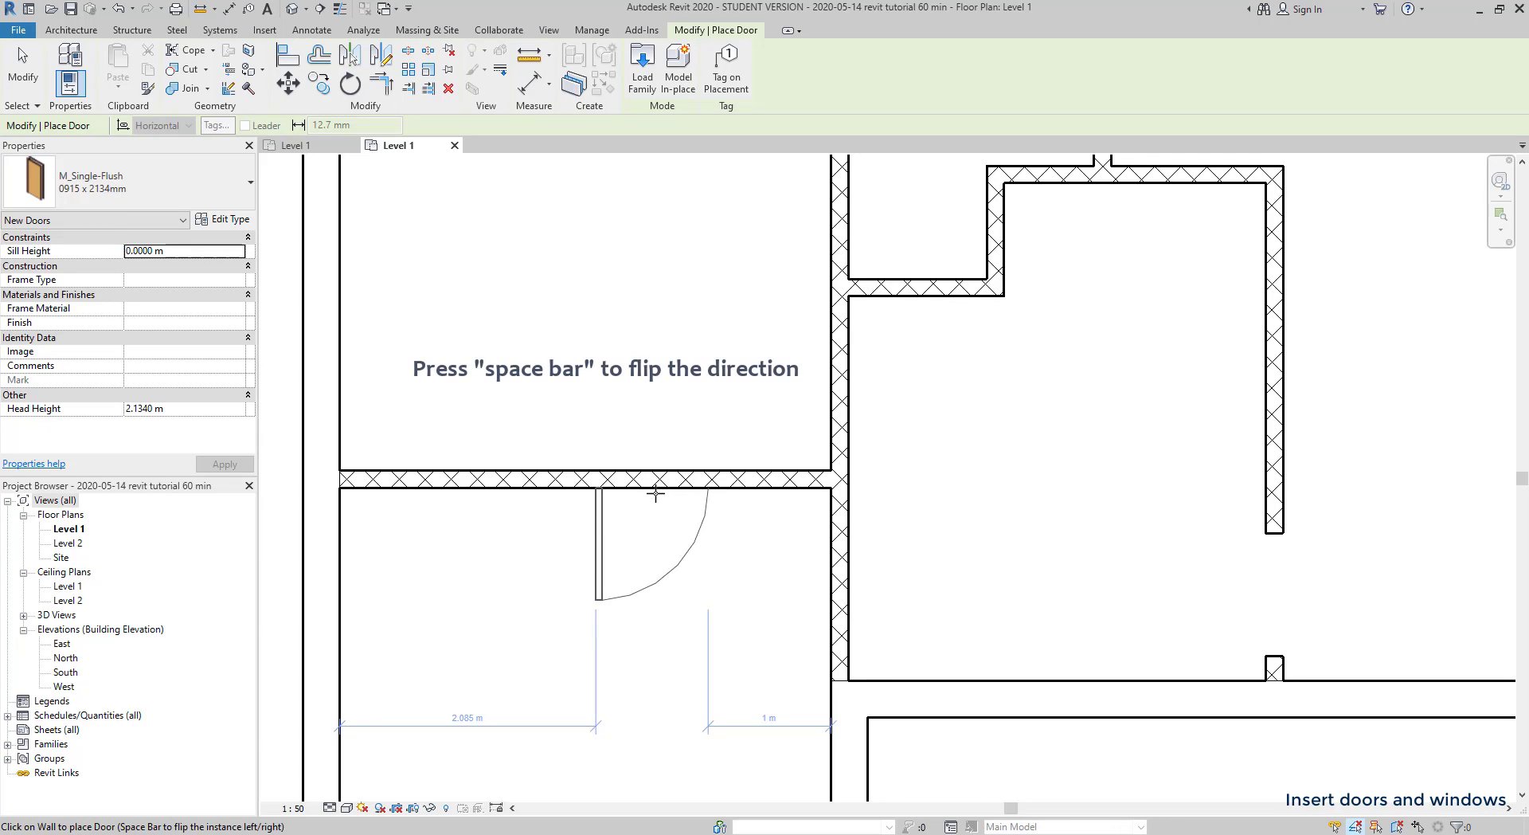
pyautogui.press('space')
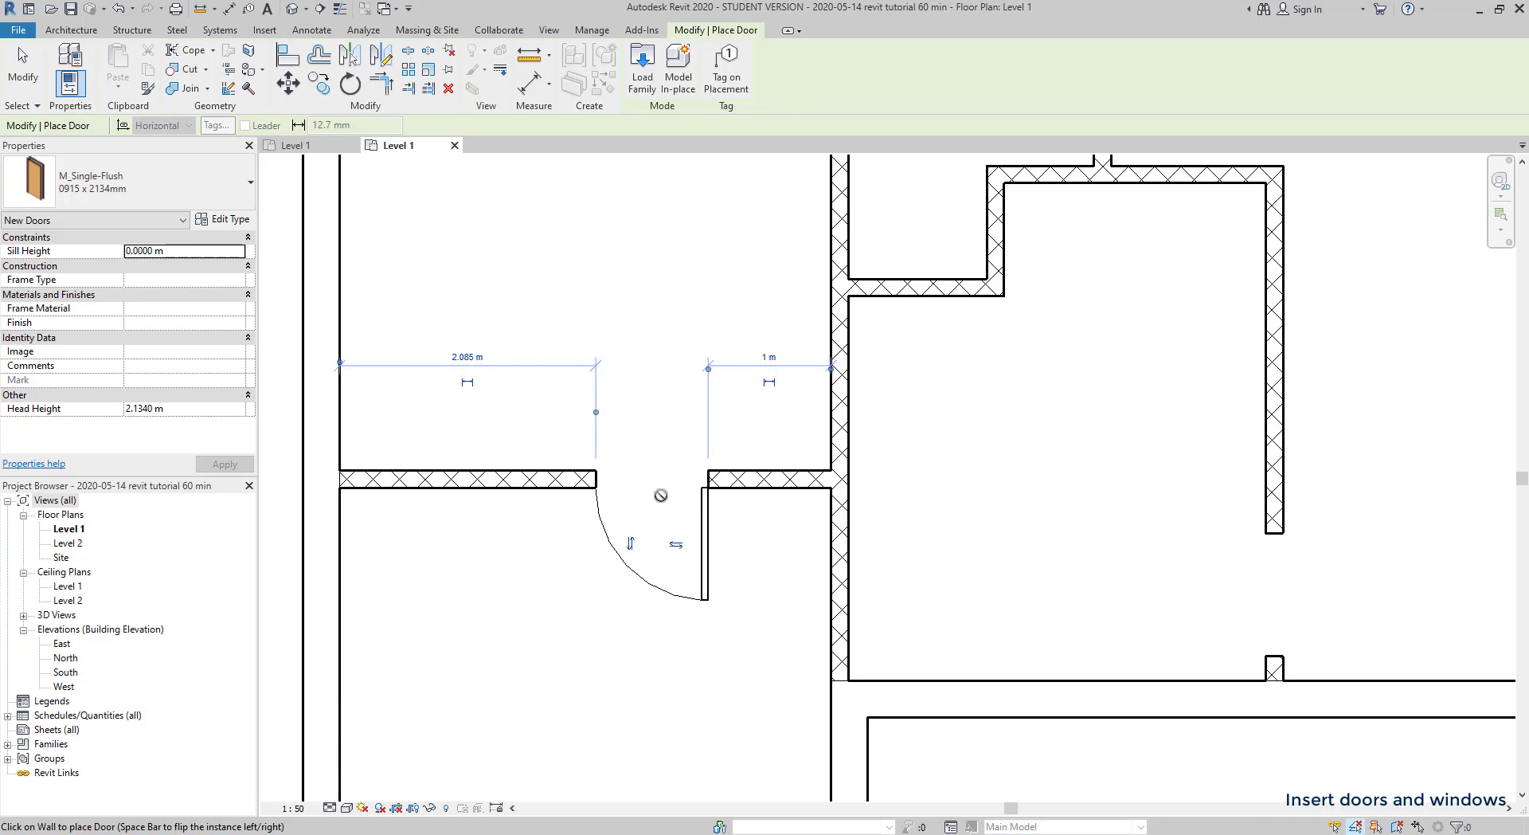
pyautogui.moveTo(892, 596)
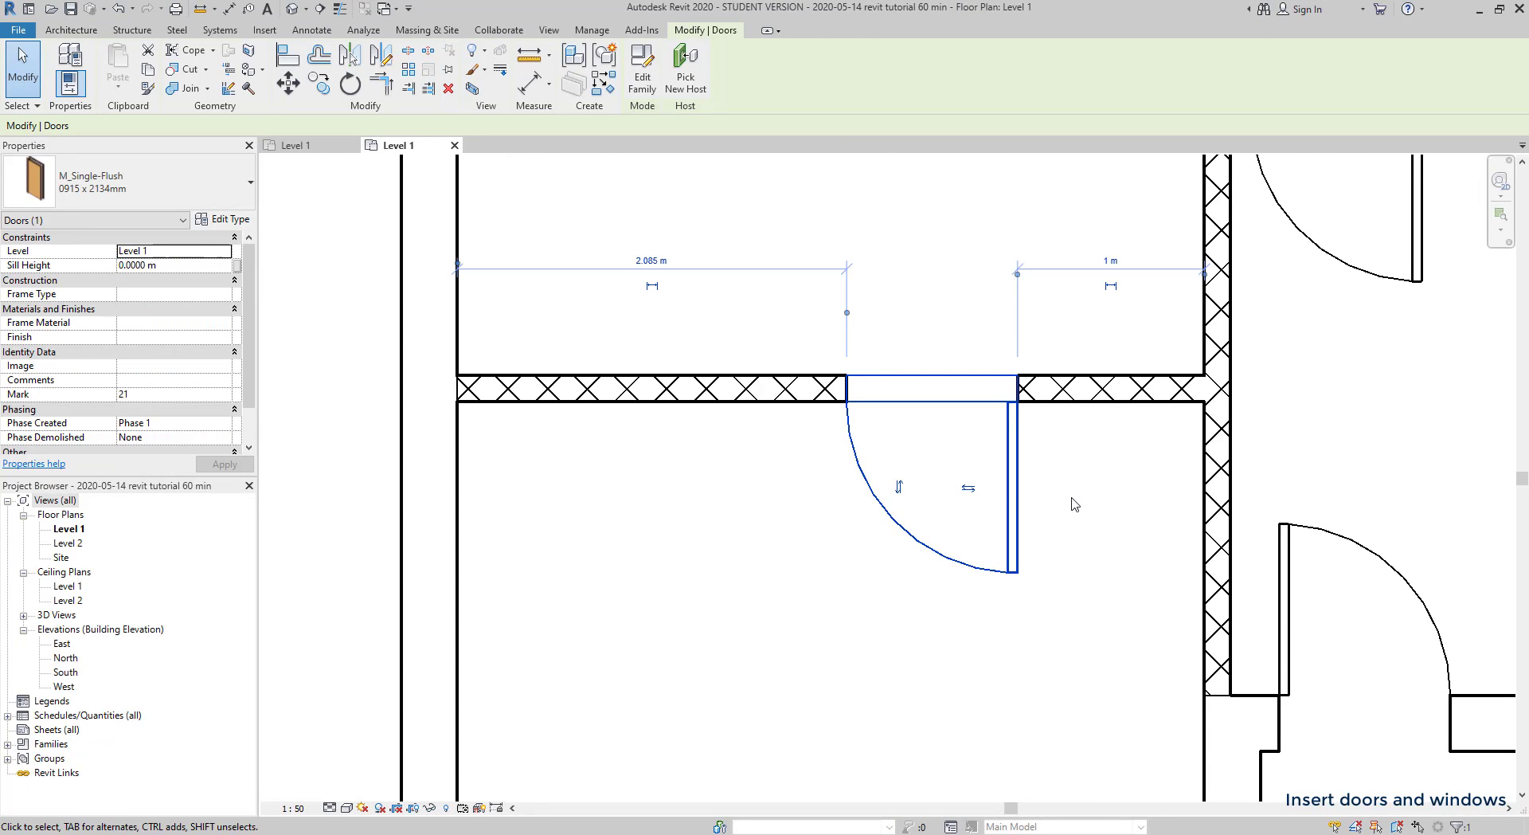
# - Place a door near the corner wall, select it and switch it to the 0762 x 2032mm type
pyautogui.click(969, 486)
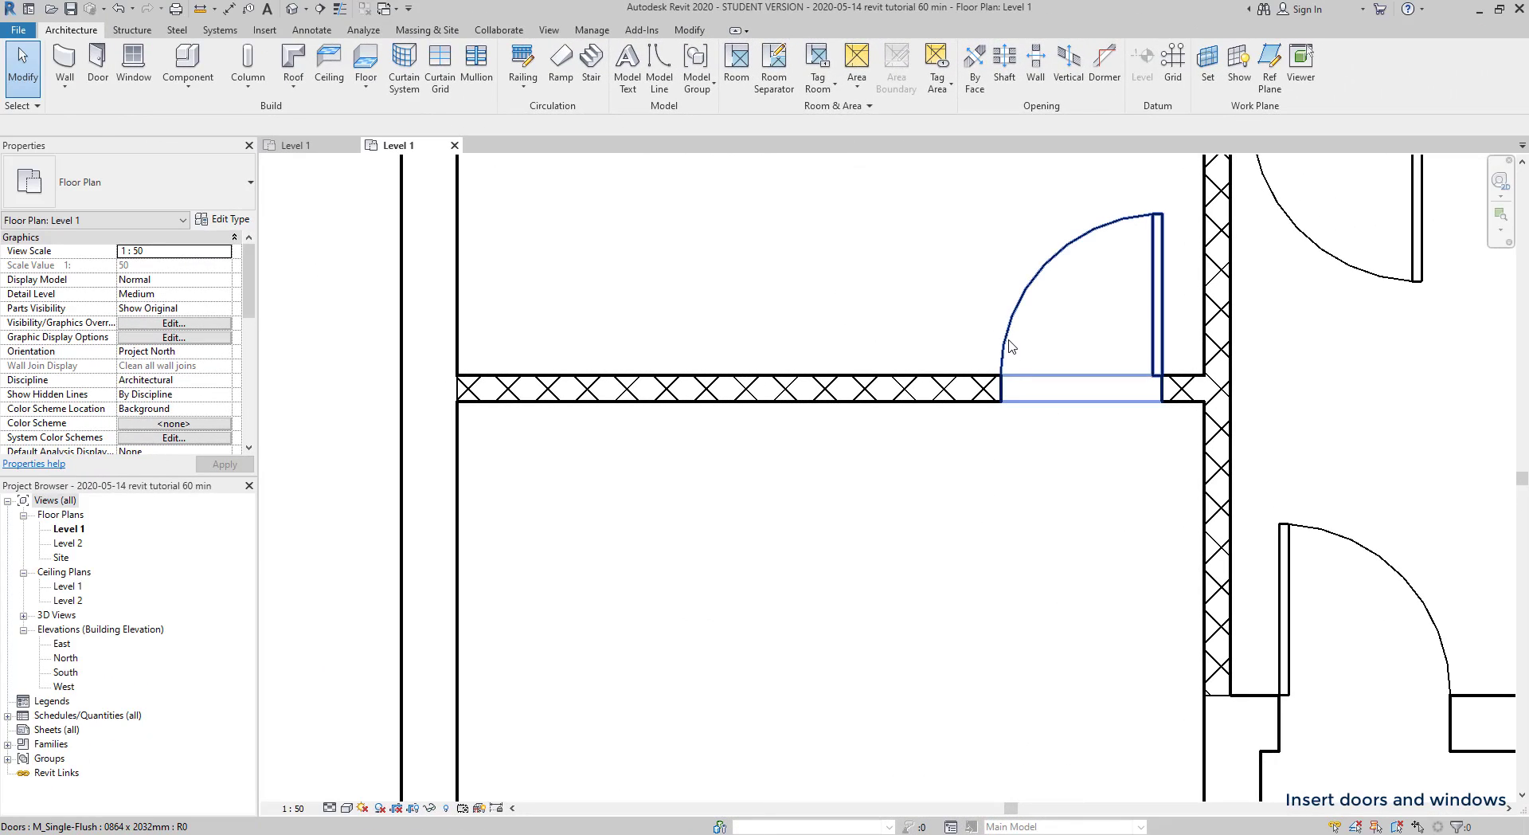
pyautogui.click(1080, 395)
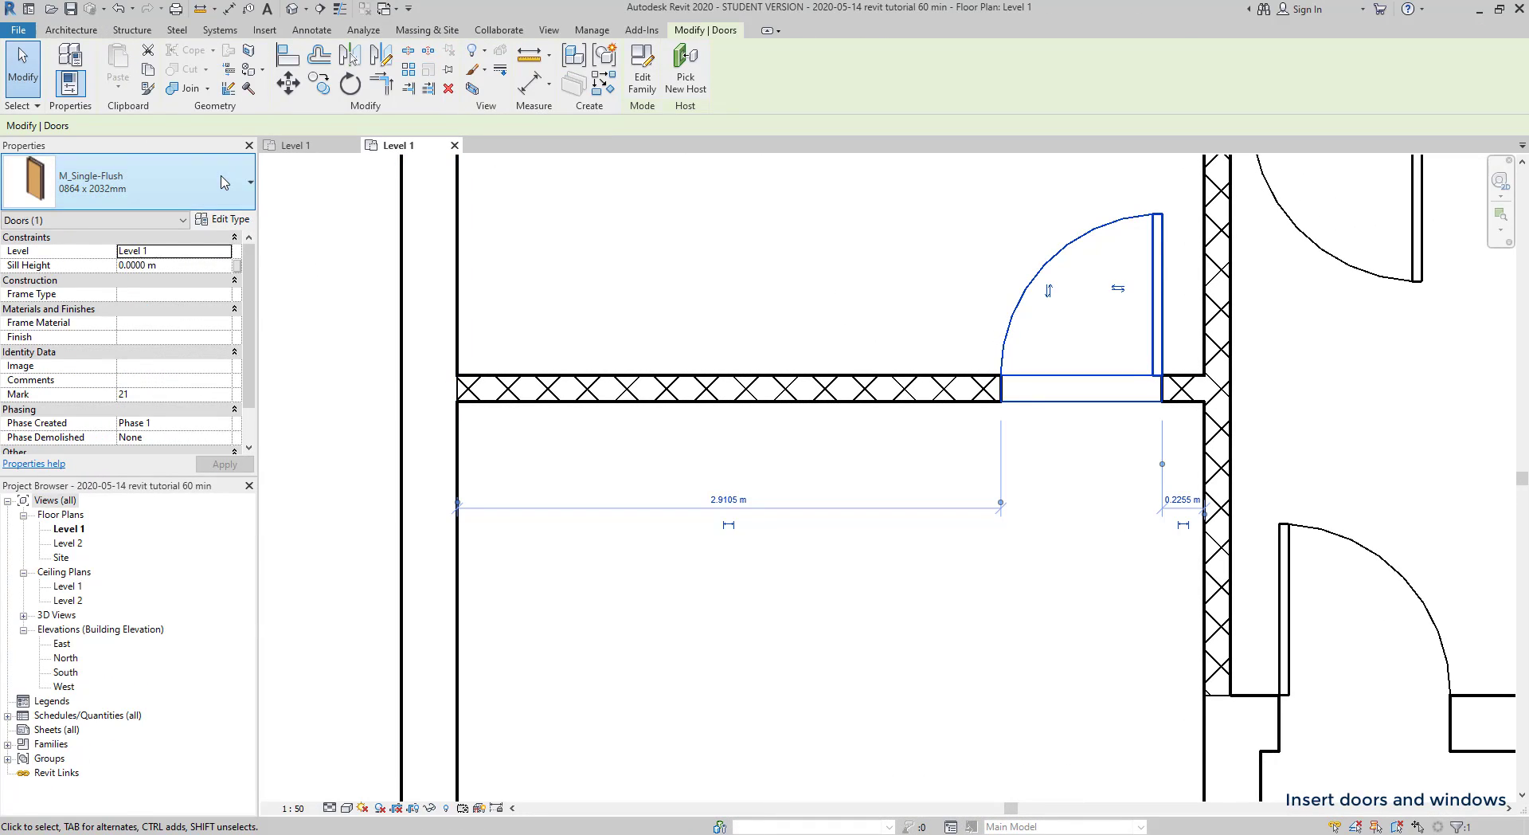
pyautogui.click(248, 180)
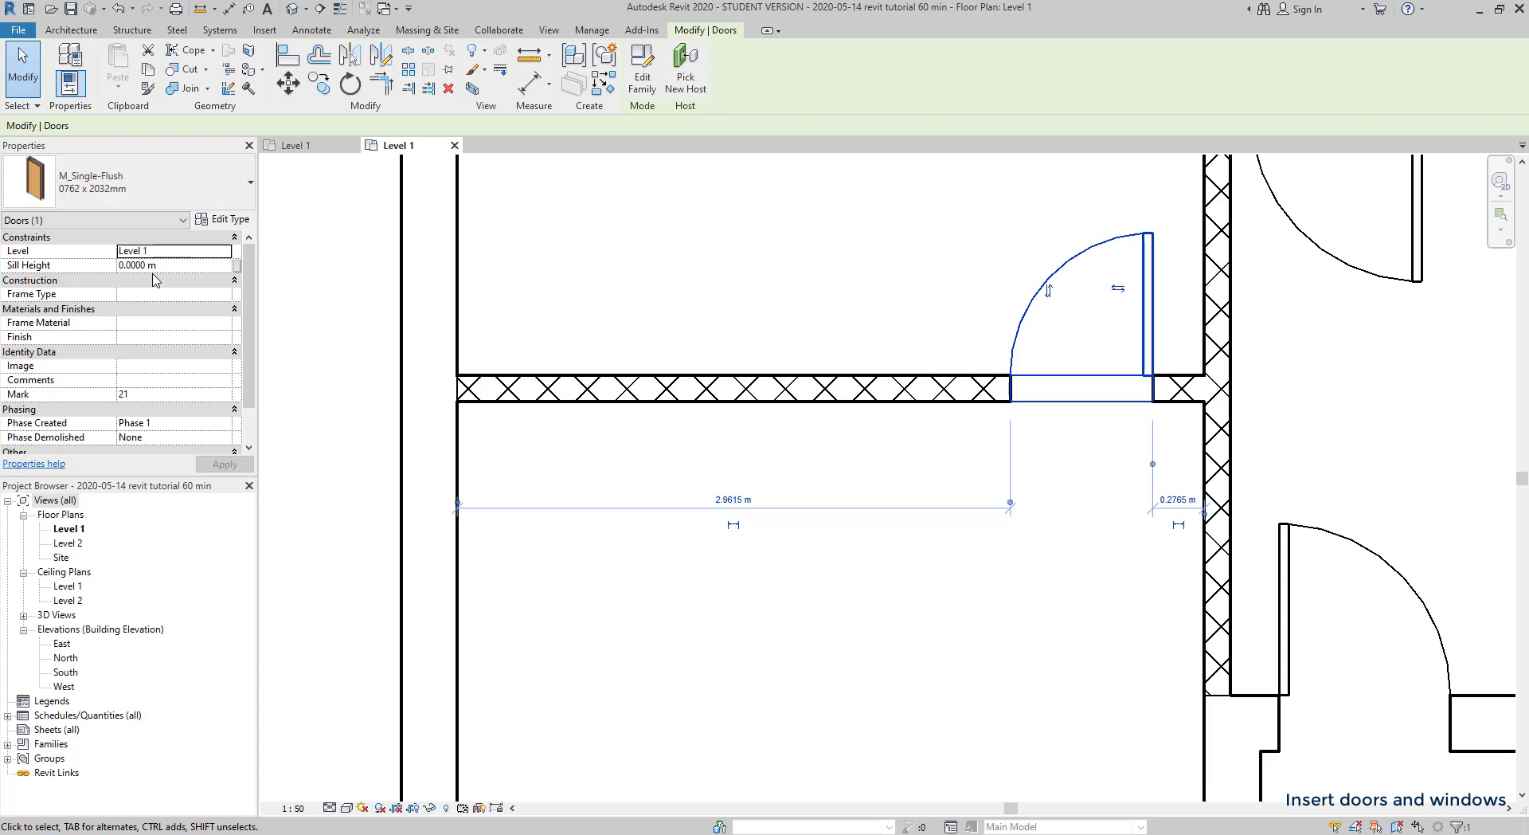
pyautogui.click(247, 181)
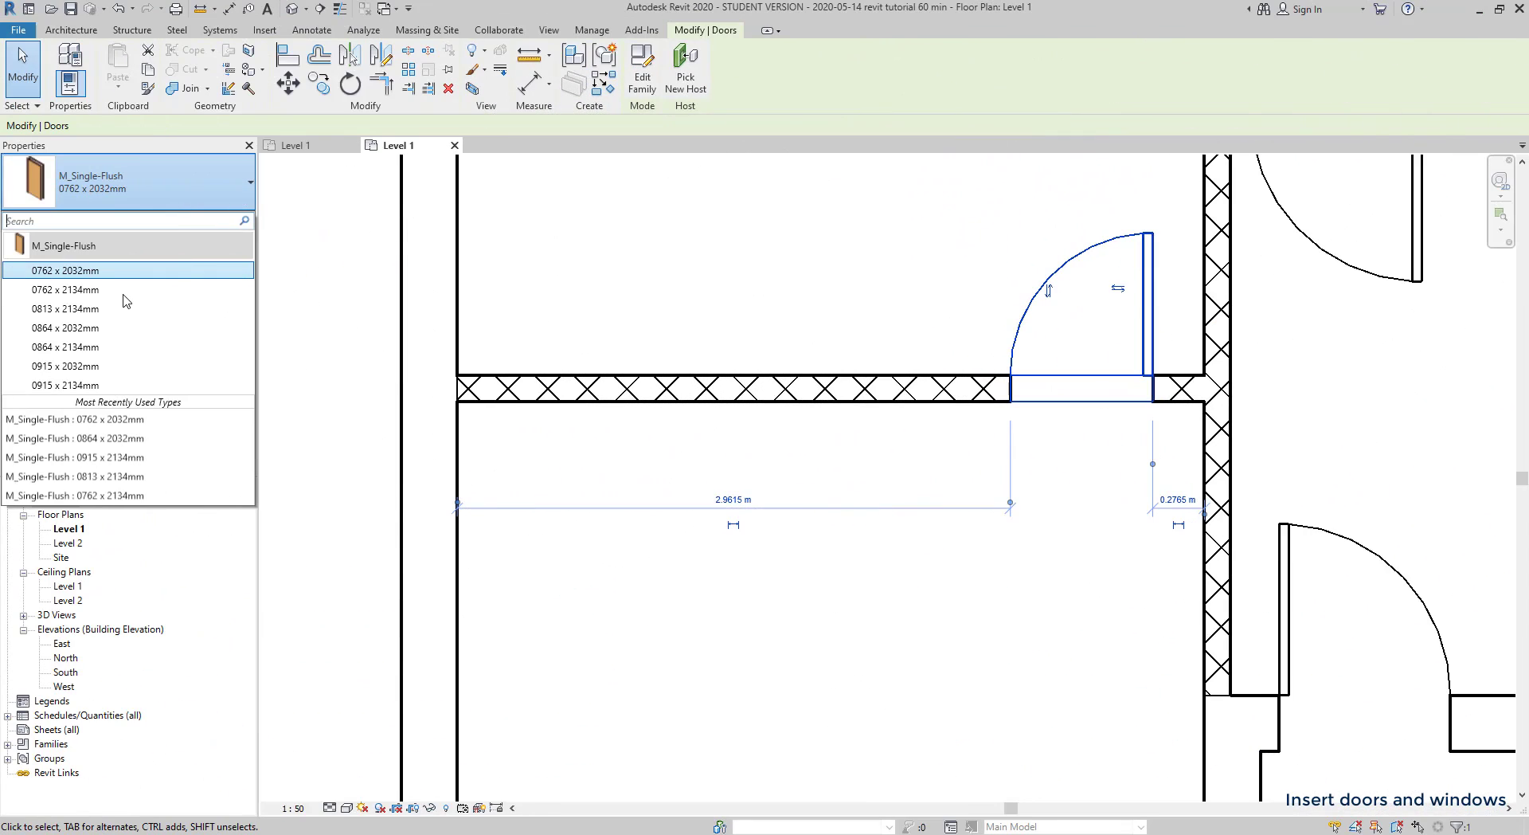
pyautogui.moveTo(76, 382)
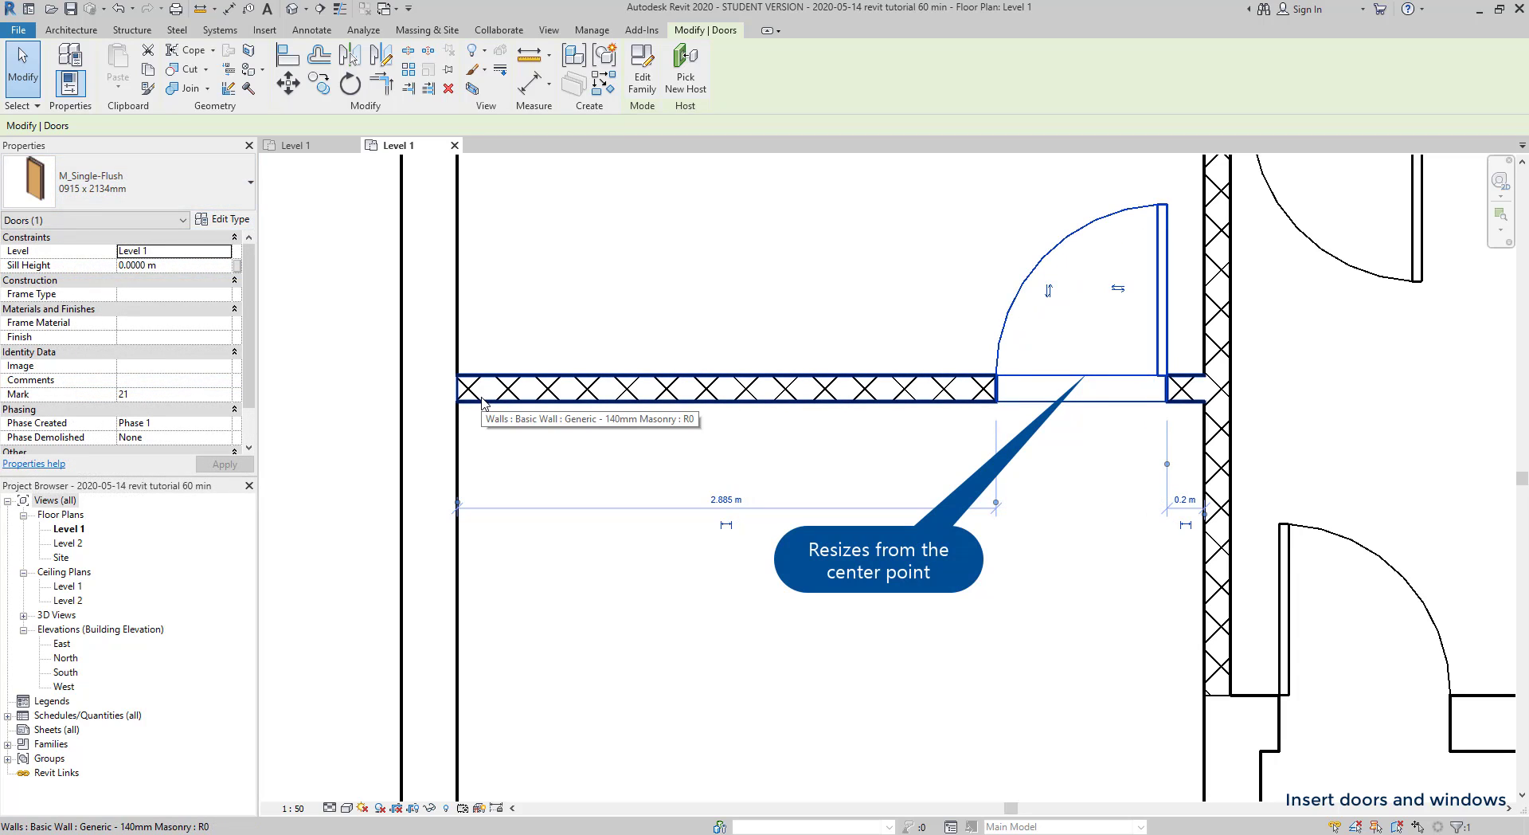
pyautogui.moveTo(1109, 505)
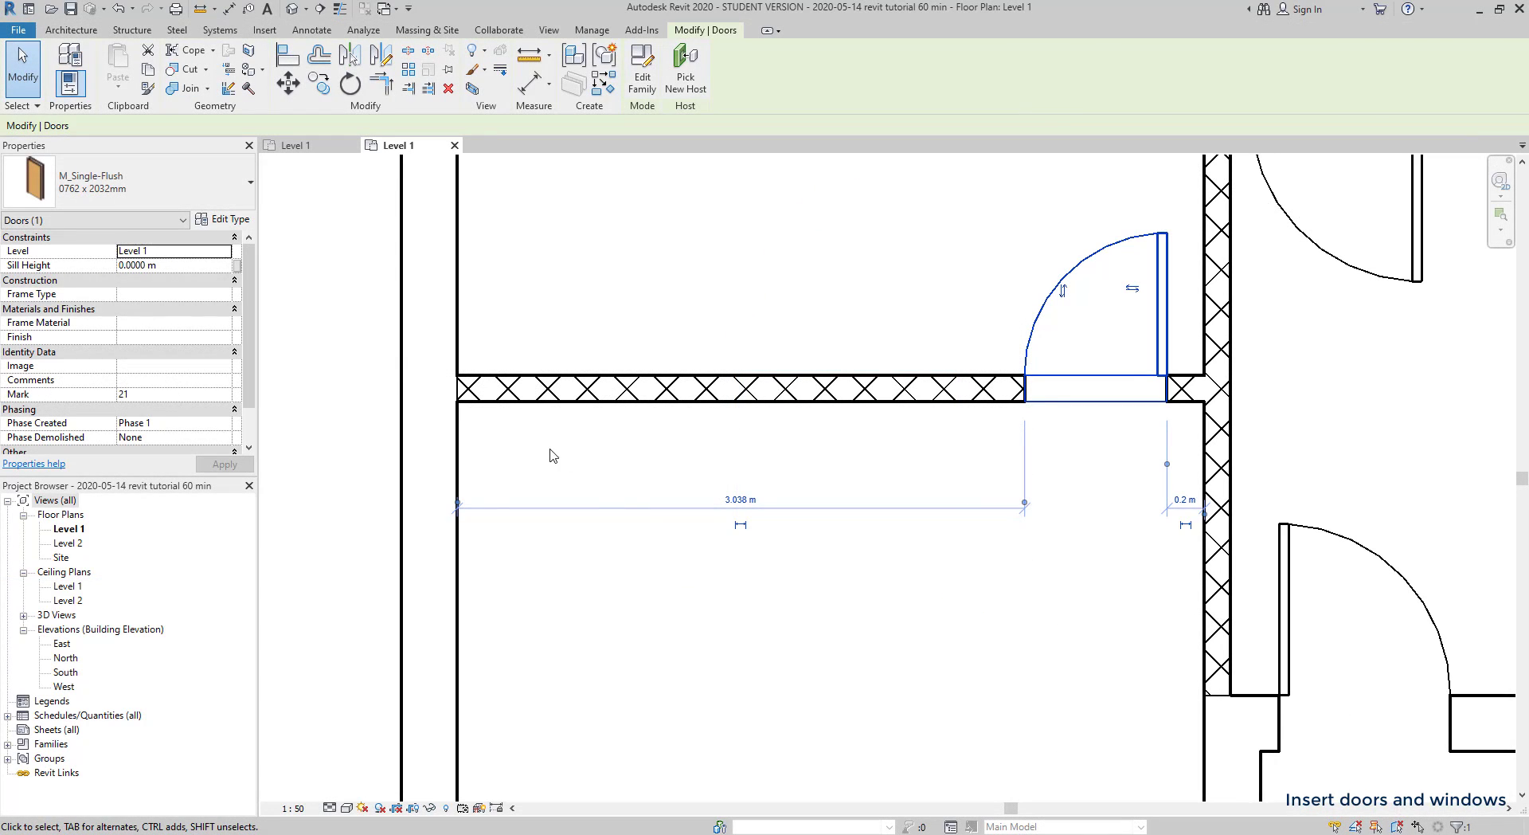
pyautogui.moveTo(236, 225)
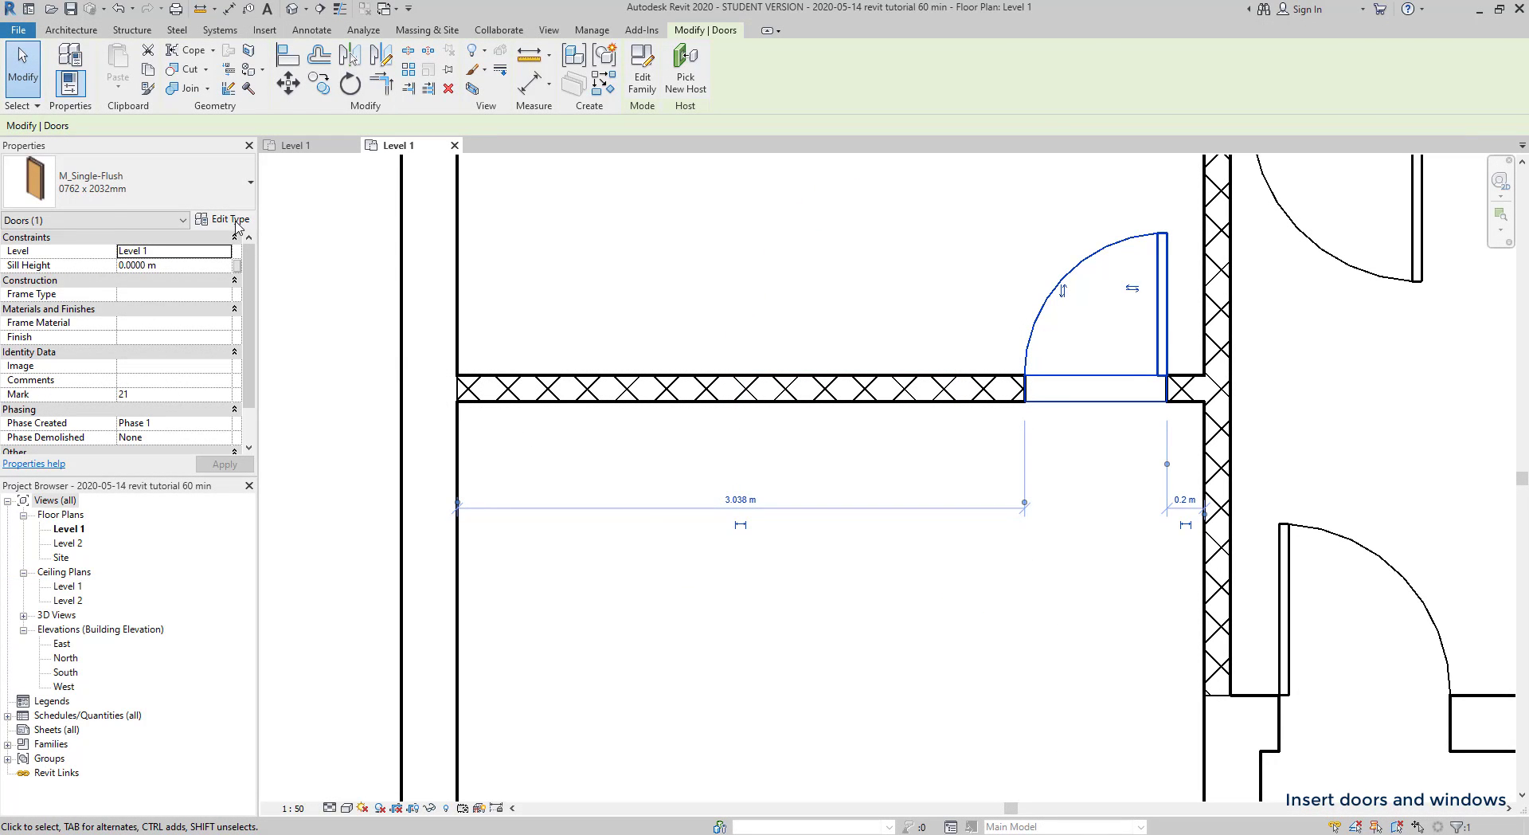
# - Duplicate the door type as '085 x 2100mm 2' in Edit Type and confirm its parameters
pyautogui.click(226, 218)
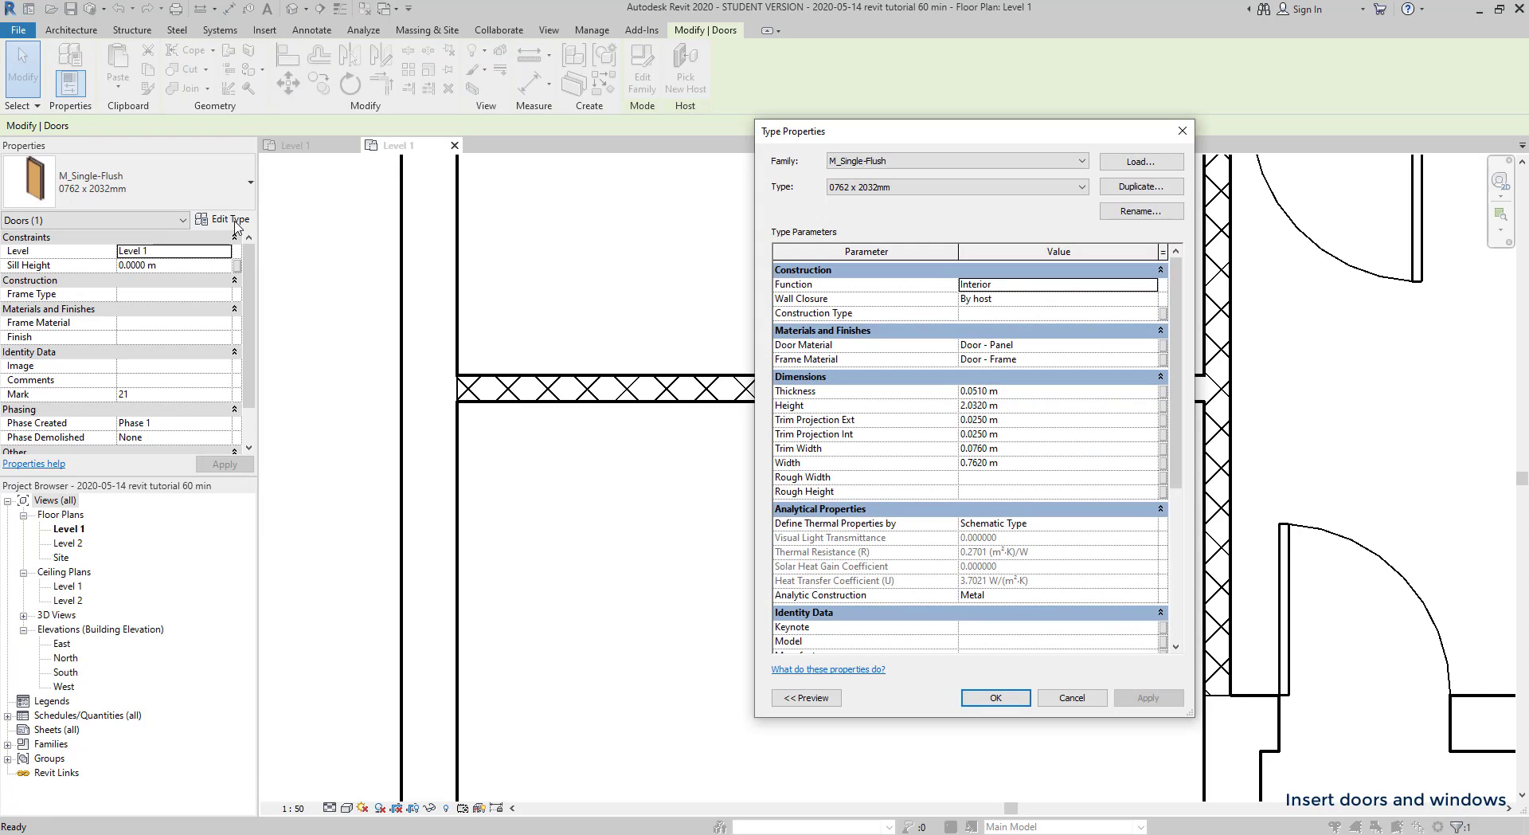
pyautogui.moveTo(698, 342)
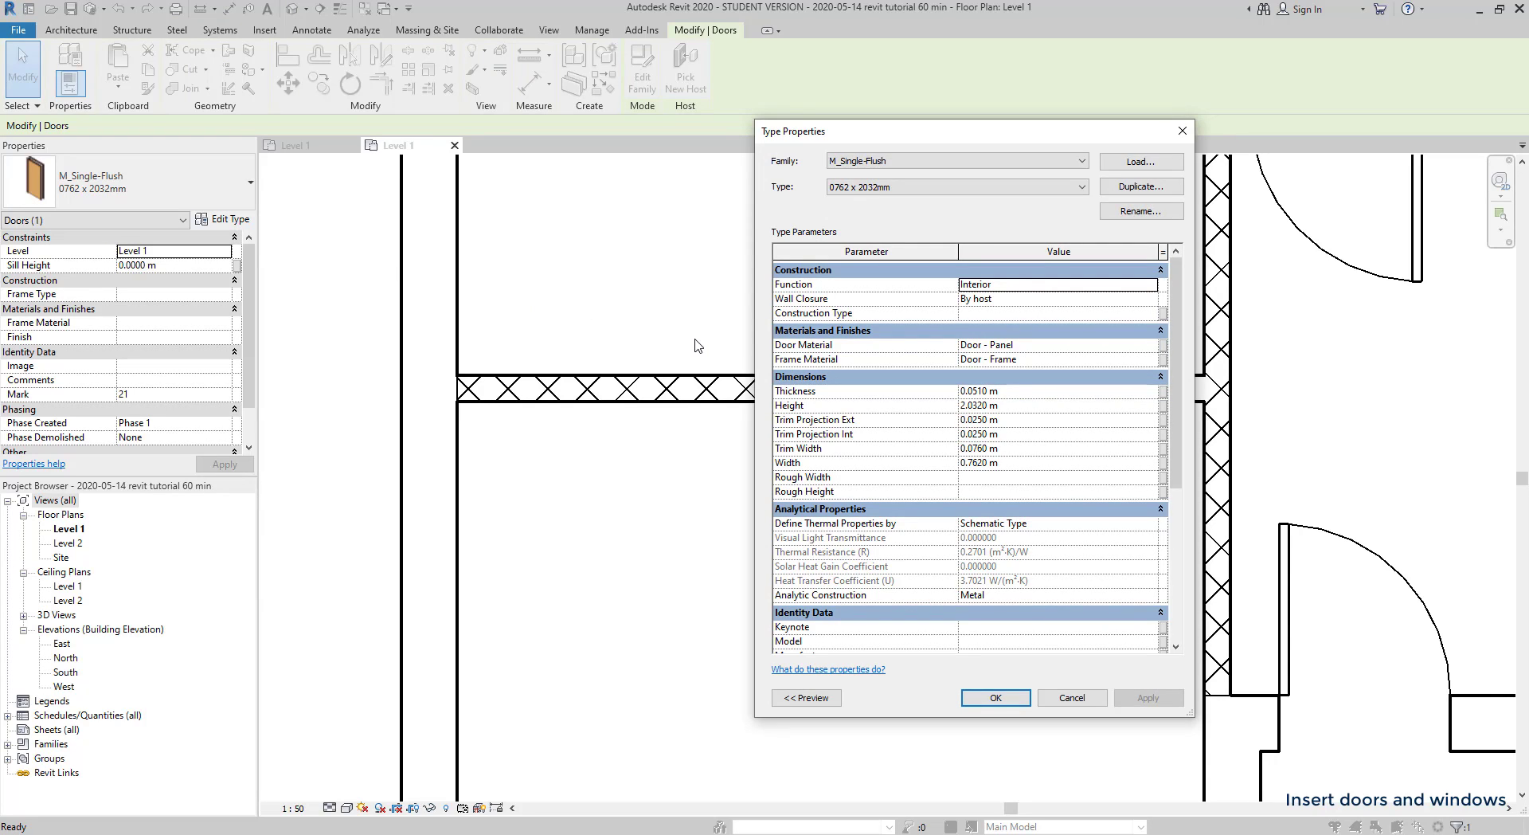
pyautogui.scroll(-3)
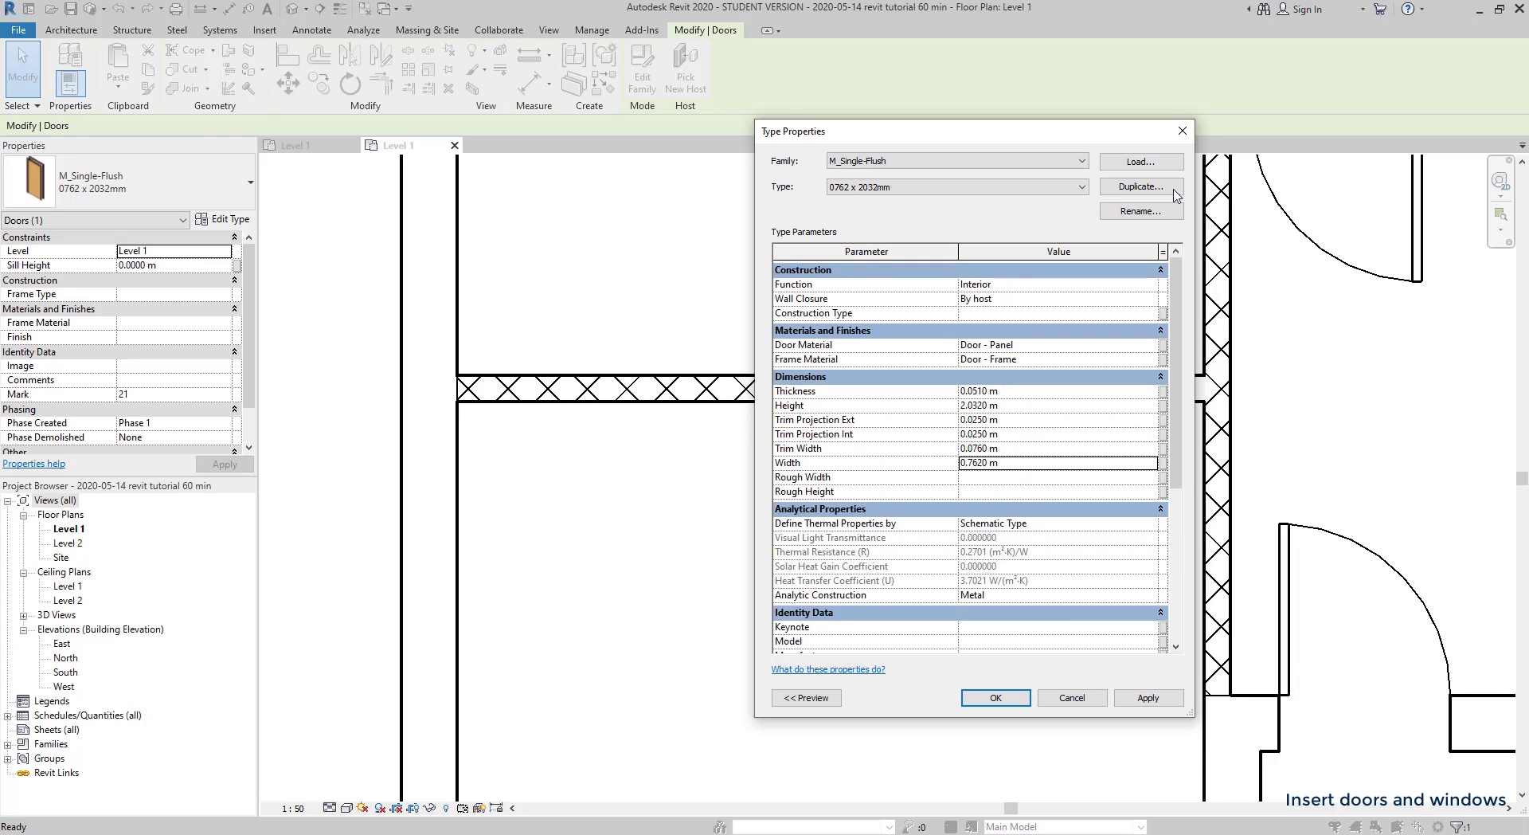
pyautogui.click(1140, 184)
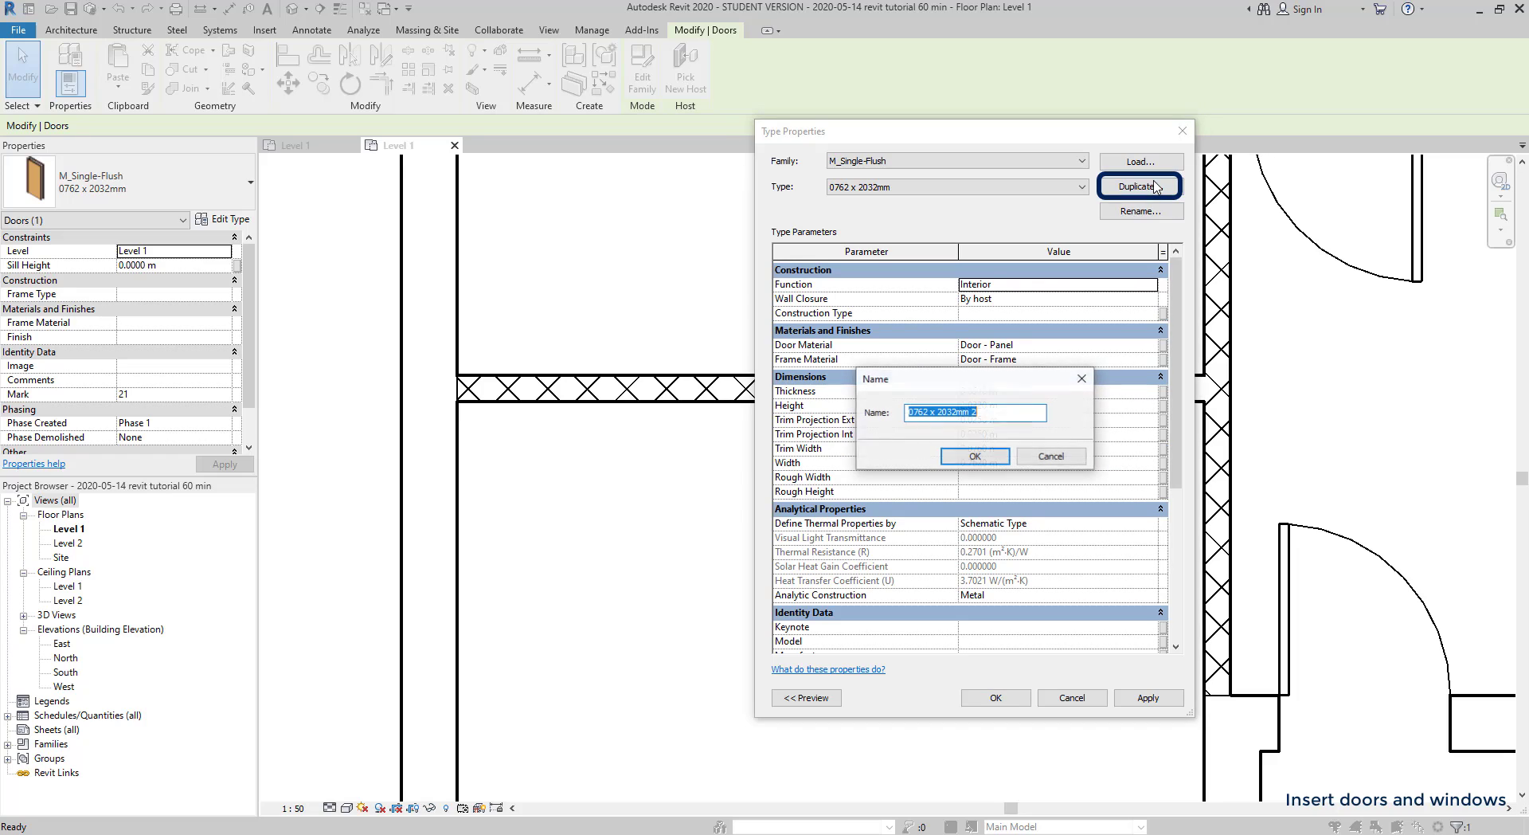
pyautogui.write('085 x 2100mm 2')
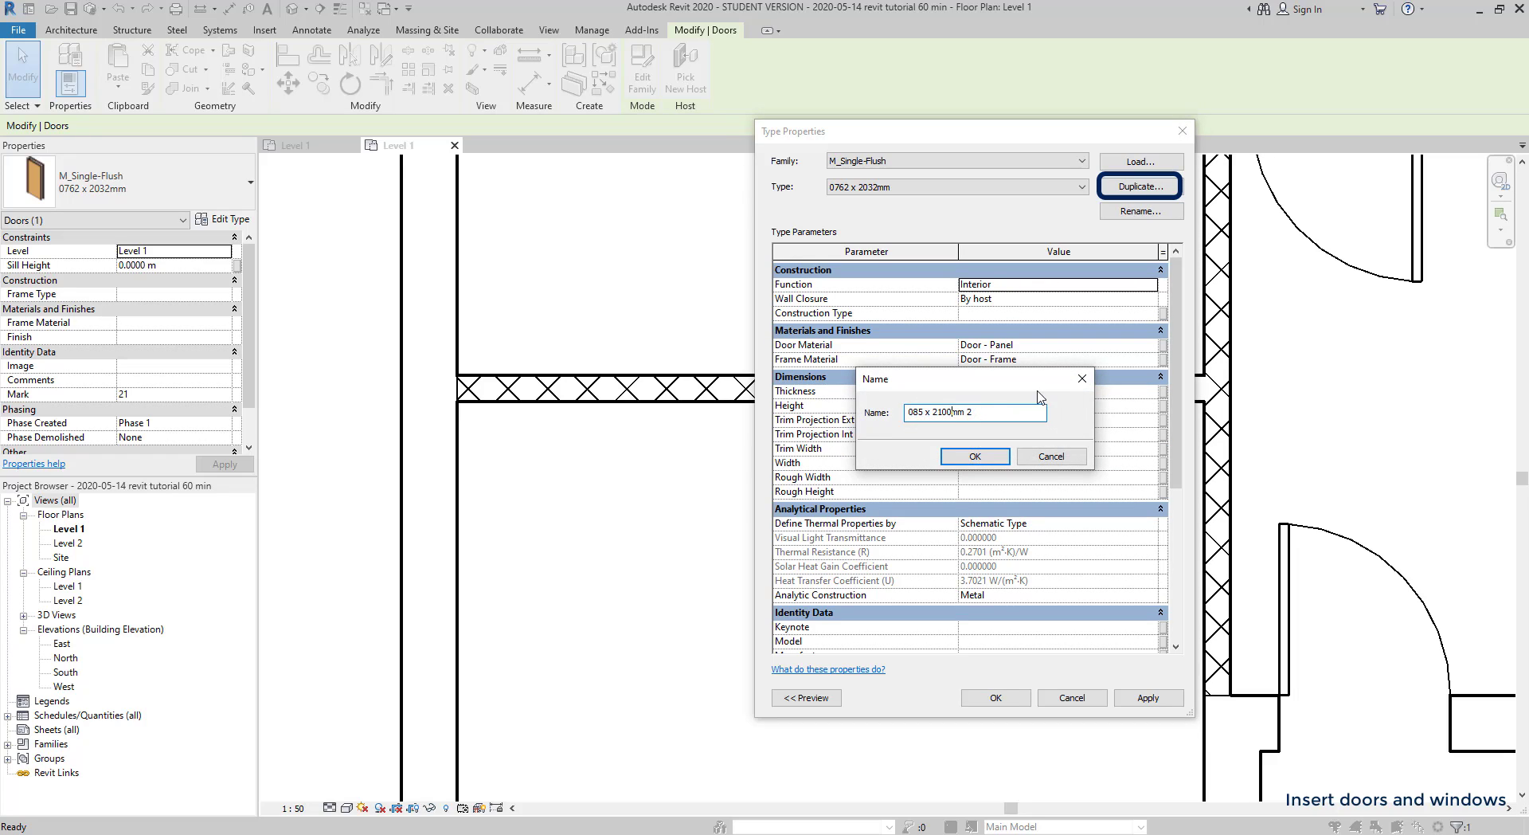
pyautogui.click(975, 456)
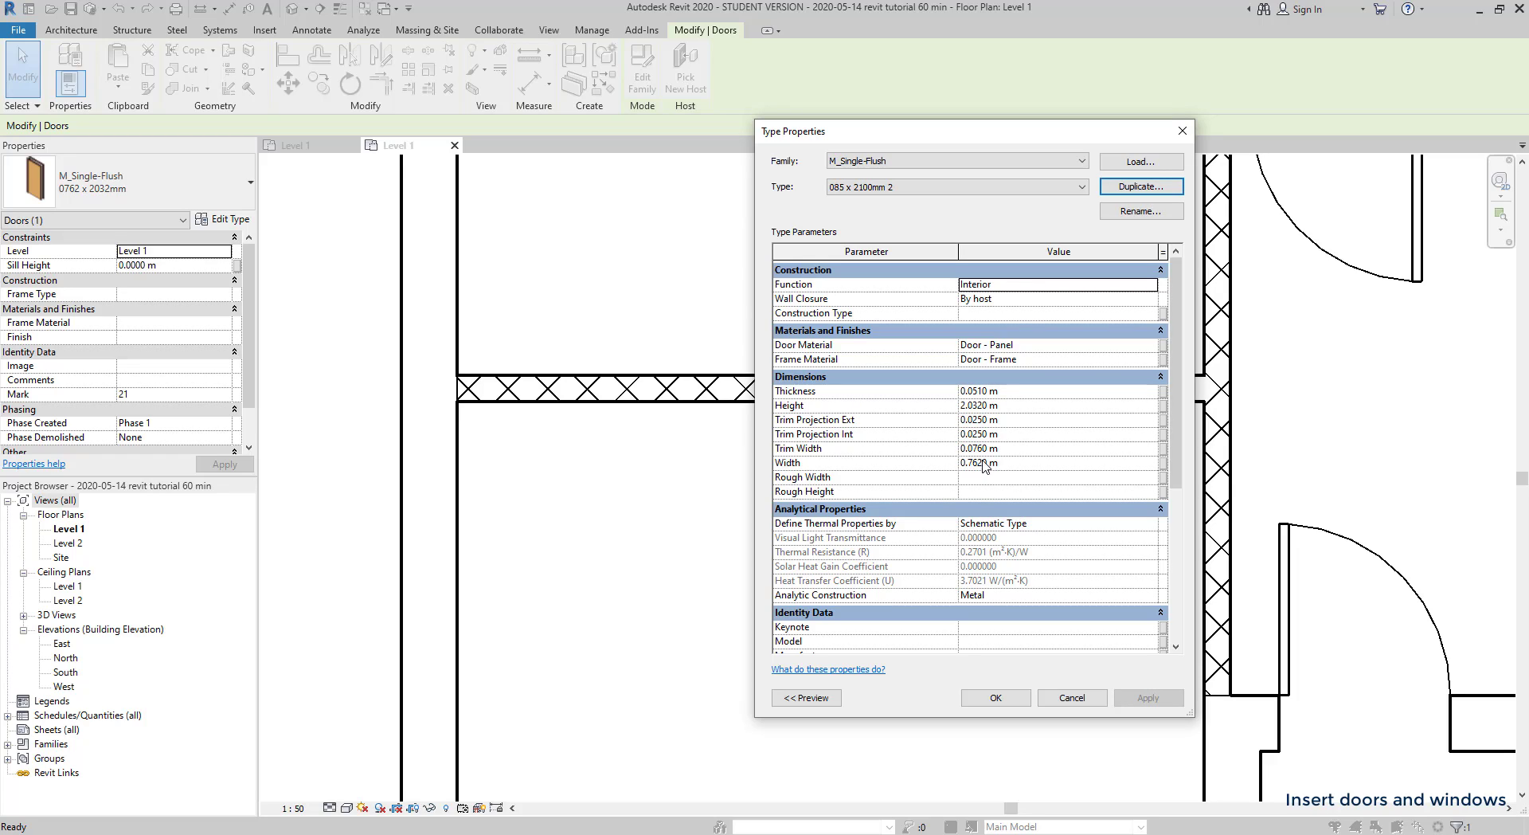
pyautogui.moveTo(989, 459)
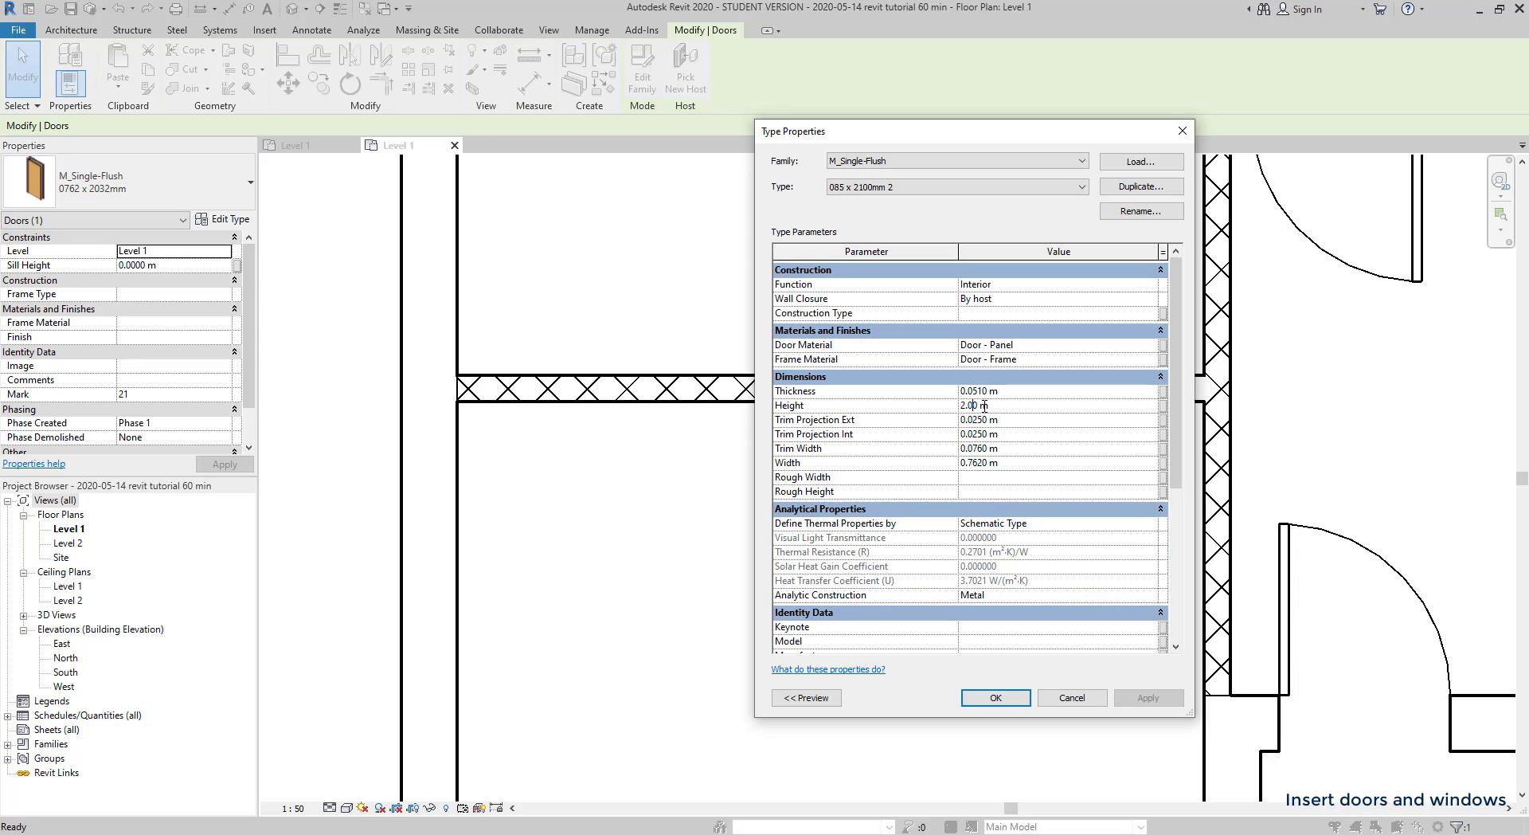
pyautogui.click(996, 696)
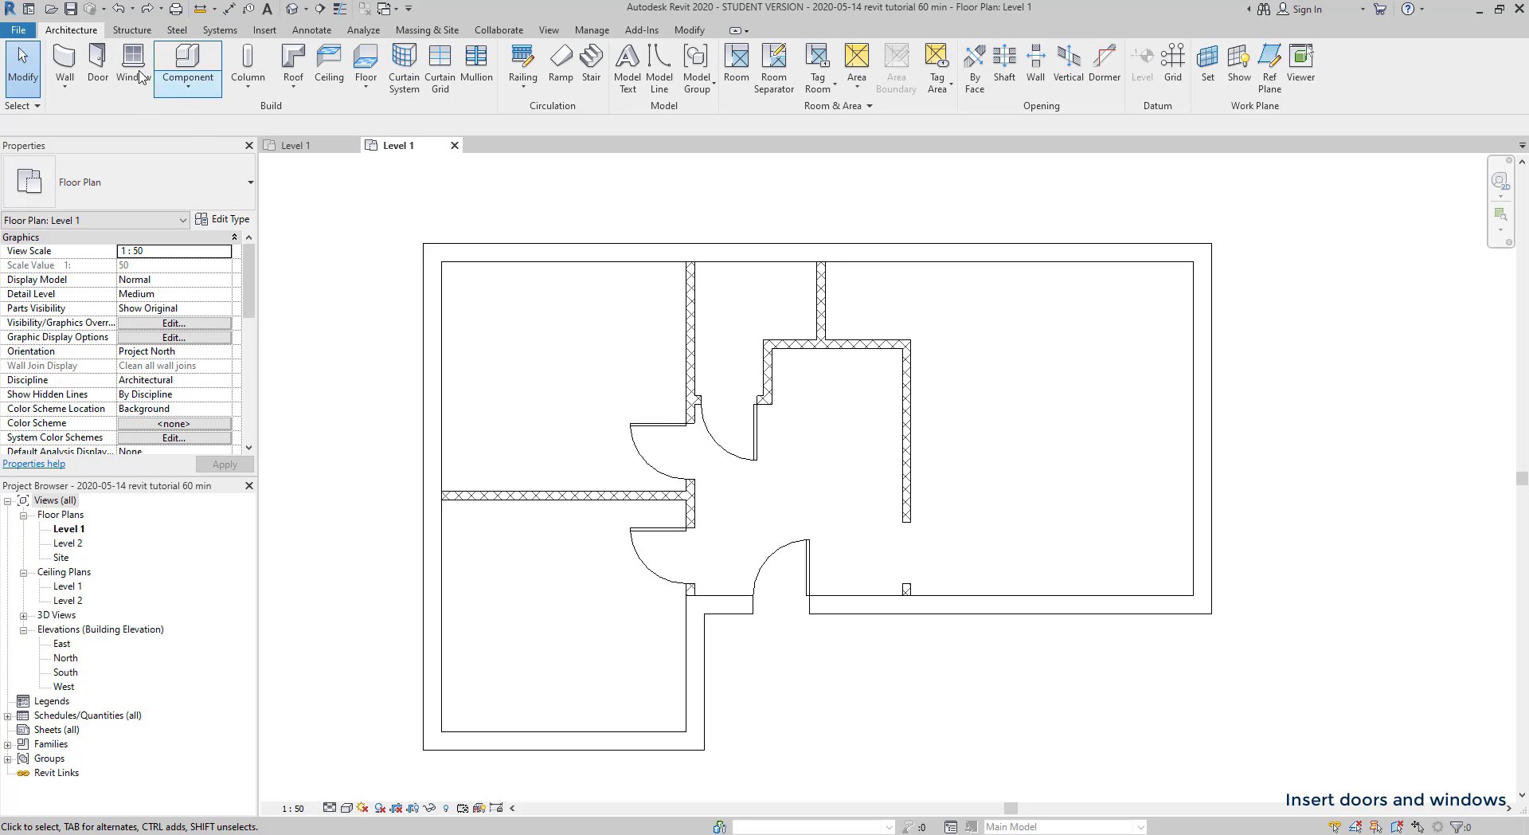
# - Place an M_Fixed window in an outer wall and bring up the window type list
pyautogui.click(132, 63)
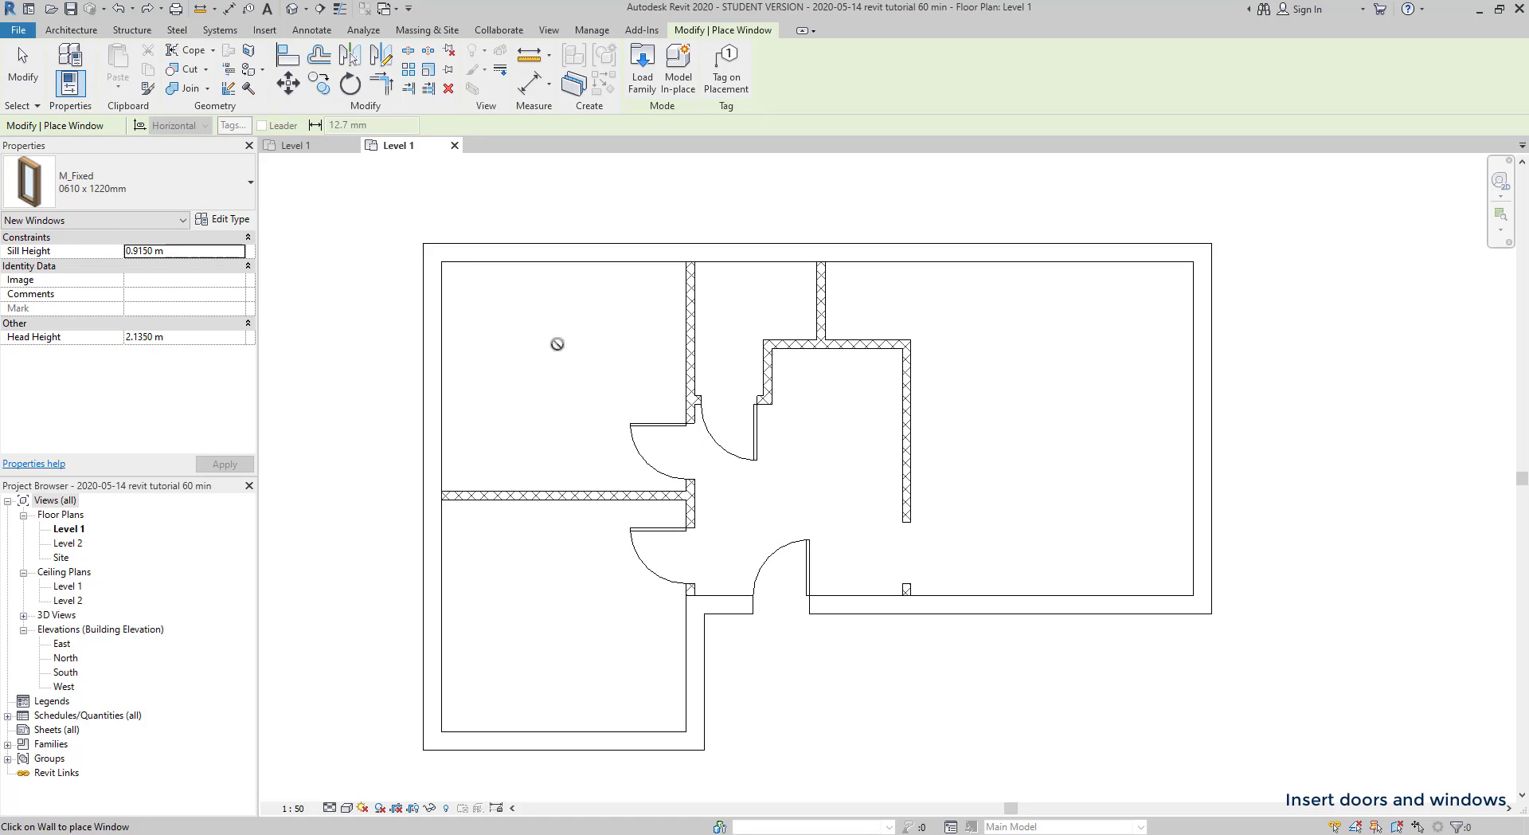
pyautogui.click(870, 607)
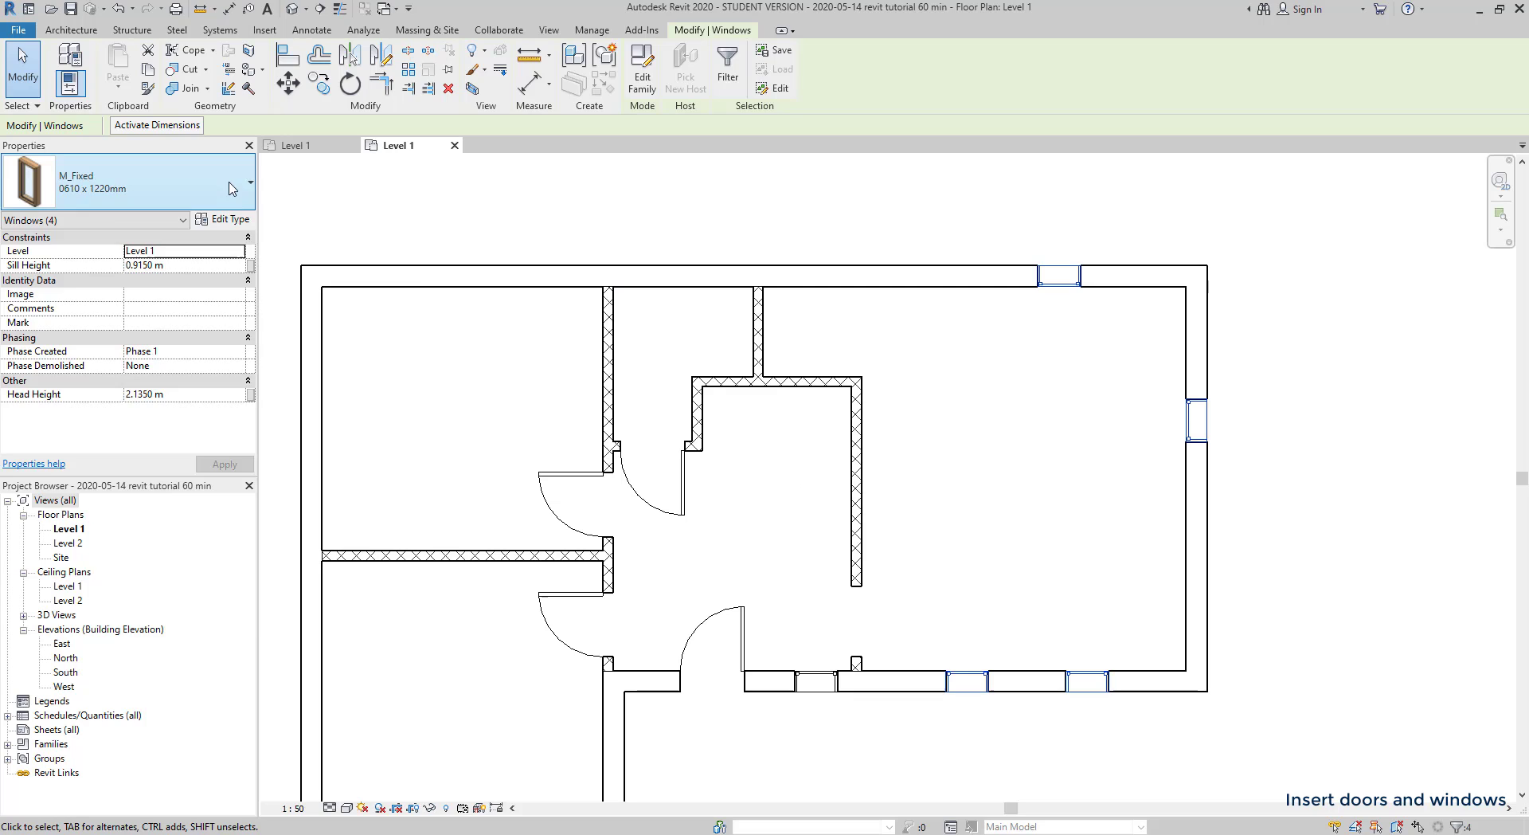
pyautogui.click(231, 188)
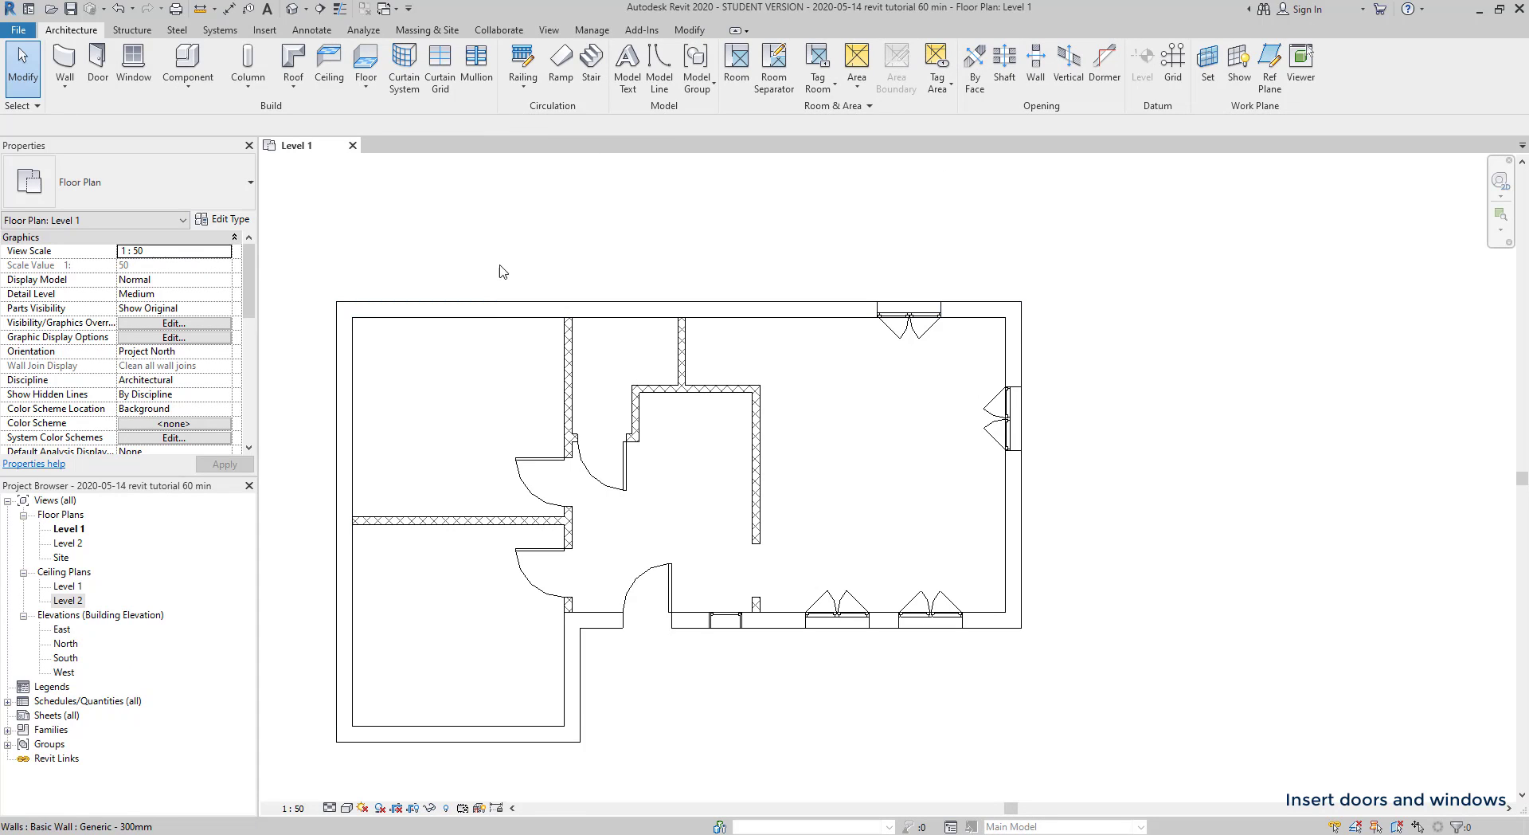
# - Switch to the default 3D view of the house and bring up the visual style choices
pyautogui.click(548, 29)
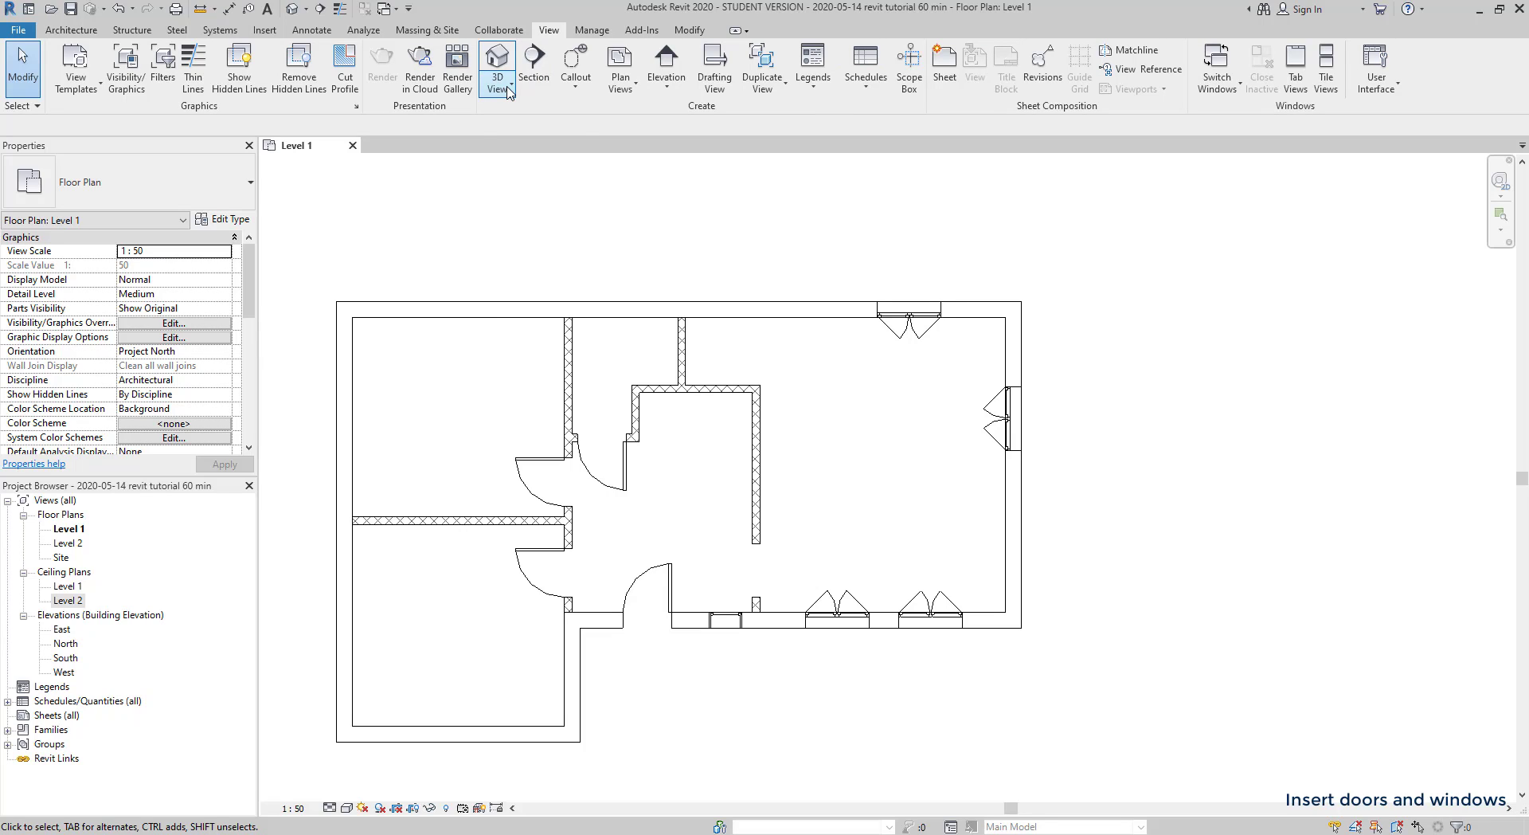
pyautogui.click(497, 88)
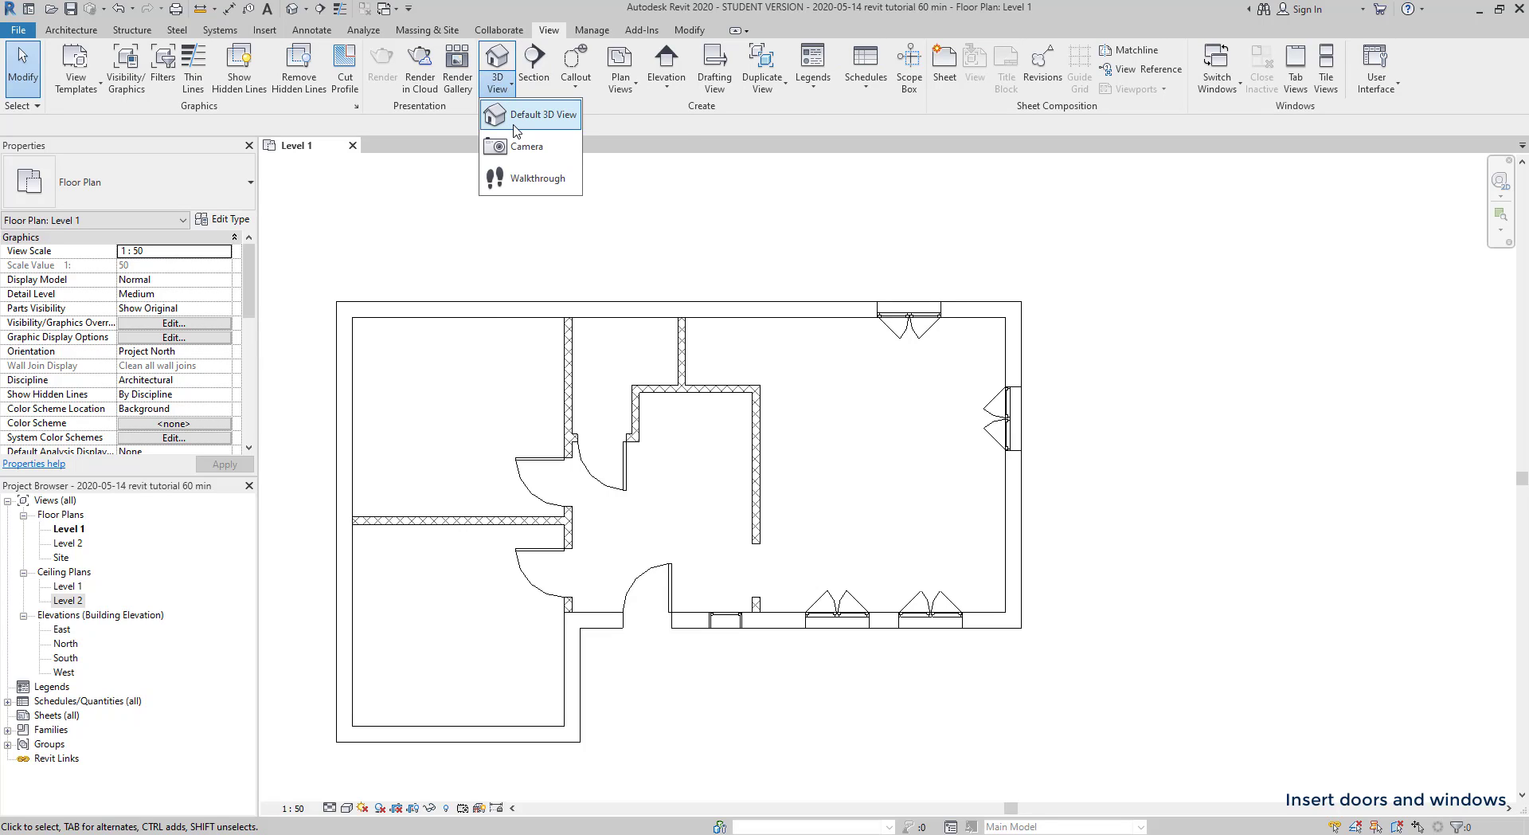
pyautogui.moveTo(520, 127)
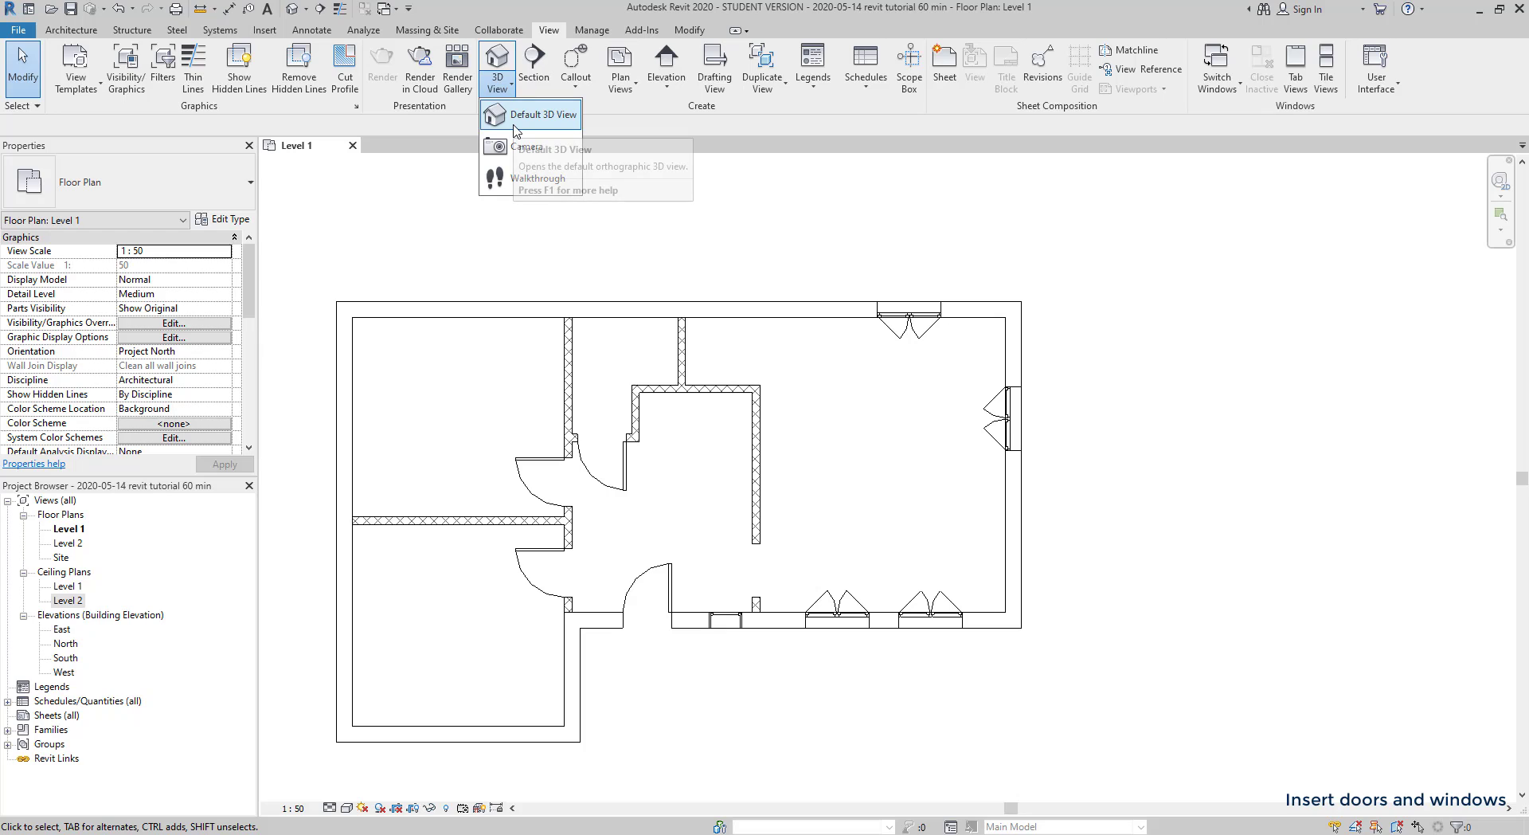
pyautogui.click(531, 114)
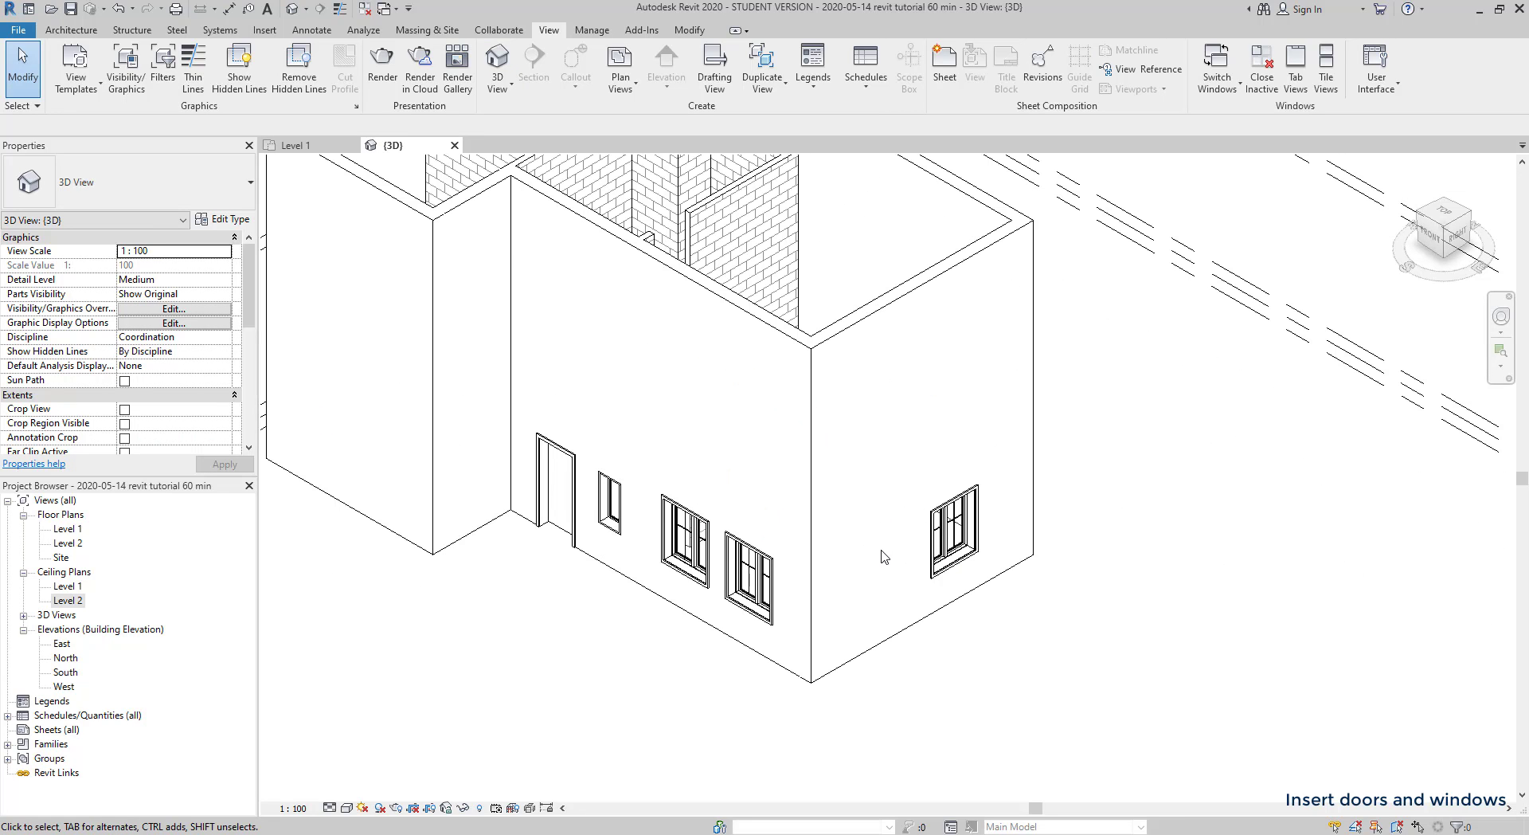
pyautogui.moveTo(602, 680)
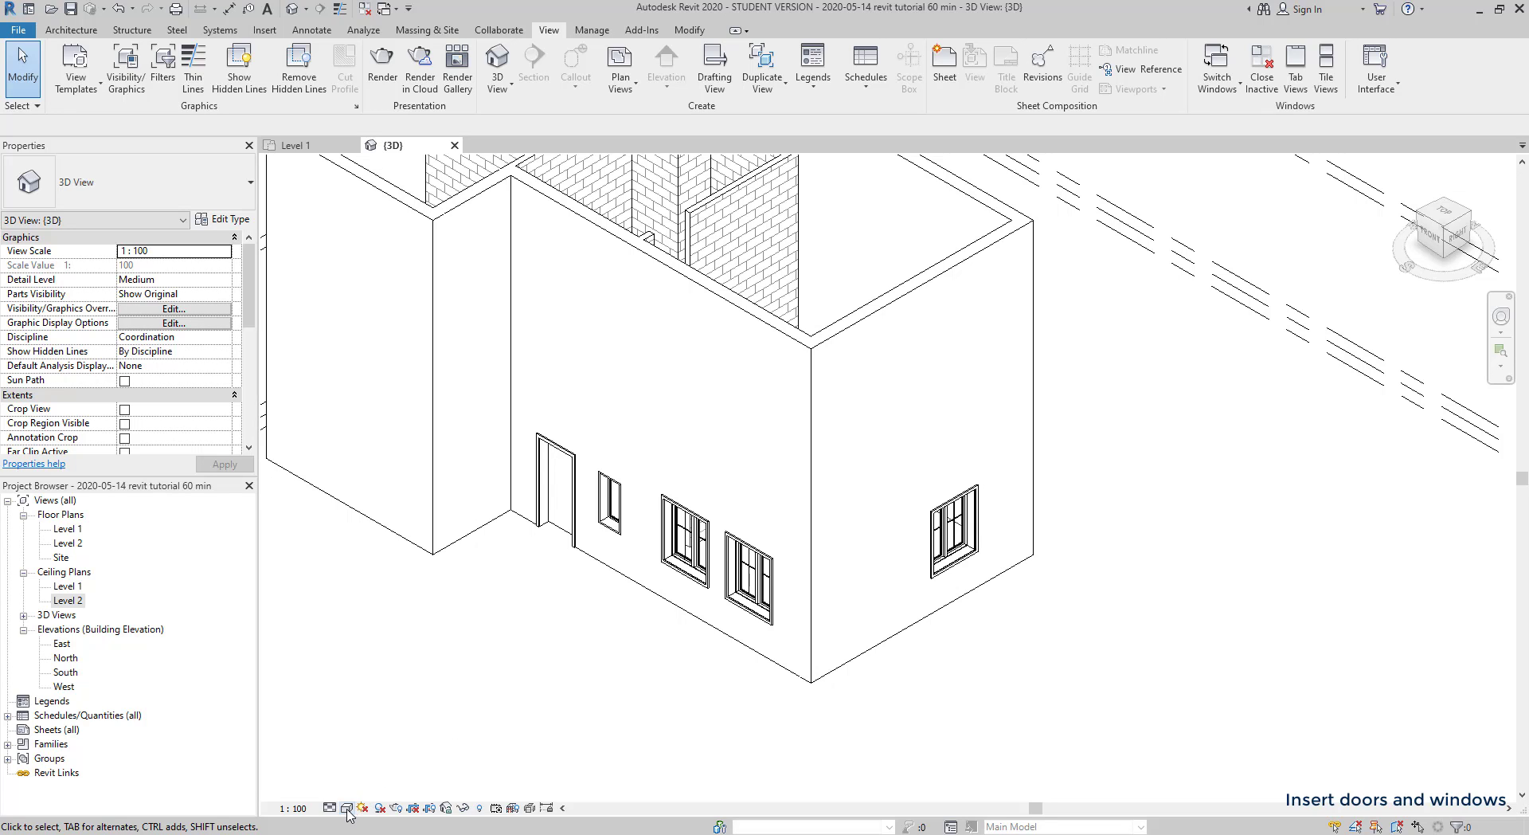
pyautogui.click(344, 808)
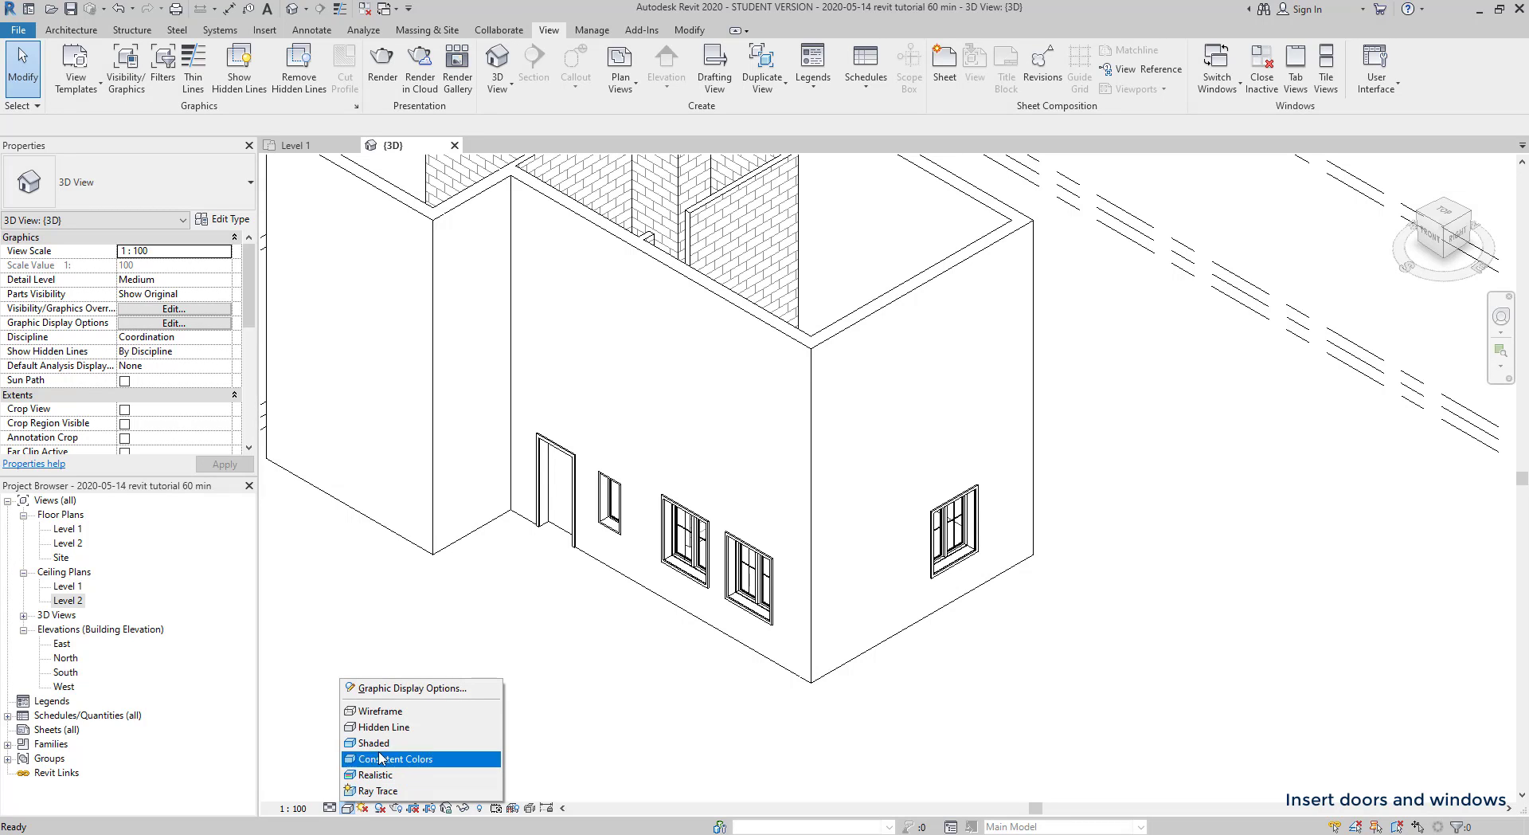
# - Show the model in Consistent Colors and set the lighter-face window's sill height to 1.2
pyautogui.click(398, 759)
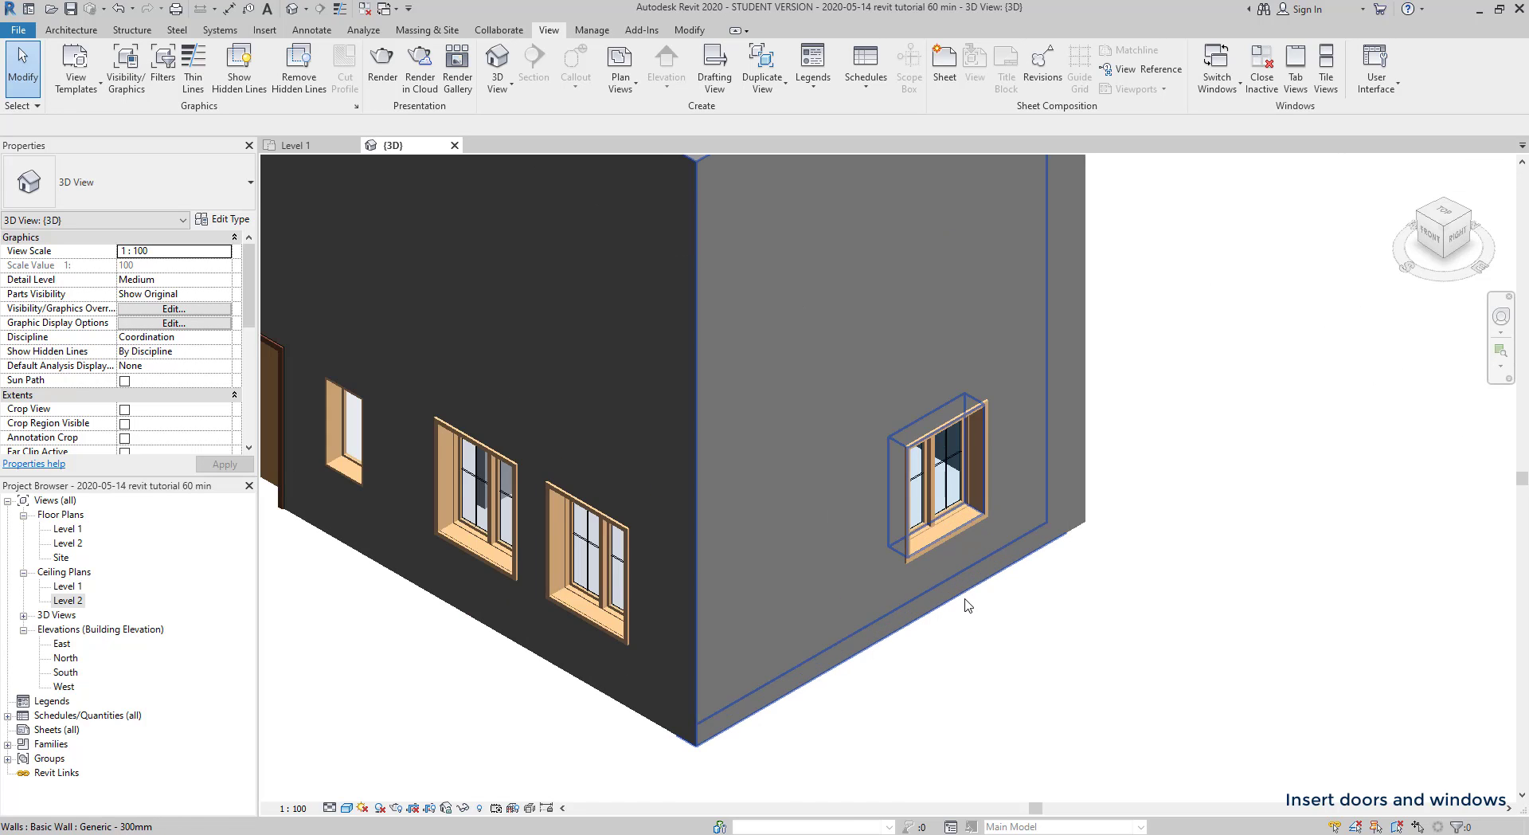
pyautogui.click(1061, 667)
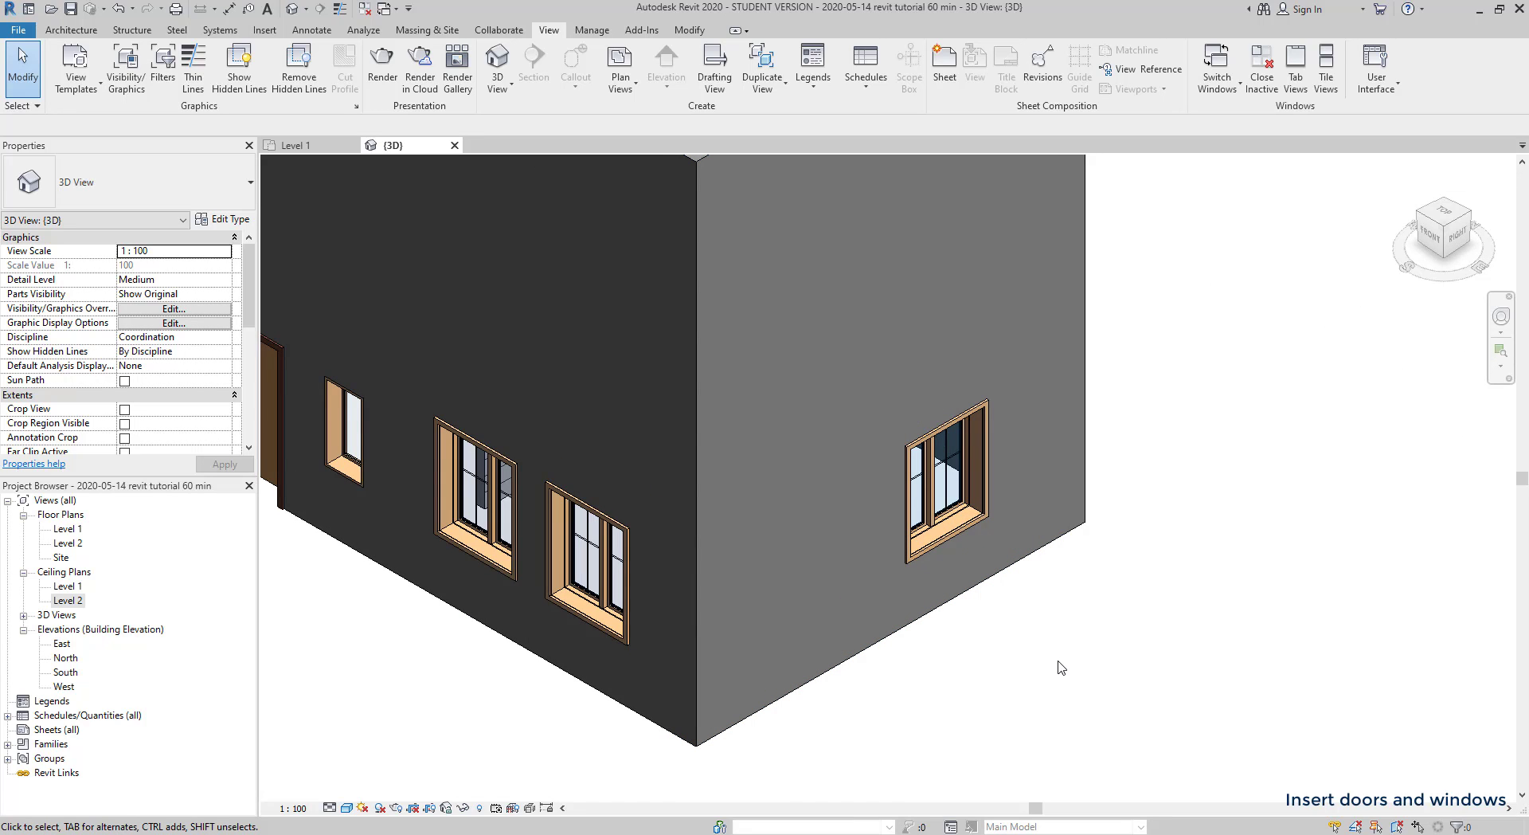
pyautogui.click(924, 529)
pyautogui.write('1')
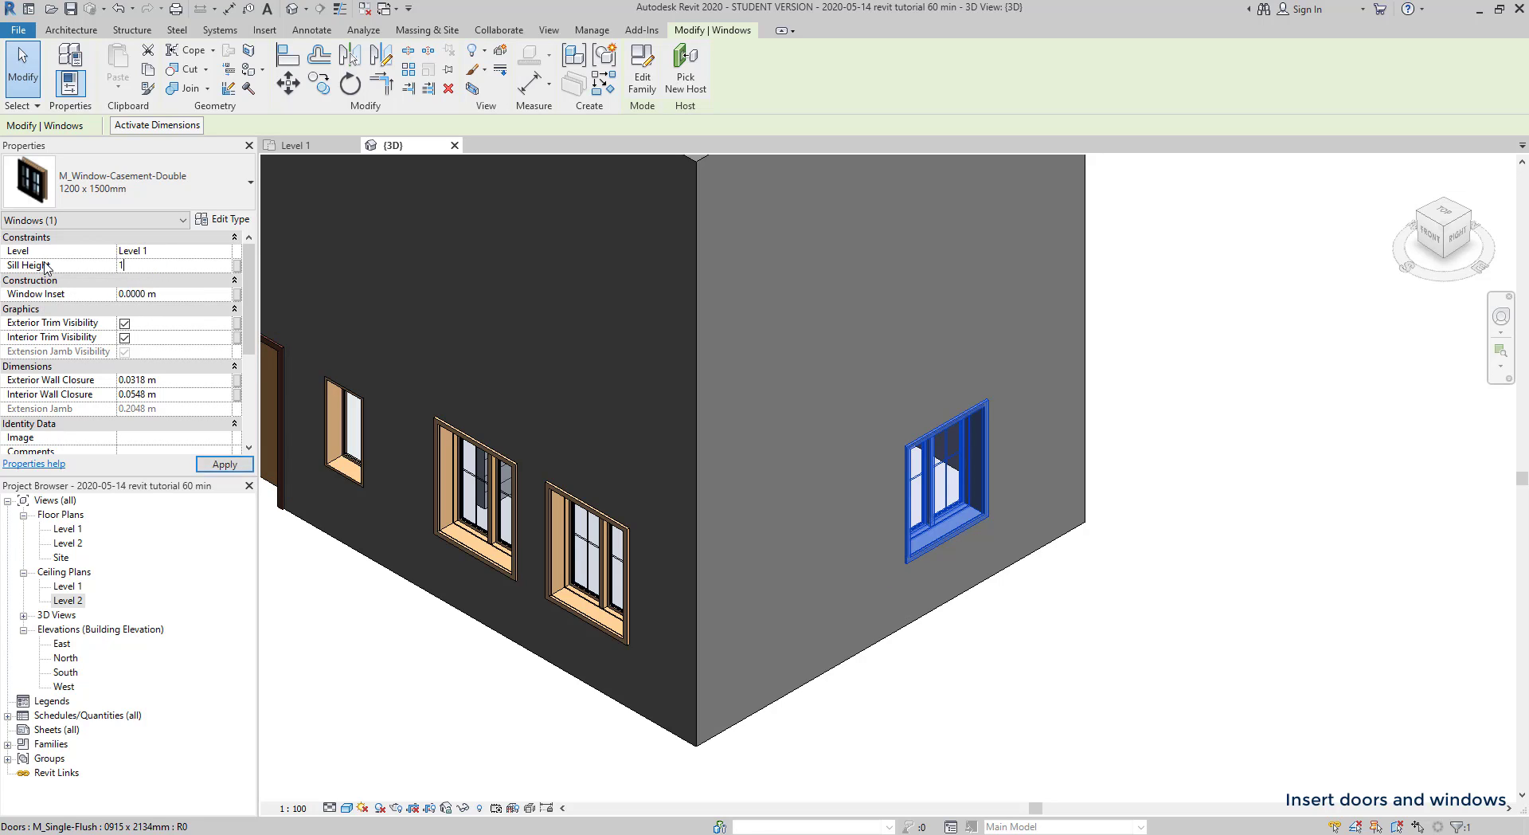
pyautogui.write('.2')
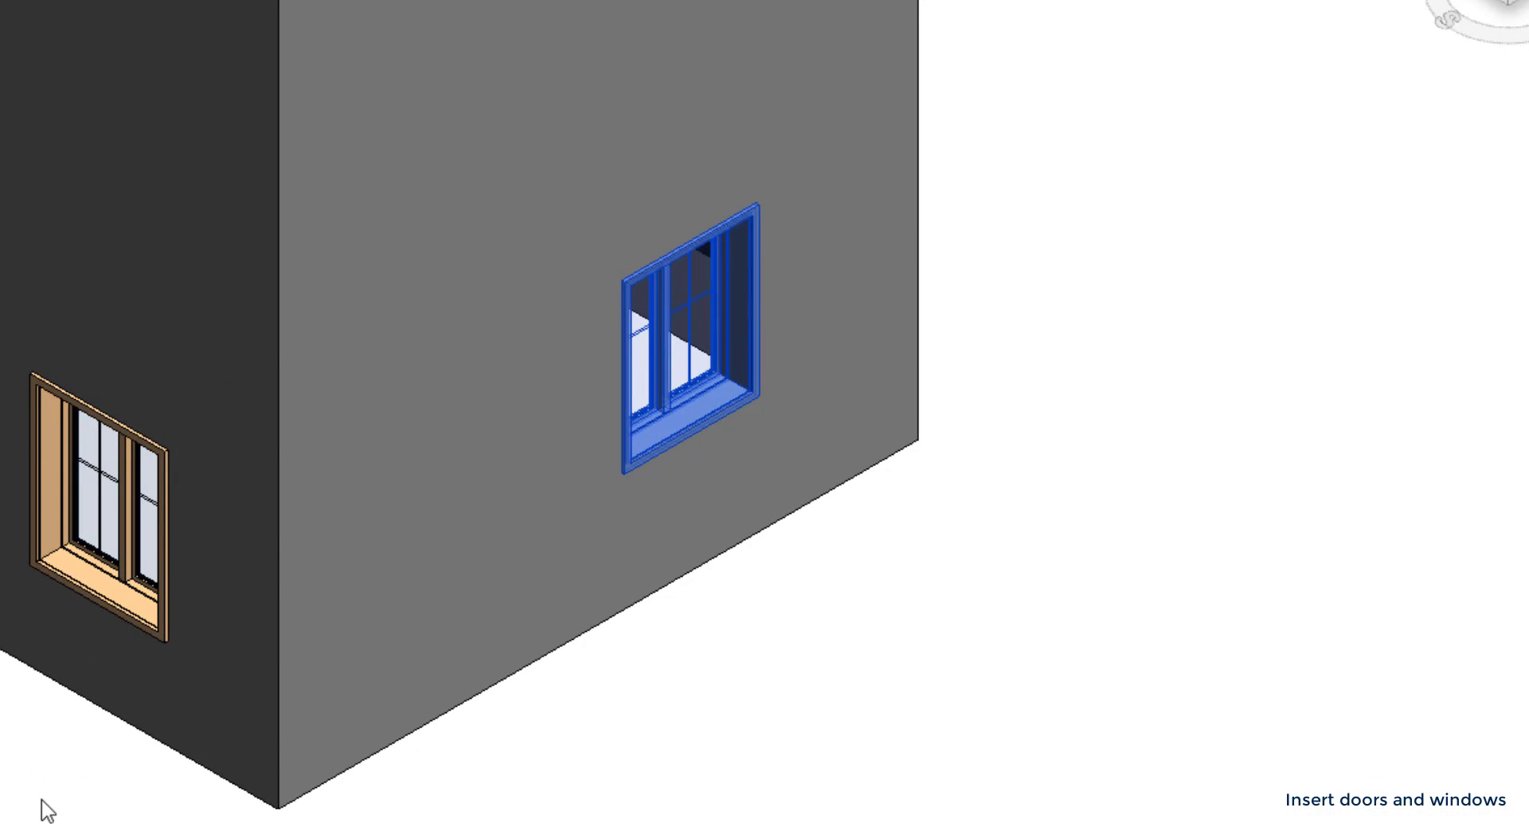
# - Return to the Level 1 plan and set the selected windows' Sill Height to 1.2m
pyautogui.click(296, 145)
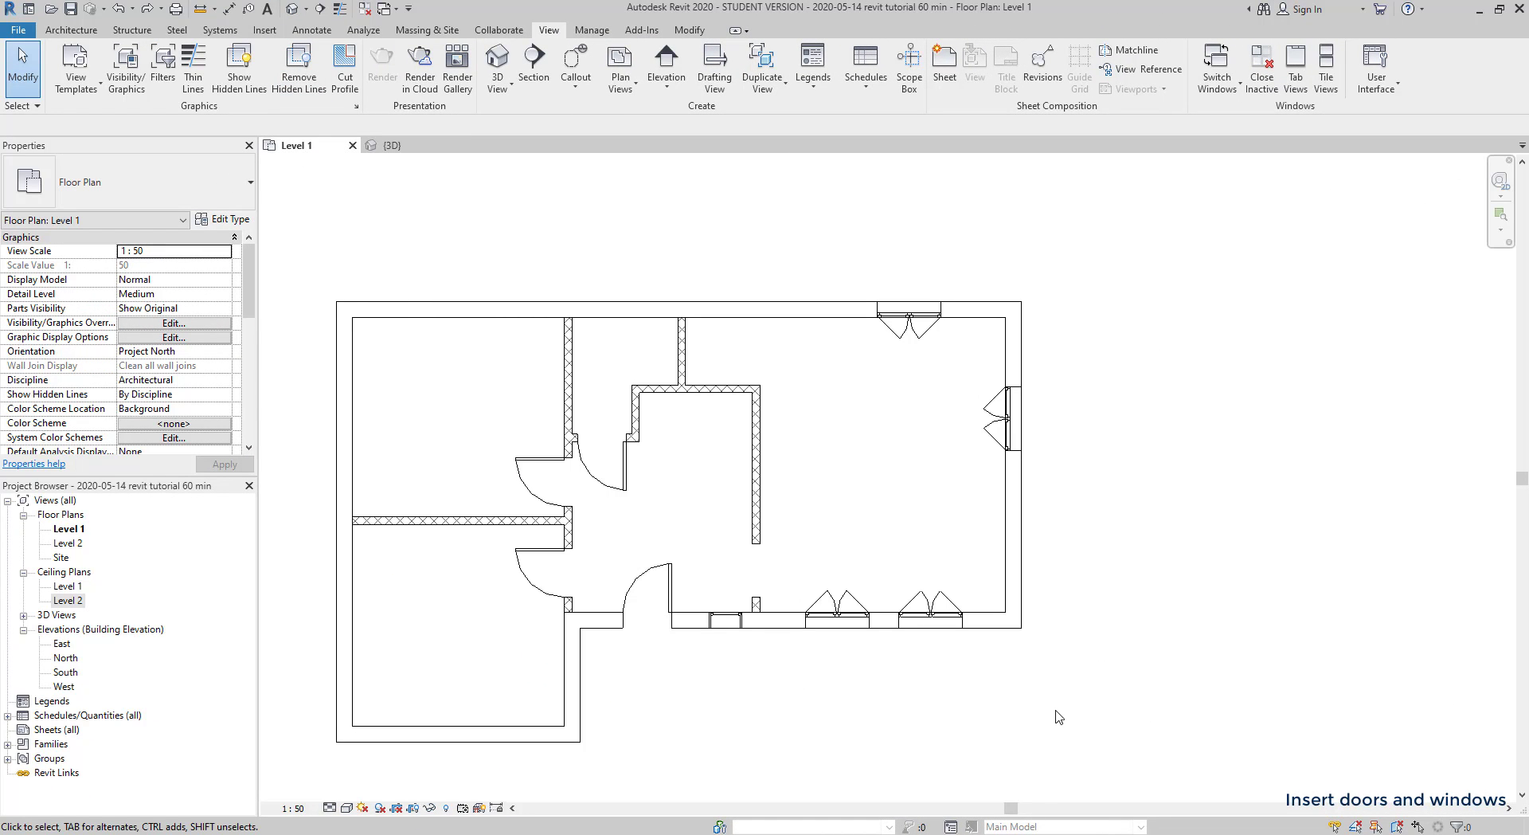
pyautogui.moveTo(1150, 720)
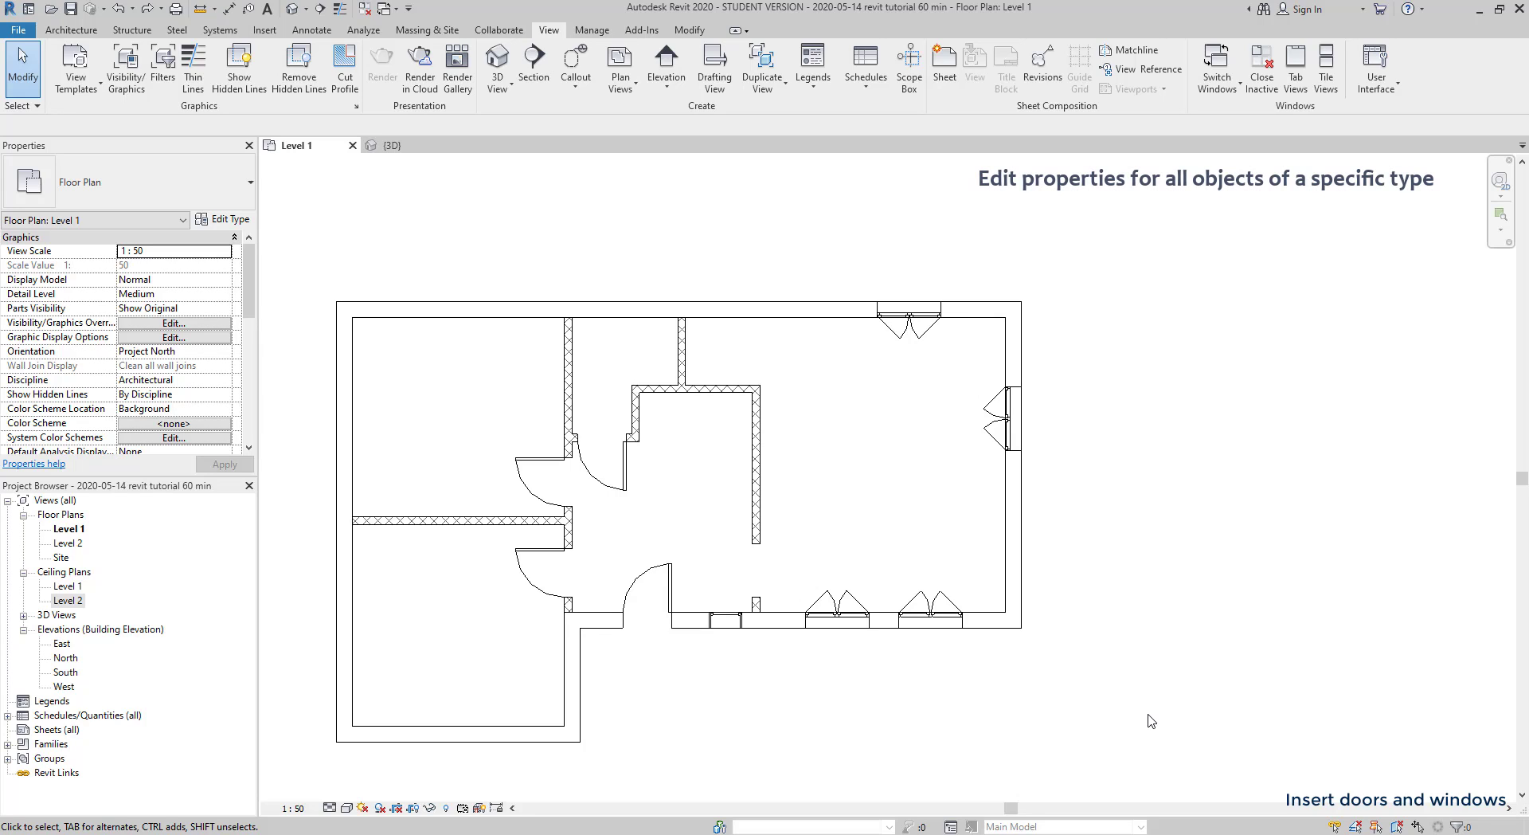
pyautogui.moveTo(1221, 794)
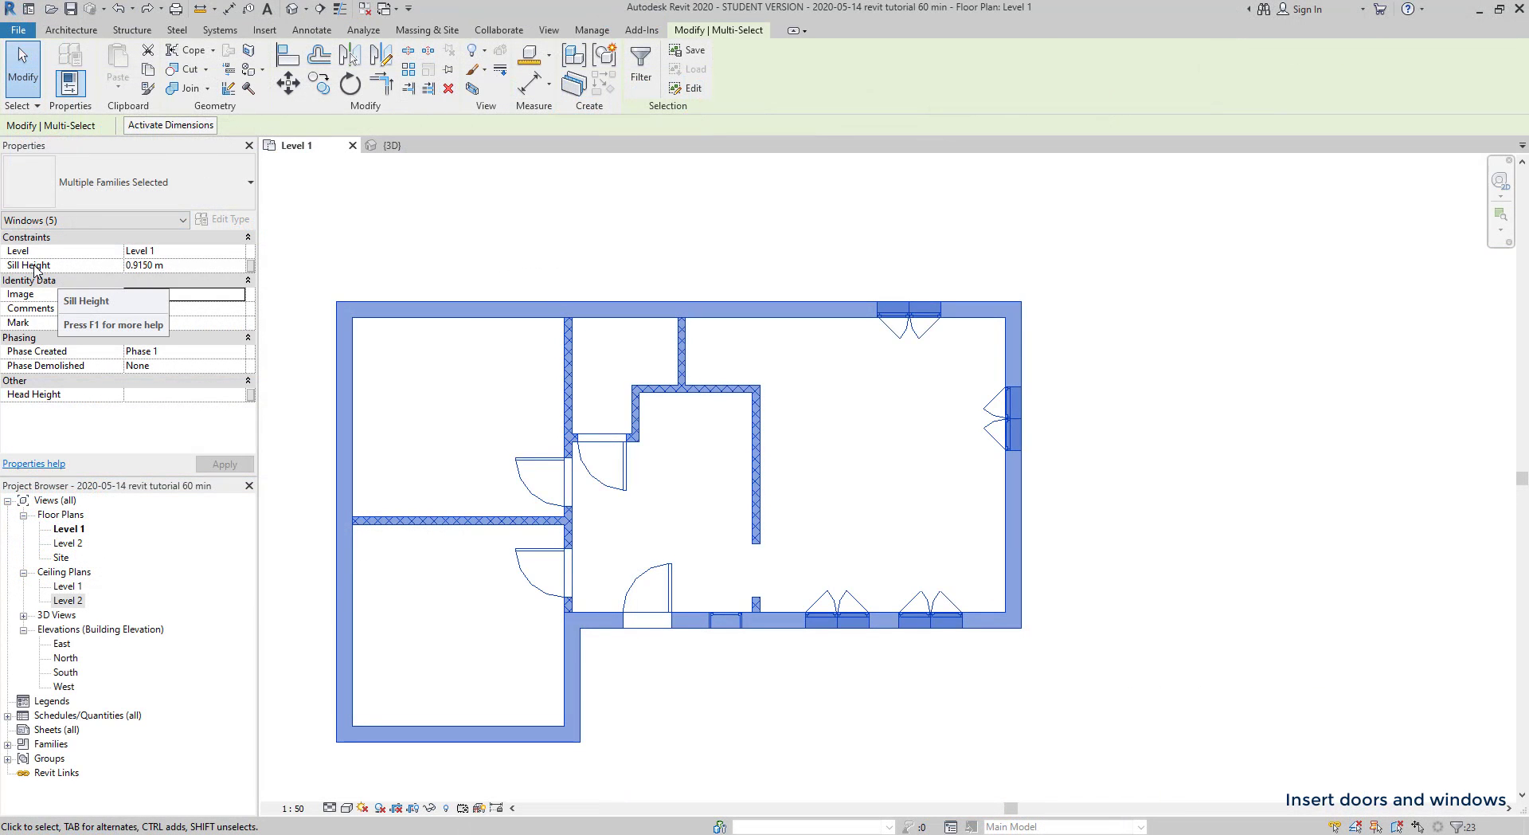
pyautogui.click(176, 265)
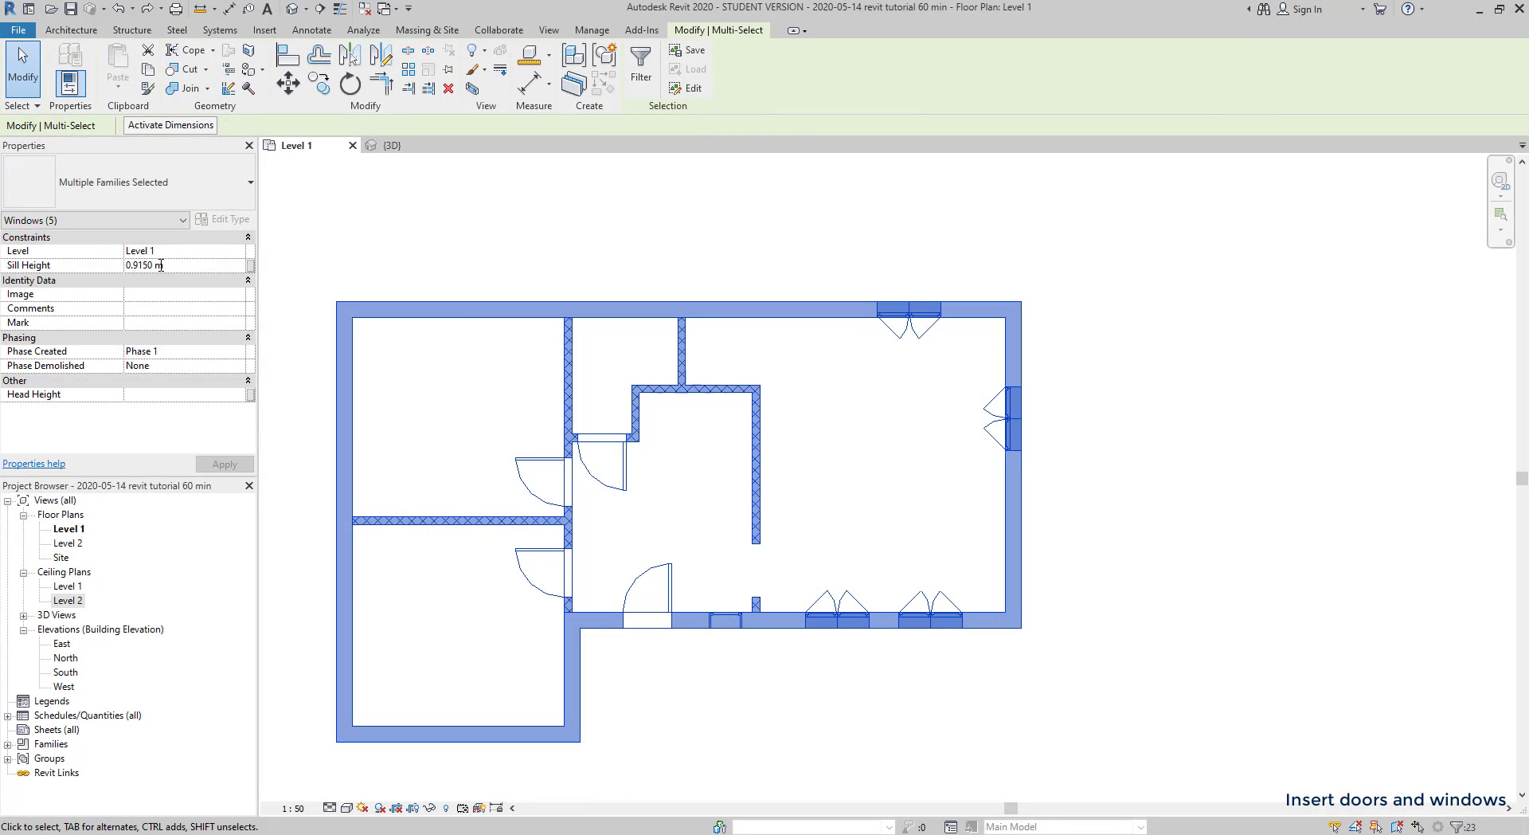
pyautogui.write('1.2m')
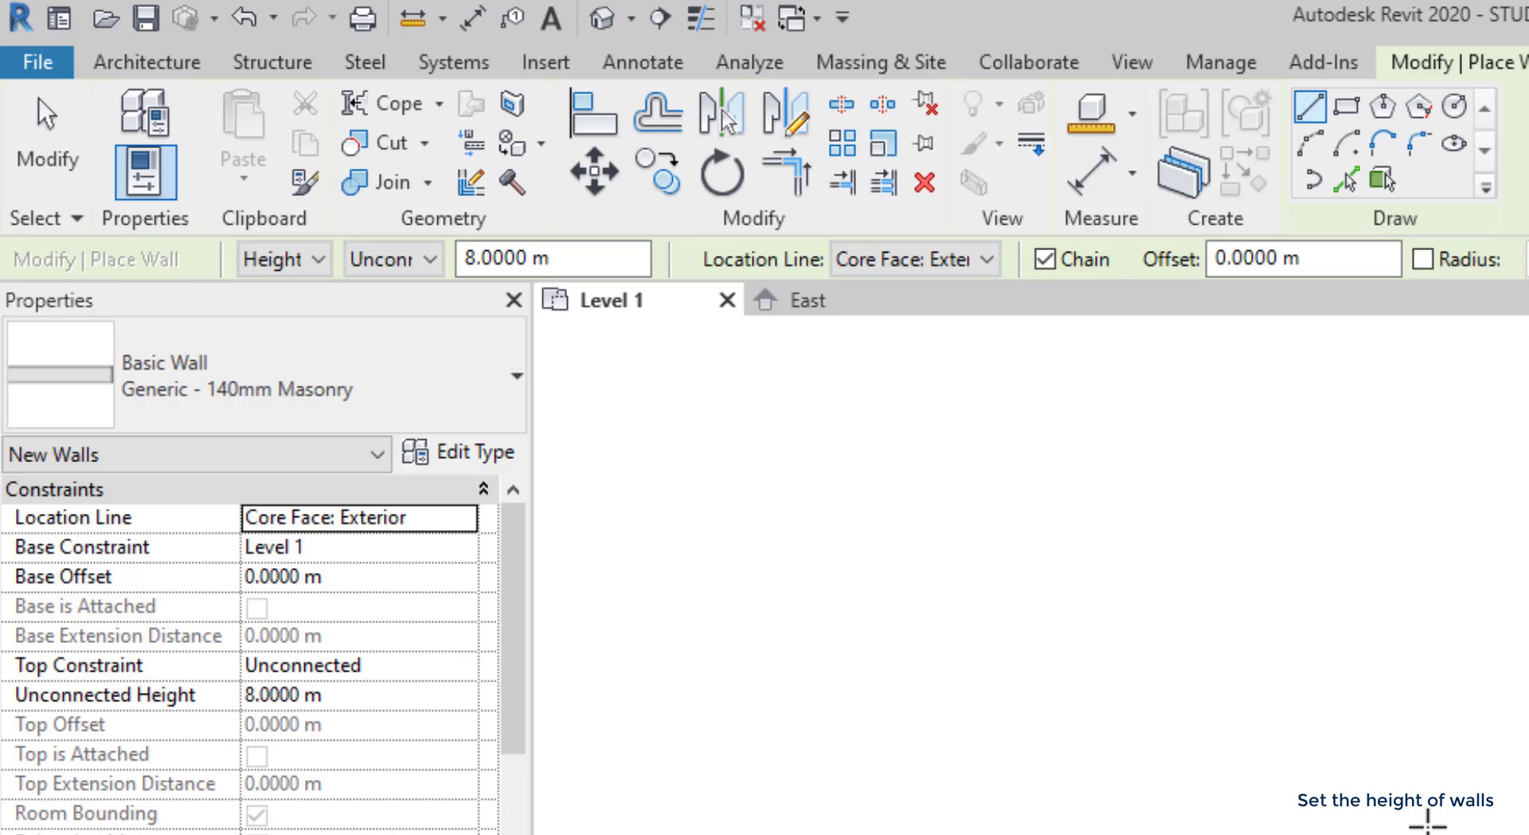
pyautogui.moveTo(612, 314)
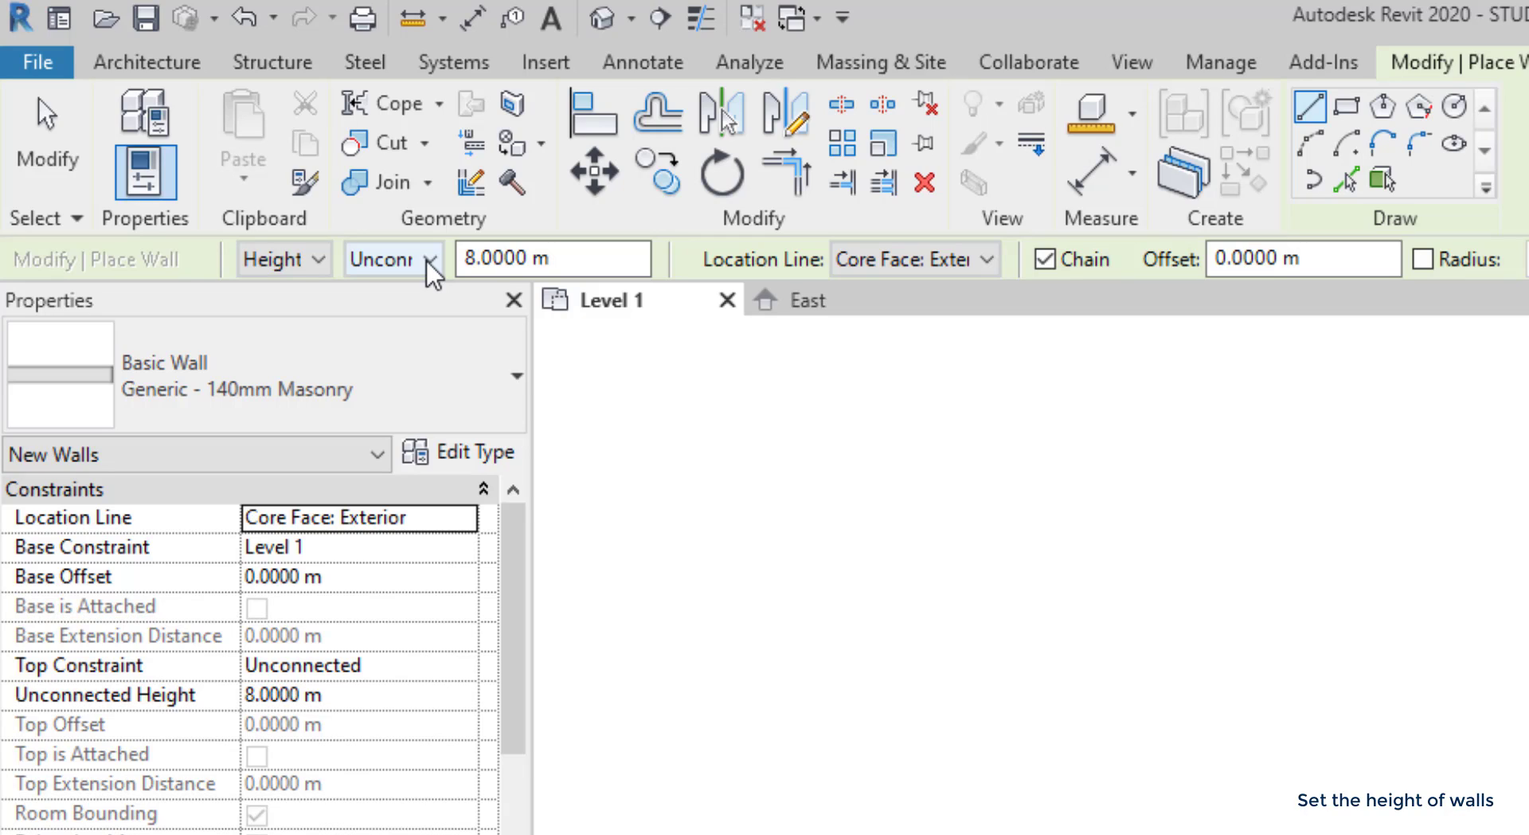
# - Set the wall tool's top constraint to Up to level: Level 2
pyautogui.click(435, 258)
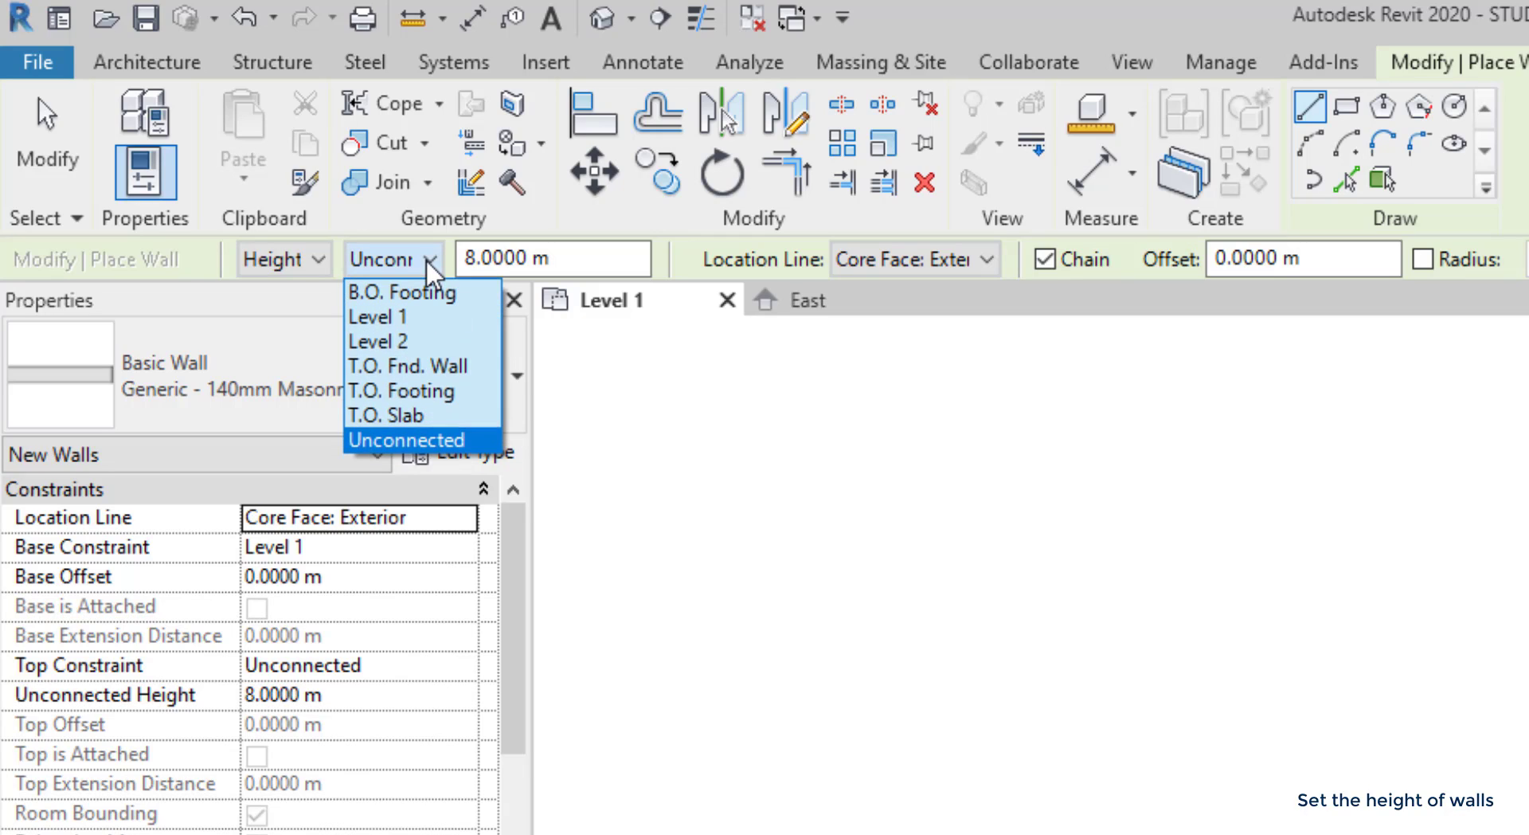
pyautogui.moveTo(449, 271)
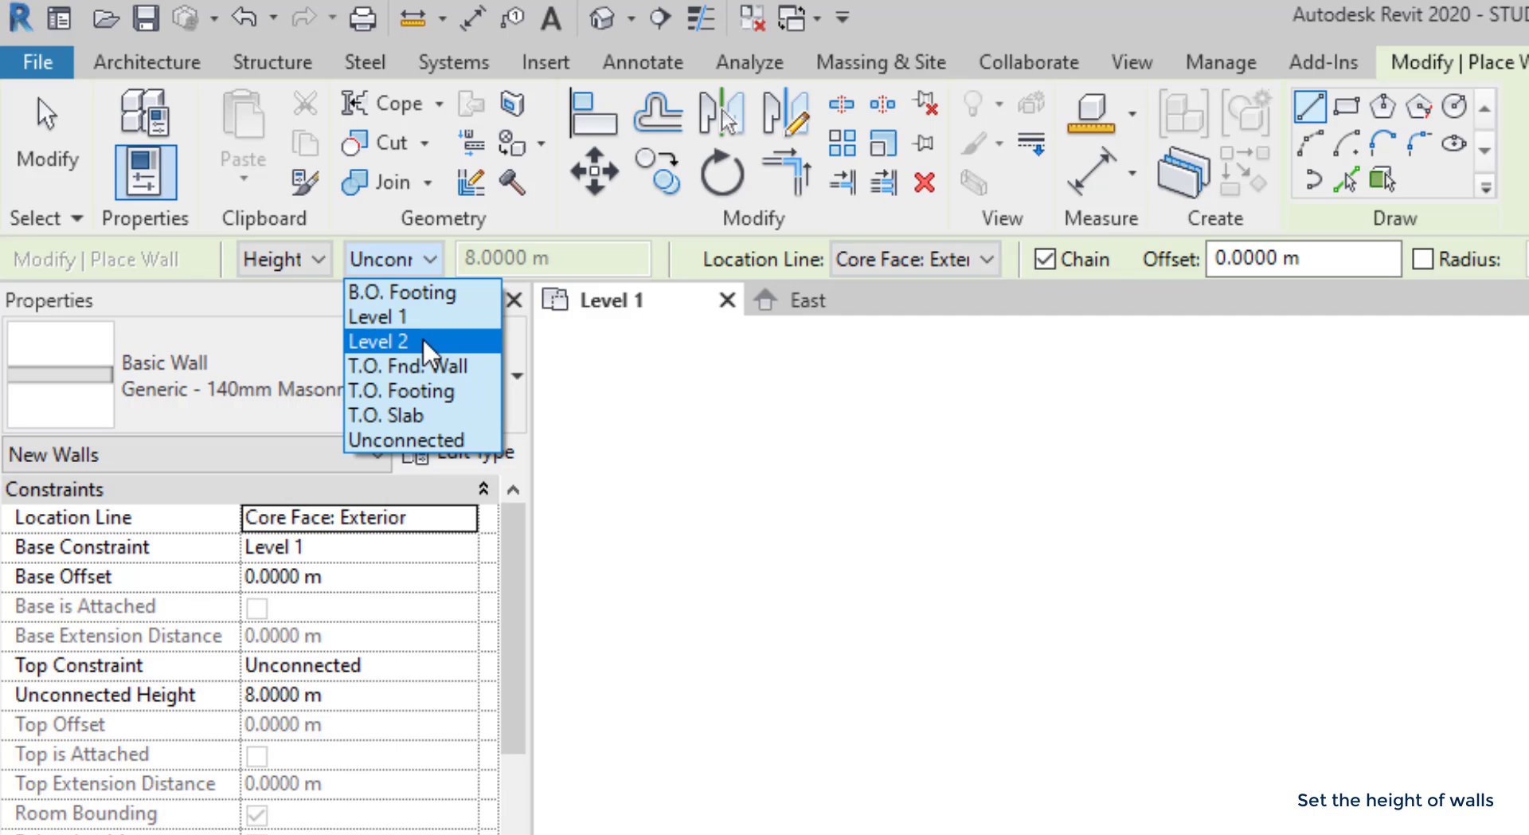
pyautogui.click(379, 341)
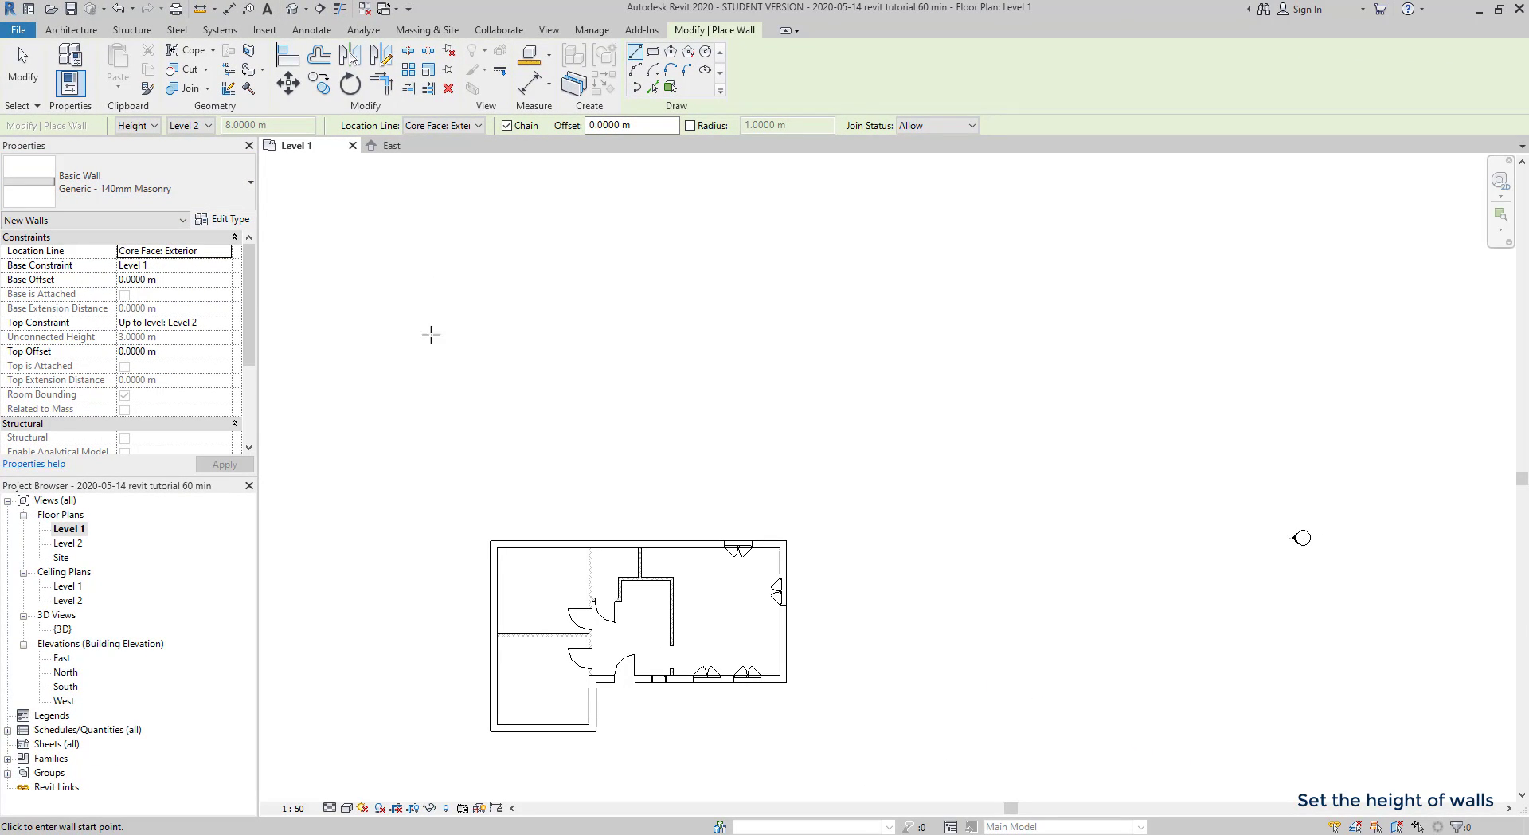
pyautogui.moveTo(73, 666)
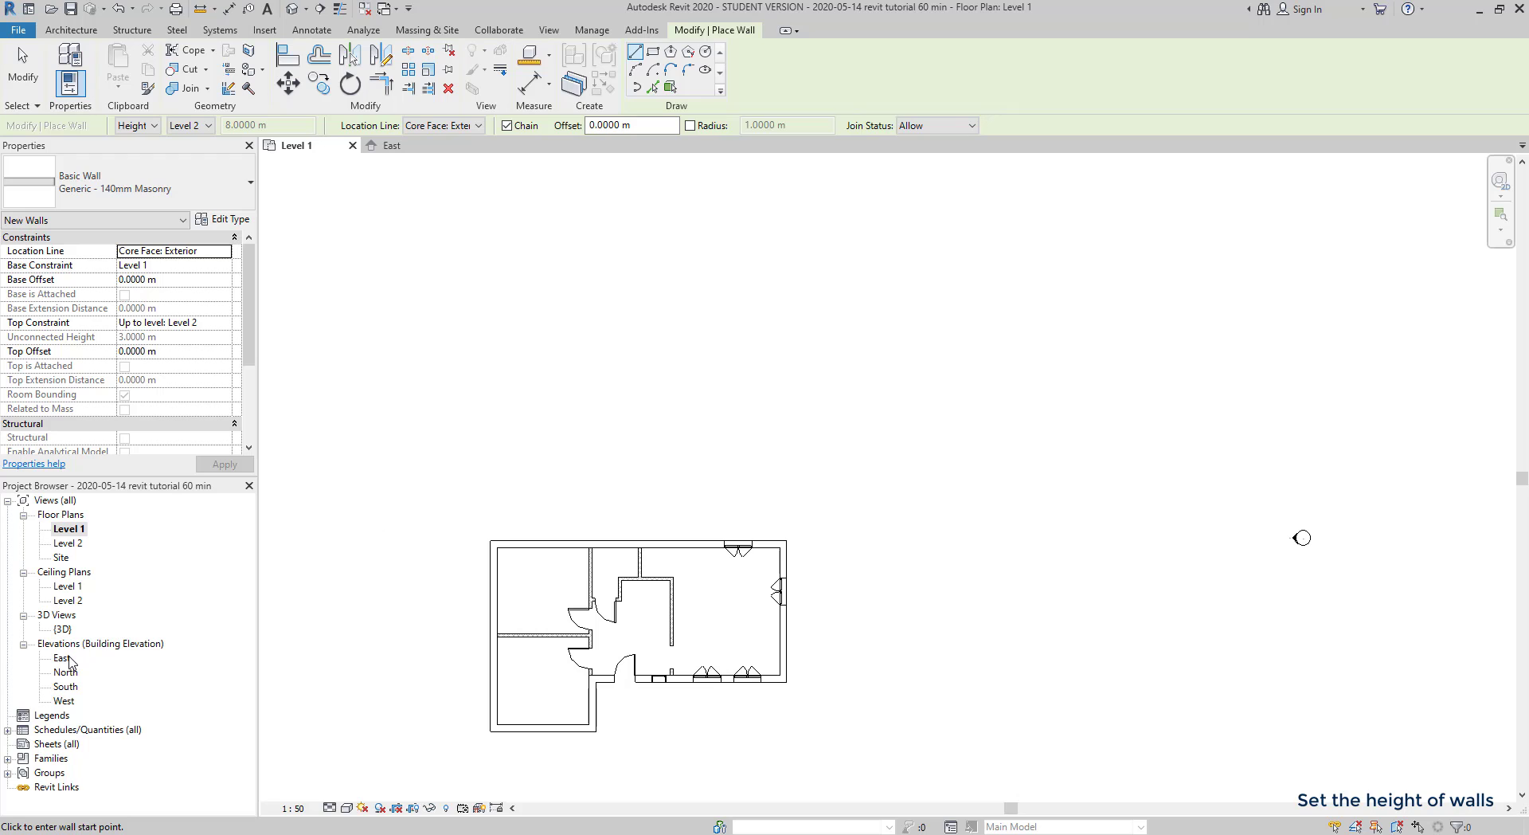
# - View the East elevation and select a wall to inspect its unconnected 8 m height
pyautogui.doubleClick(57, 658)
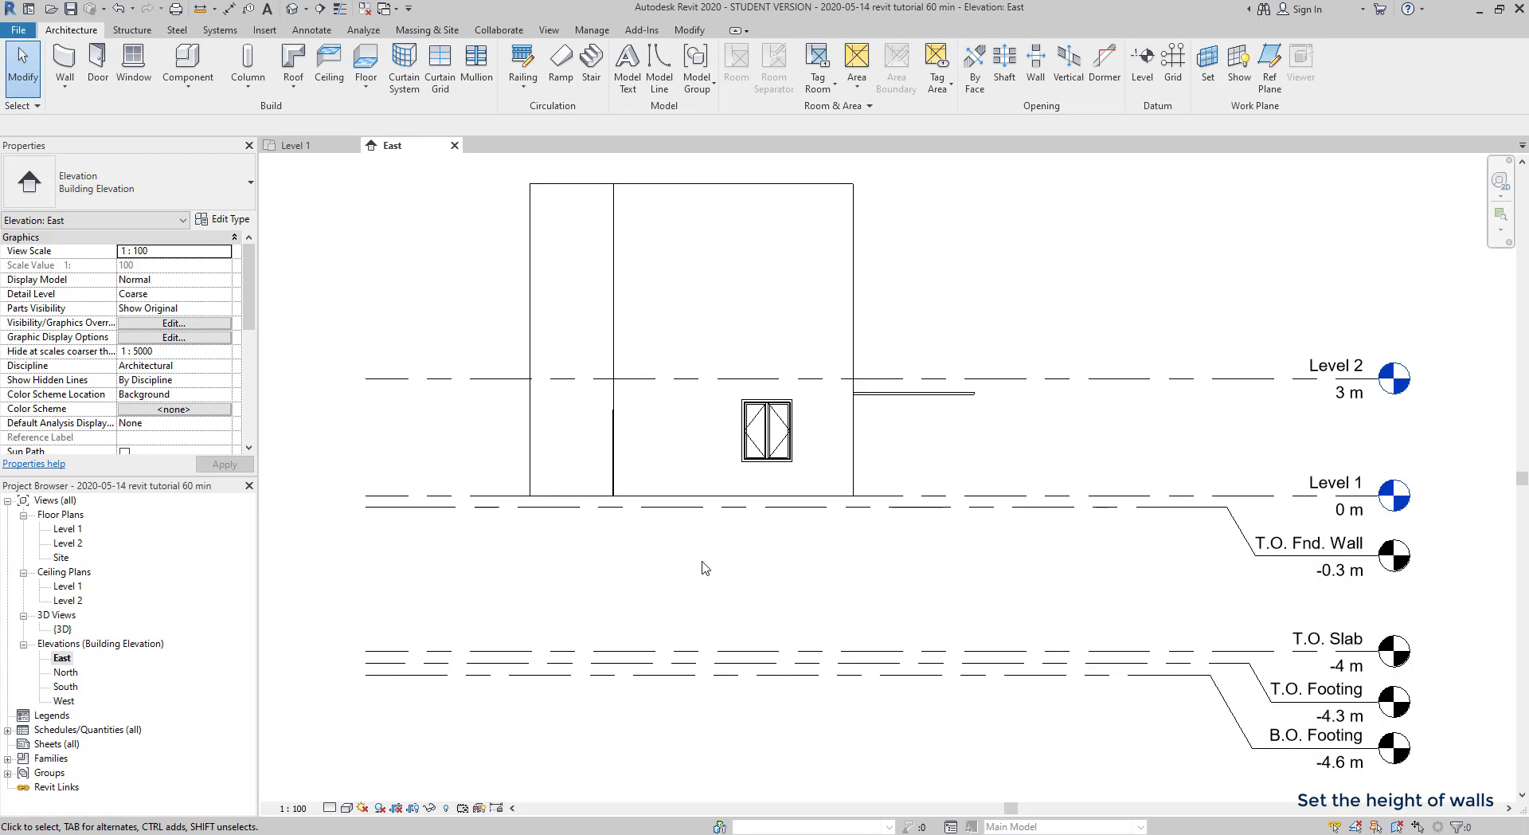
pyautogui.moveTo(884, 588)
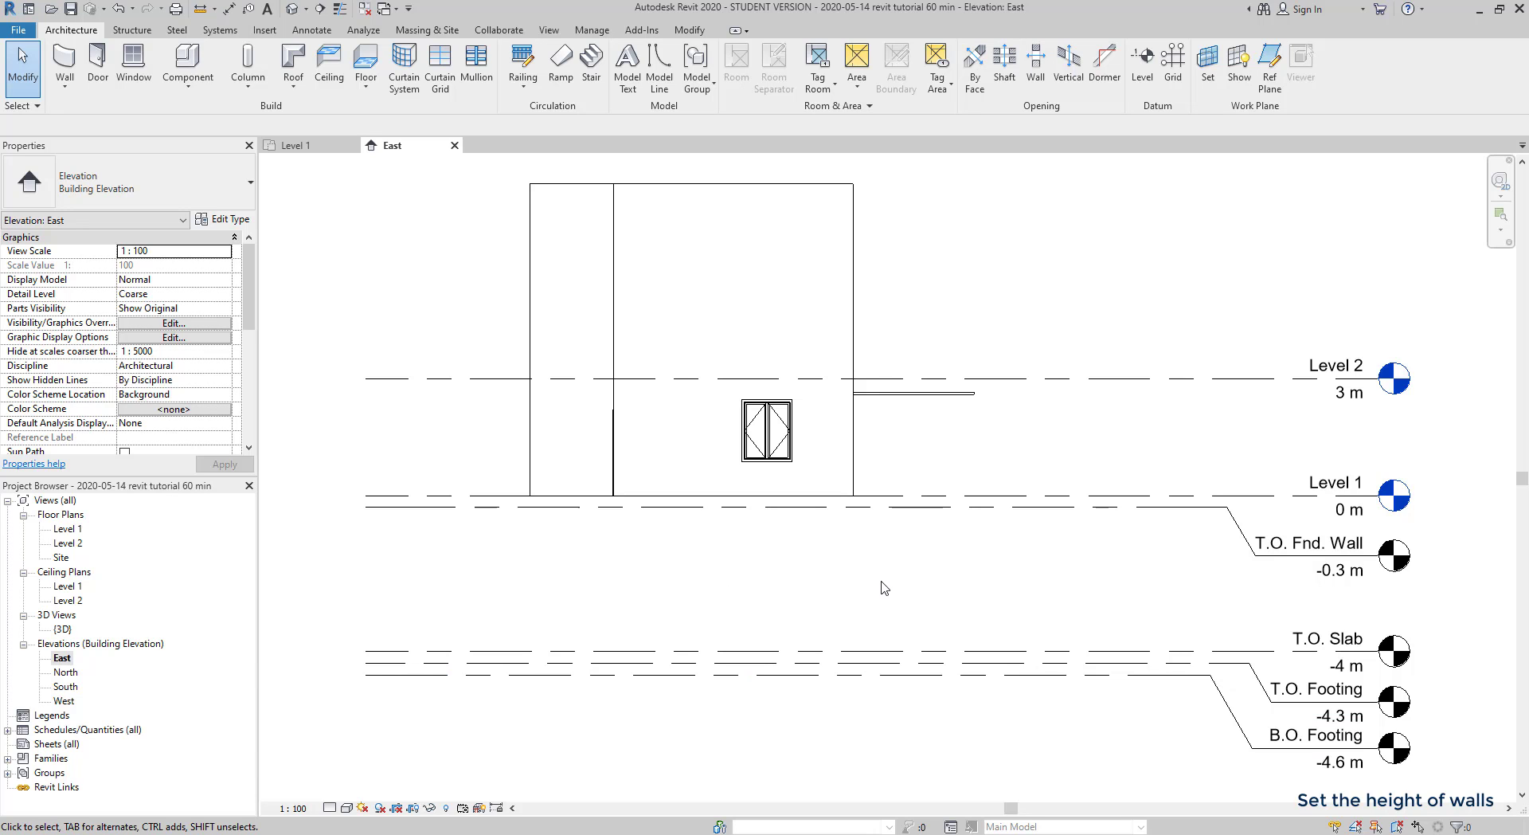
pyautogui.moveTo(889, 586)
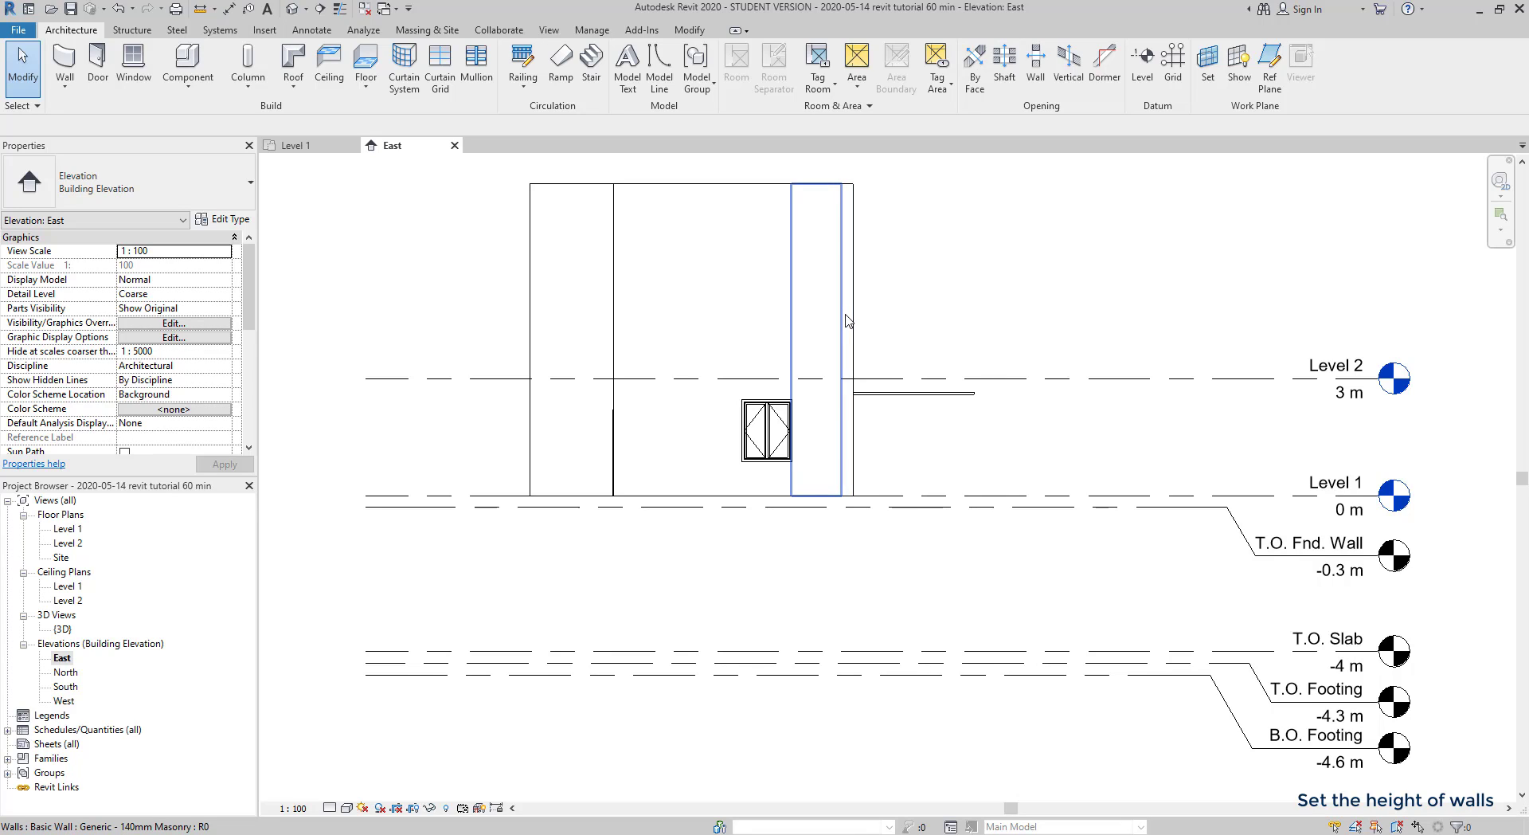
pyautogui.click(887, 315)
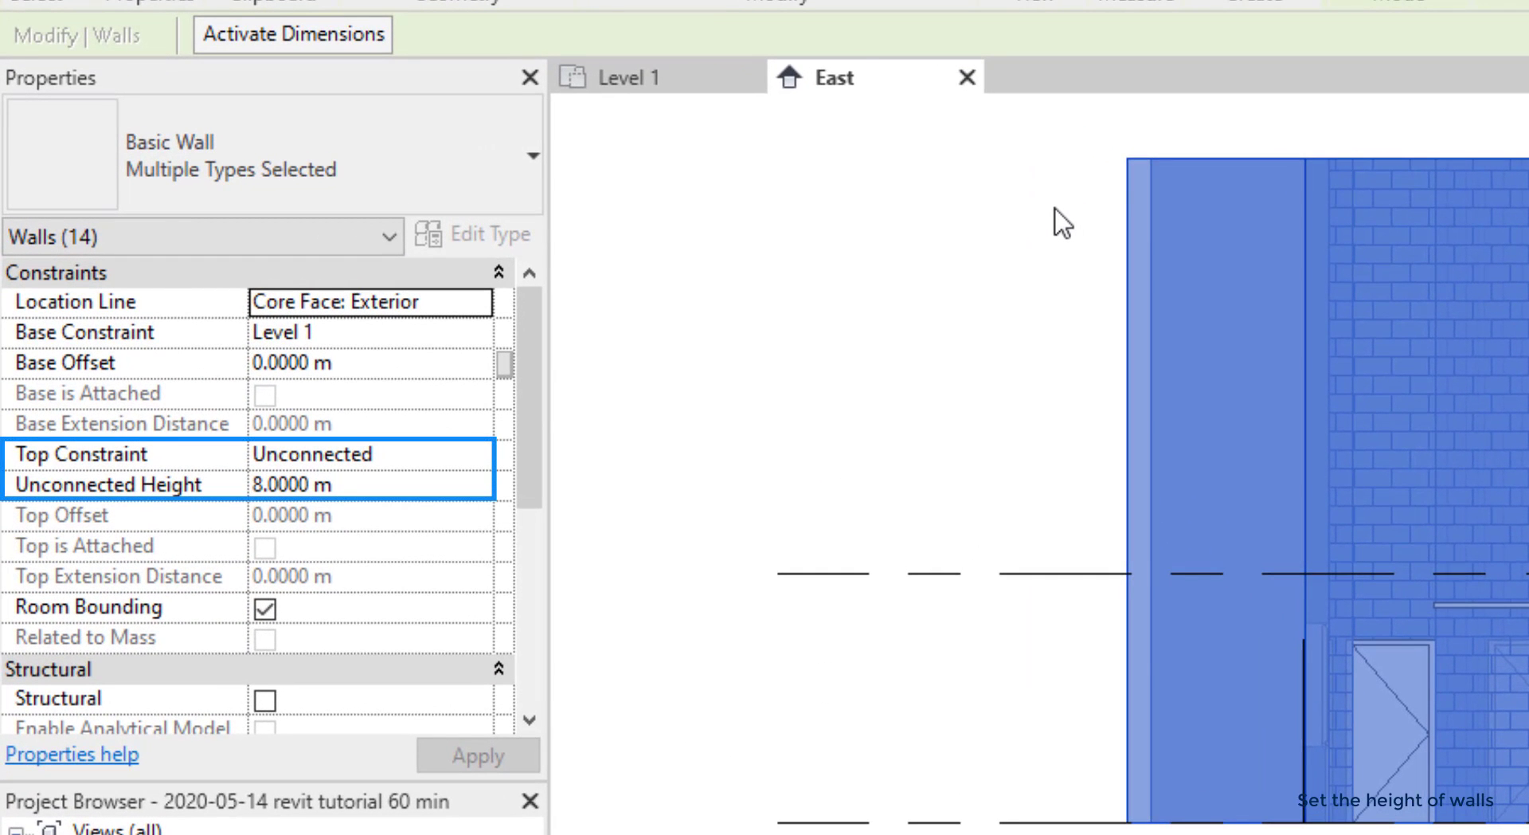
pyautogui.moveTo(1048, 240)
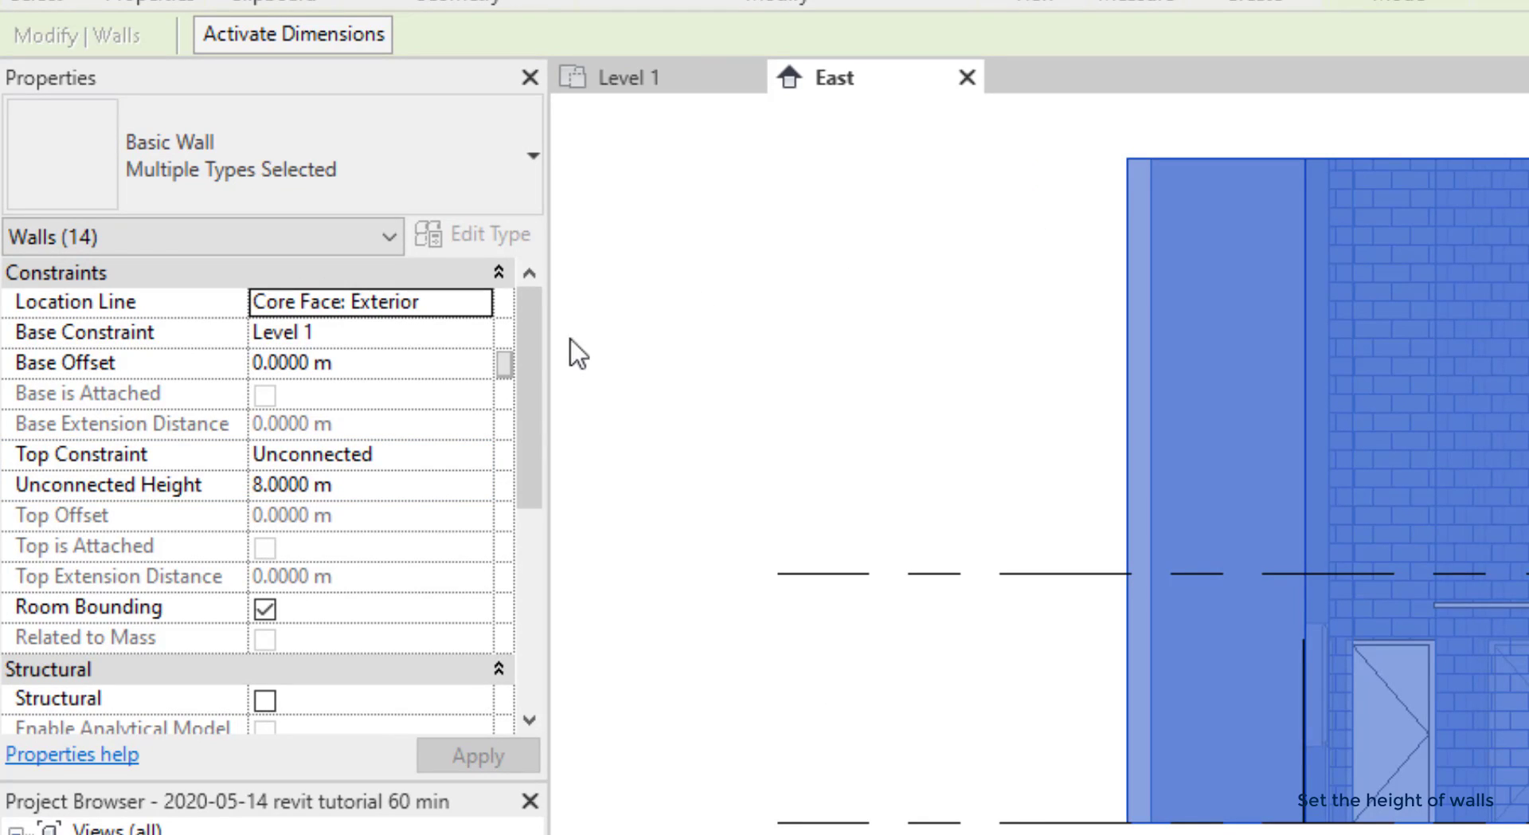
pyautogui.moveTo(567, 452)
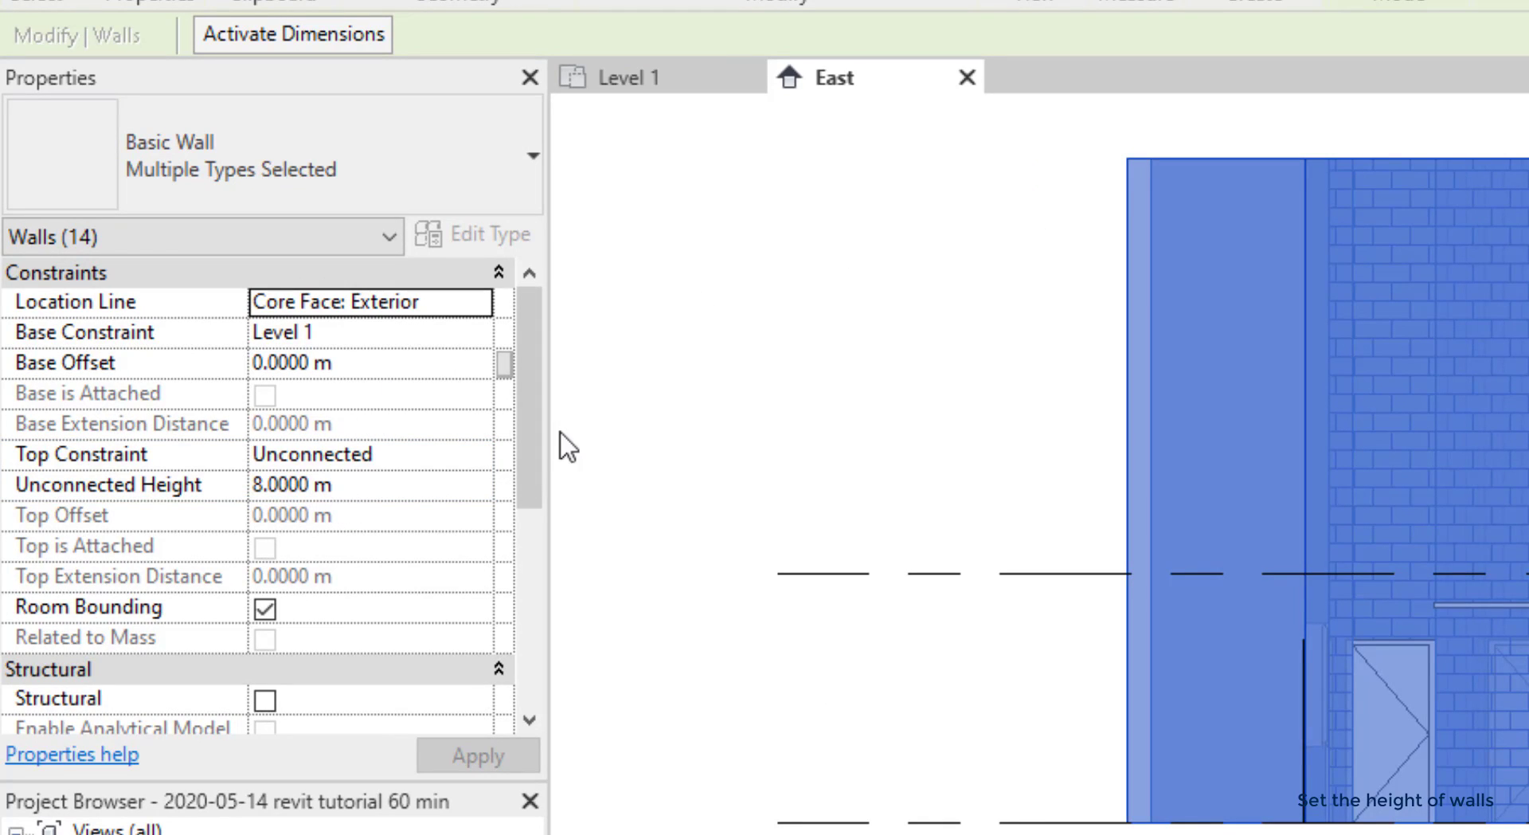
pyautogui.moveTo(623, 526)
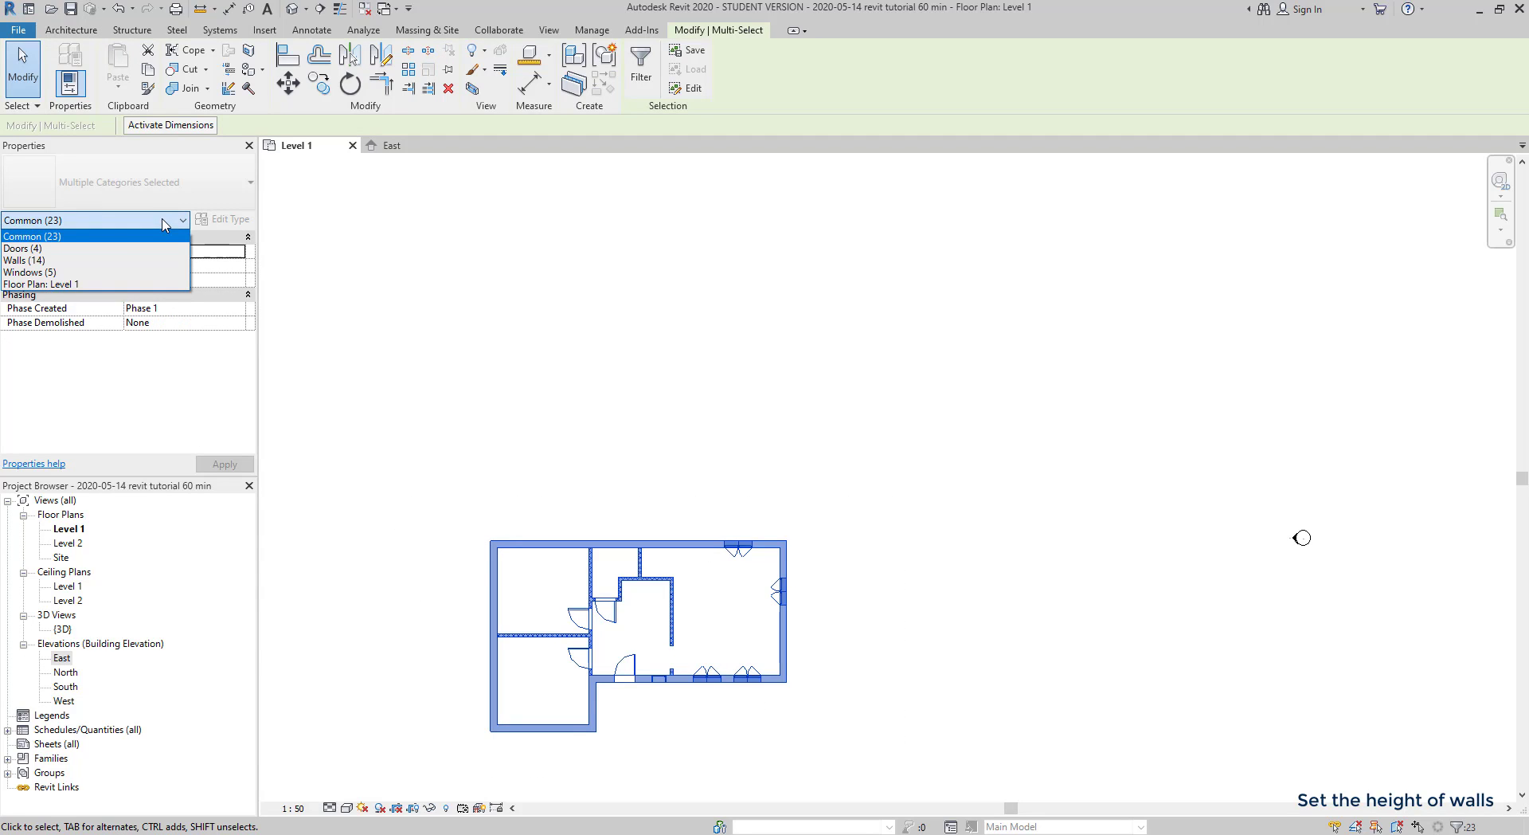
# - Filter the selection to Walls (14) and set their Top Constraint to Up to level: Level 2
pyautogui.click(22, 260)
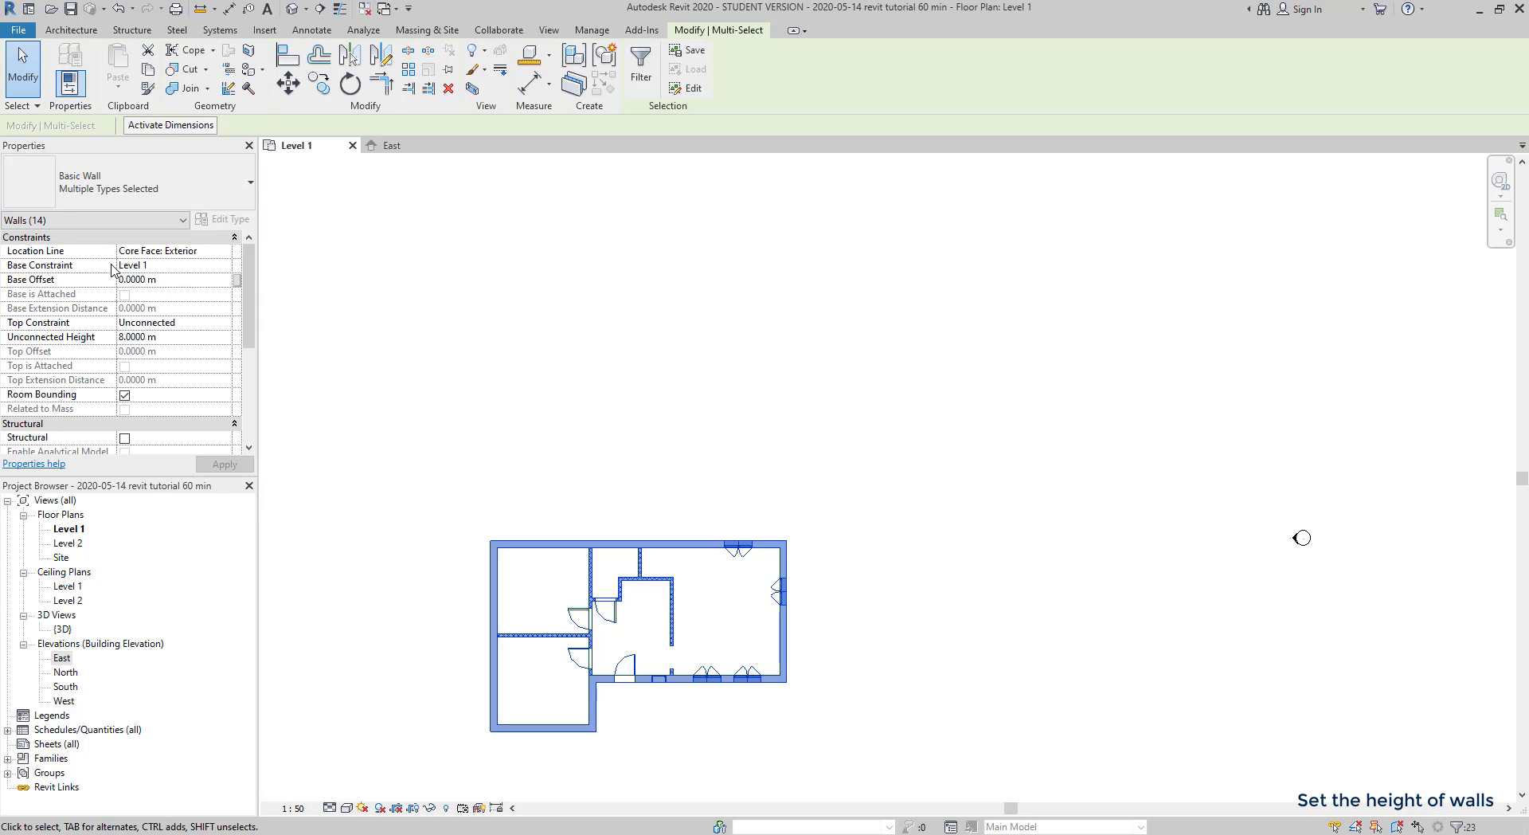
pyautogui.moveTo(201, 325)
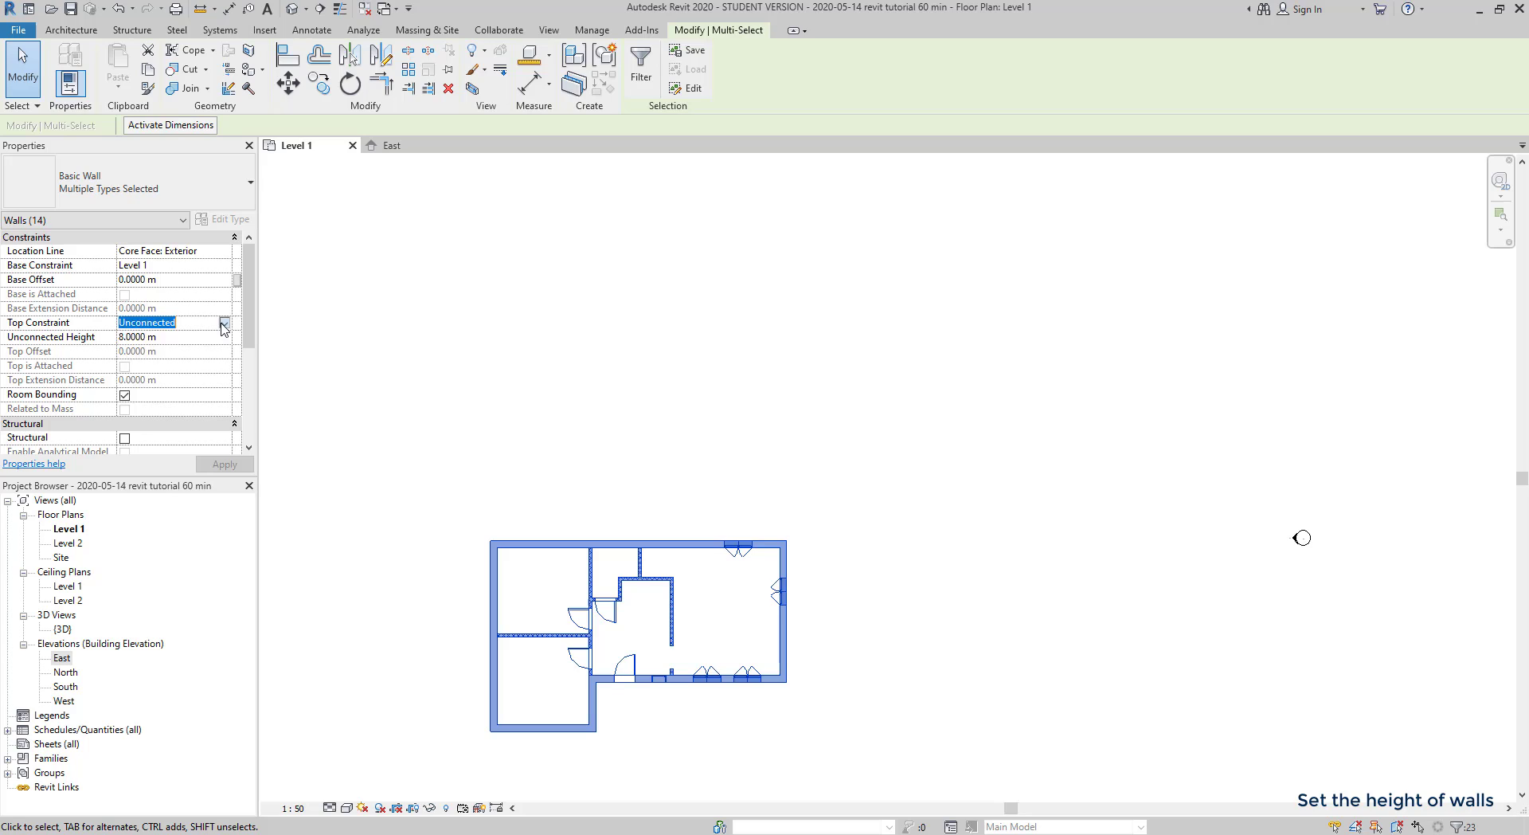
pyautogui.click(225, 322)
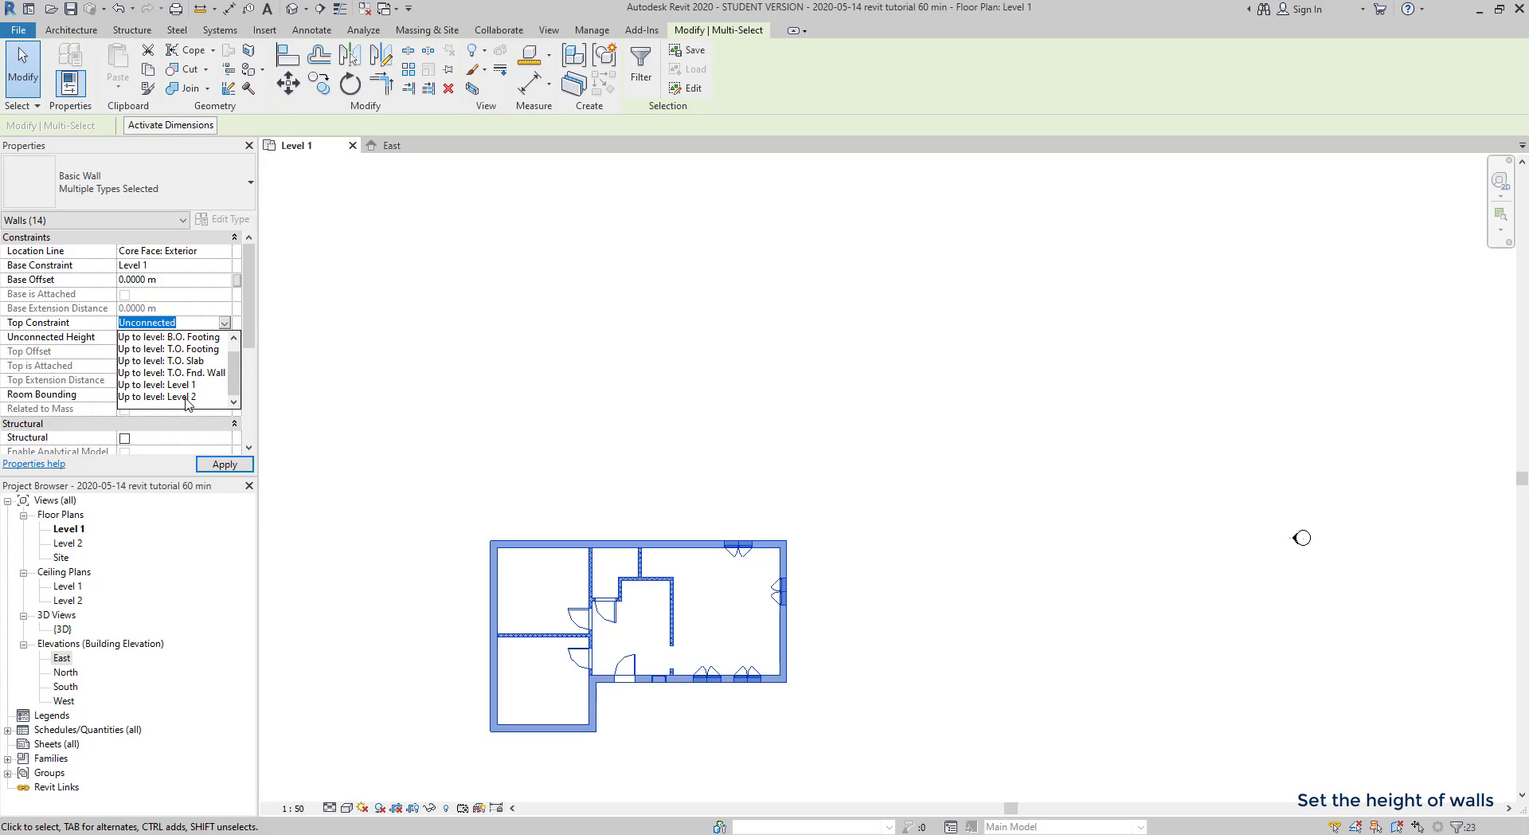
pyautogui.click(162, 397)
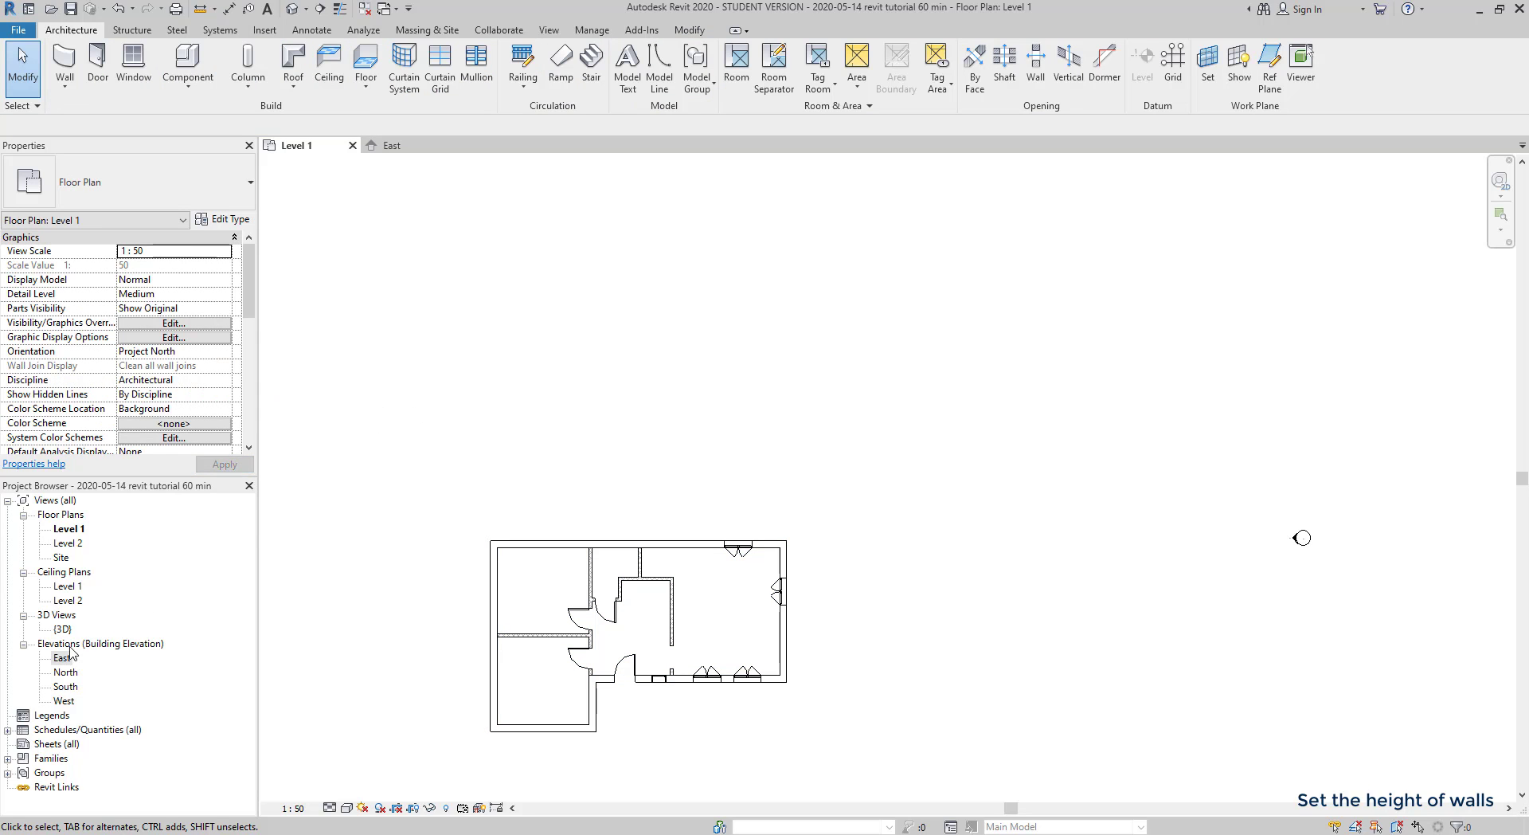
pyautogui.doubleClick(61, 656)
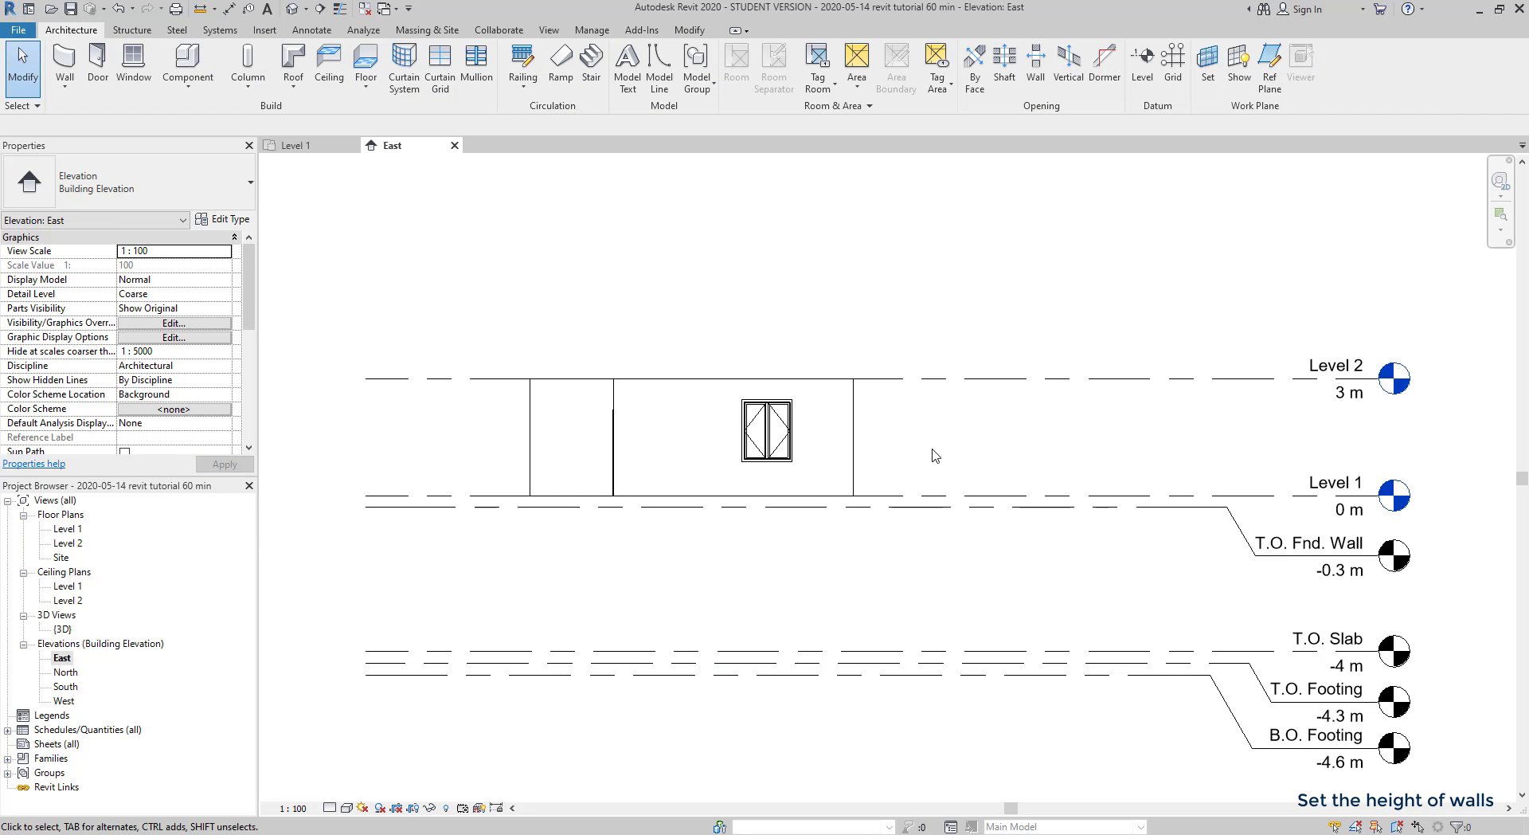
pyautogui.moveTo(934, 451)
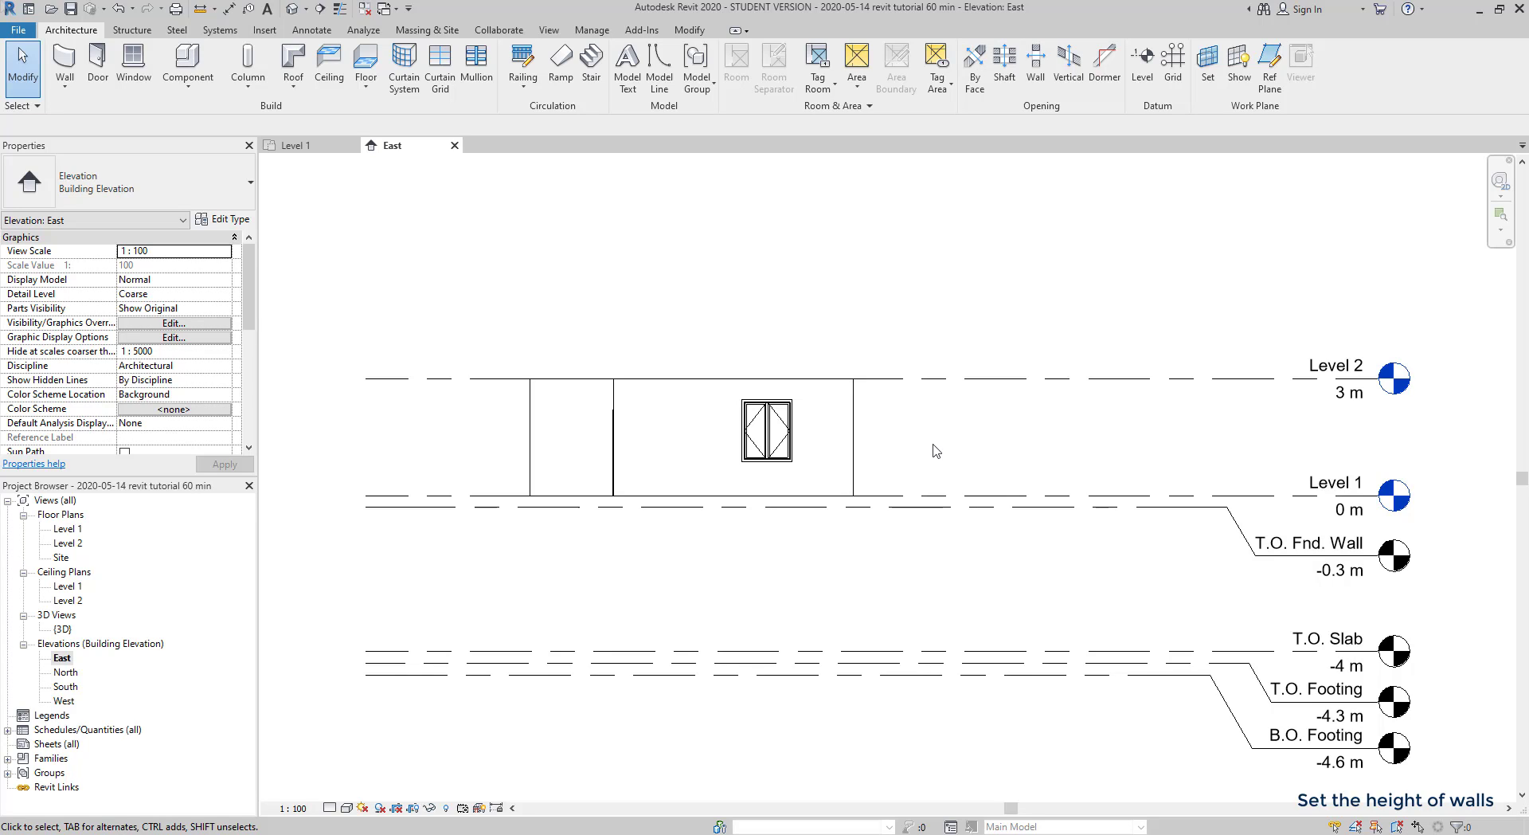
pyautogui.moveTo(1005, 567)
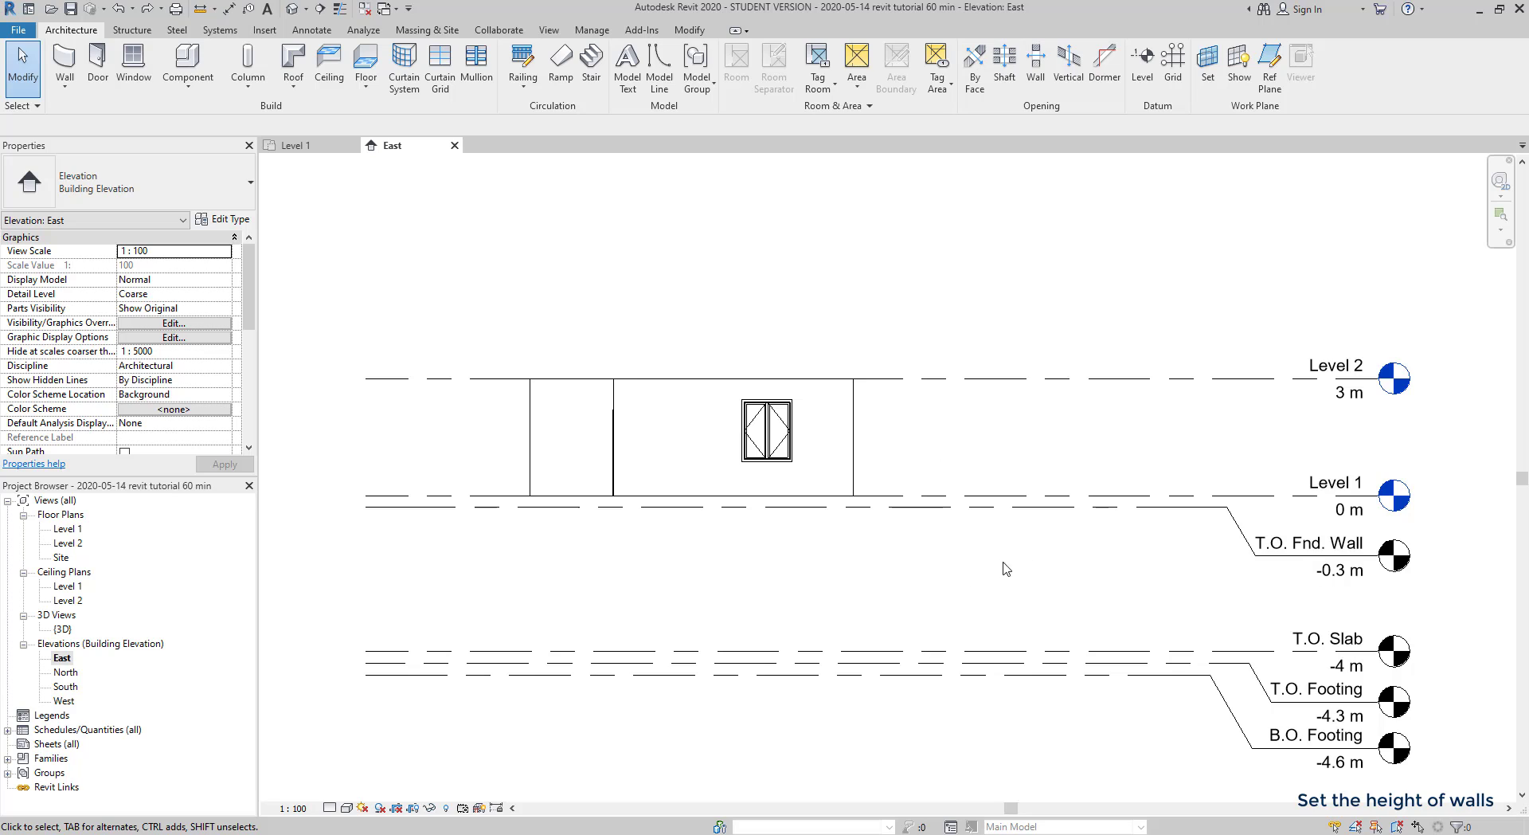
# - Change the Level 2 elevation value from 3 m to 2.8 m in the East elevation
pyautogui.click(1337, 365)
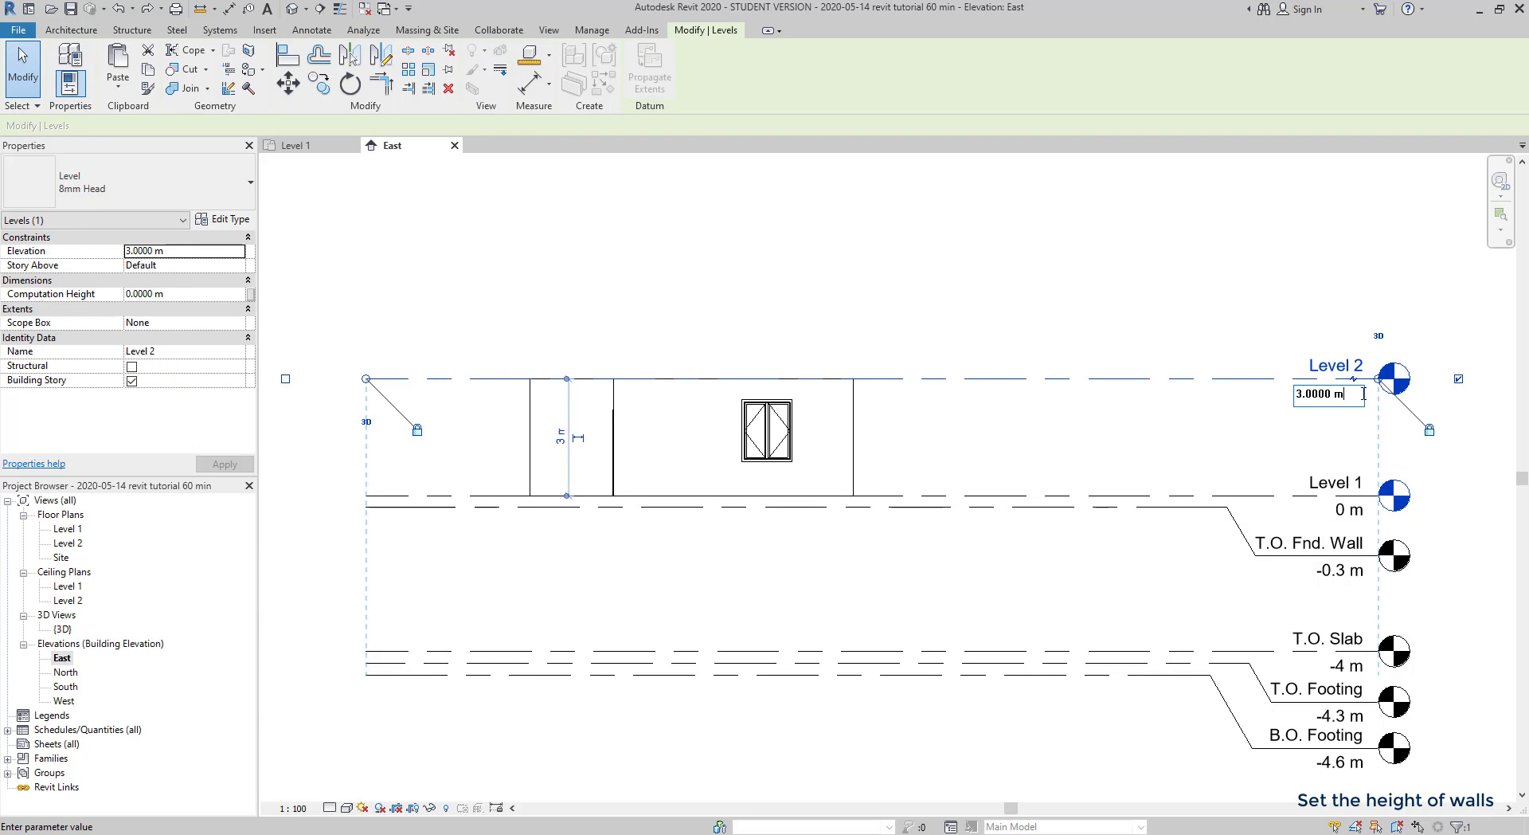
pyautogui.write('2.8 m')
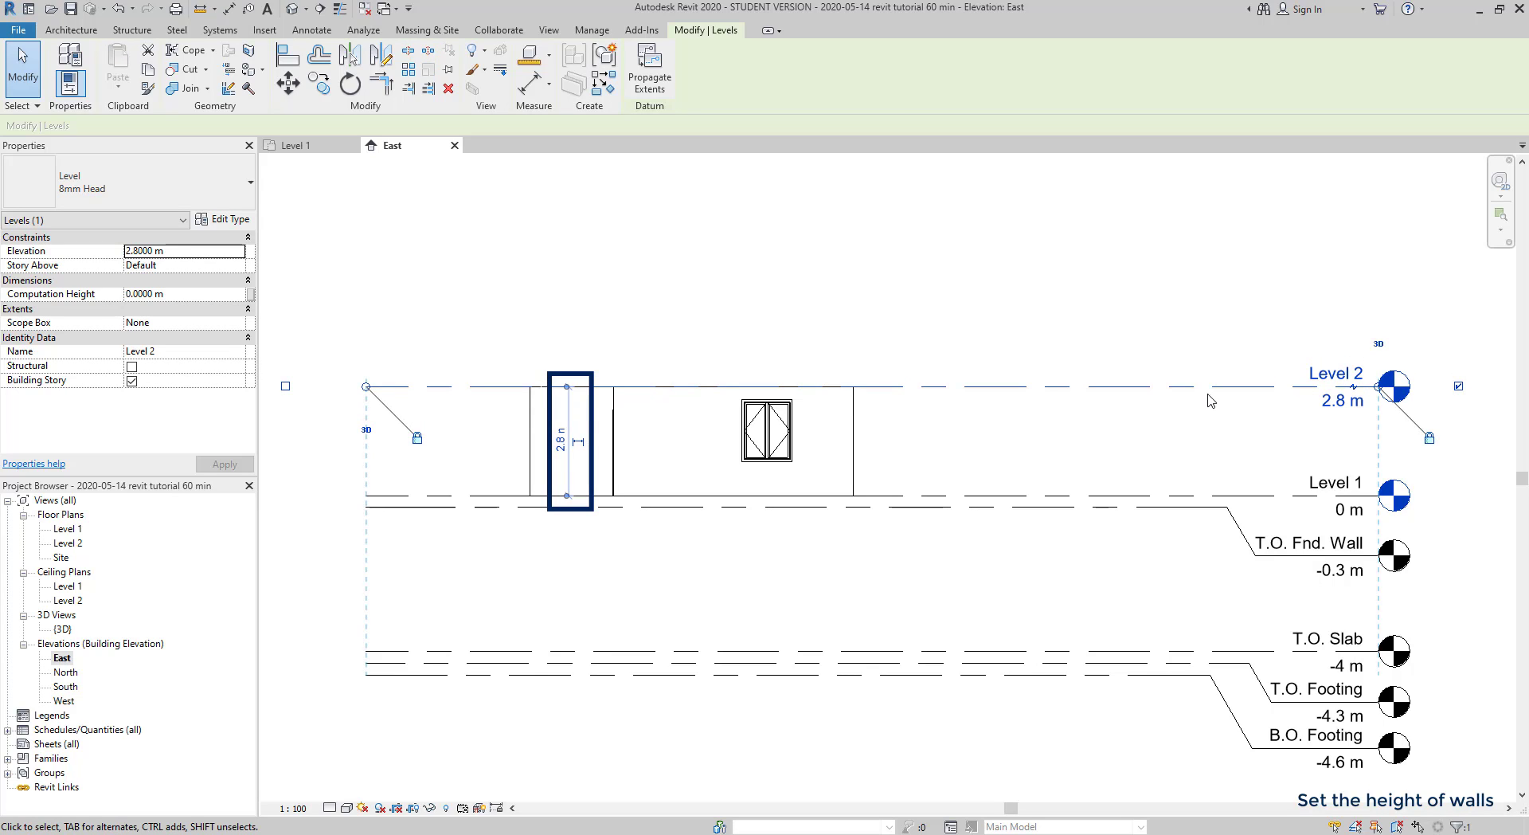
pyautogui.moveTo(1160, 384)
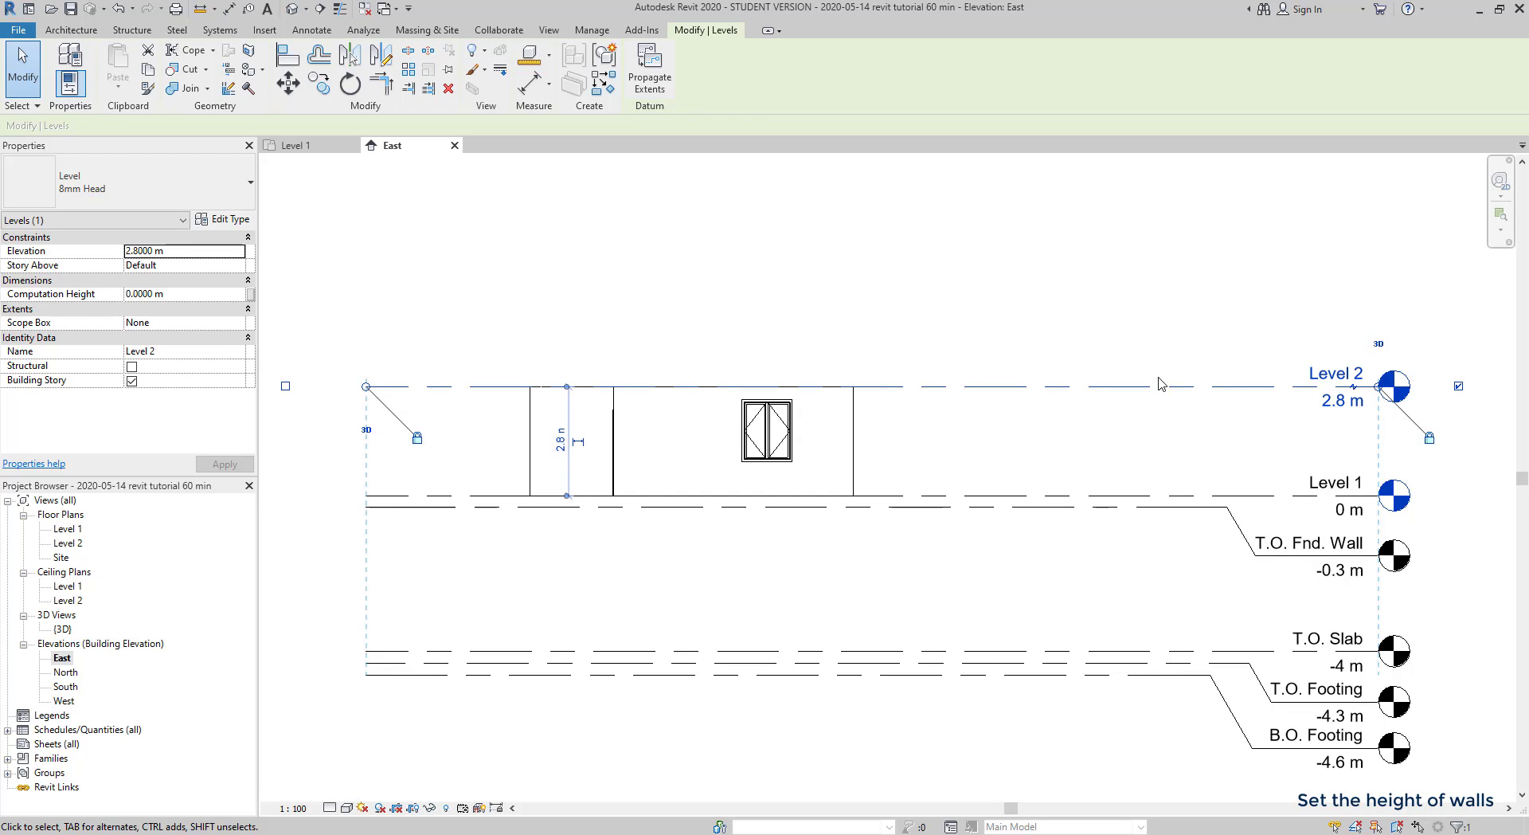
pyautogui.moveTo(1144, 439)
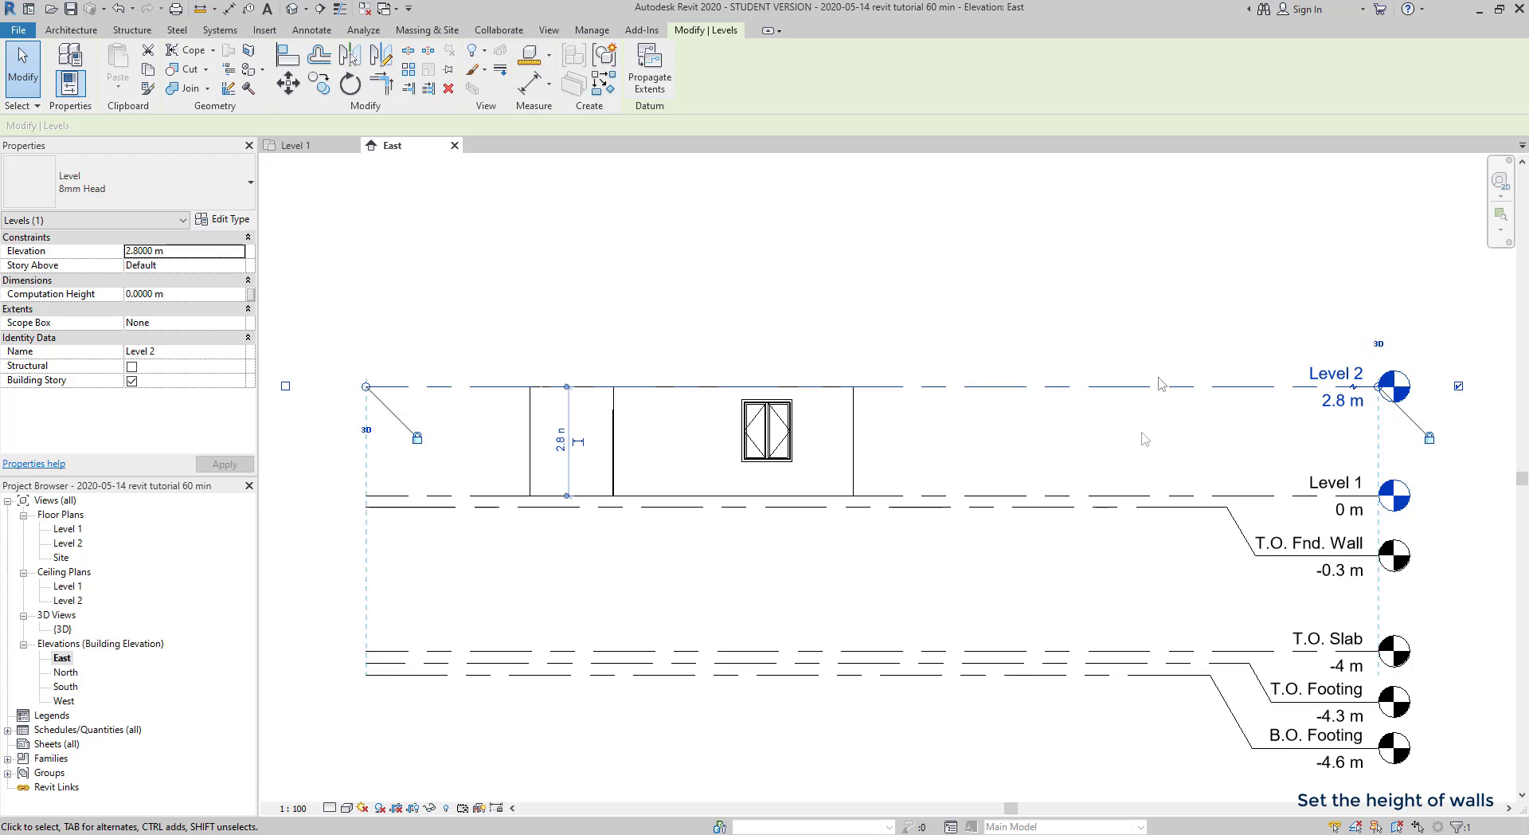
pyautogui.moveTo(1134, 438)
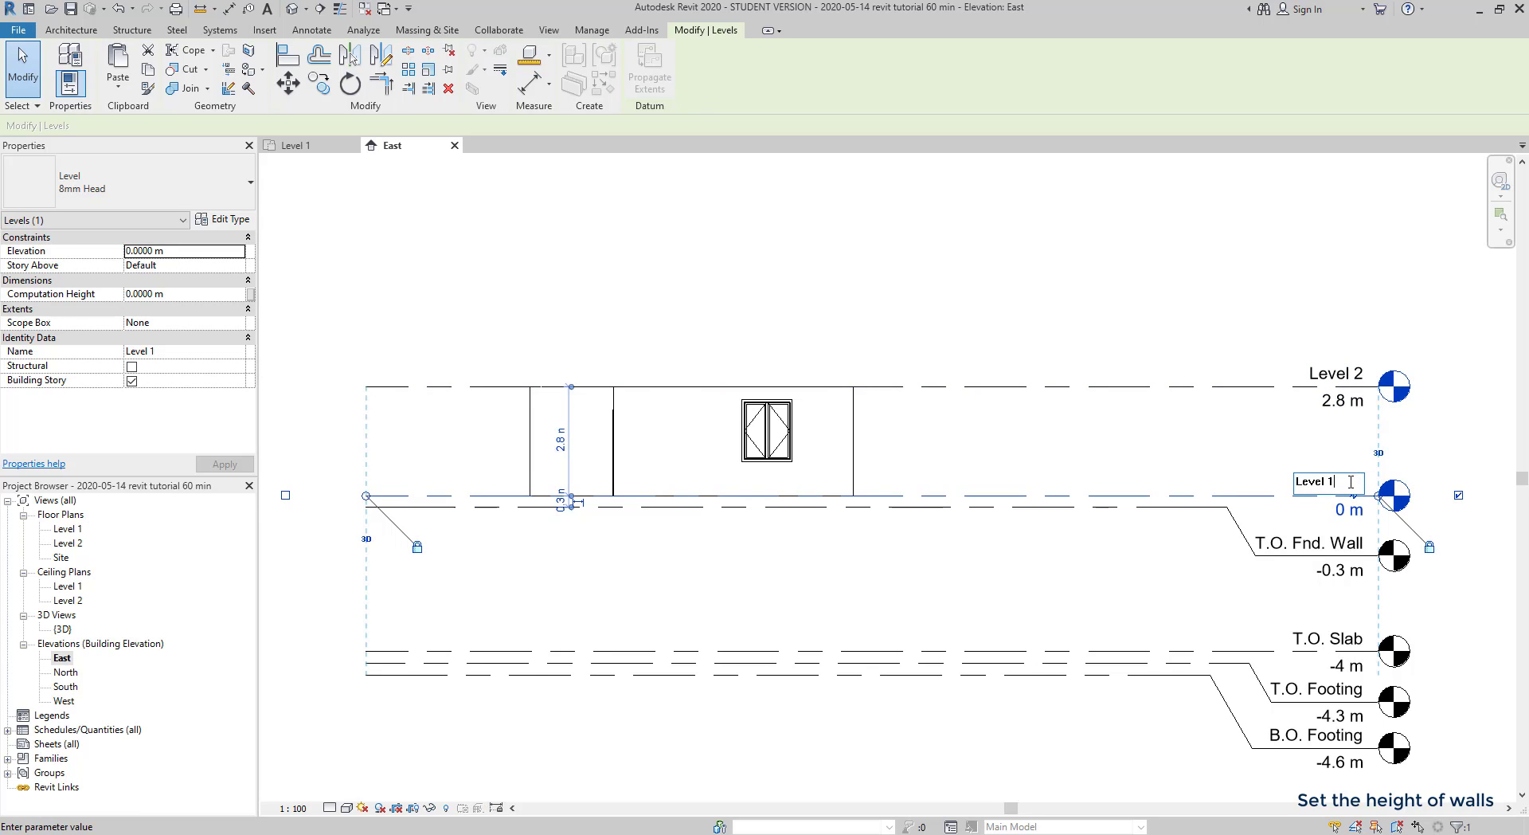
# - Name Level 1 'Ground floor' and confirm renaming its corresponding plan views
pyautogui.write('Ground floor')
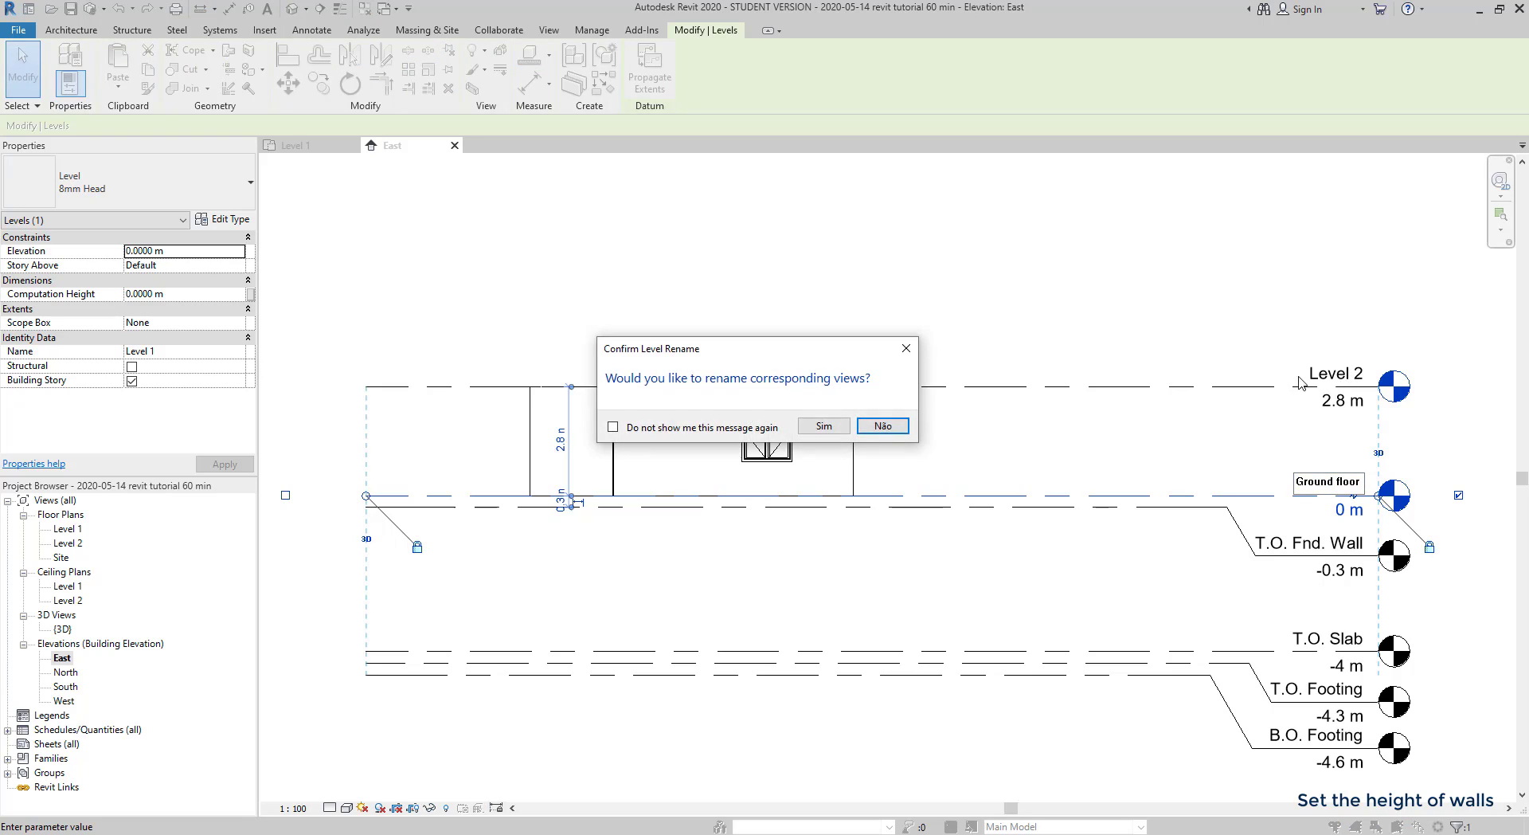
pyautogui.click(882, 425)
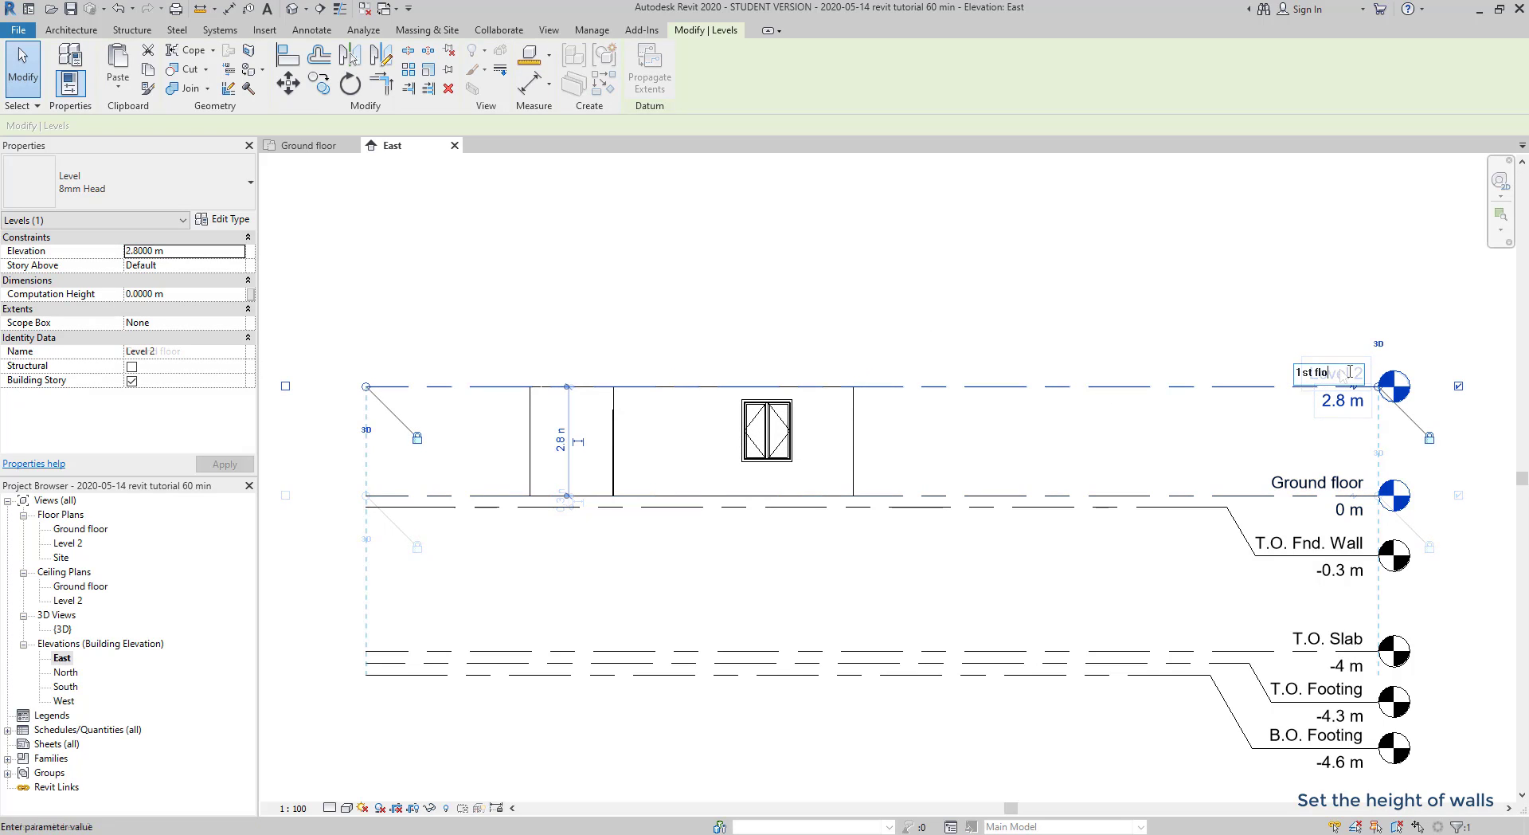